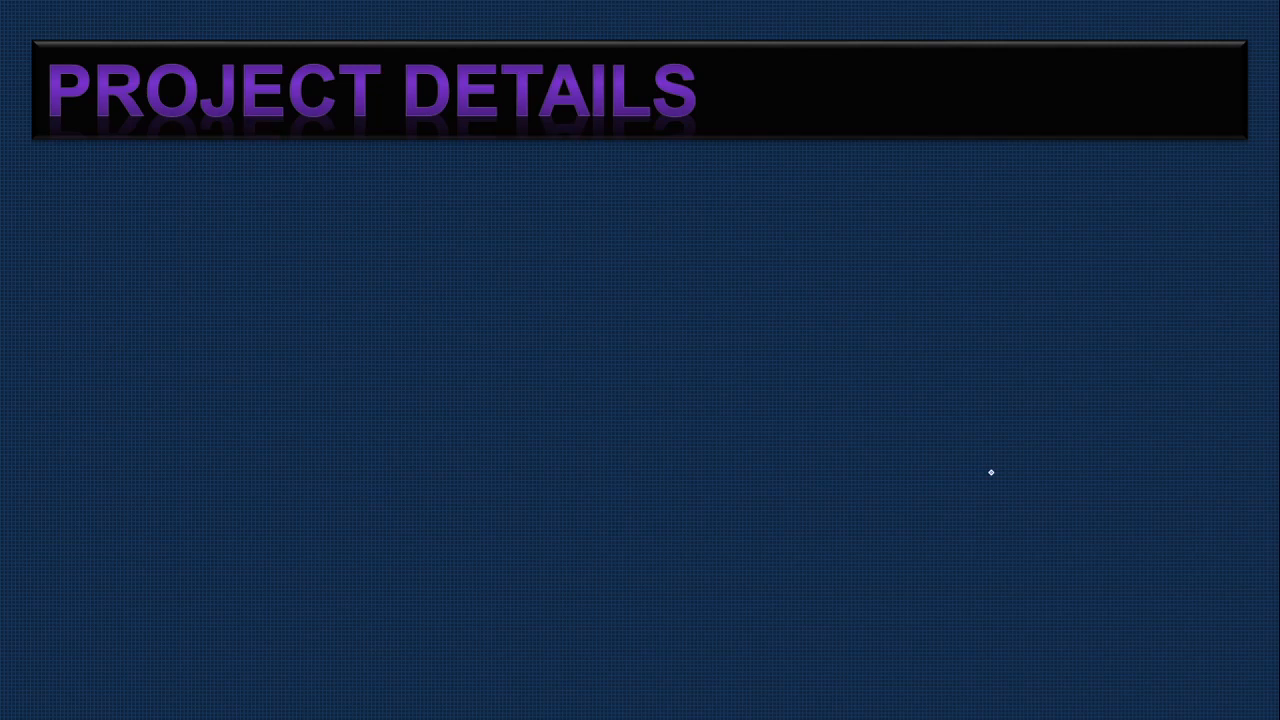
mouse_move(772, 206)
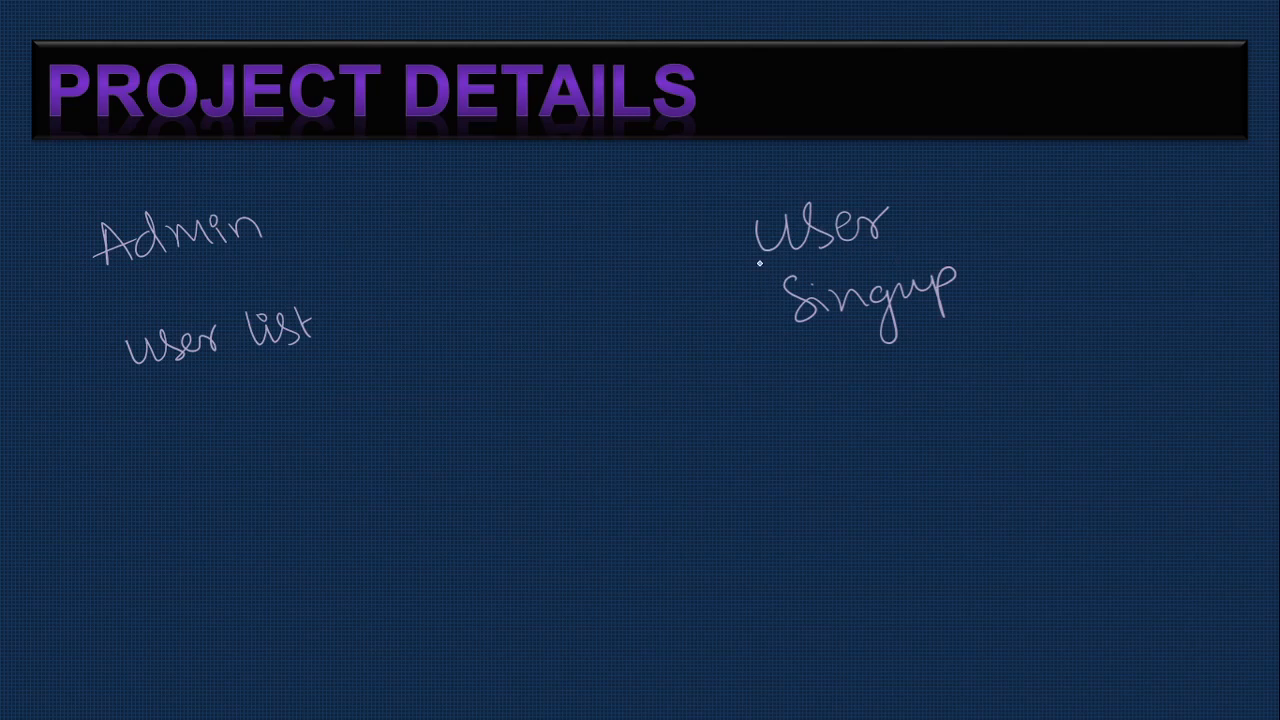
mouse_move(191, 375)
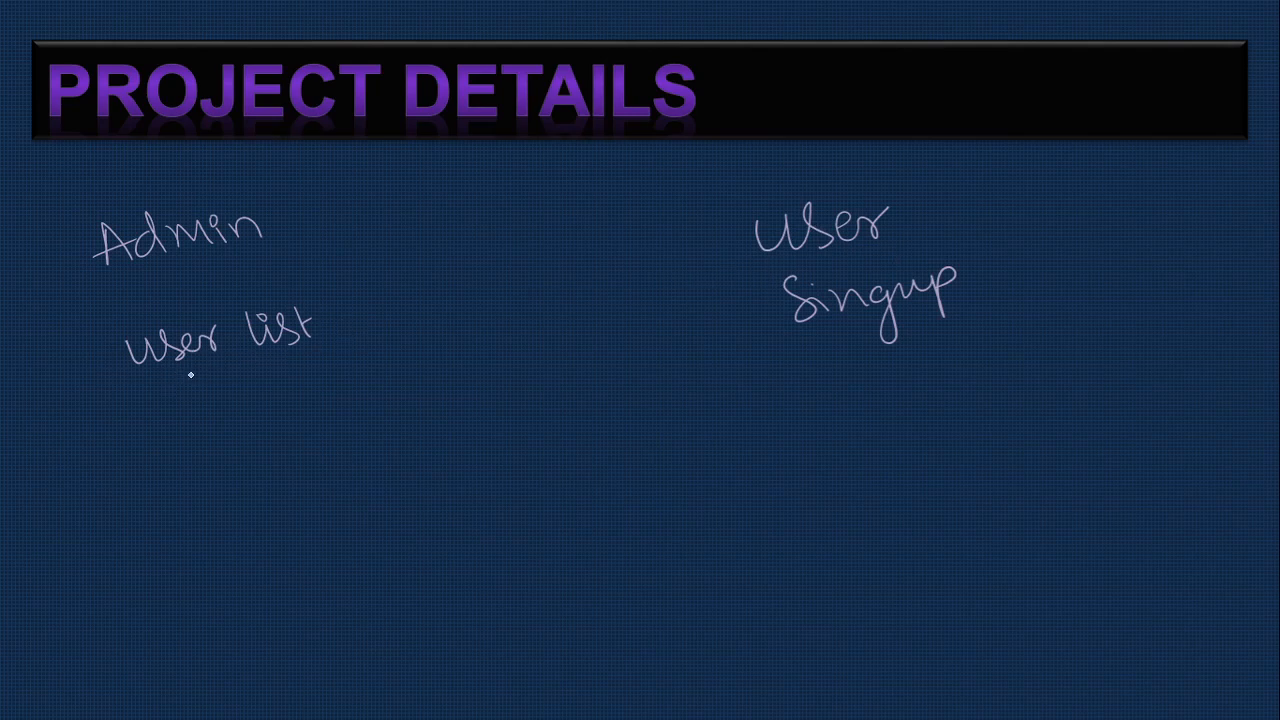
Step: Handwrite 'Category' under the User list note on the Project Details slide
drag(130, 400, 230, 410)
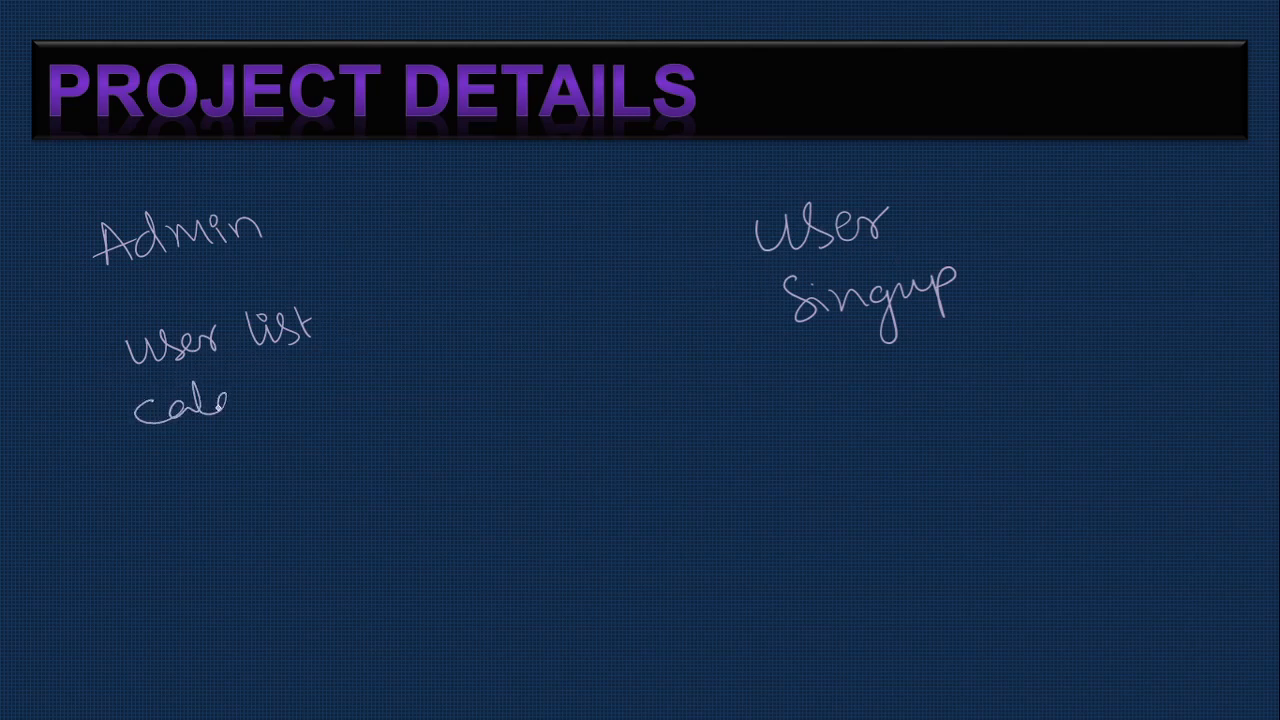
text(Category)
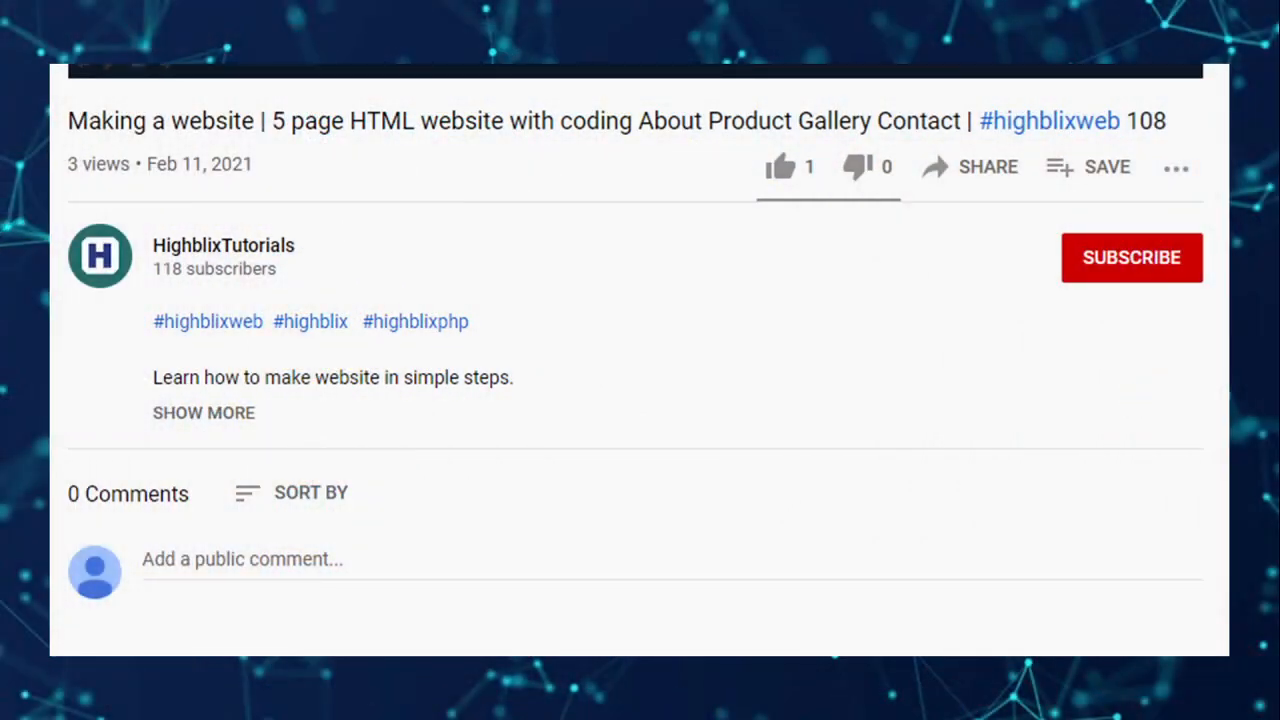
Step: Open the HighblixTutorials channel link in a new browser tab
right_click(207, 321)
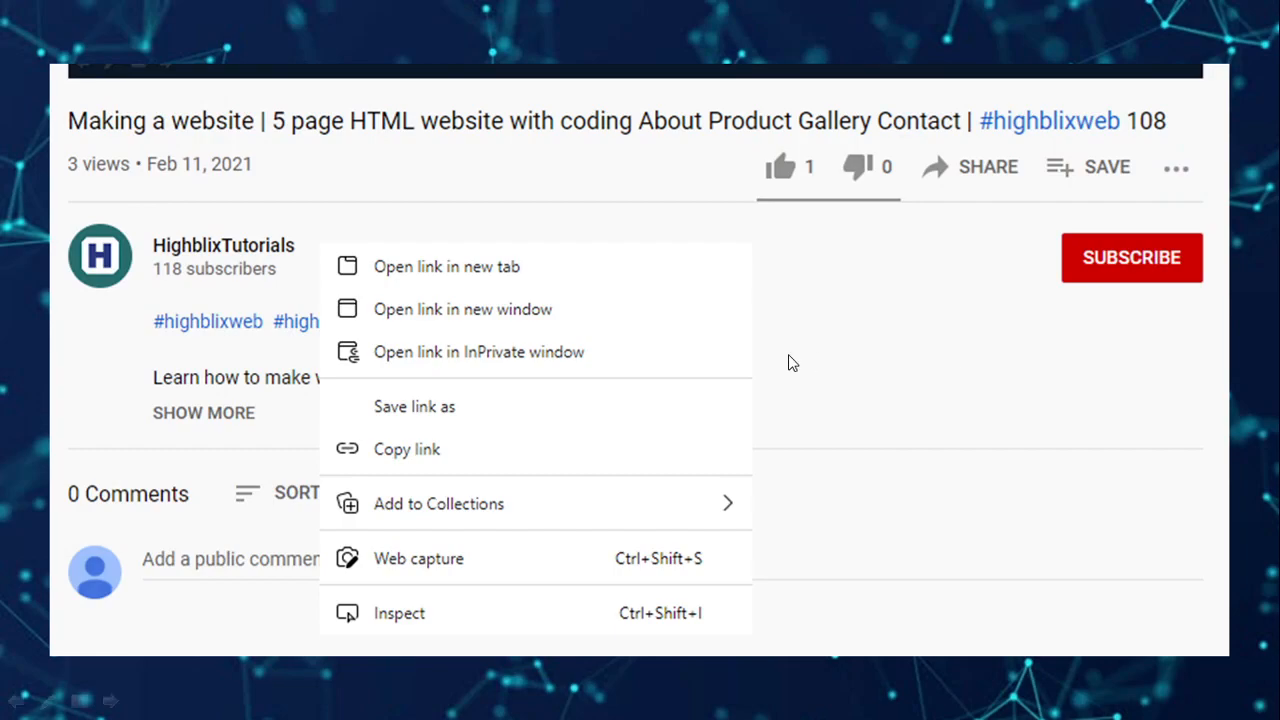
mouse_move(220, 268)
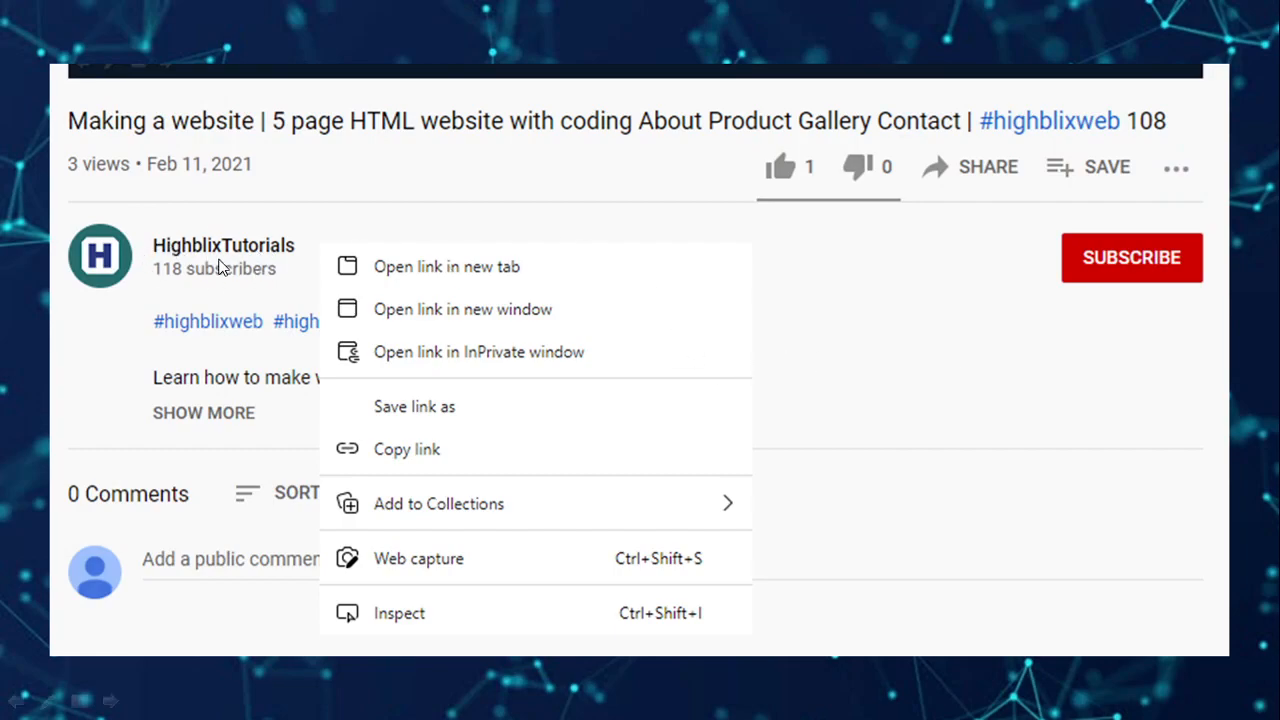
mouse_move(523, 271)
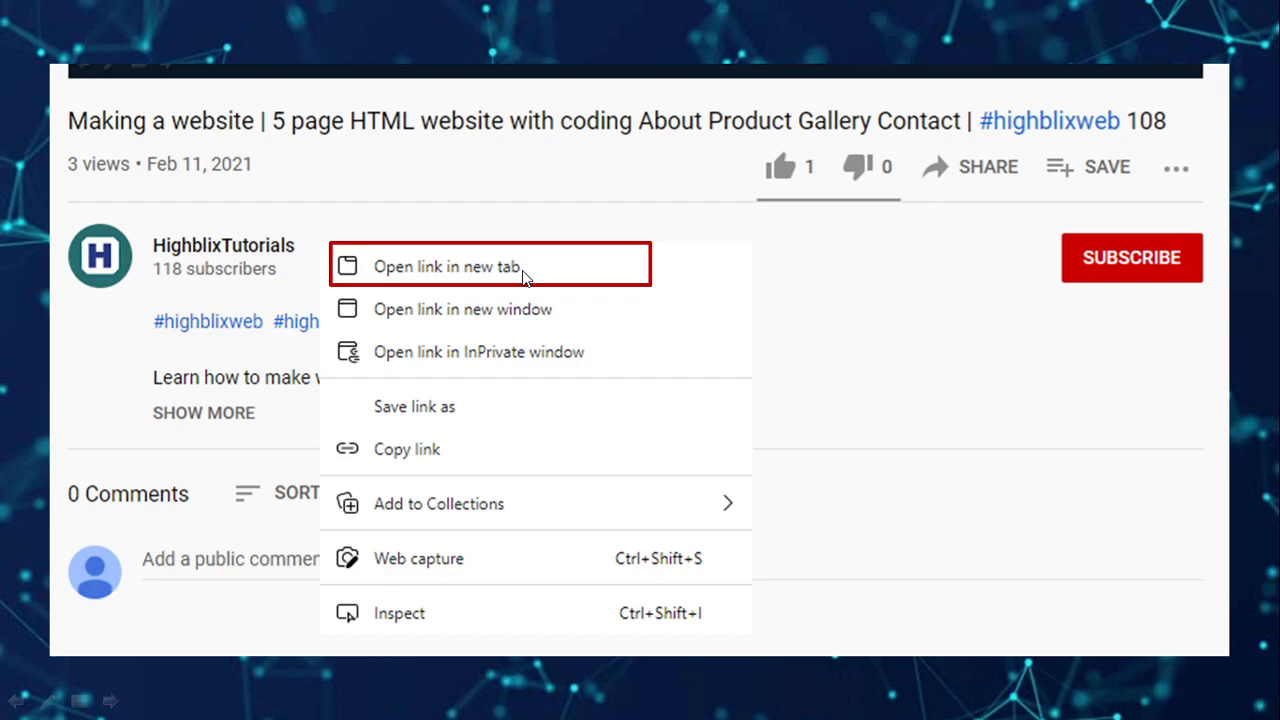
mouse_move(546, 288)
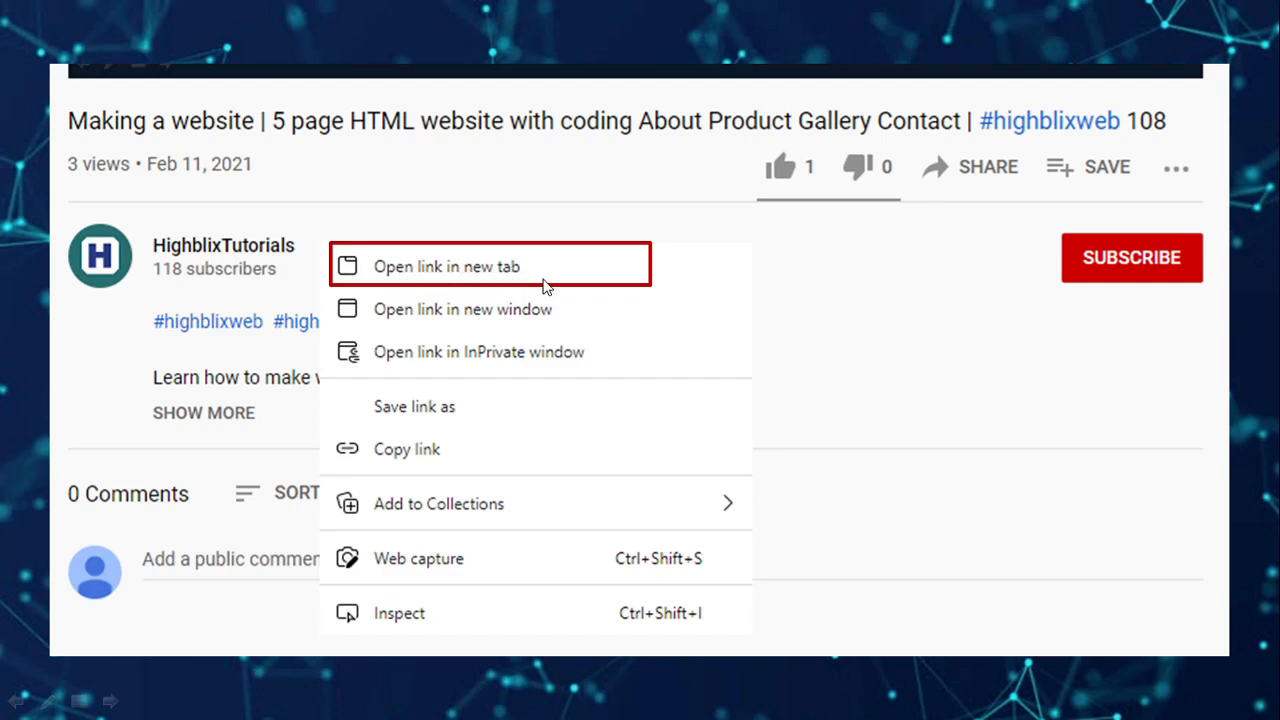
click(474, 266)
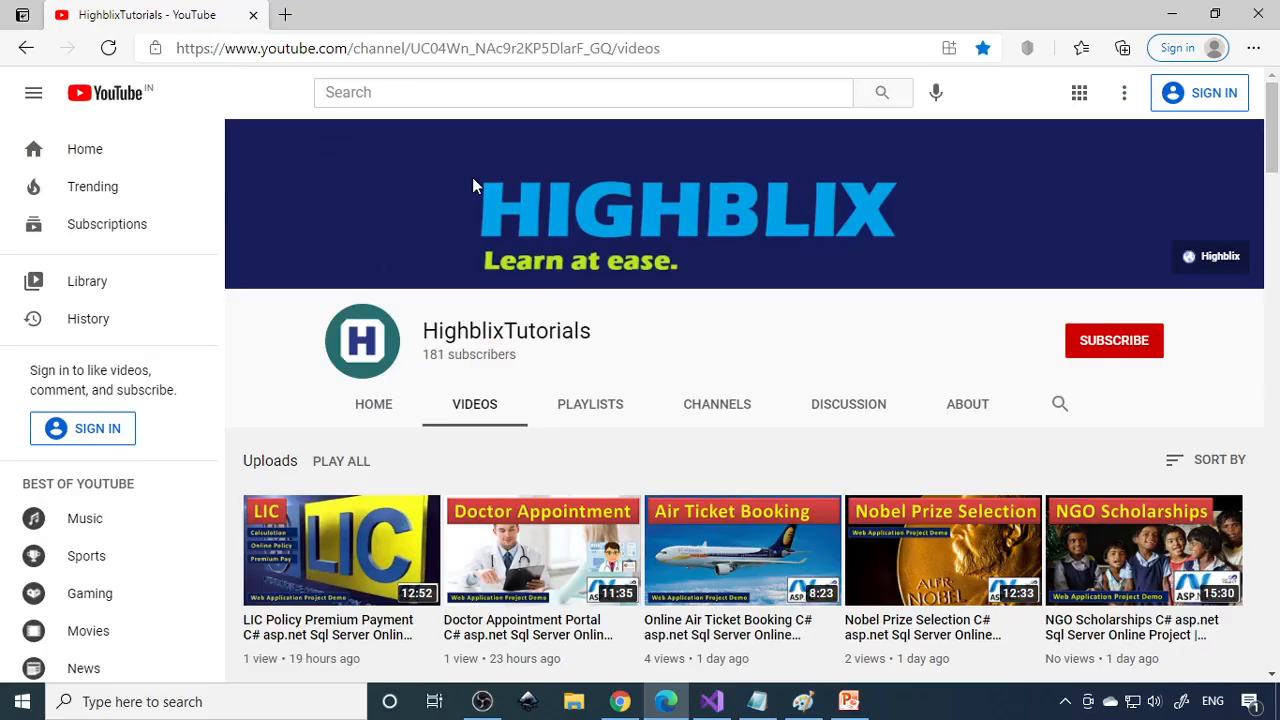
Step: Scroll through the channel's uploaded project videos, then switch to Visual Studio
scroll(down, 3)
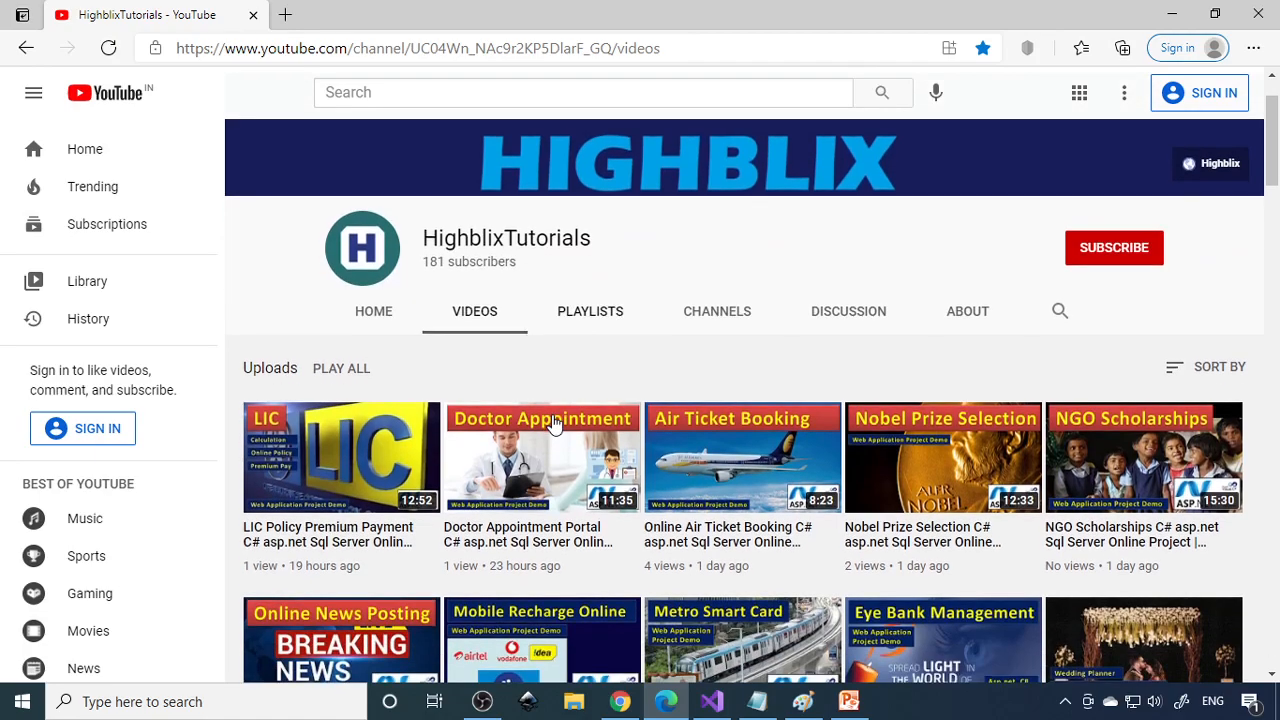
scroll(down, 3)
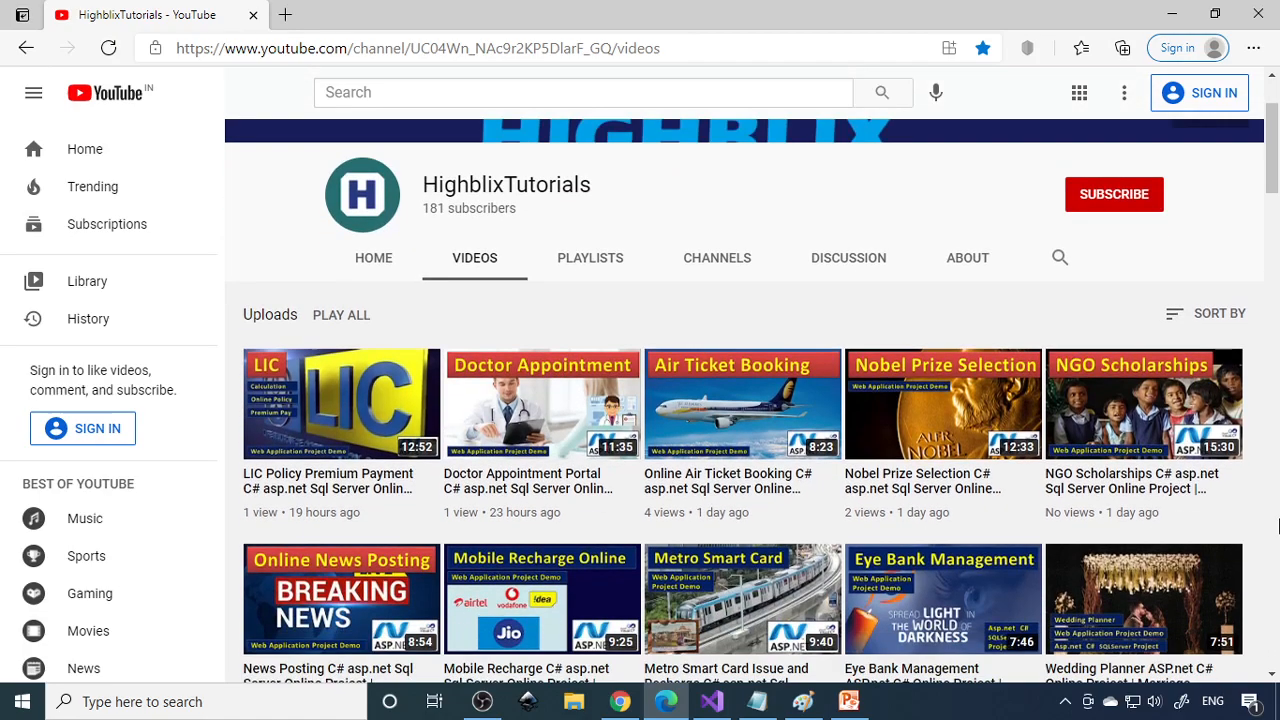
scroll(down, 3)
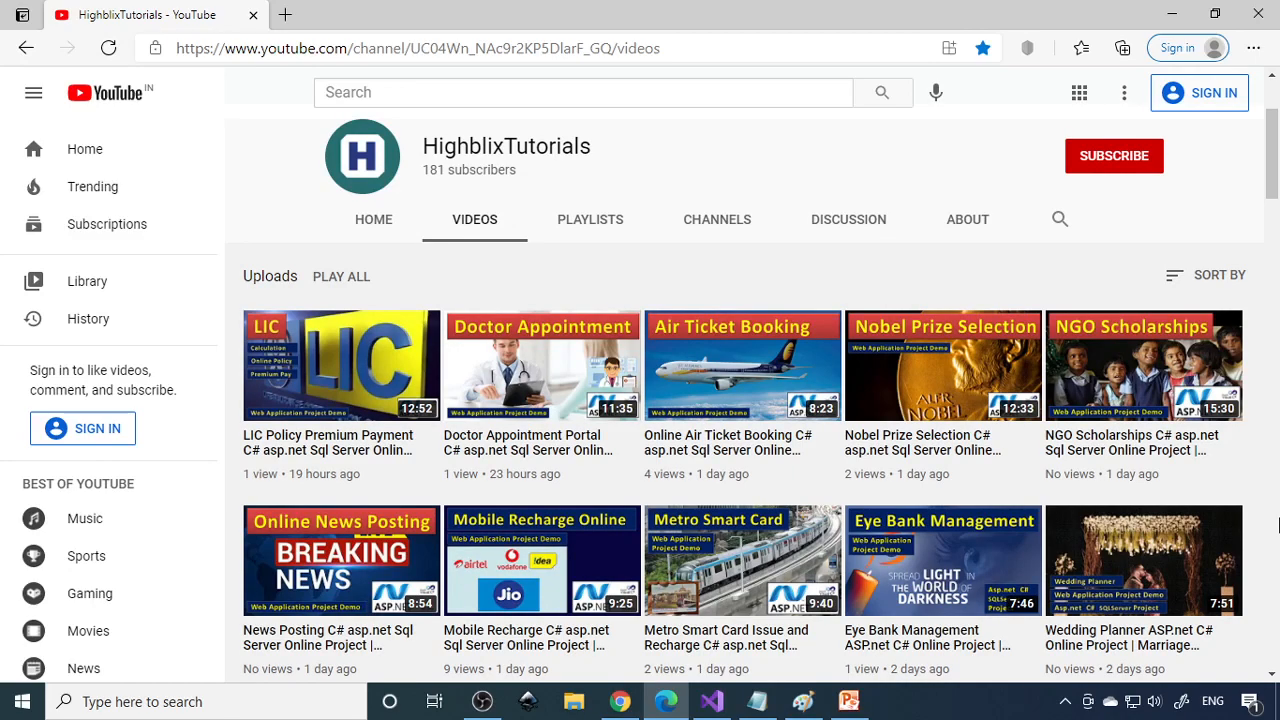
mouse_move(1135, 503)
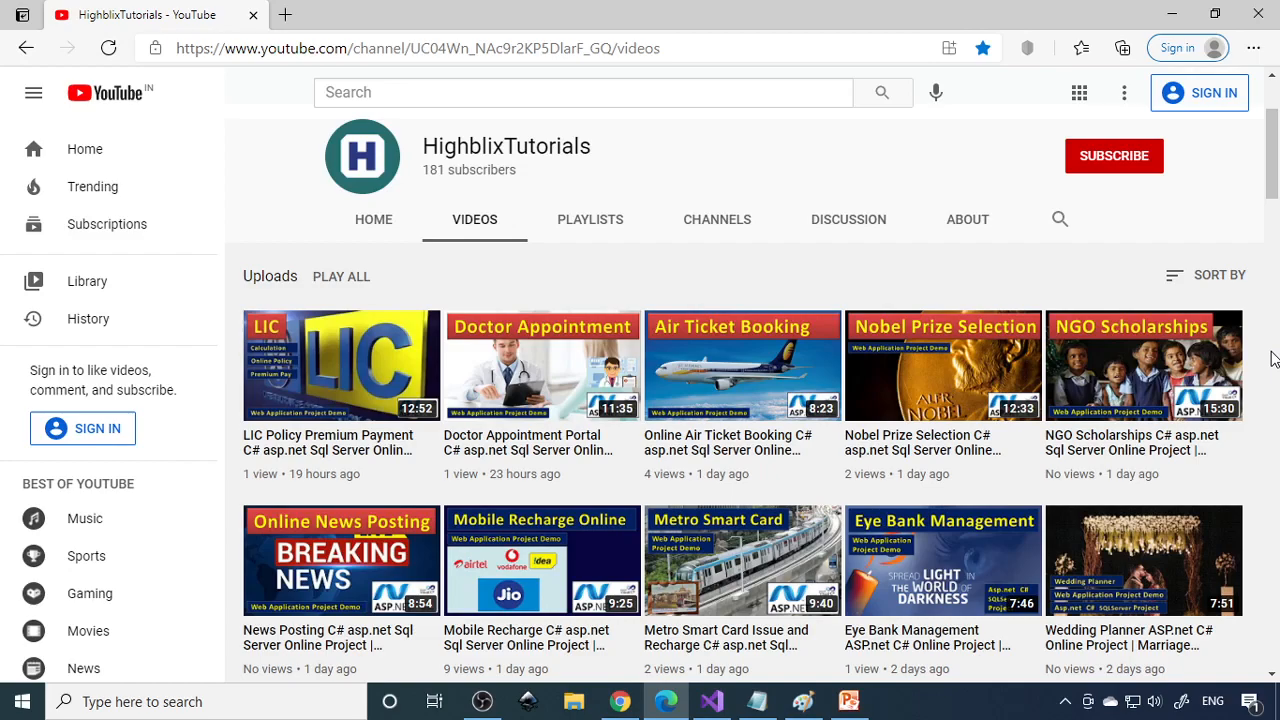
mouse_move(837, 240)
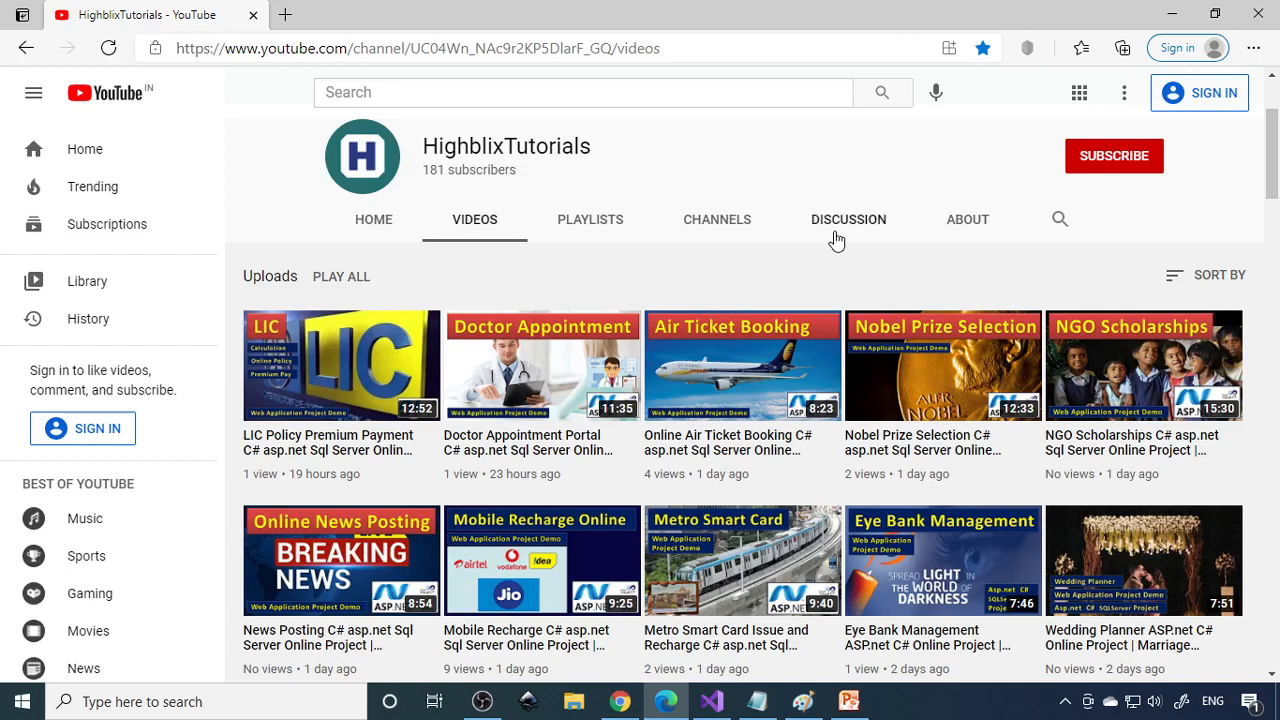
mouse_move(832, 240)
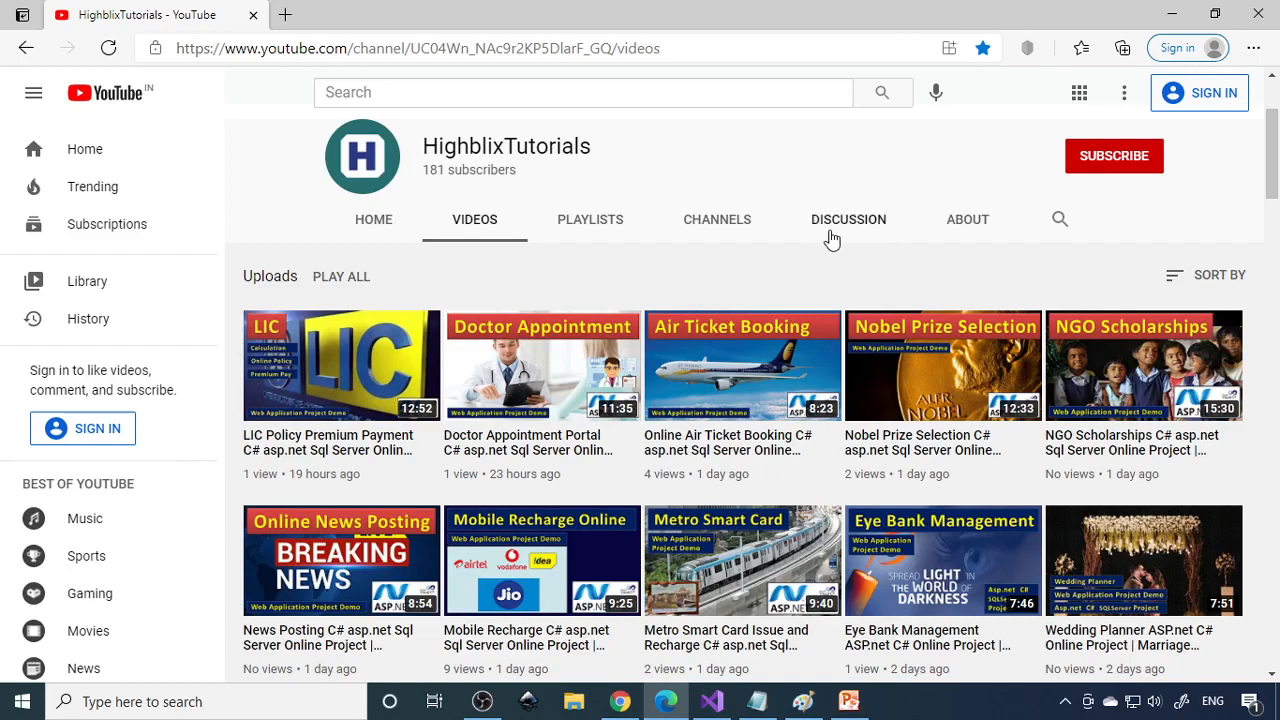
click(710, 702)
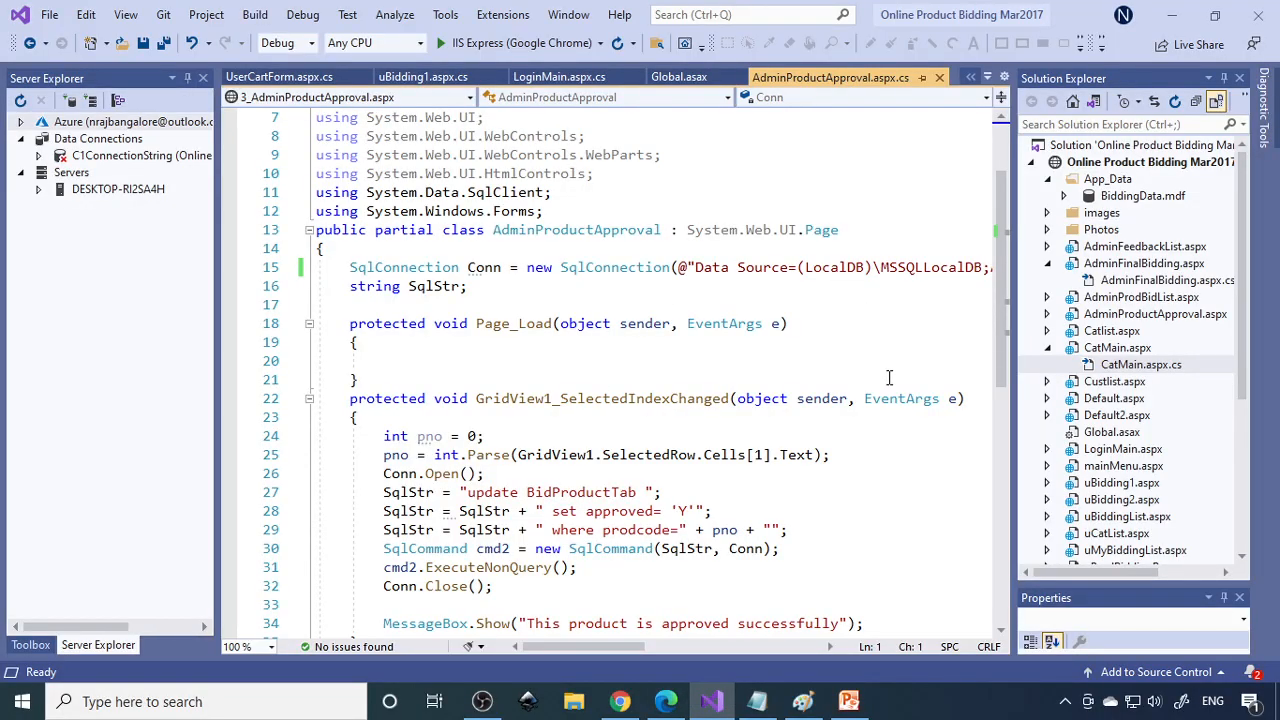
Step: Select BiddingData.mdf, expand its Tables in Server Explorer, and scroll the approval code
scroll(up, 3)
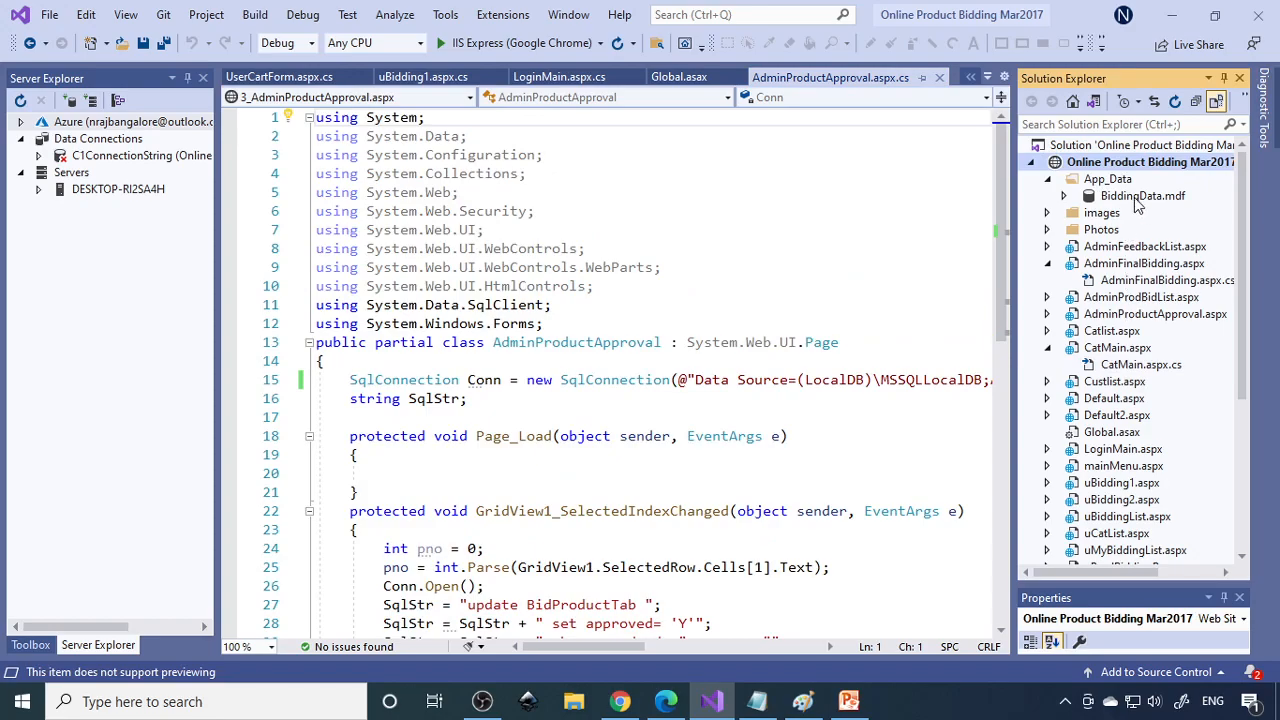
click(1142, 195)
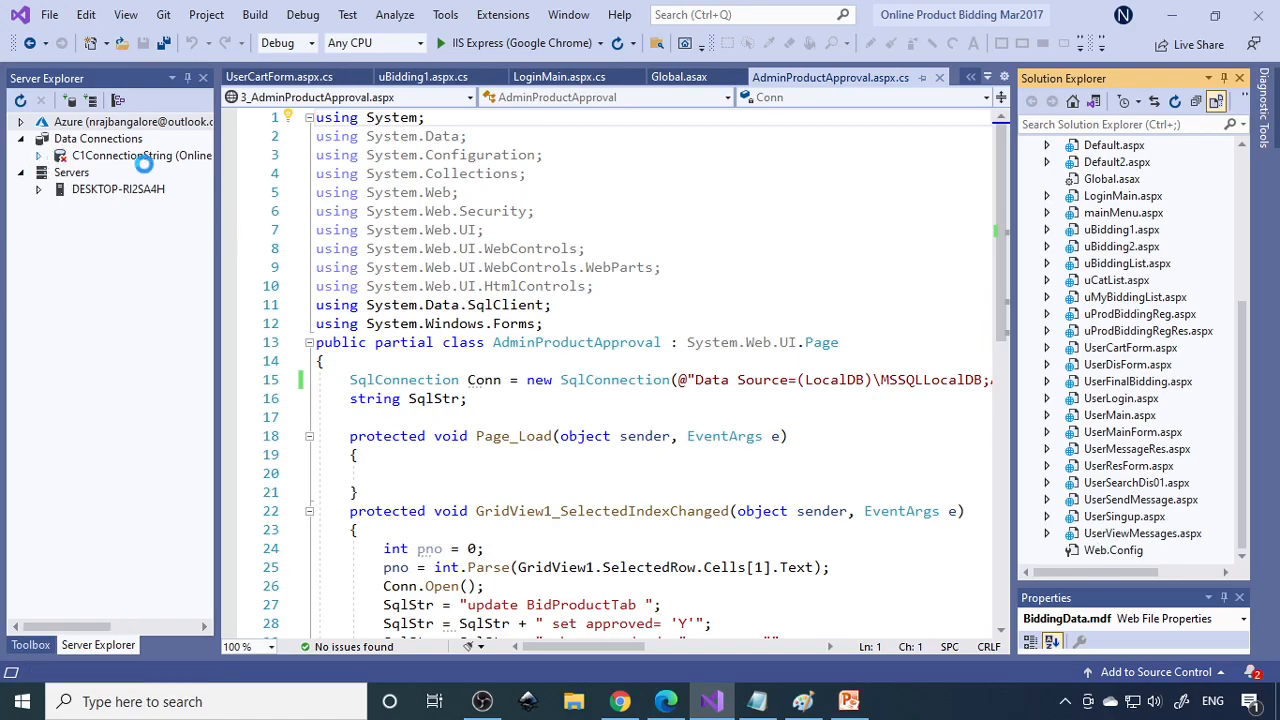
click(40, 155)
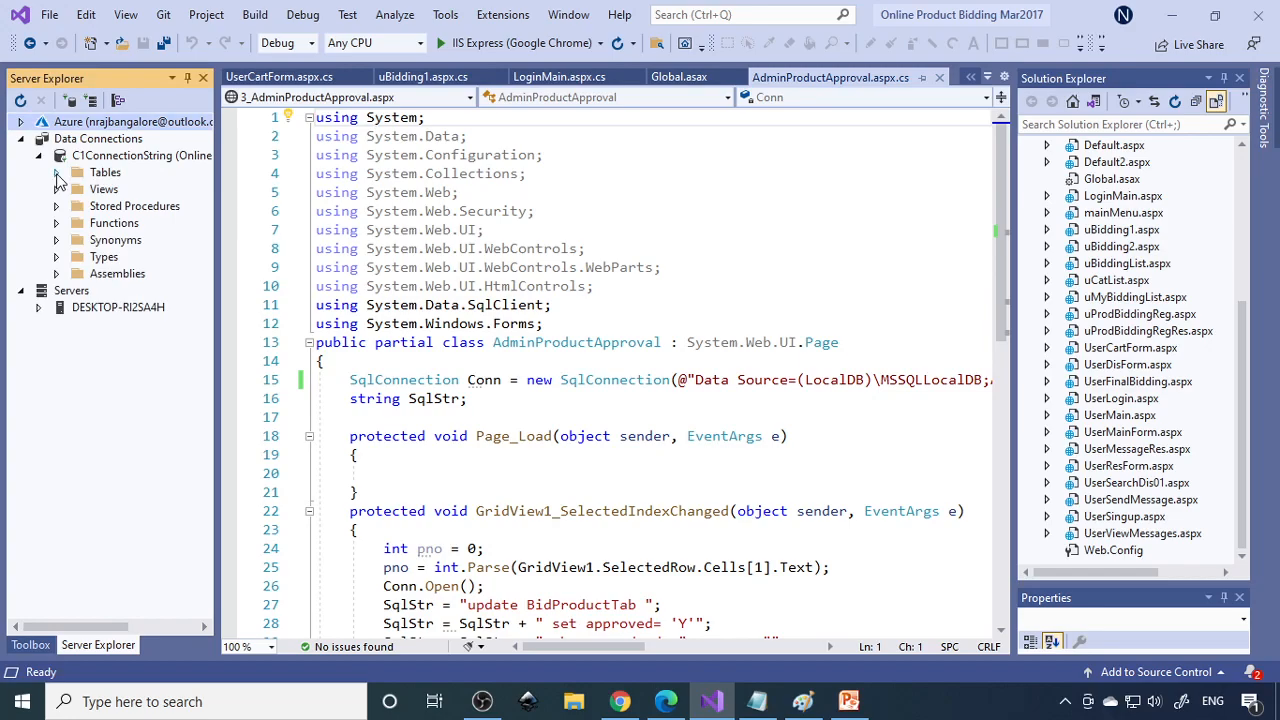
click(57, 172)
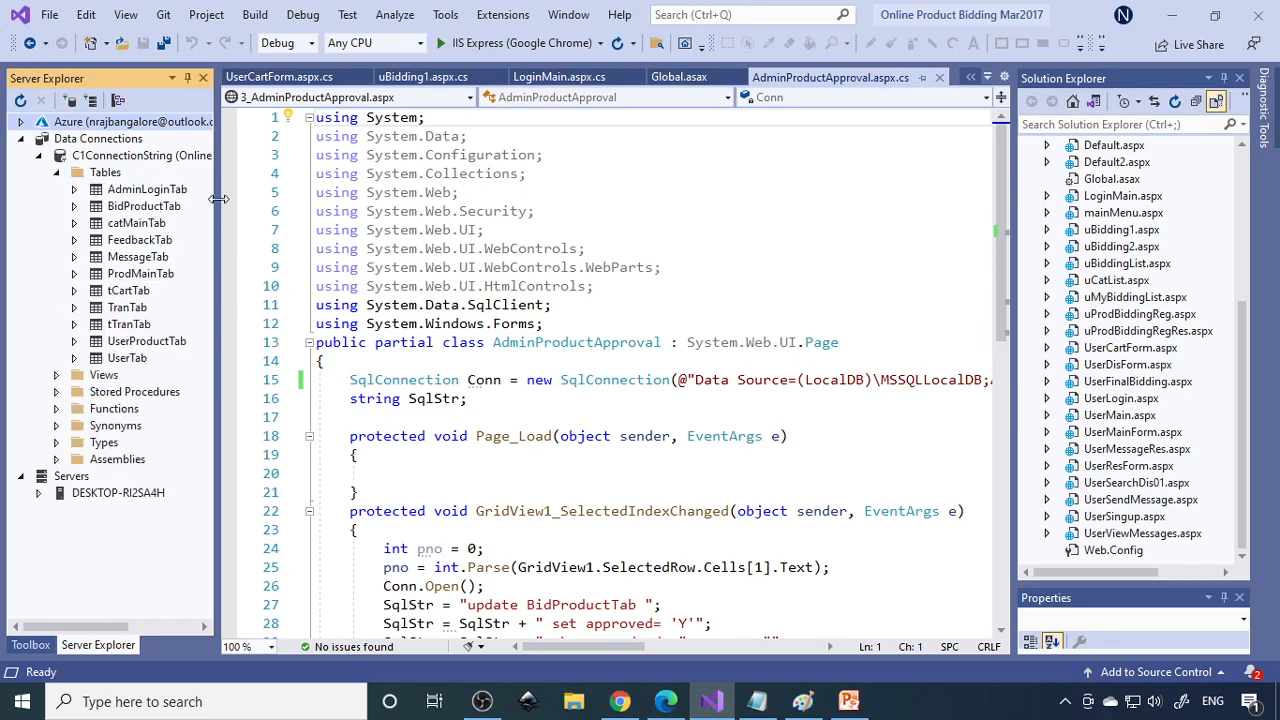
mouse_move(859, 451)
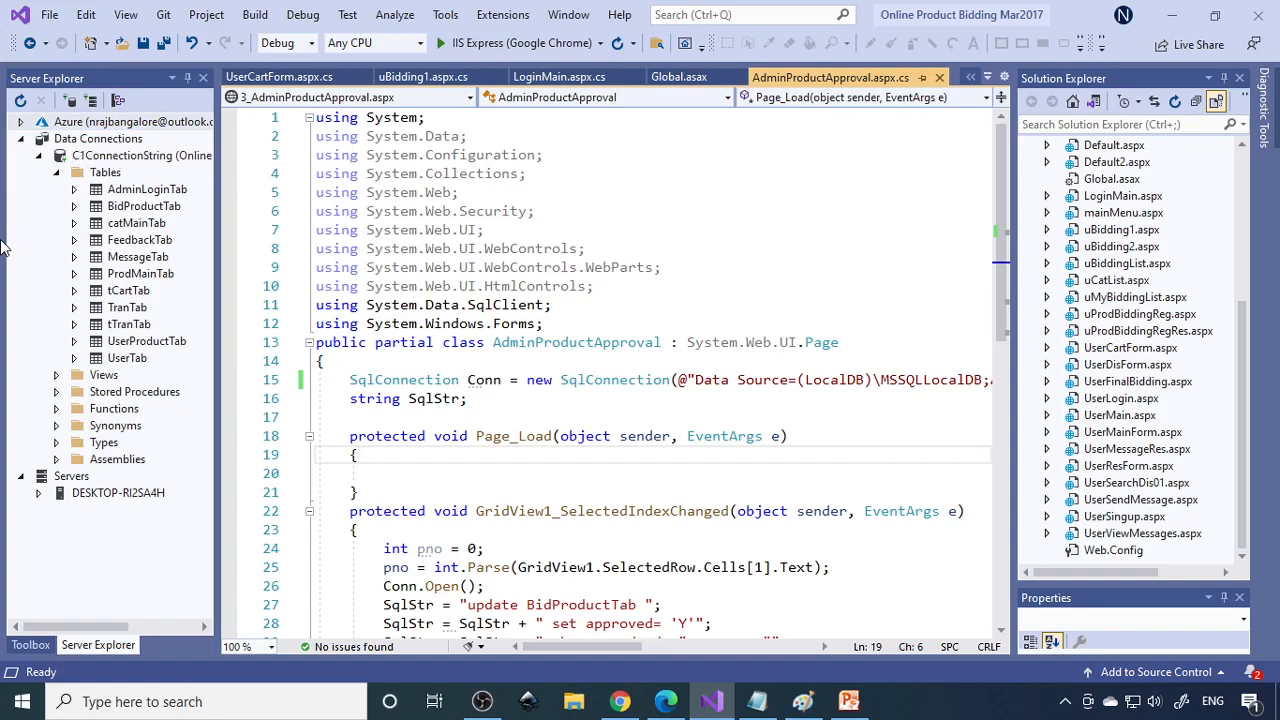
mouse_move(1143, 285)
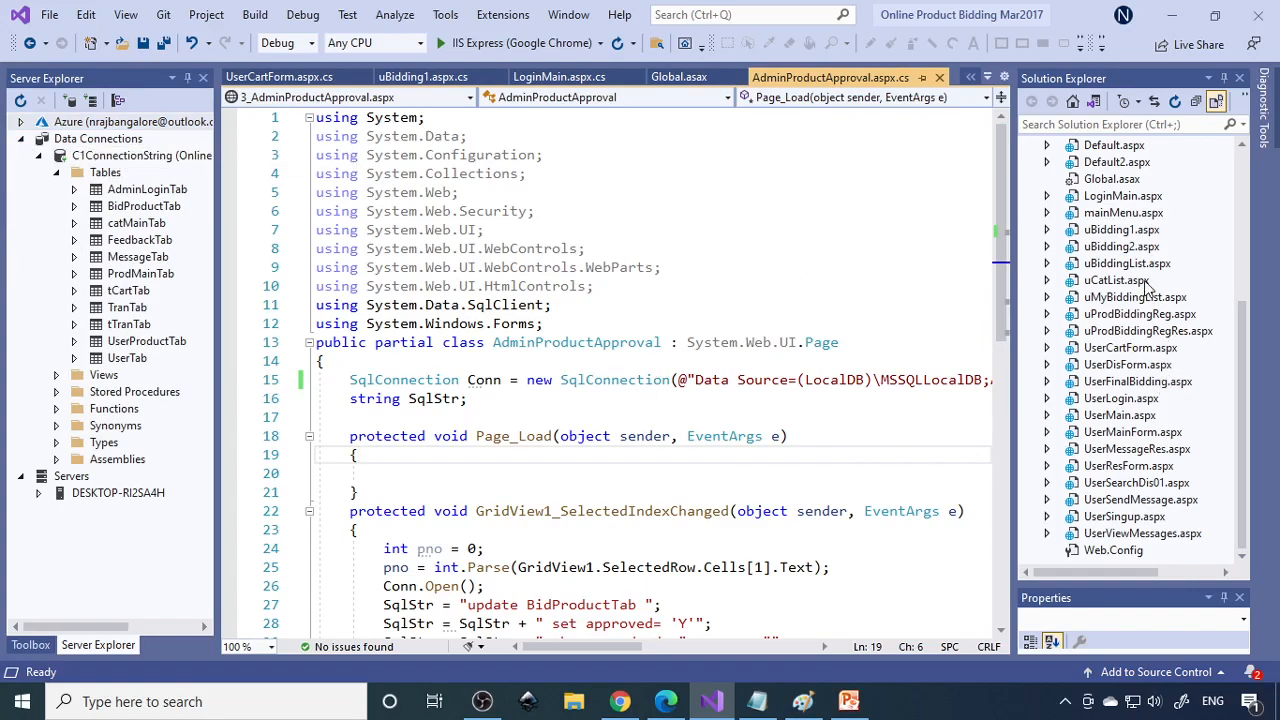
mouse_move(1151, 548)
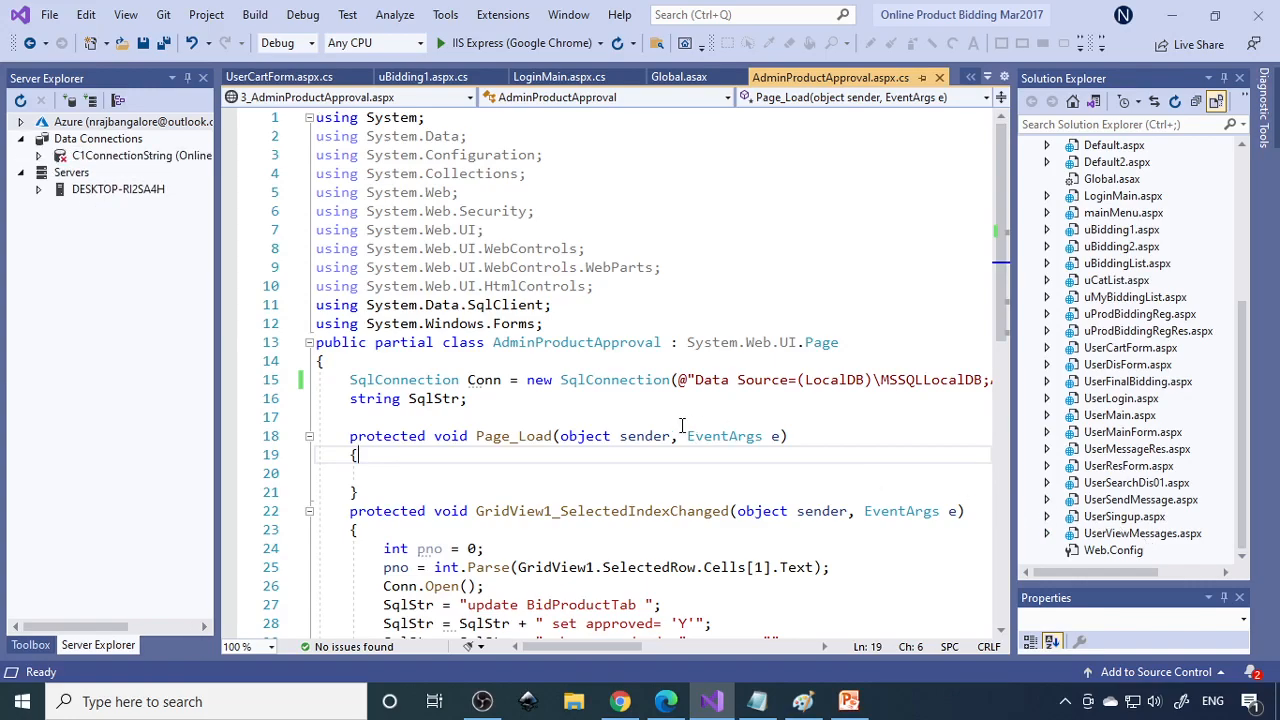
scroll(down, 3)
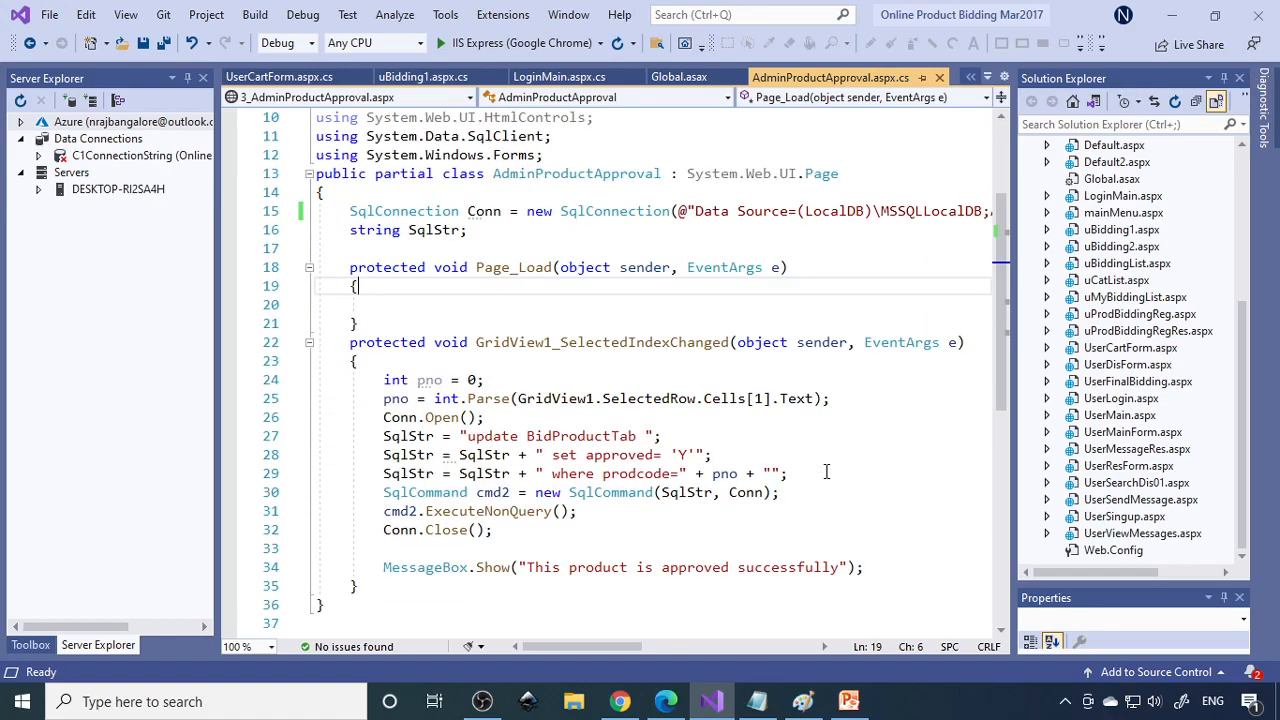
scroll(down, 3)
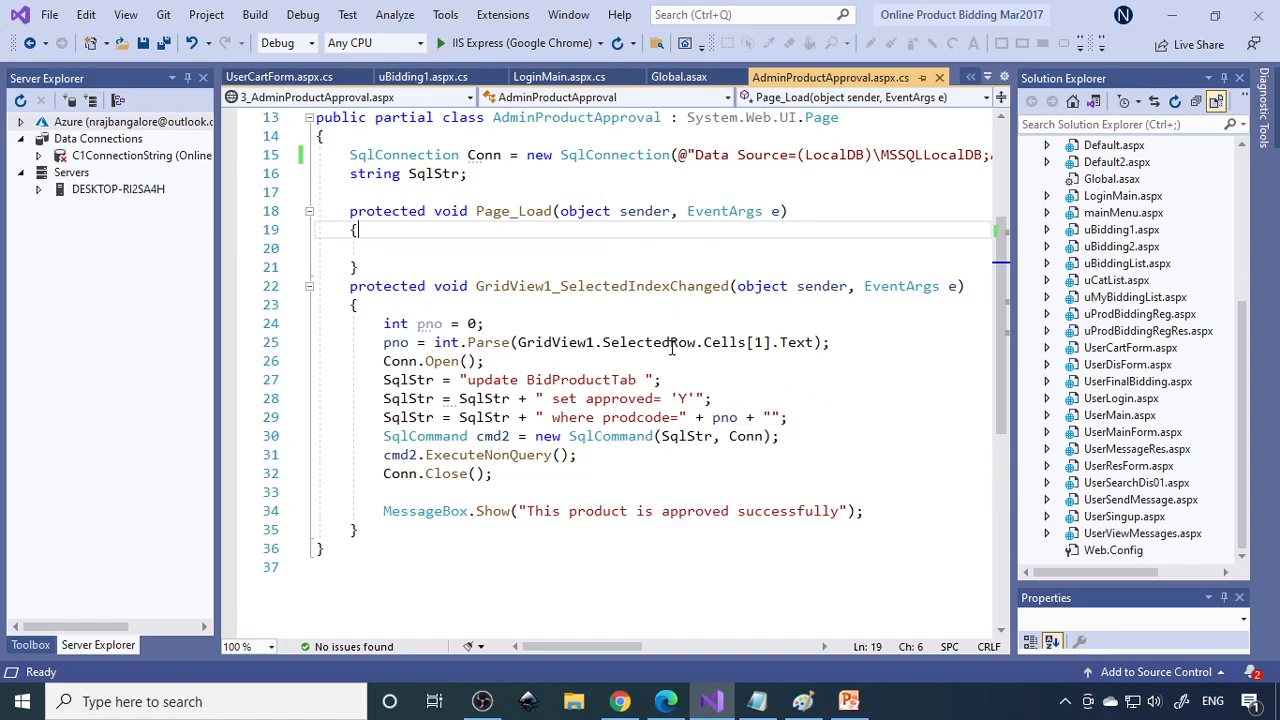
mouse_move(513, 51)
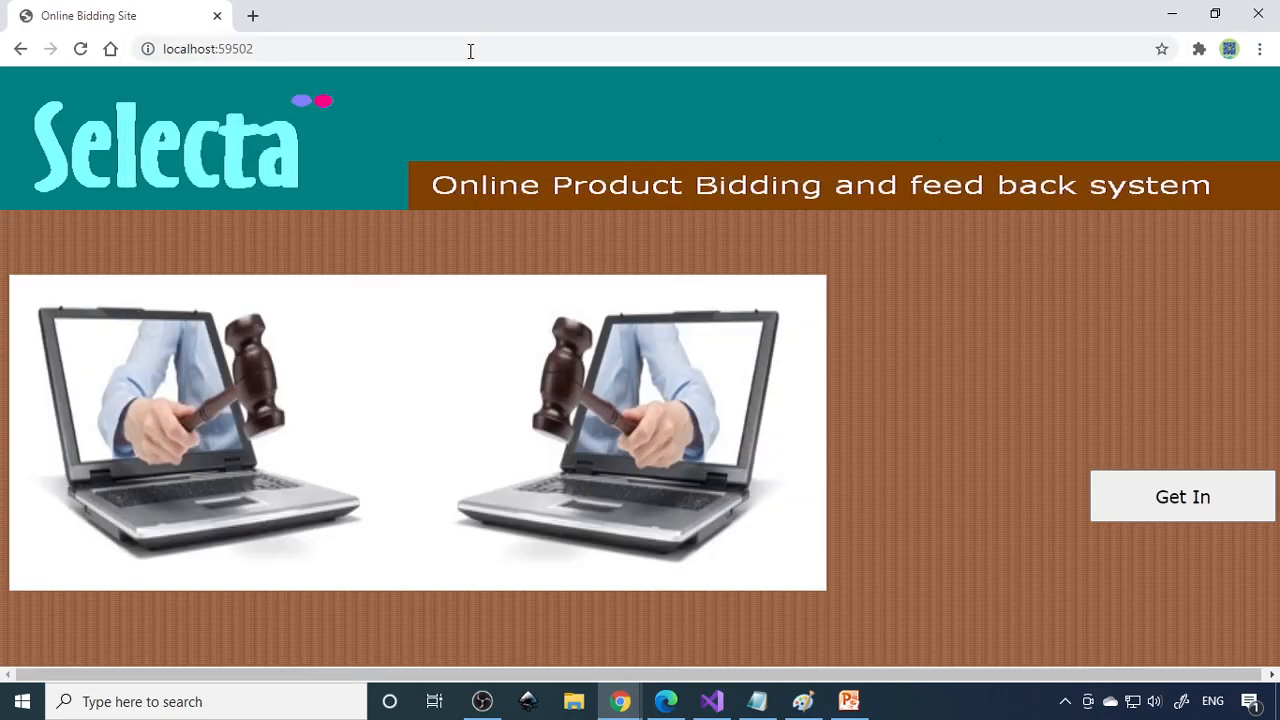
mouse_move(1207, 505)
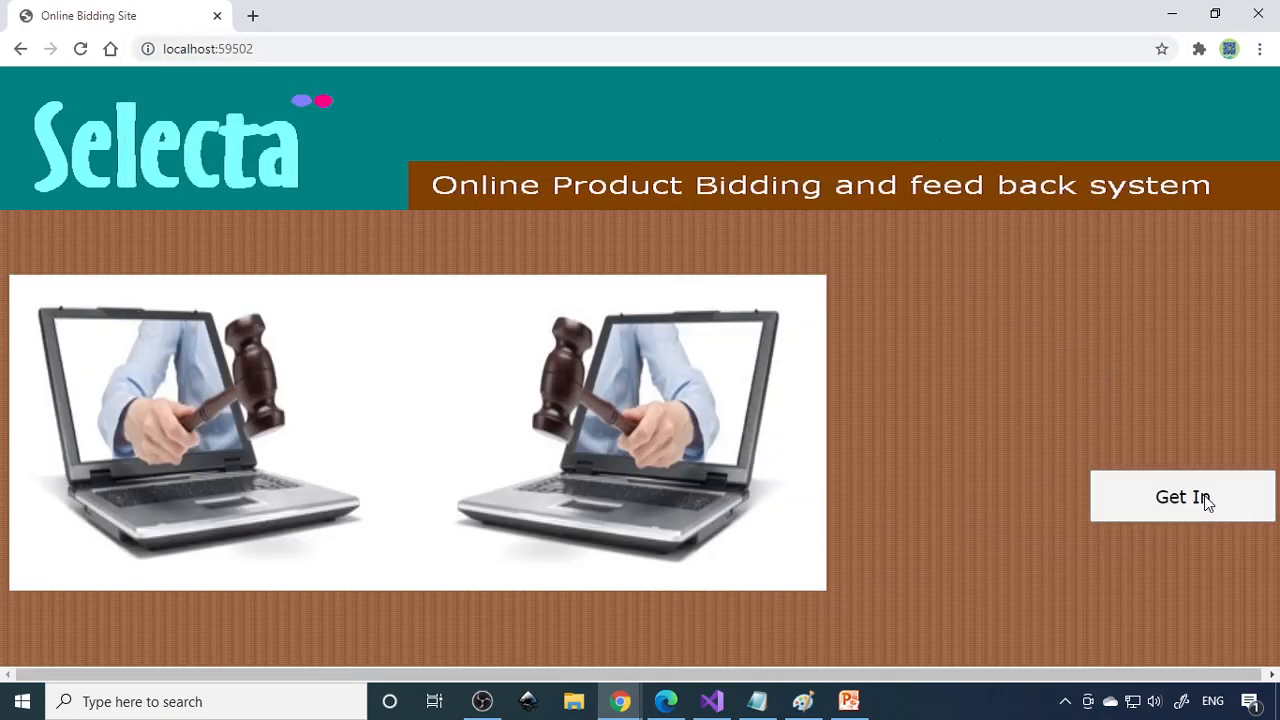
Step: Enter the Selecta site, log in as admin, and open Product Categories
click(1182, 496)
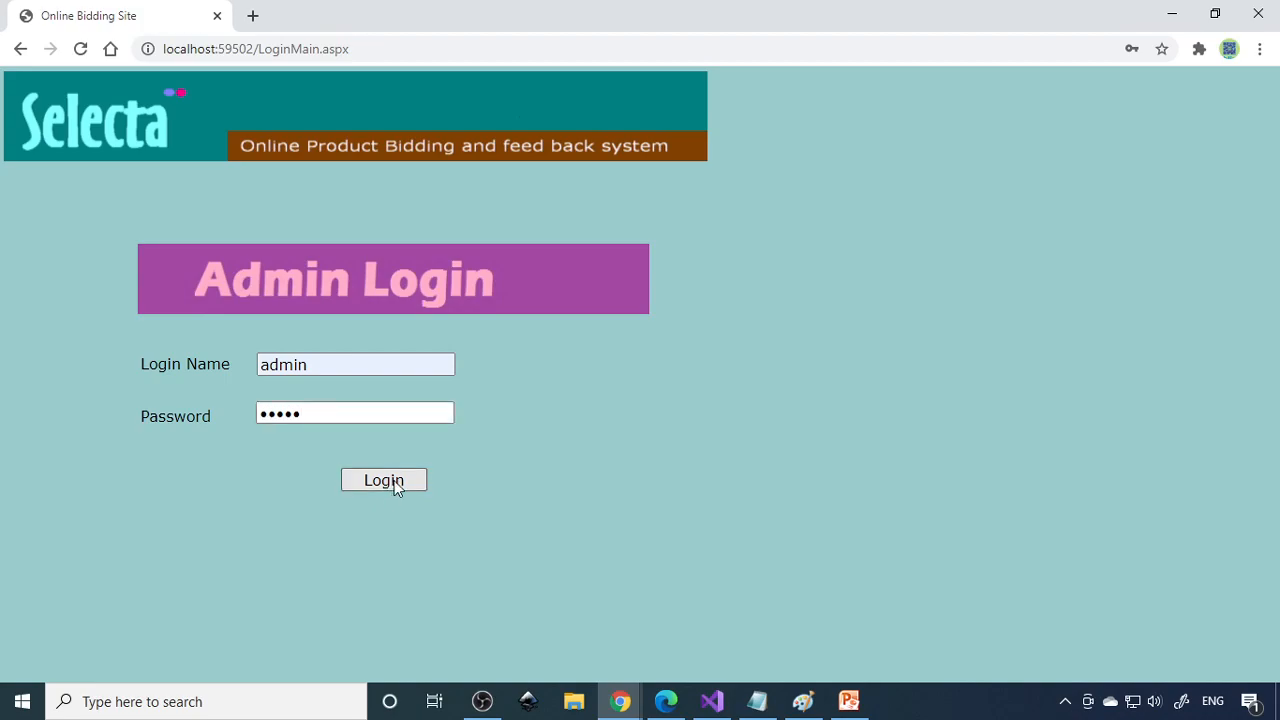
click(383, 480)
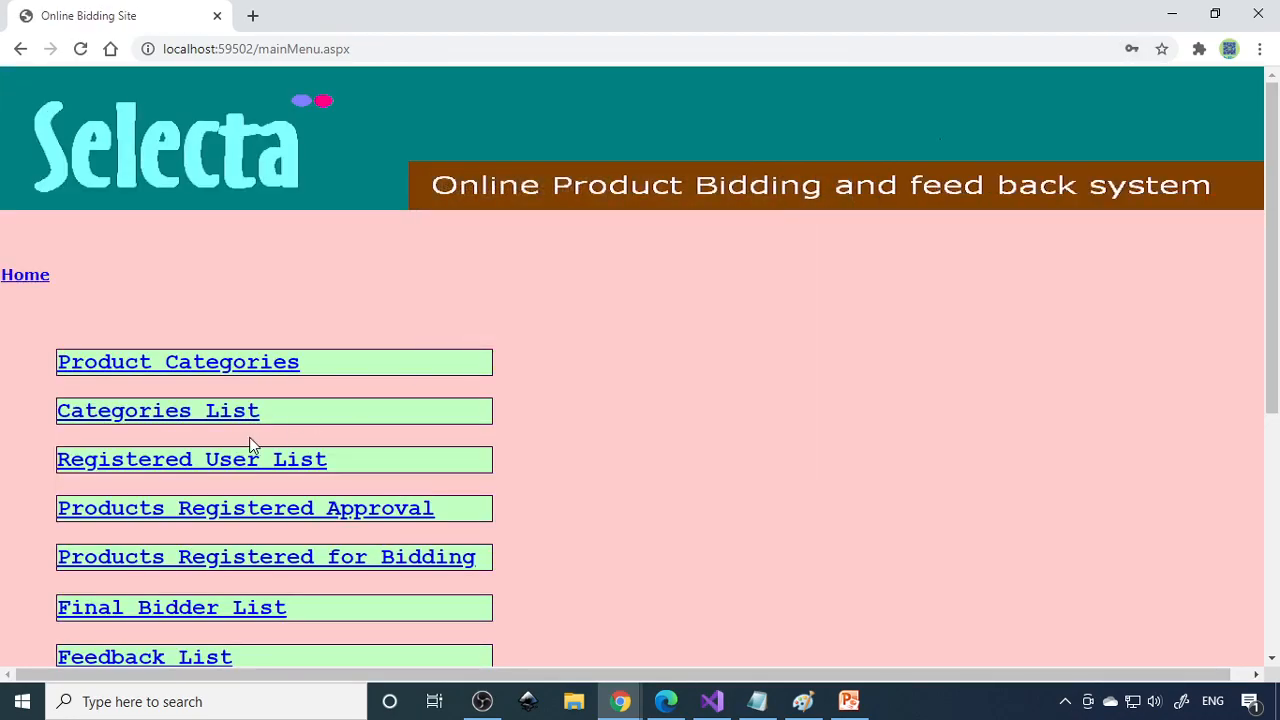
scroll(down, 3)
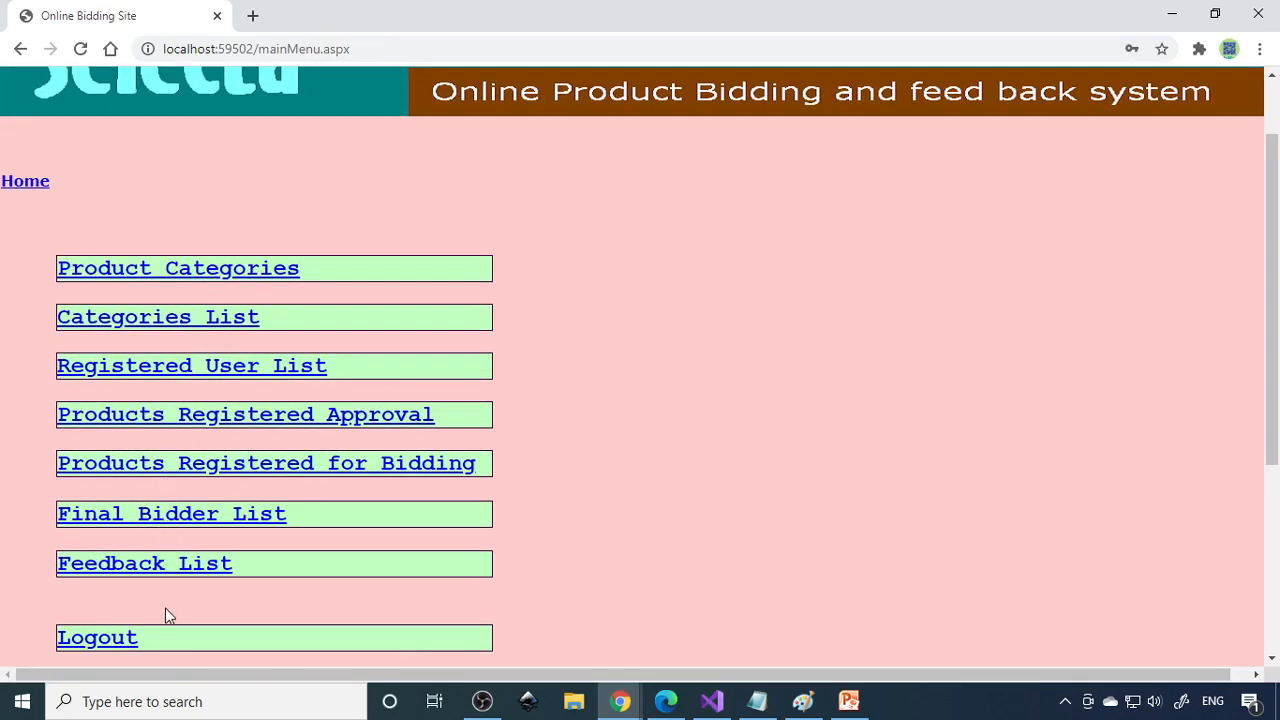
click(178, 267)
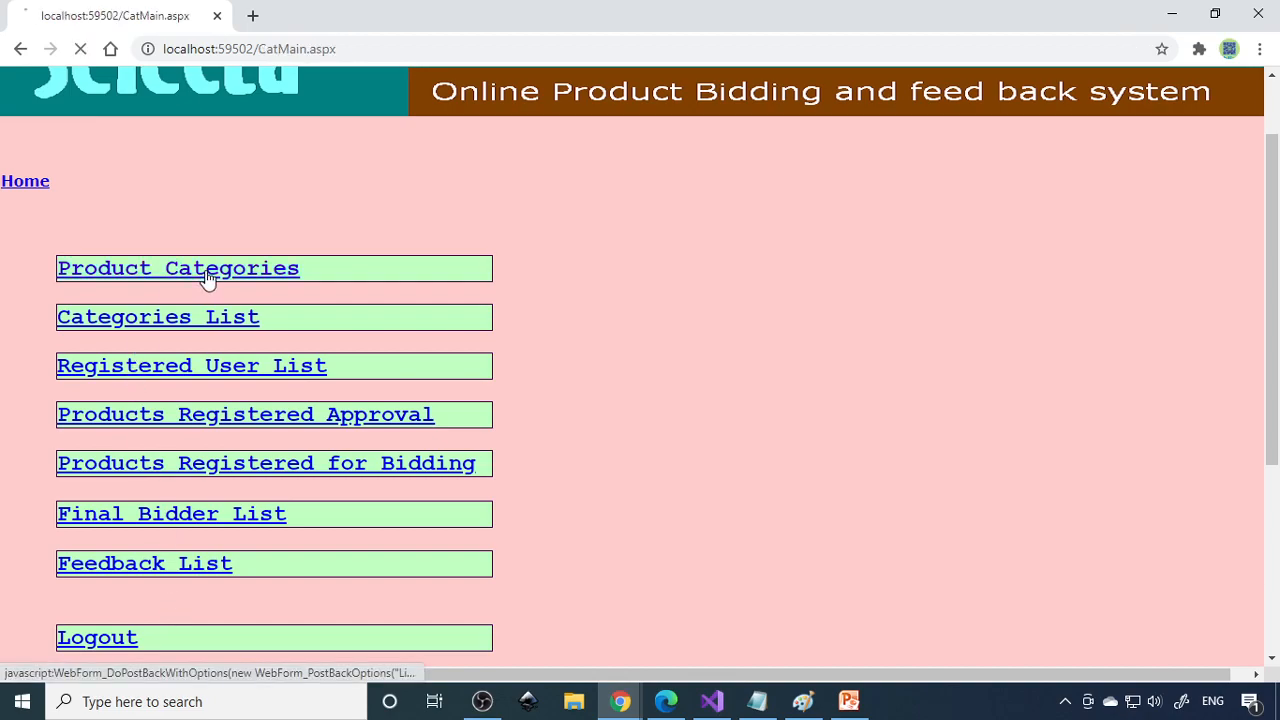
Step: Save category 'Antique' with description 'Antique products', then return to Main Menu
click(178, 268)
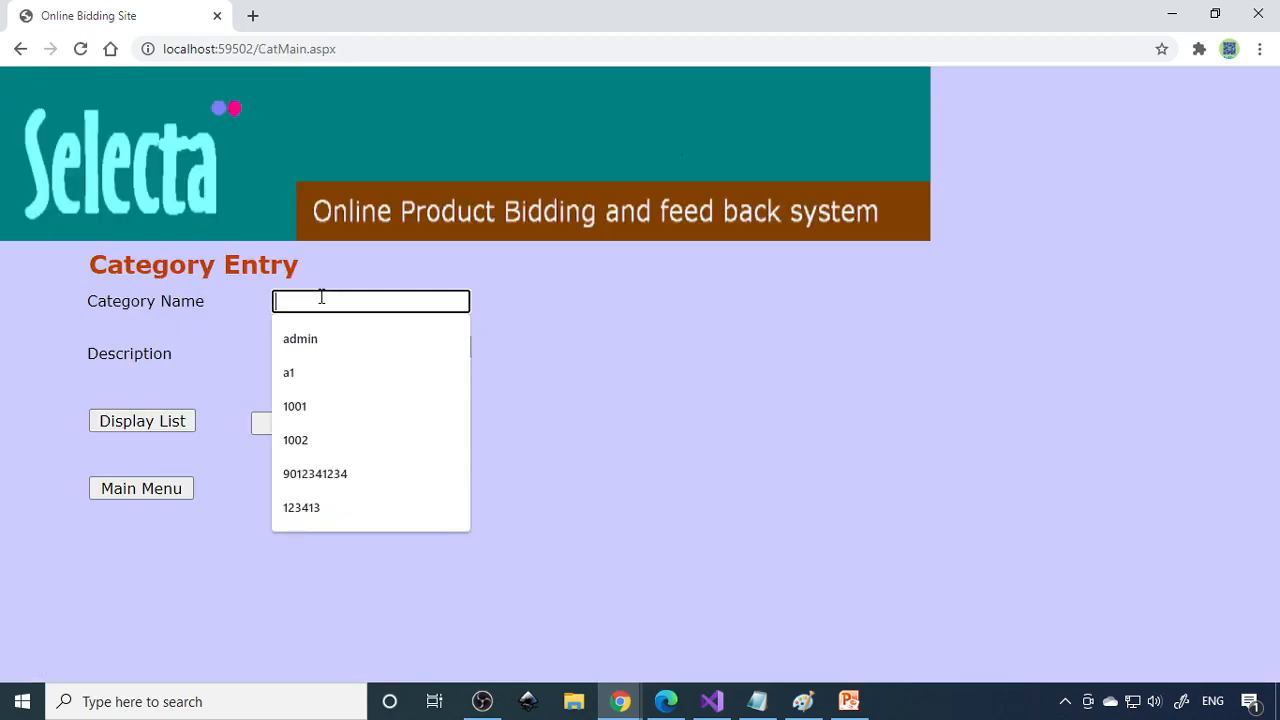
text(Antiq)
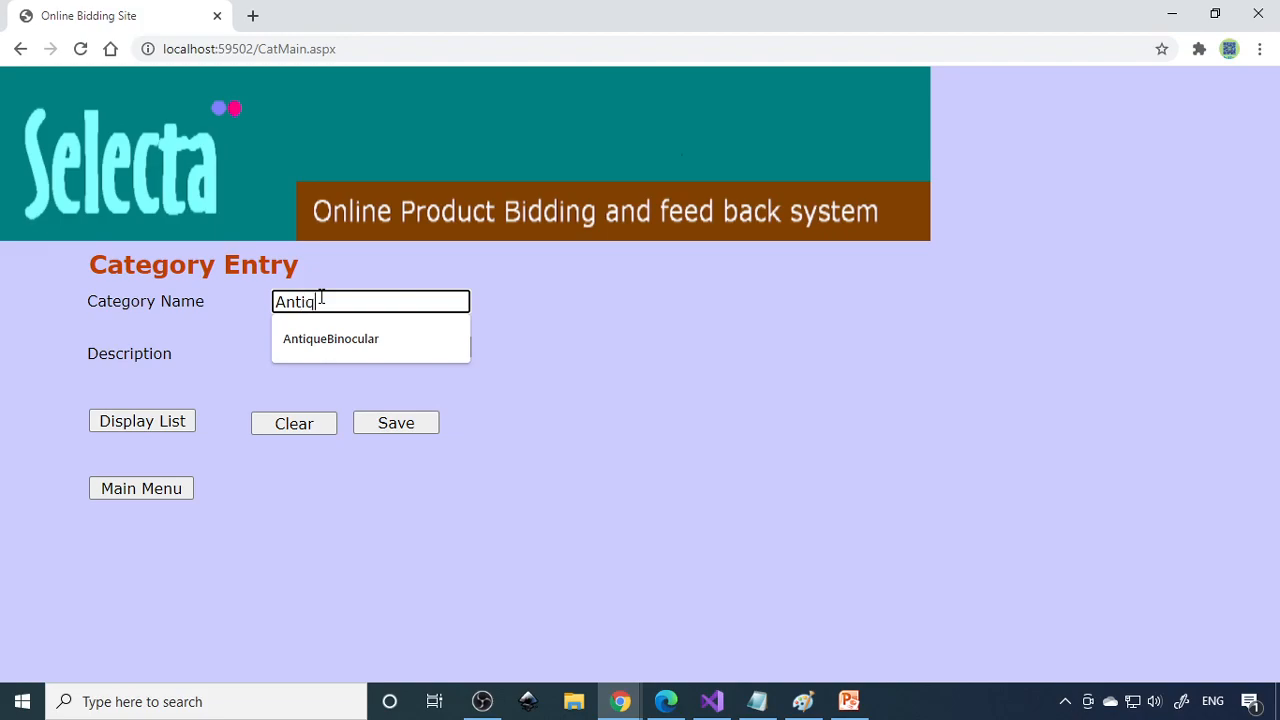
text(ue)
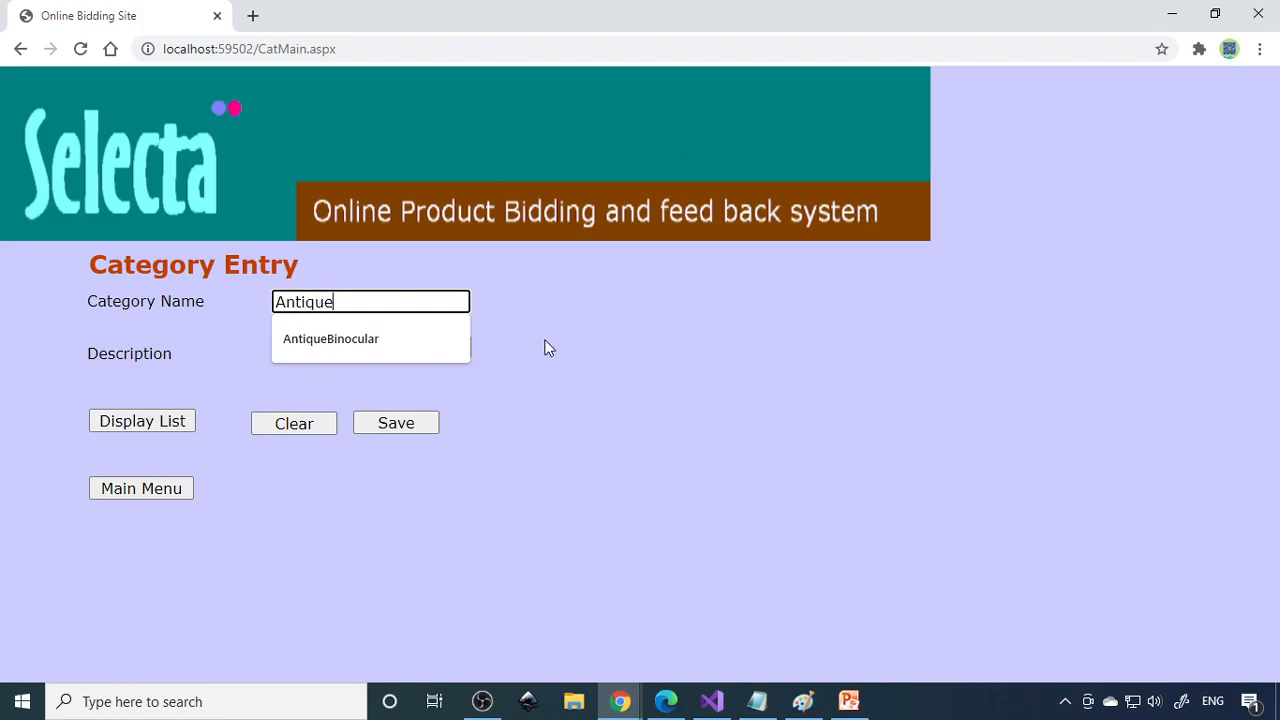
click(370, 347)
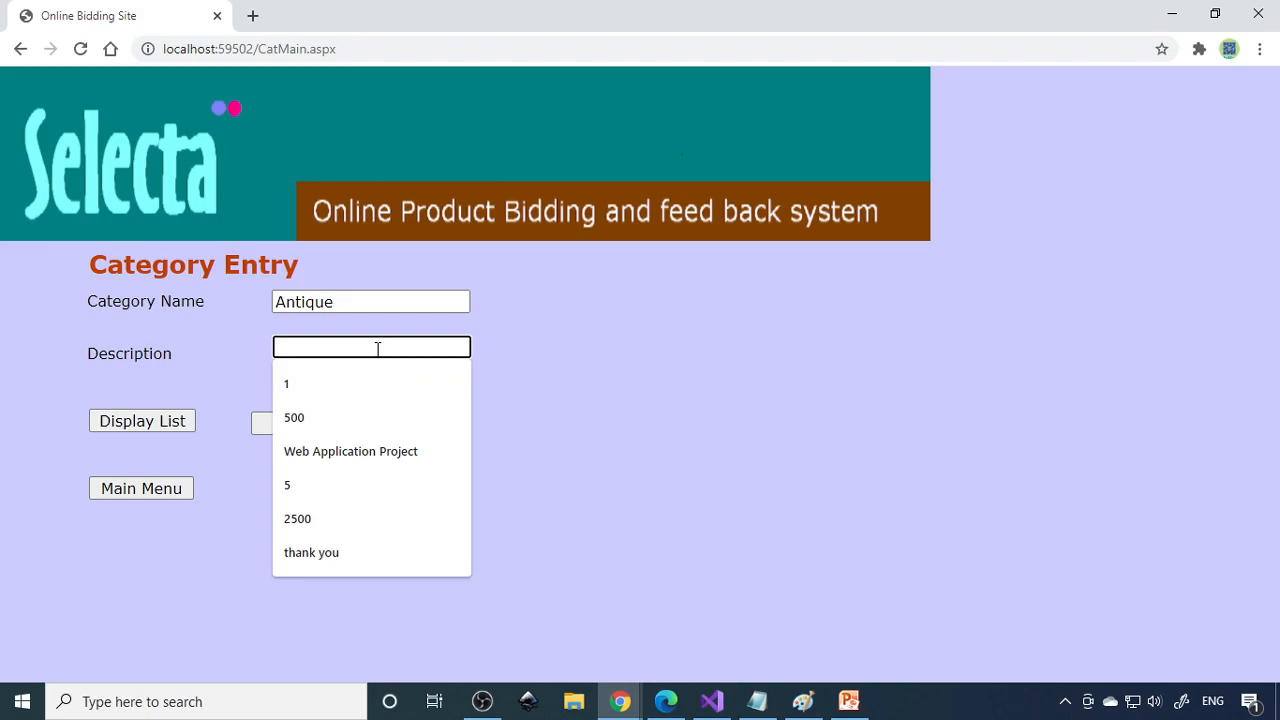
text(Antiqu)
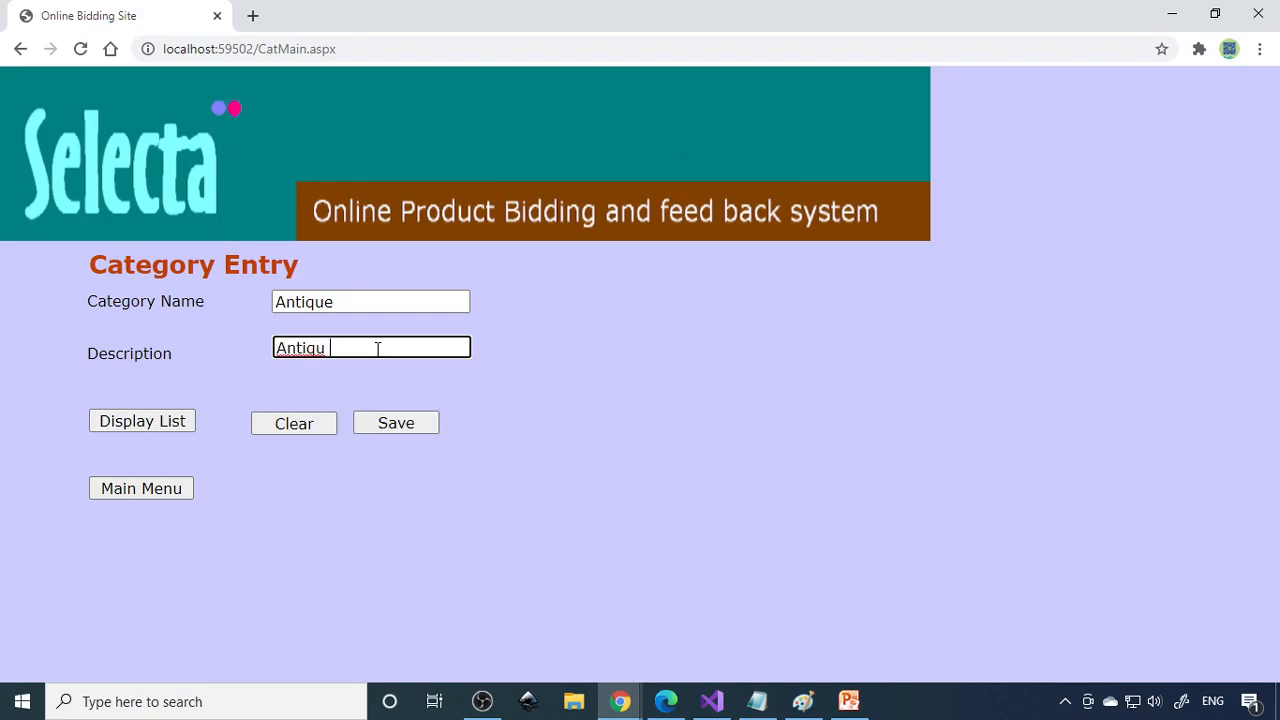
text(e produ)
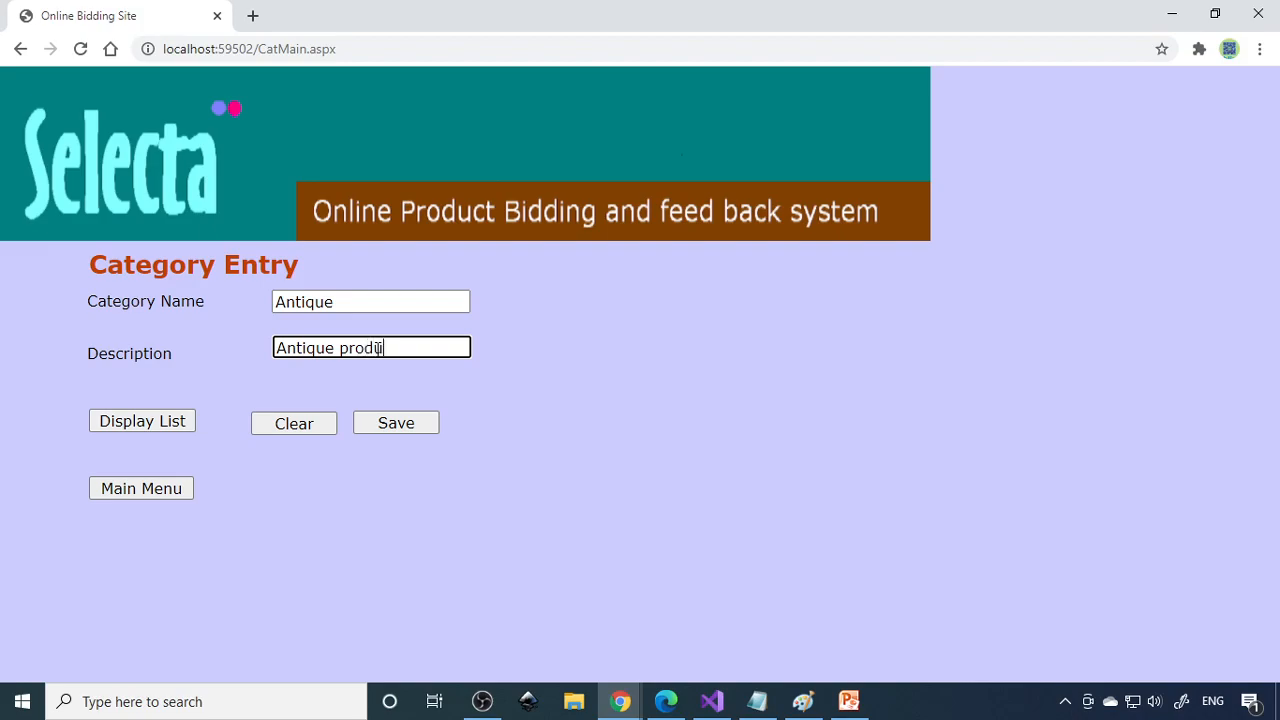
click(293, 423)
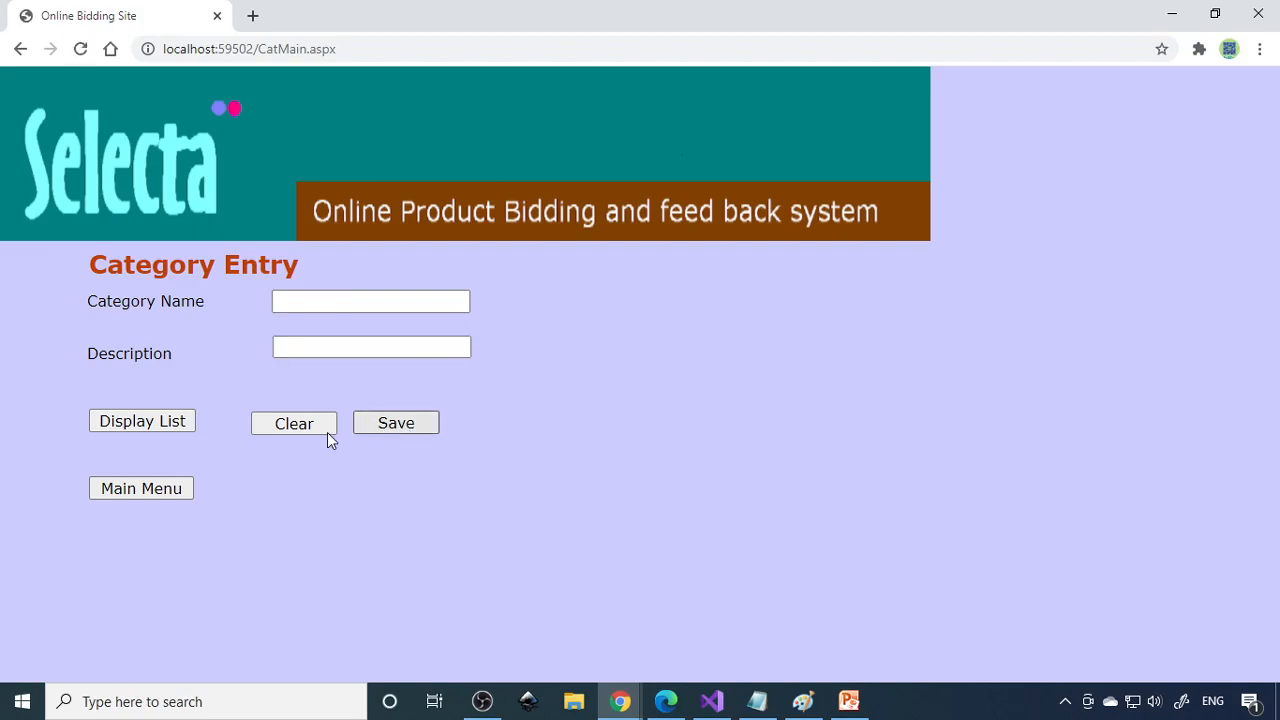
click(141, 488)
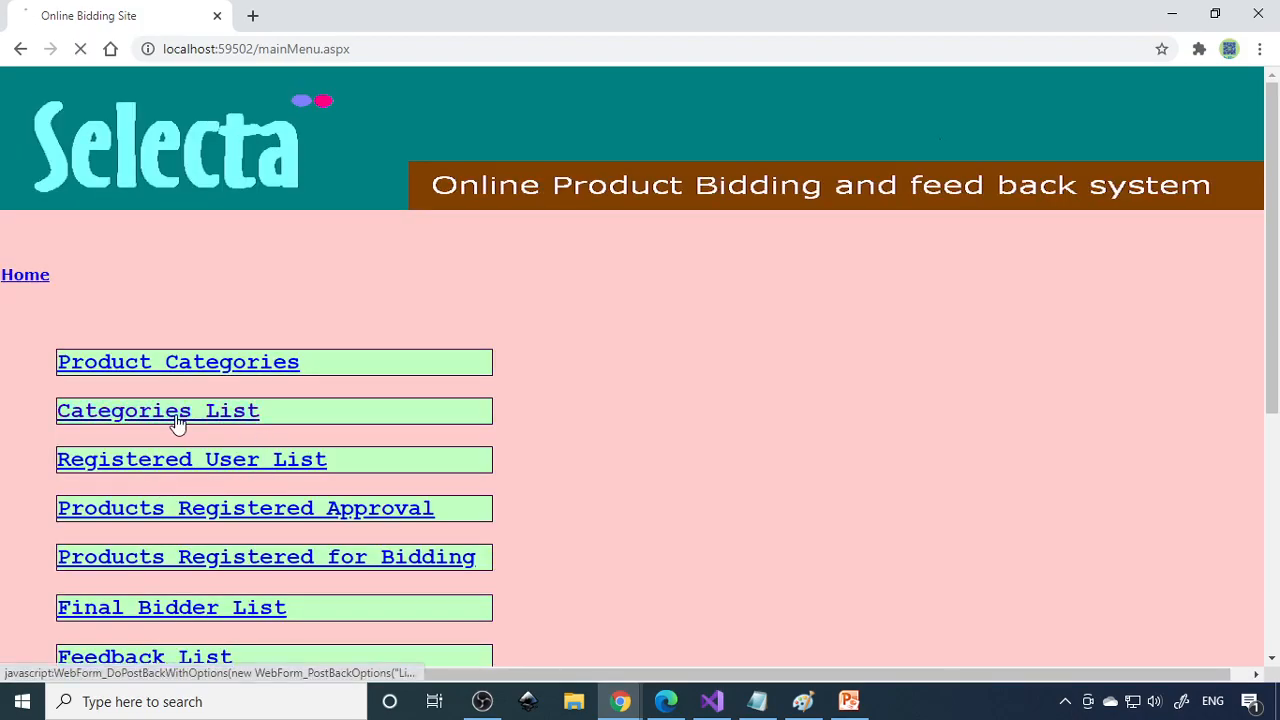
Step: View the Categories List and Registered User List, returning to Main Menu each time
click(158, 410)
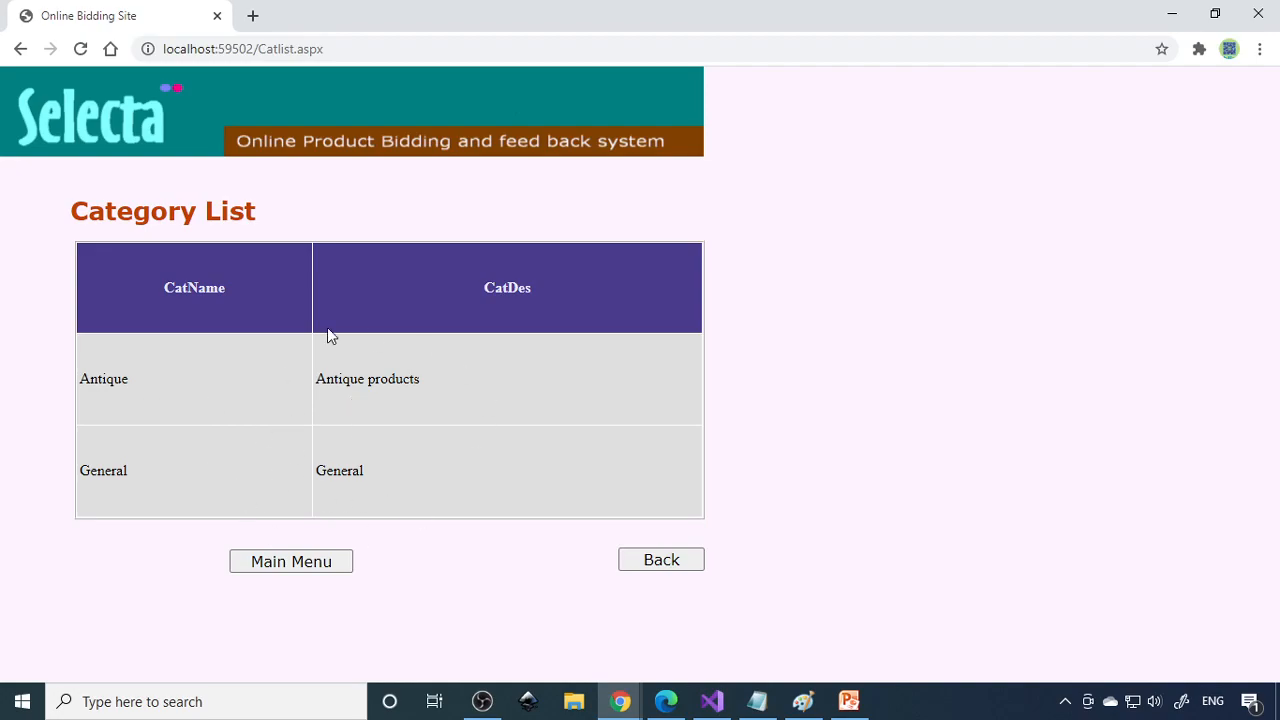
click(291, 561)
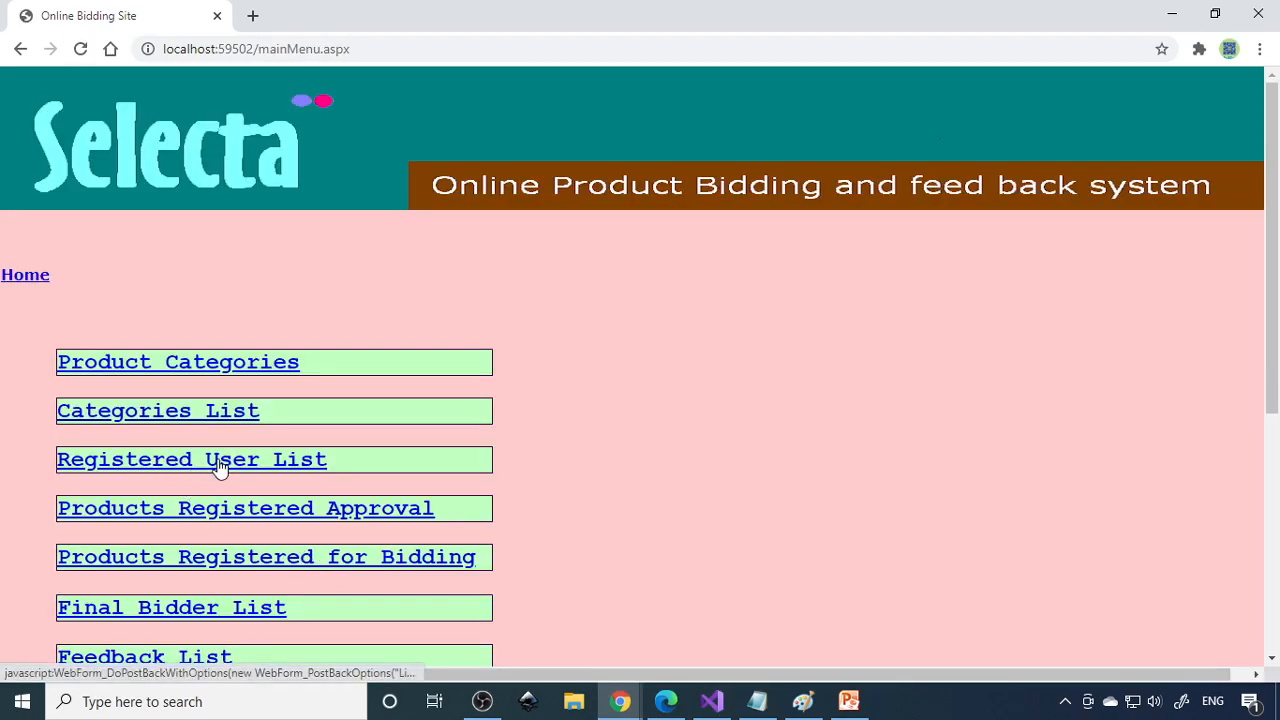
click(191, 459)
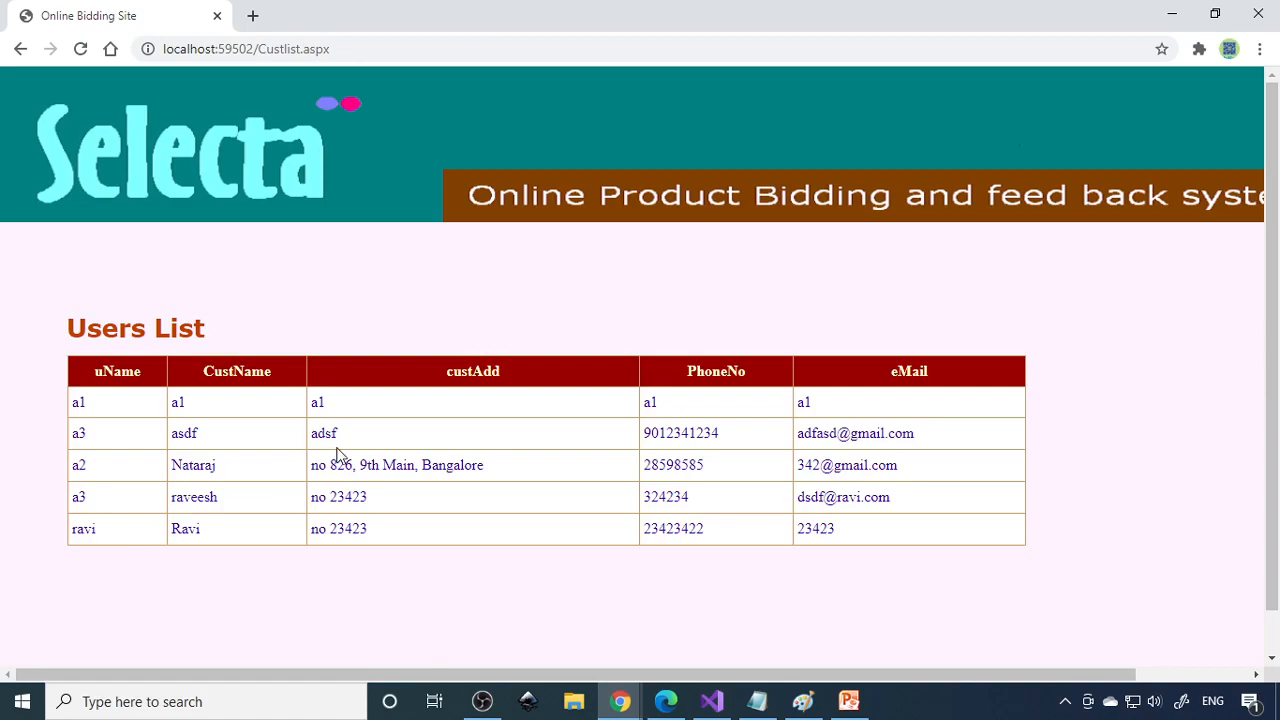
mouse_move(231, 364)
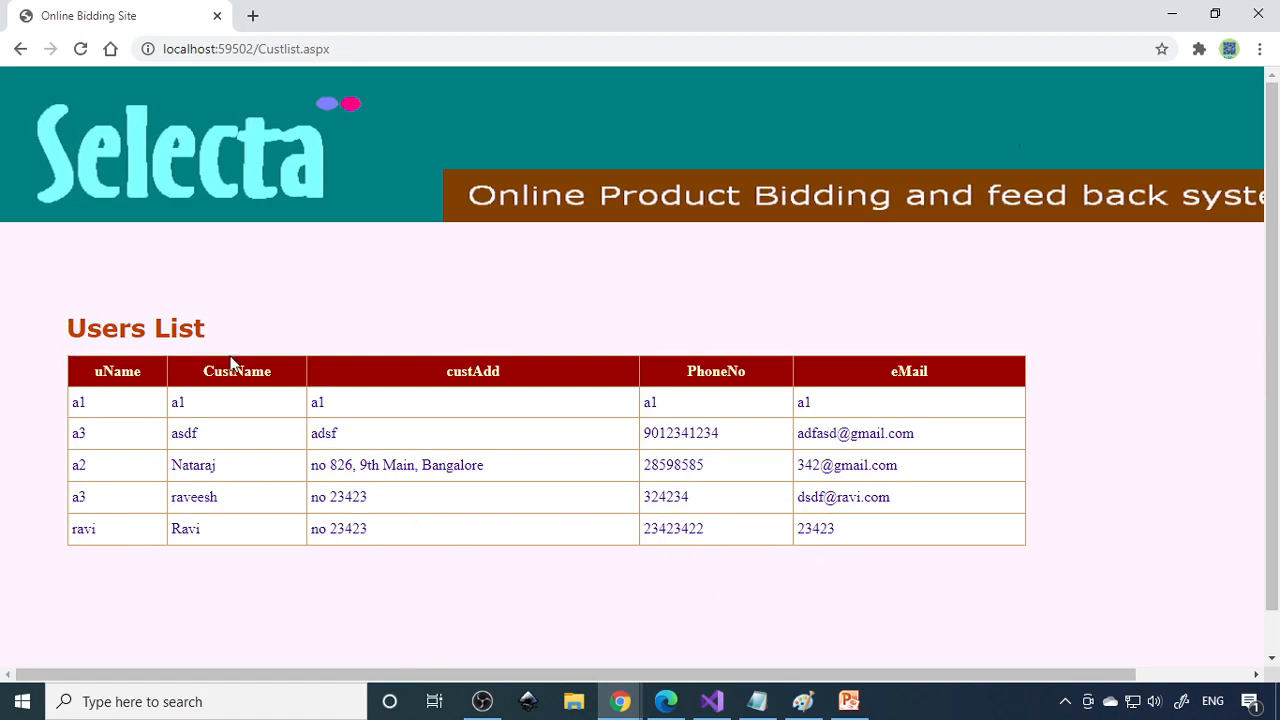
scroll(down, 3)
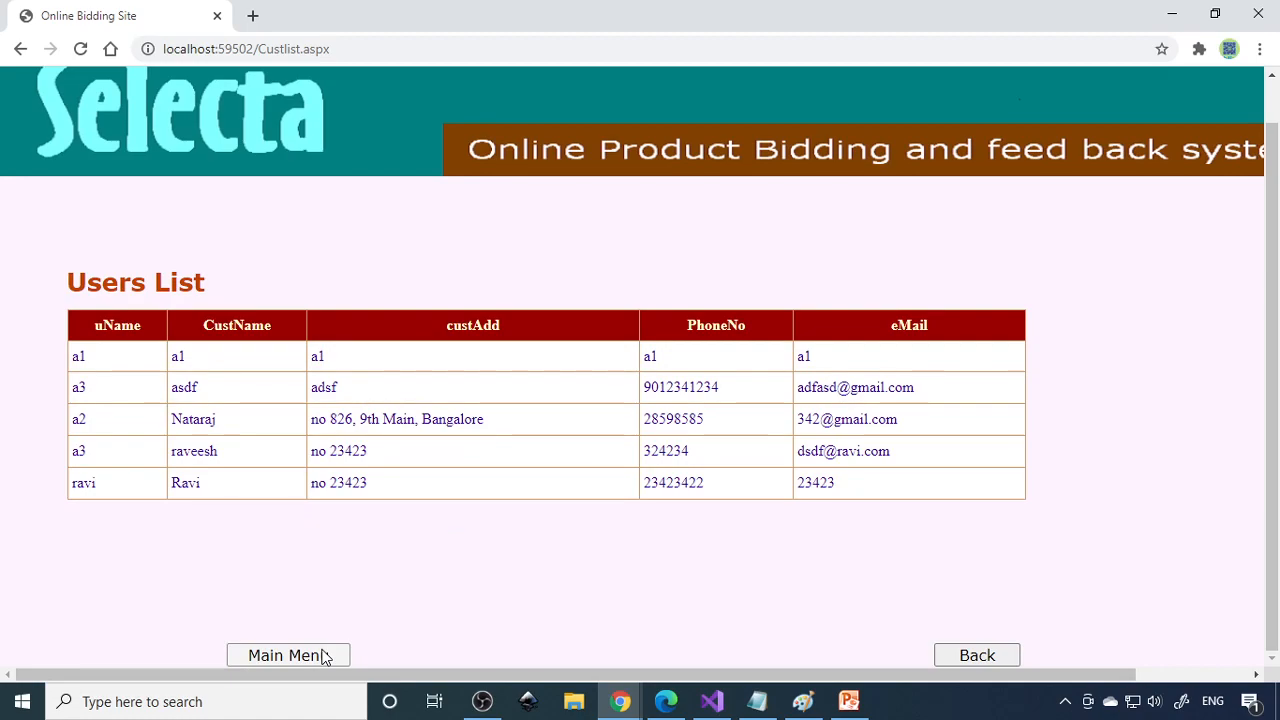
click(288, 655)
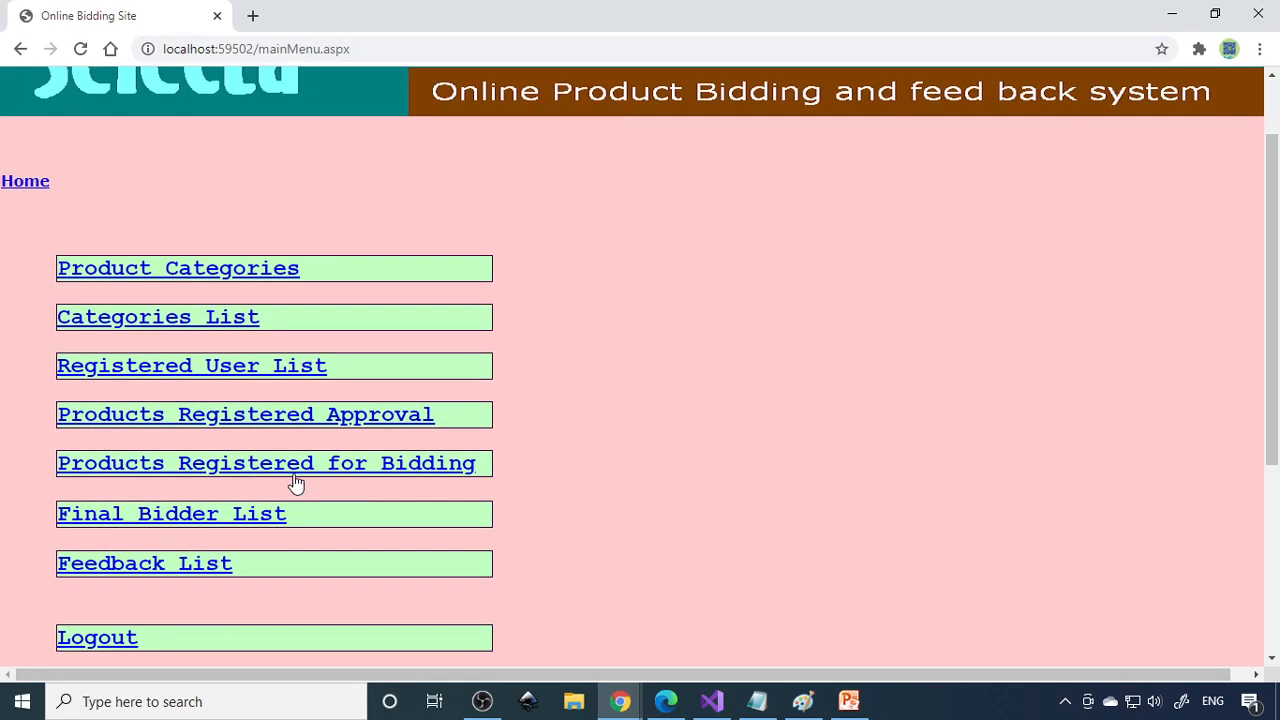
Step: Check the empty Products Registered Approval page and open the site in a new tab
click(245, 414)
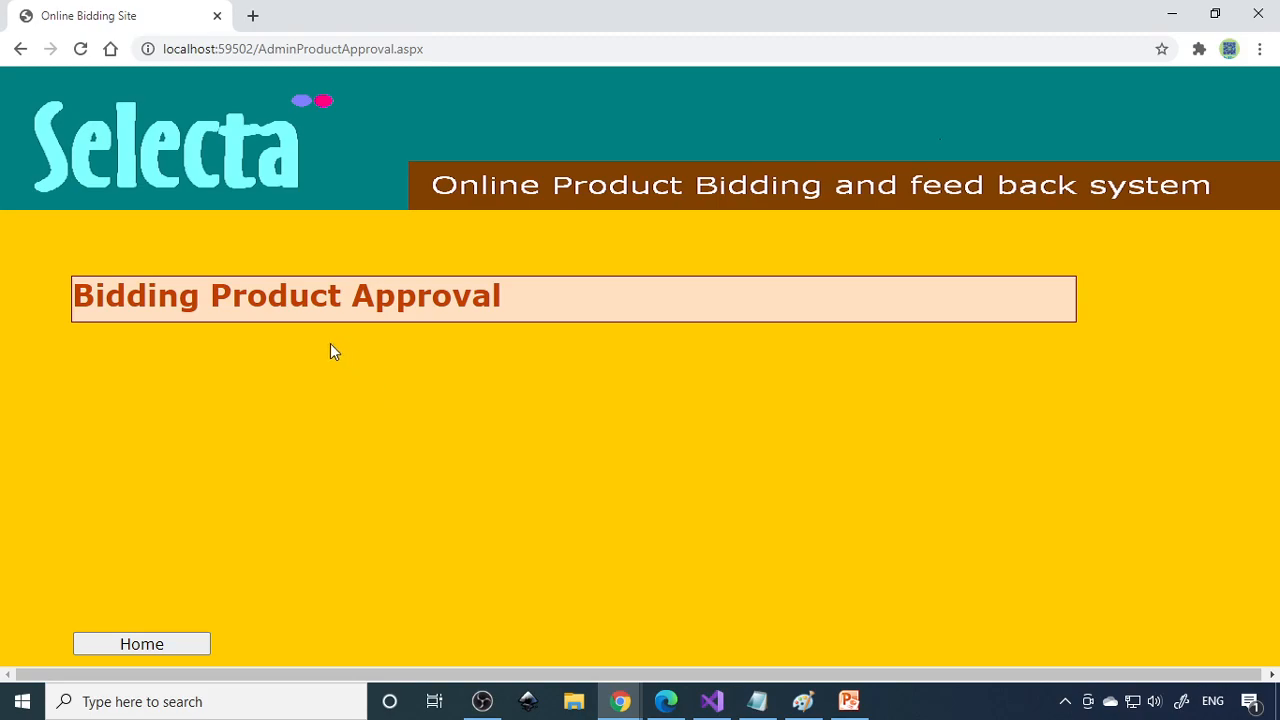
mouse_move(253, 311)
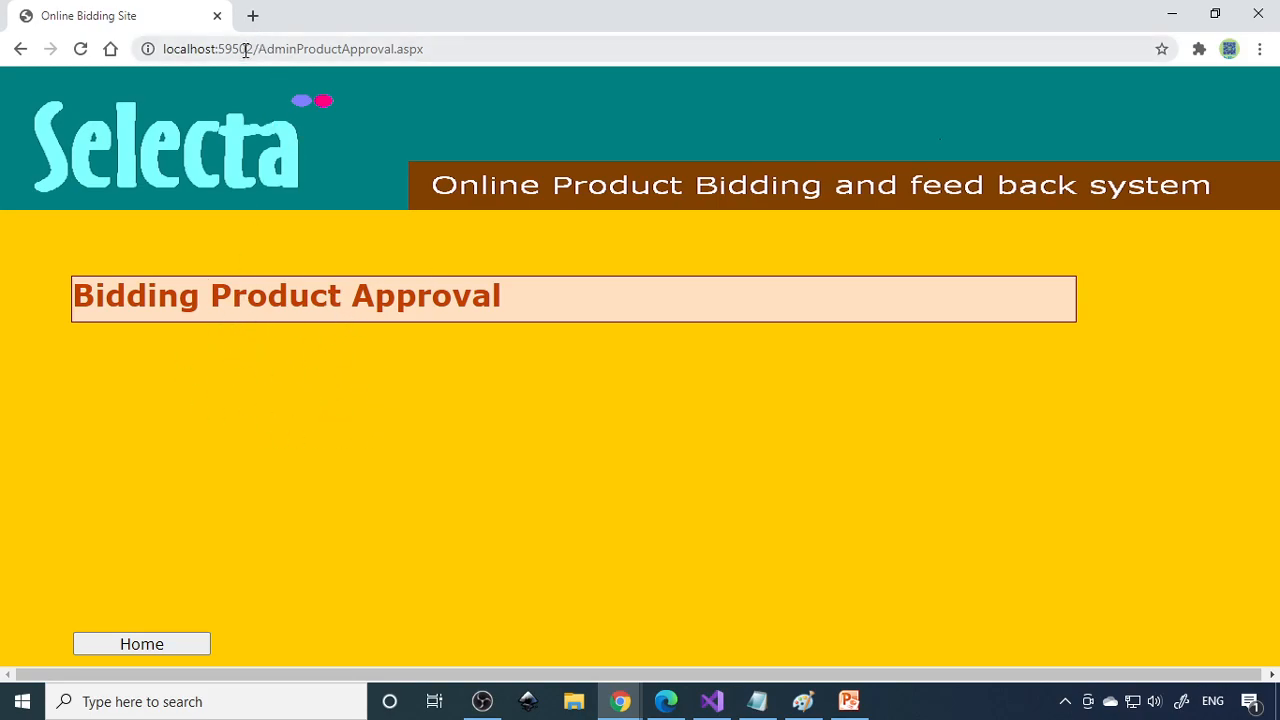
click(250, 49)
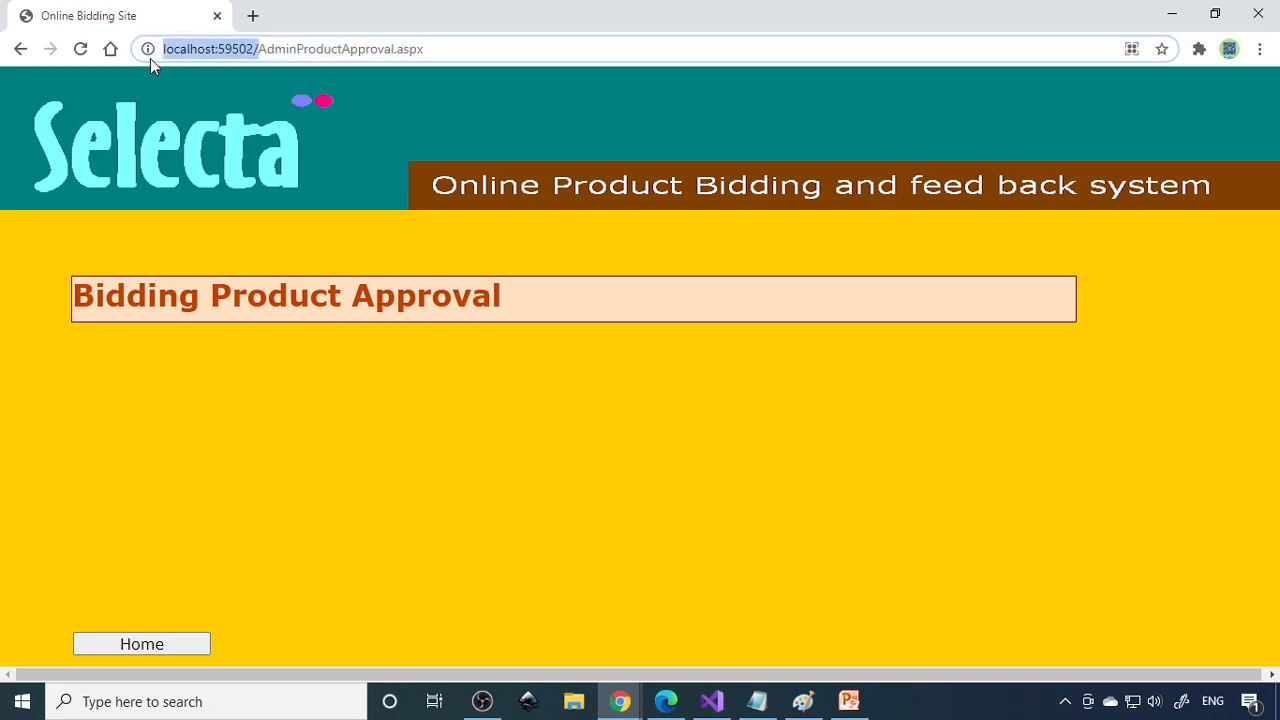
mouse_move(317, 26)
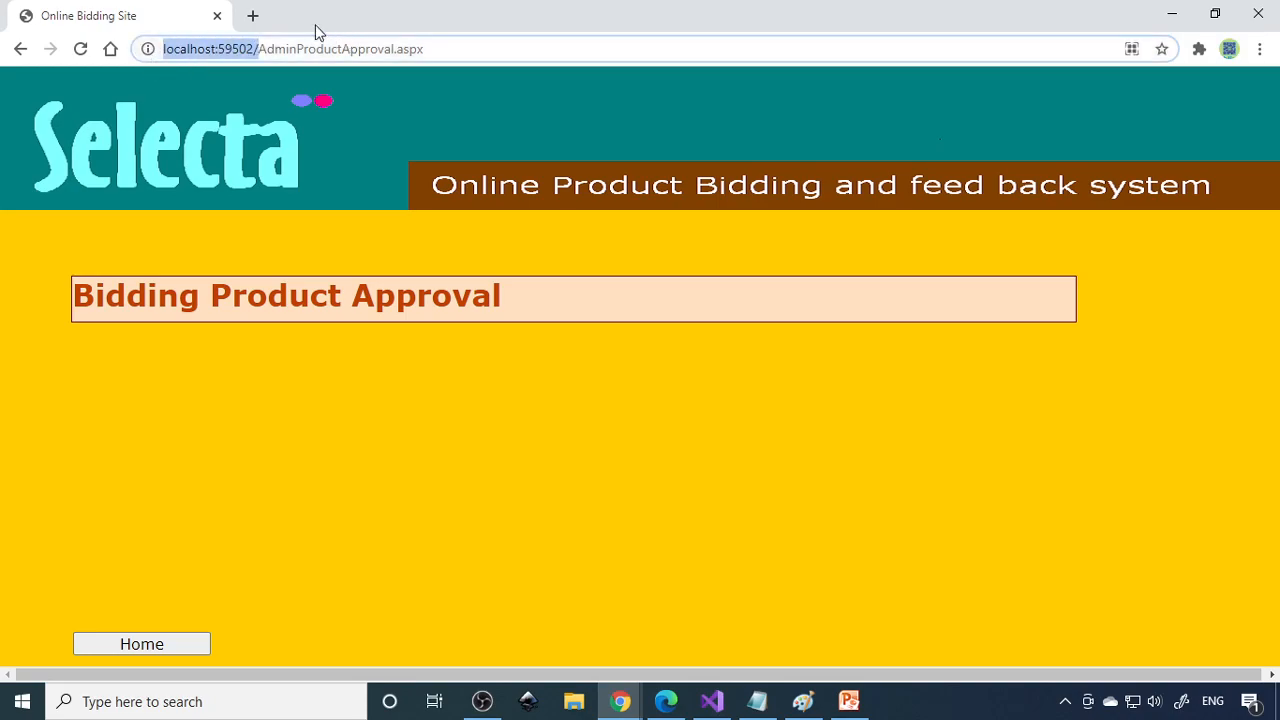
click(261, 15)
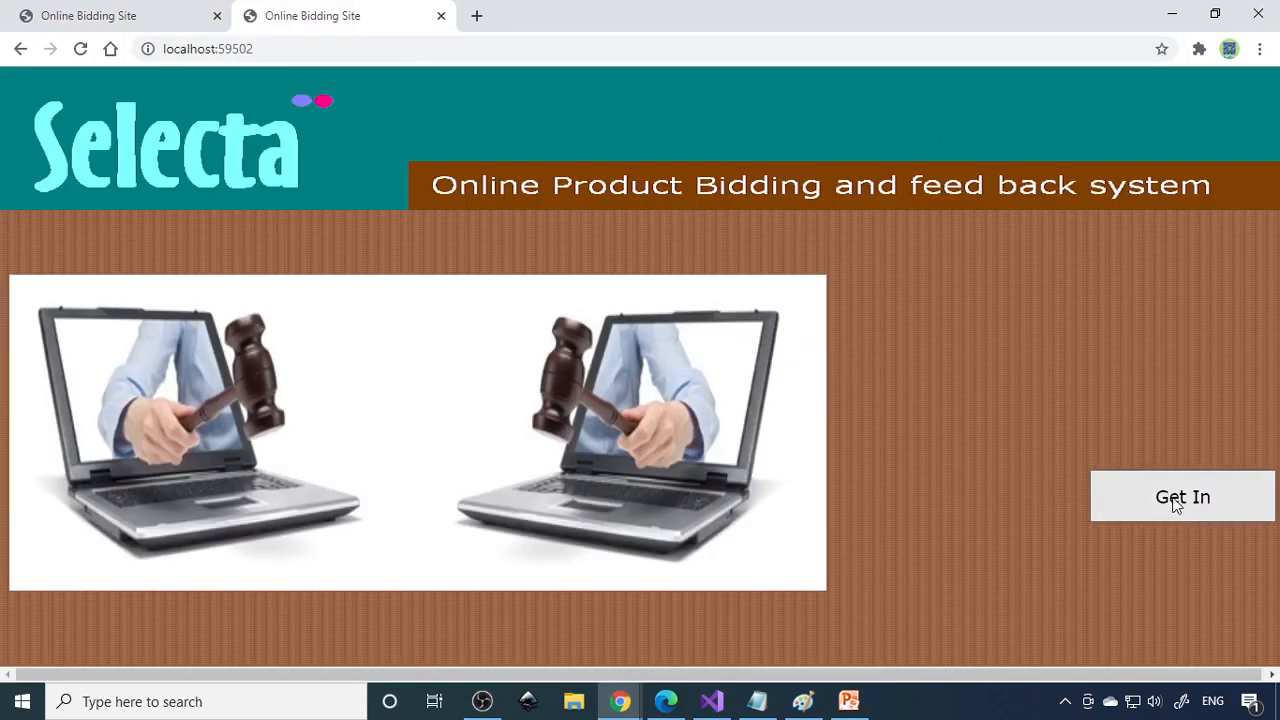
Step: Log in as user ravi, check My Own Product List, then open Put Product for Bidding
click(1182, 496)
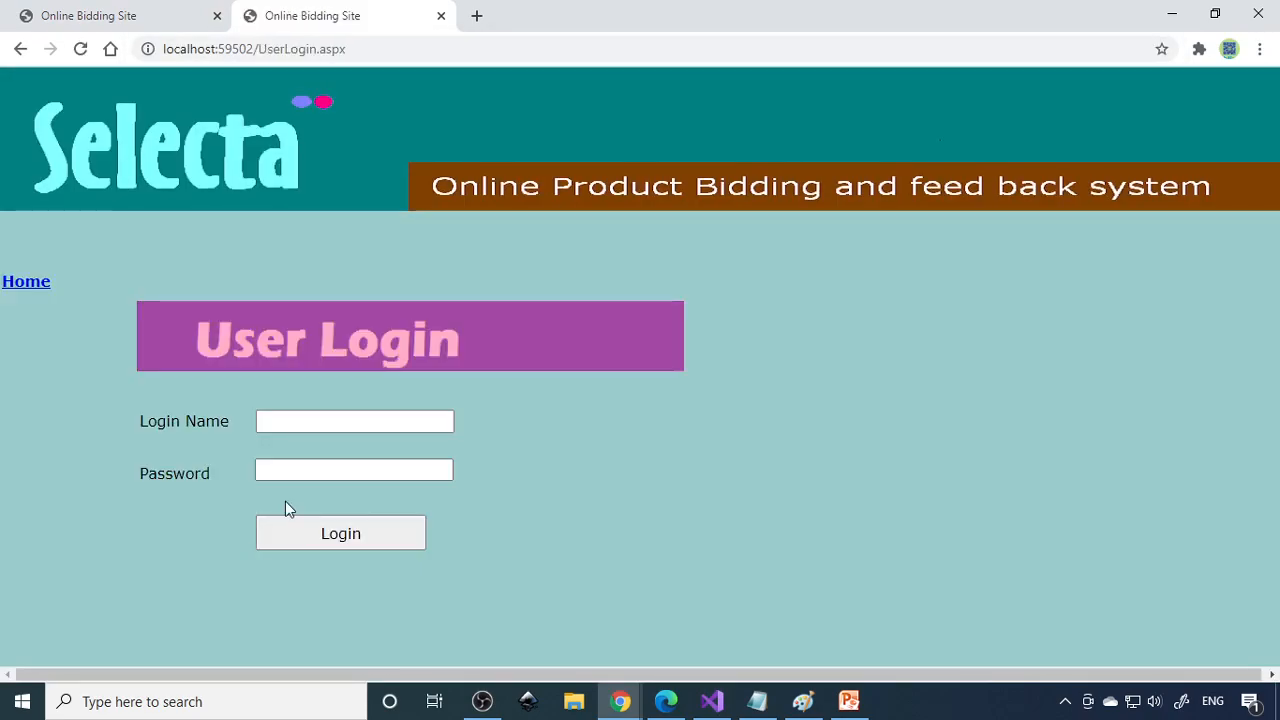
text(rav)
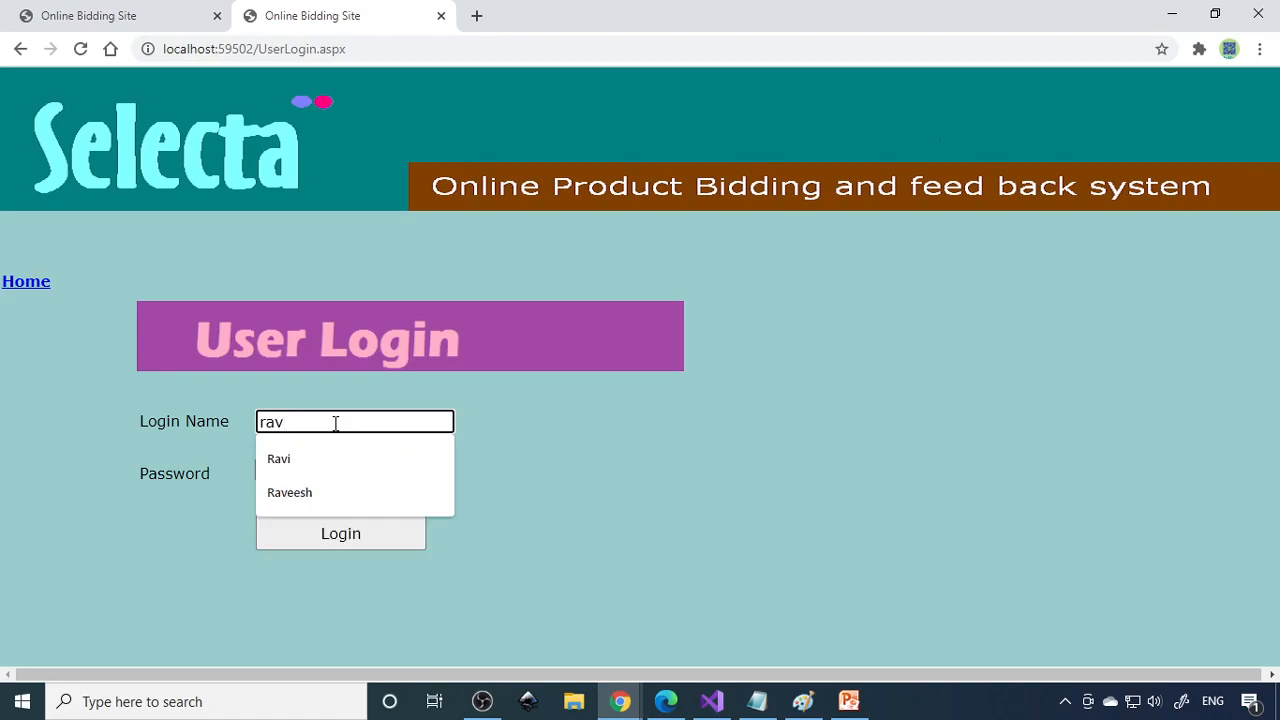
click(340, 533)
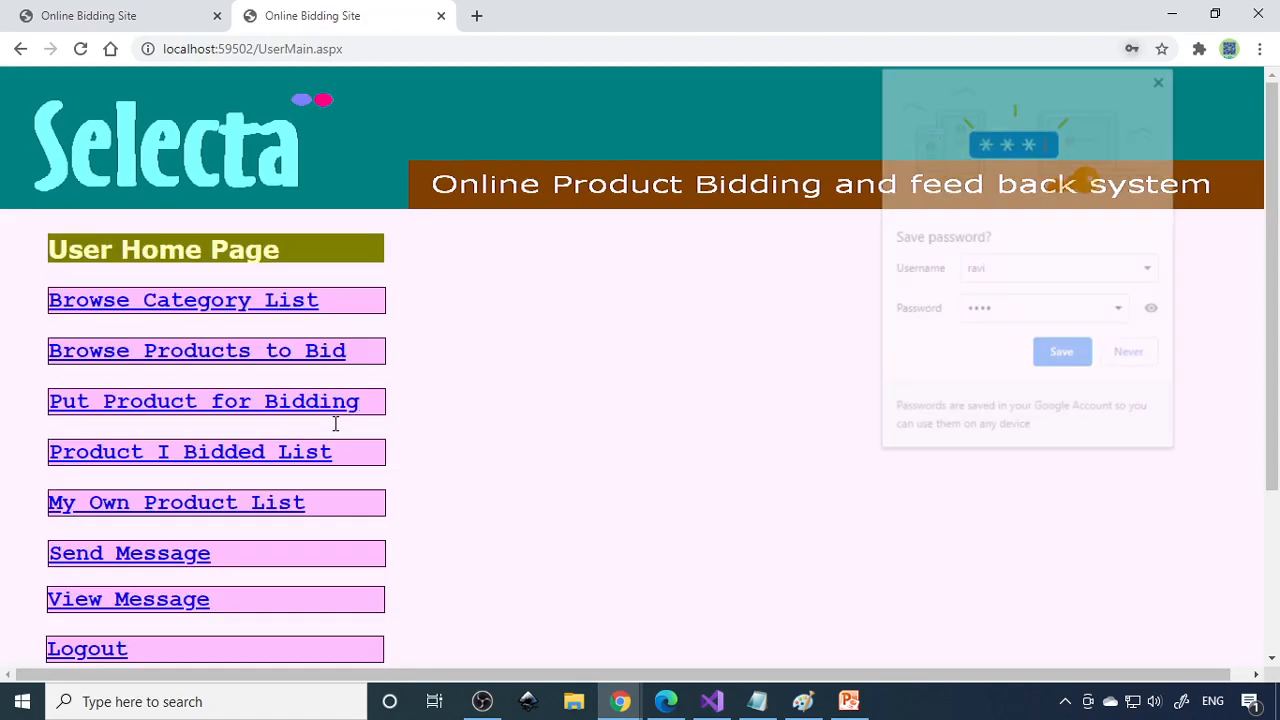
click(1158, 84)
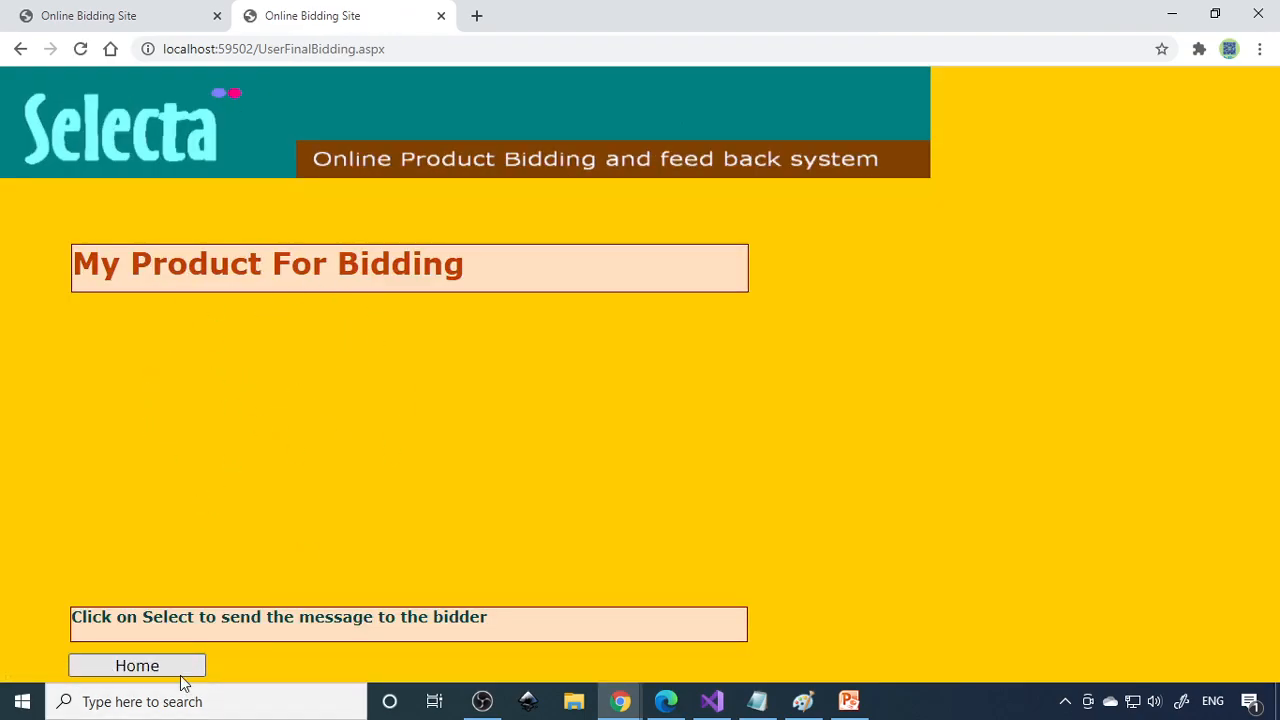
click(137, 665)
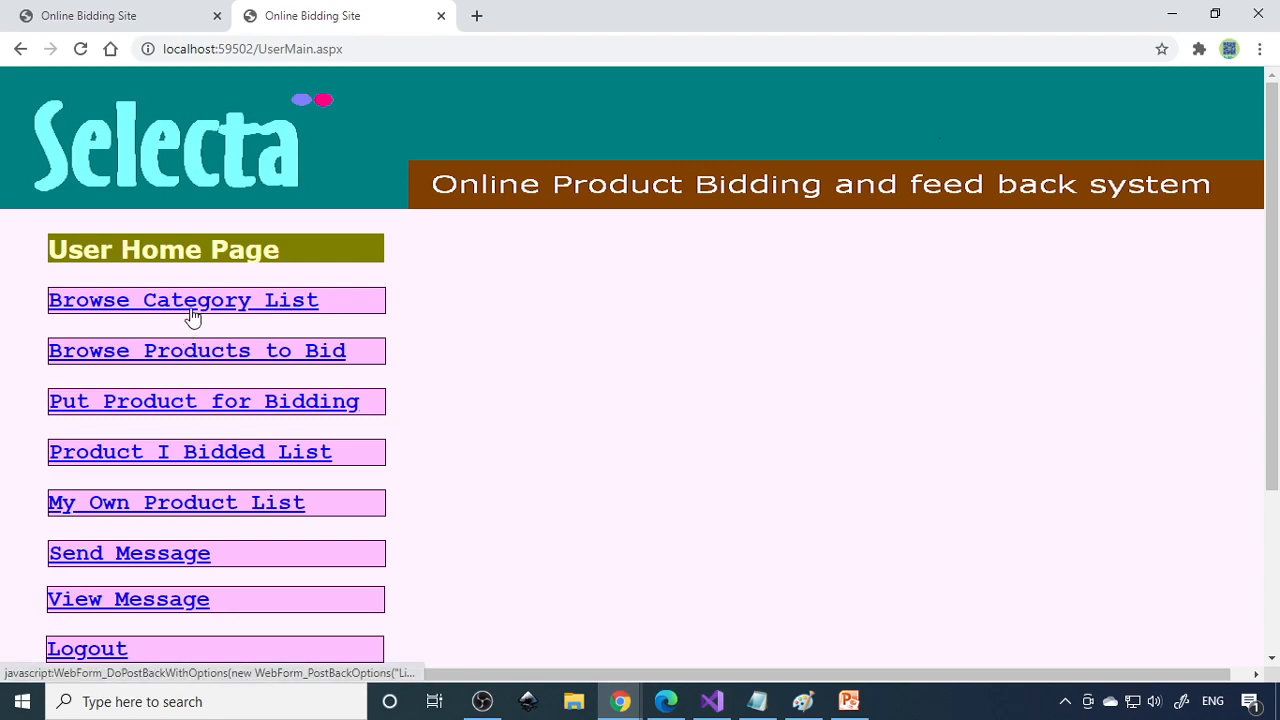
mouse_move(191, 358)
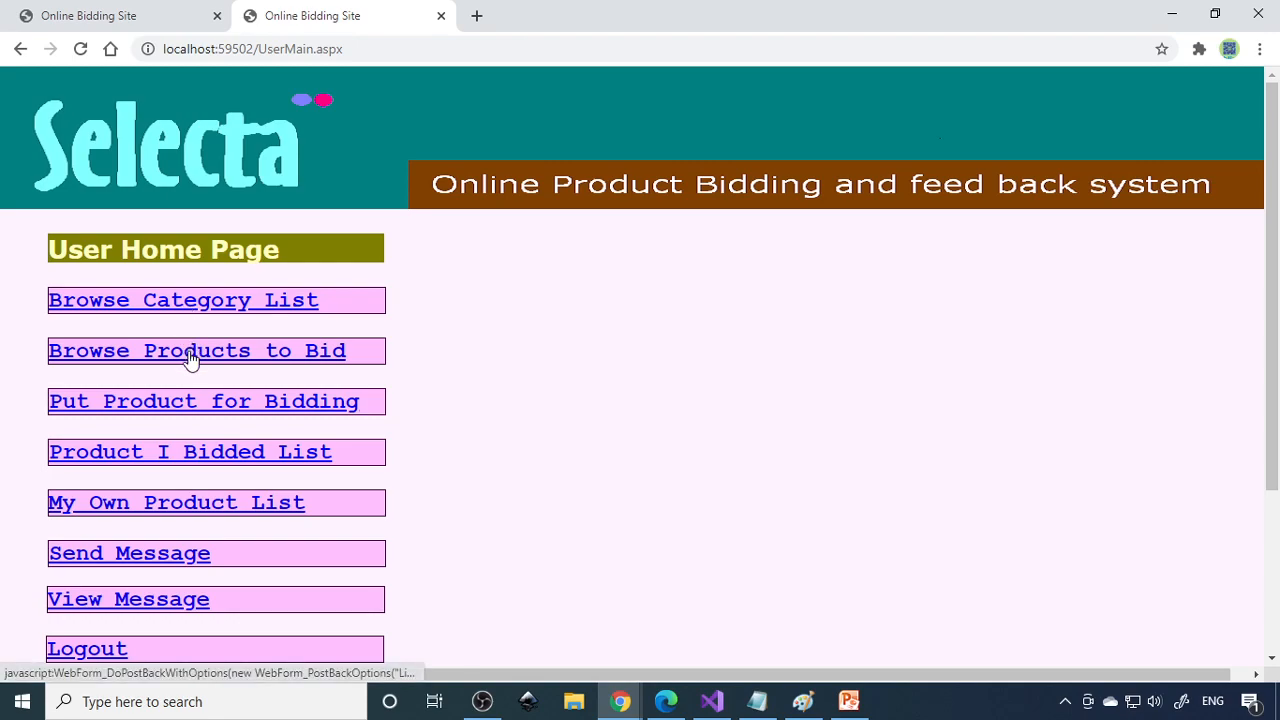
mouse_move(183, 413)
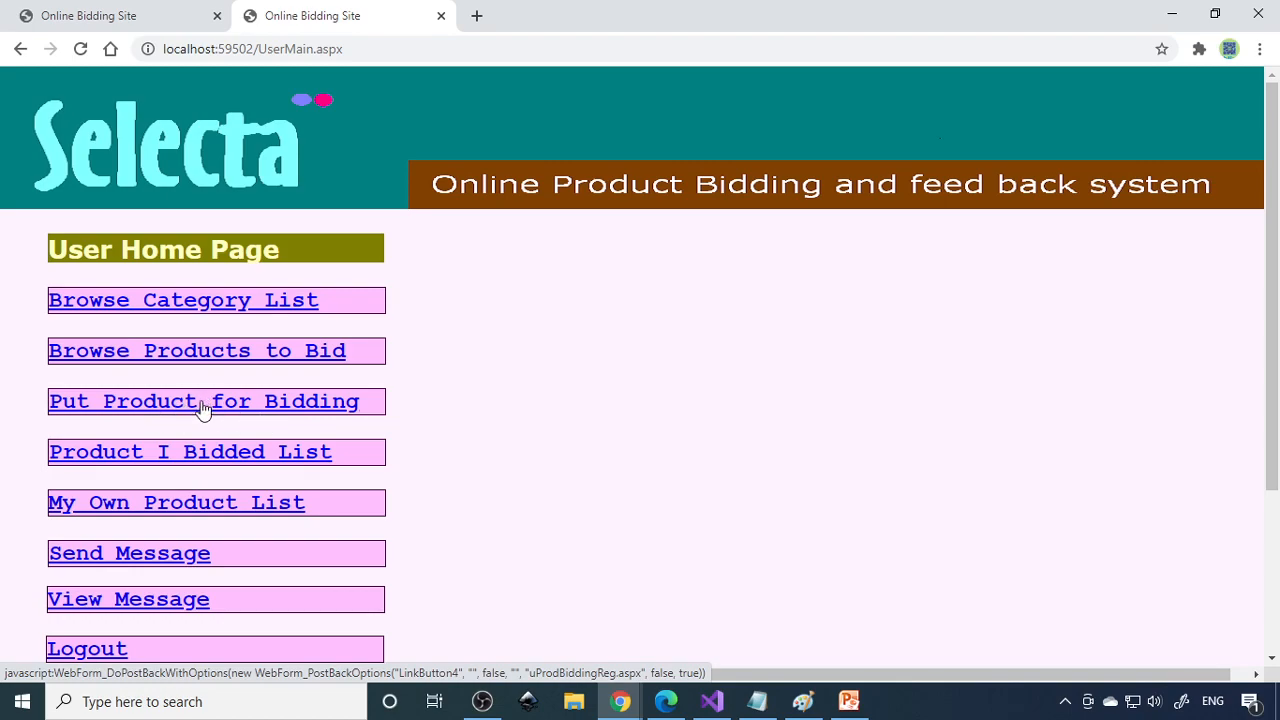
click(204, 401)
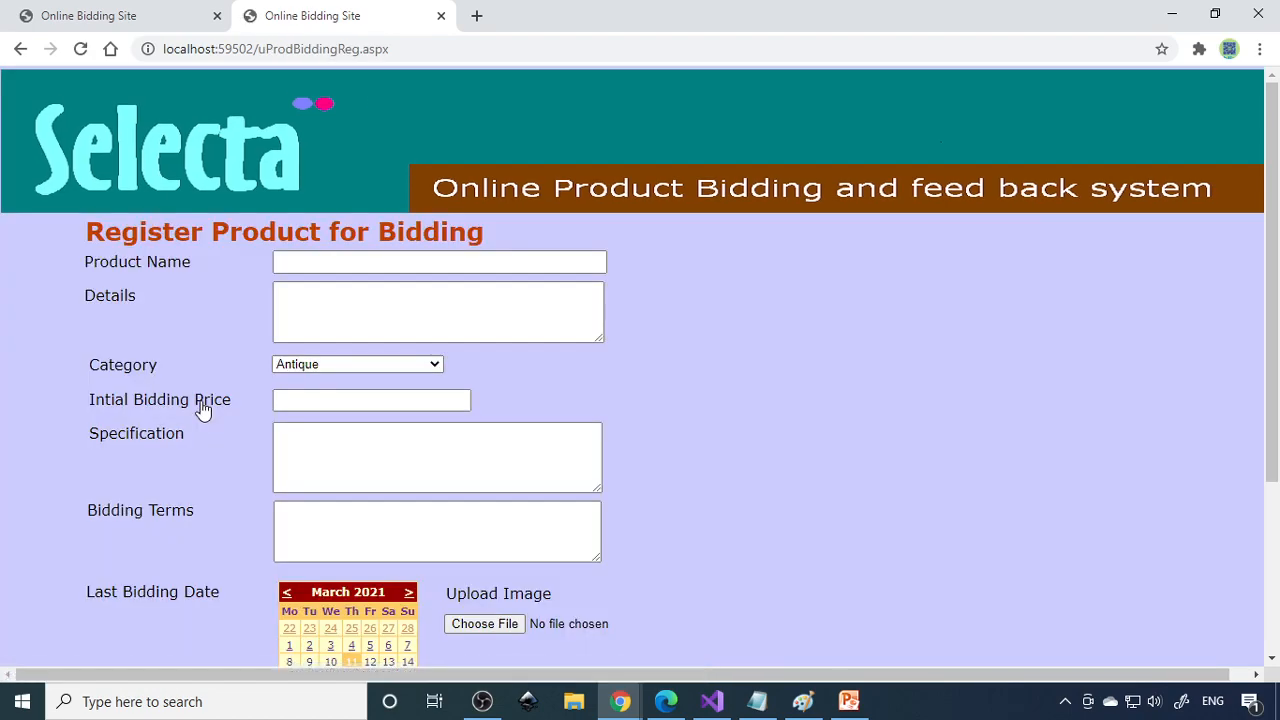
Step: Name the product AntiqueBinocular in the Antique category and set initial price 100000
click(438, 261)
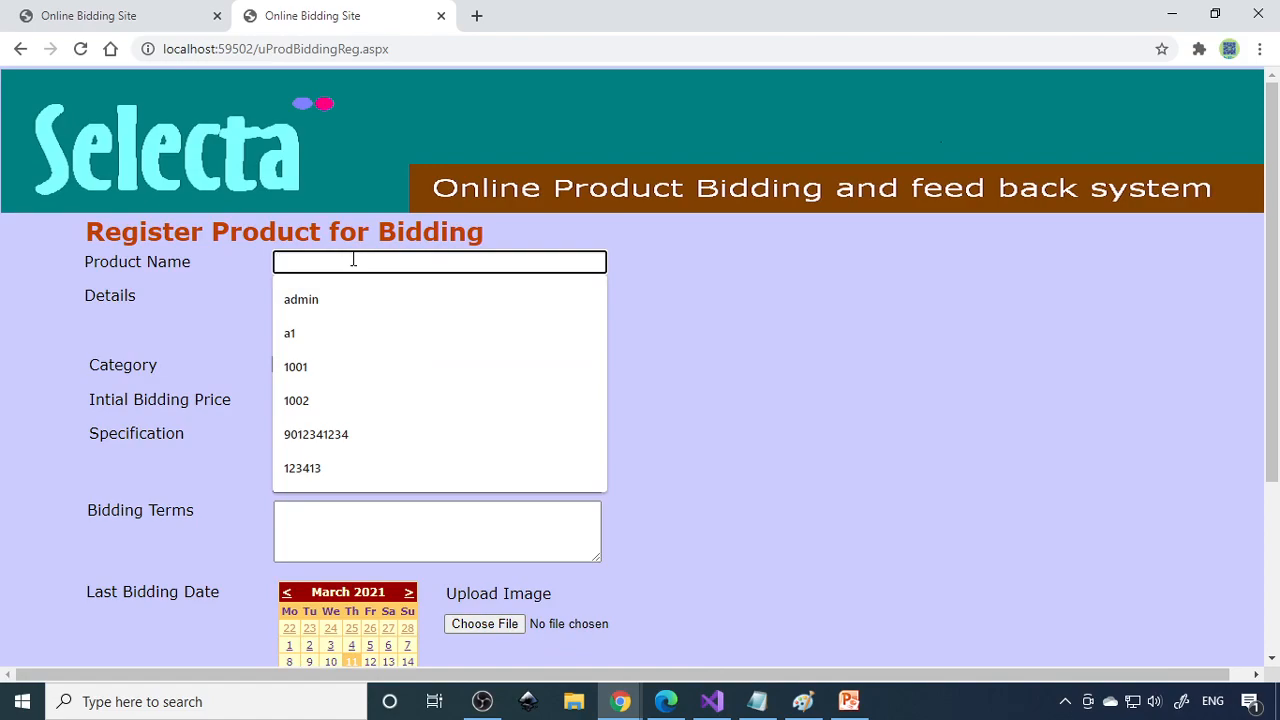
text(AntiqueBinocular1970)
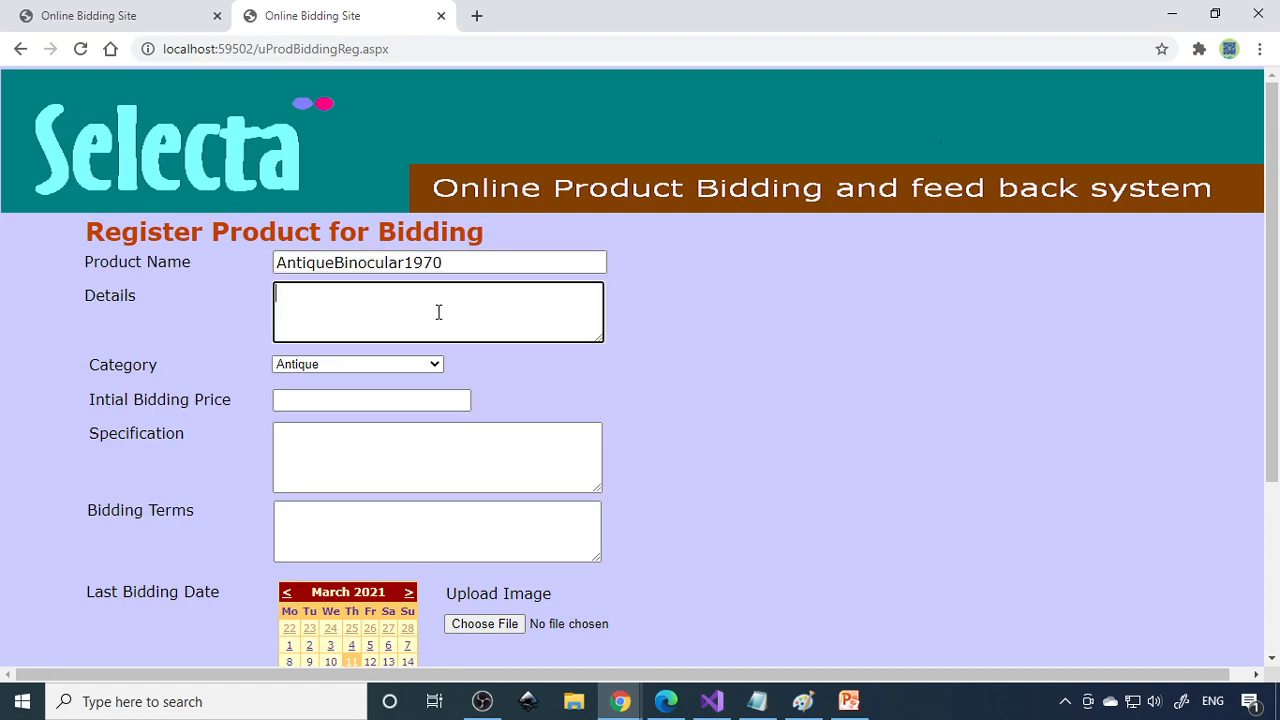
click(395, 262)
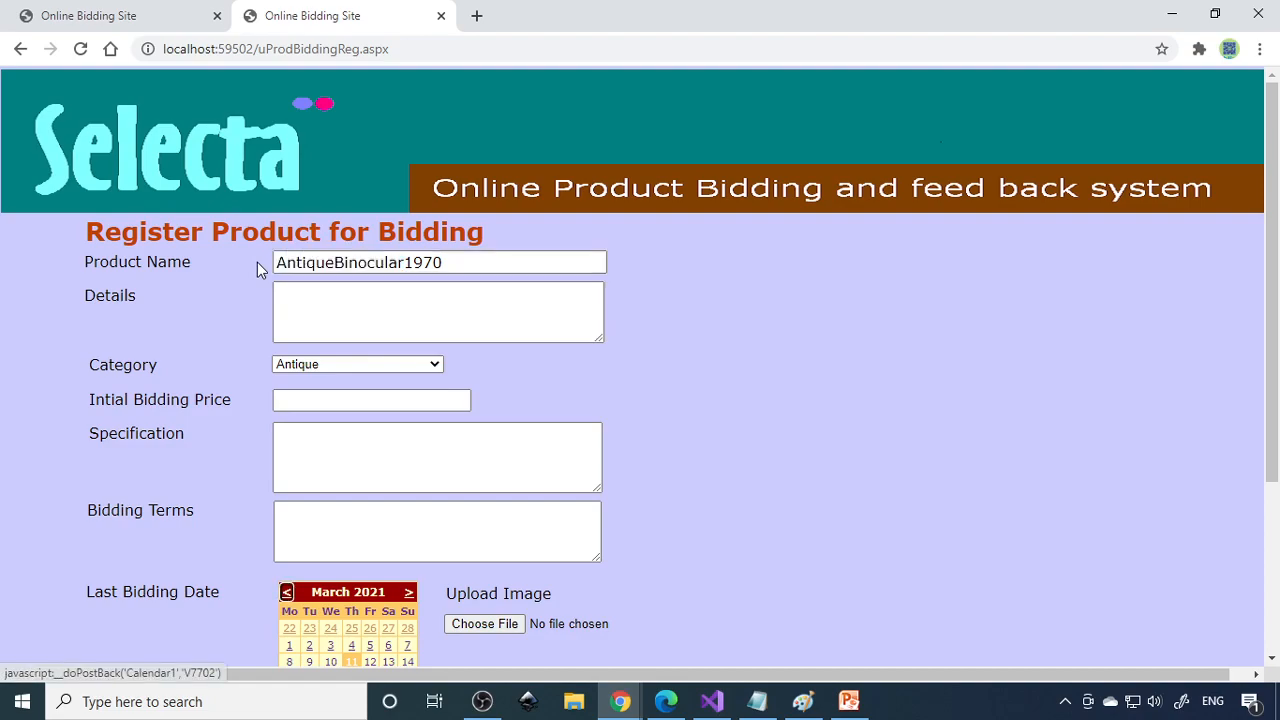
text(AntiqueBinocular)
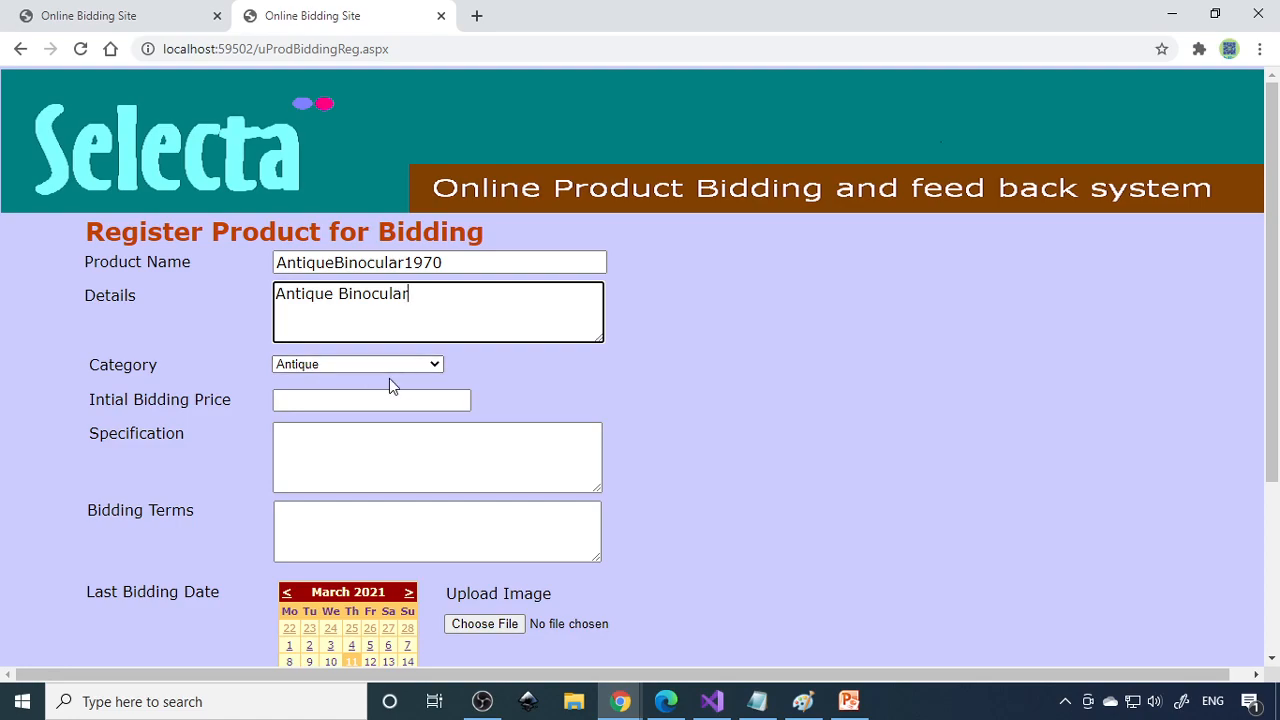
click(371, 400)
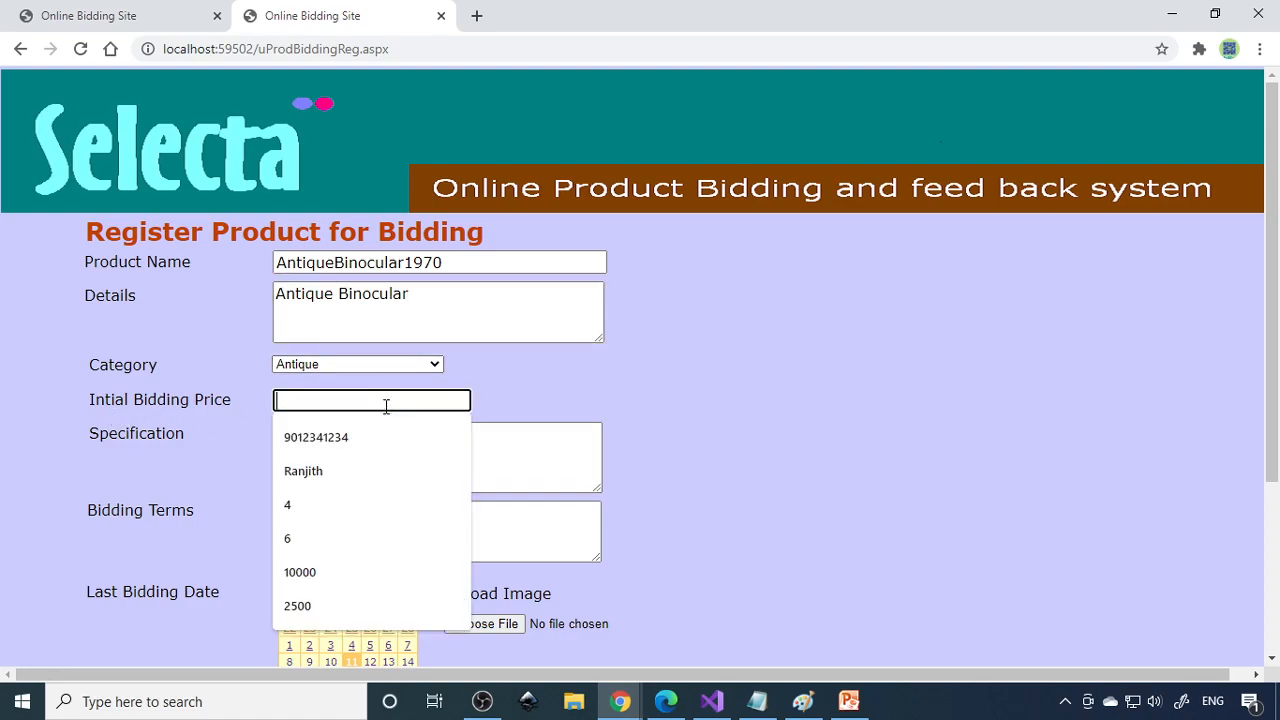
click(300, 572)
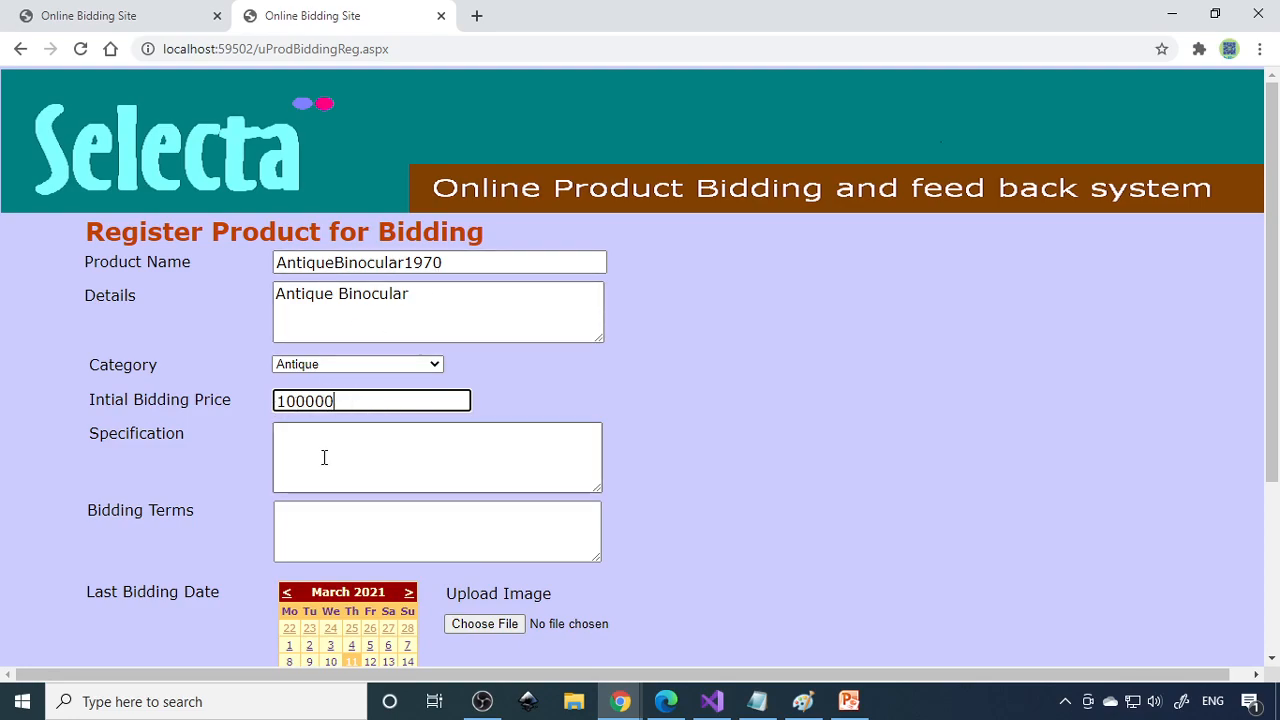
Step: Enter specification 'it is 1970 products' and bidding terms 'in steps of 5000'
click(437, 457)
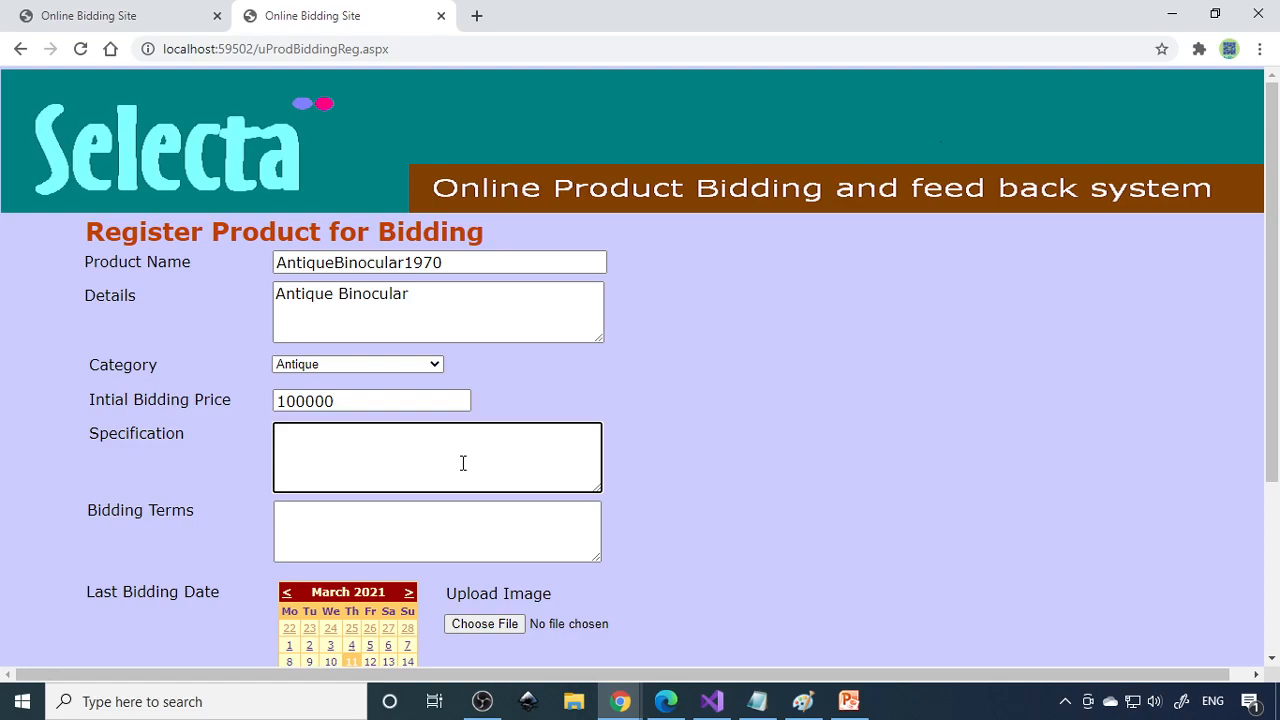
text(it is 1)
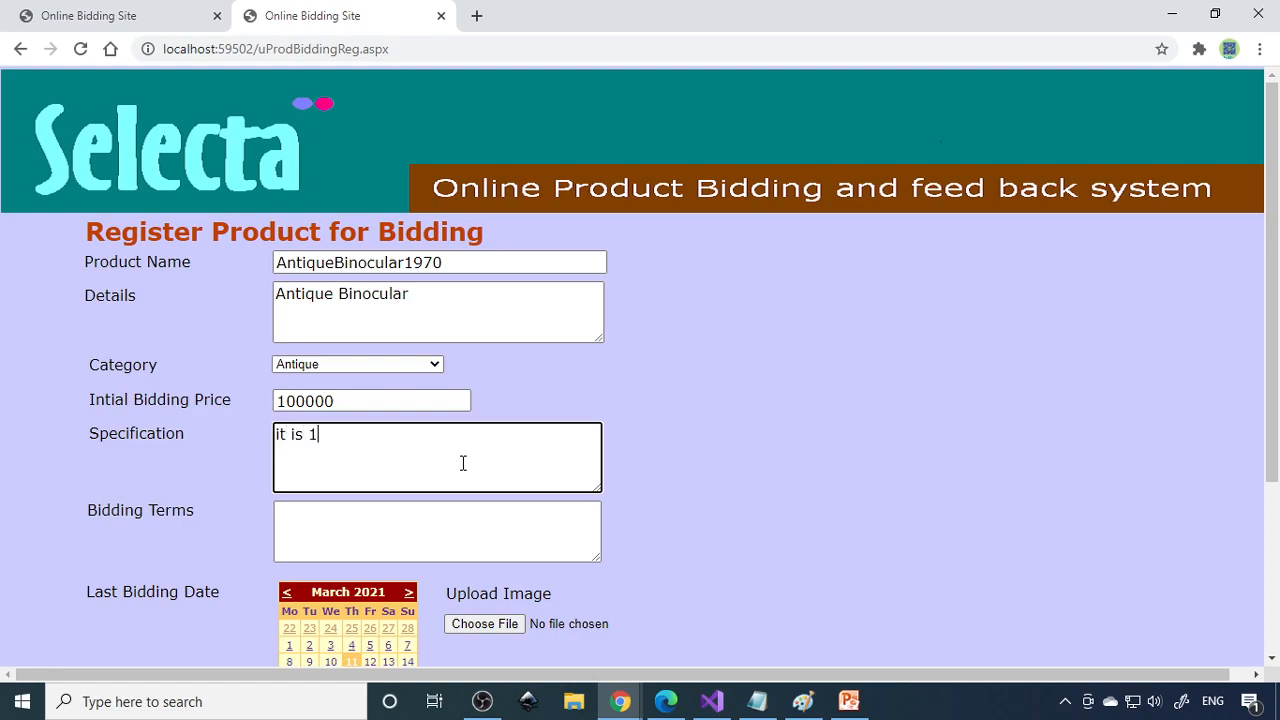
text(970 pro)
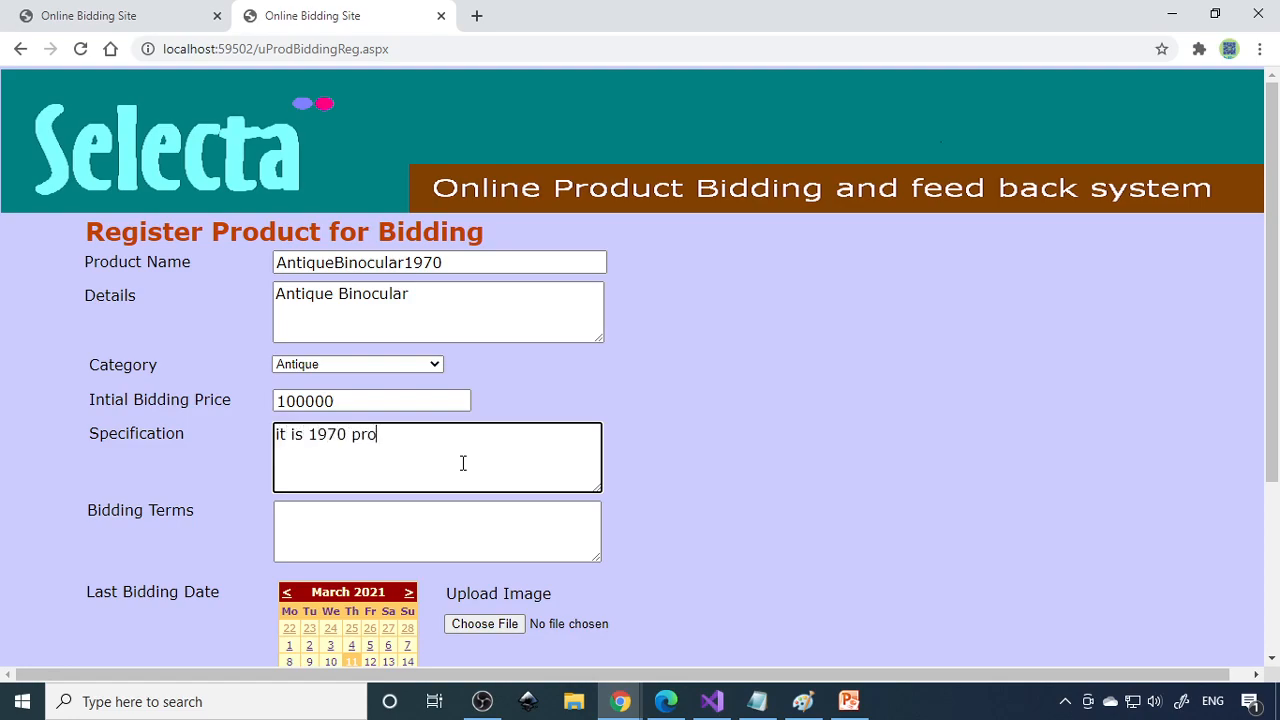
text(ducts)
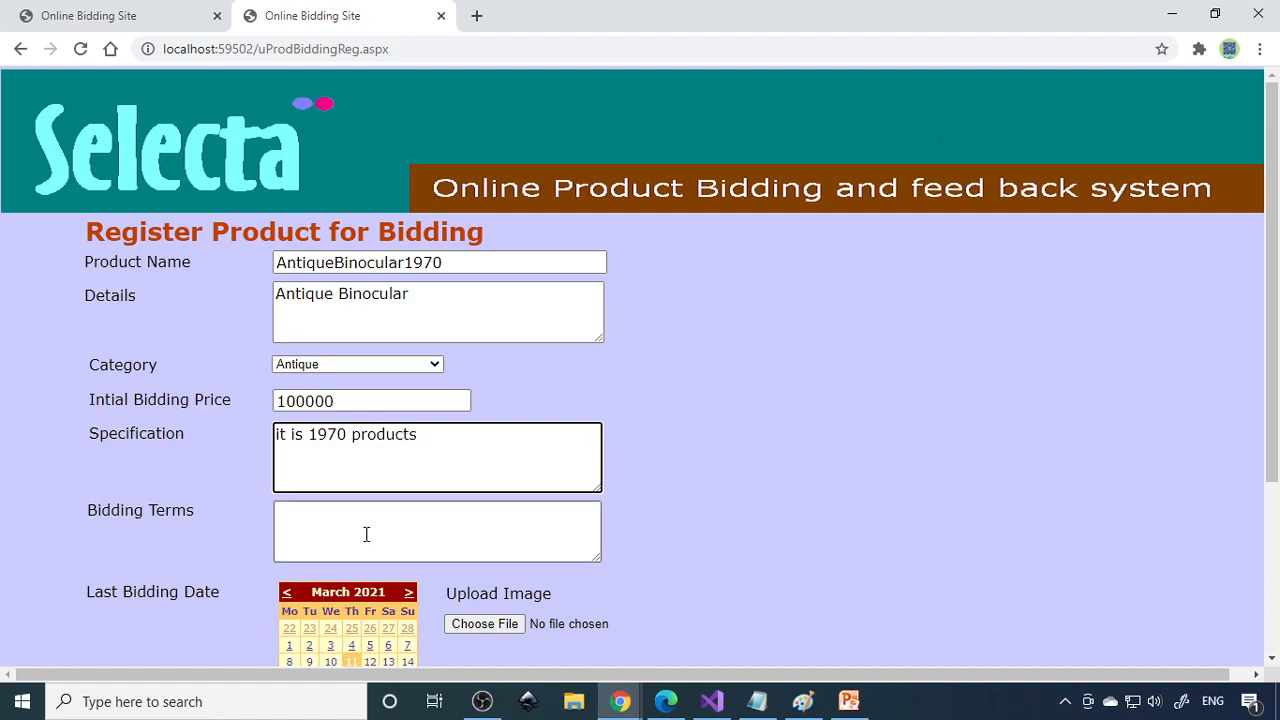
click(436, 531)
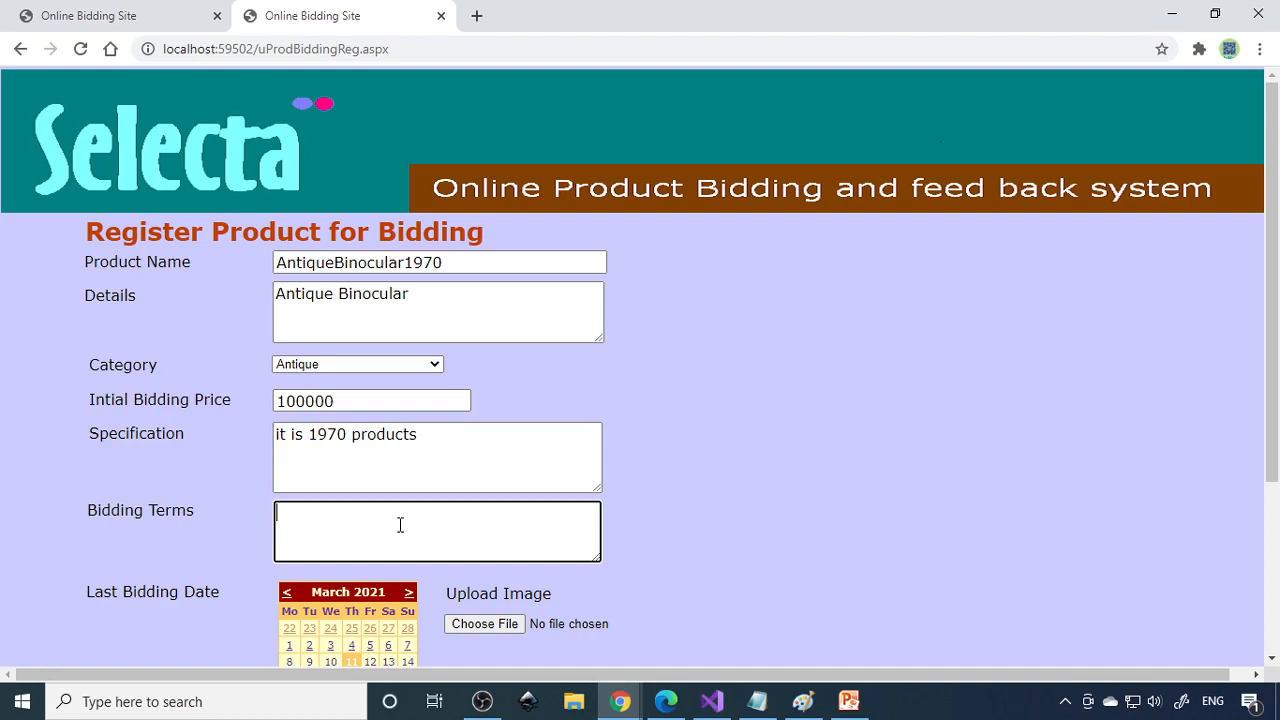
text(in)
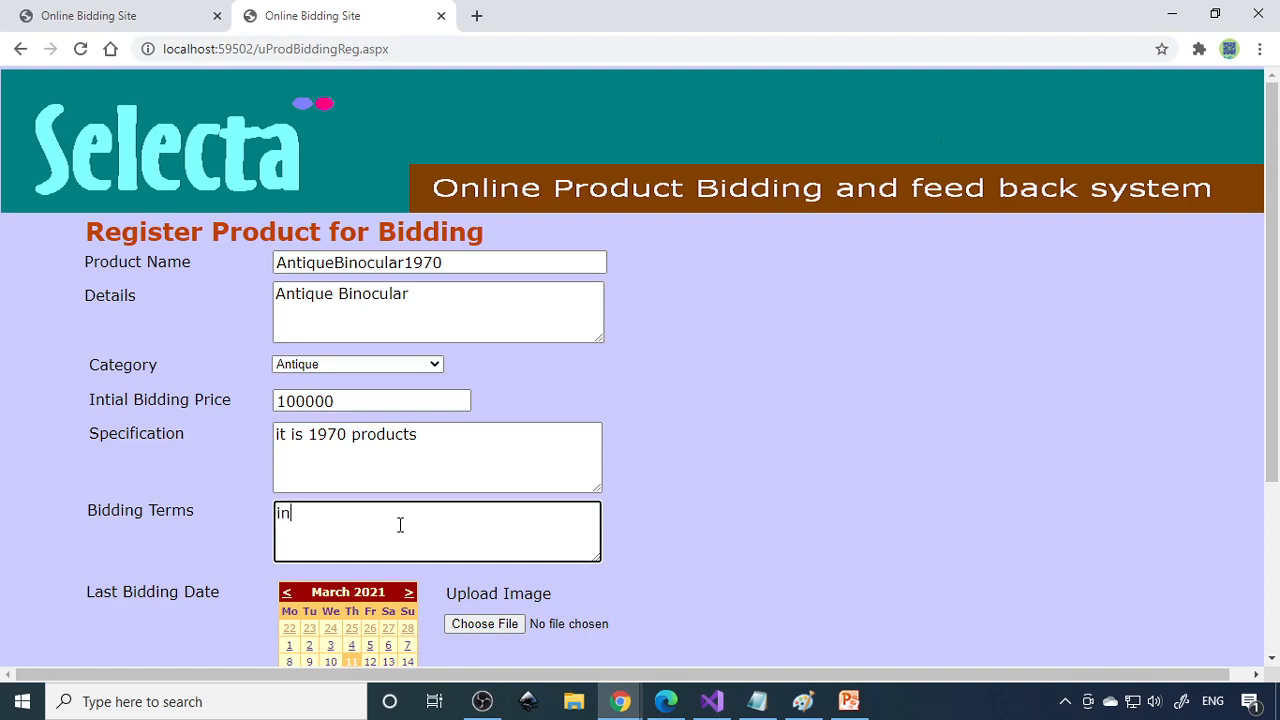
text(steps of 5)
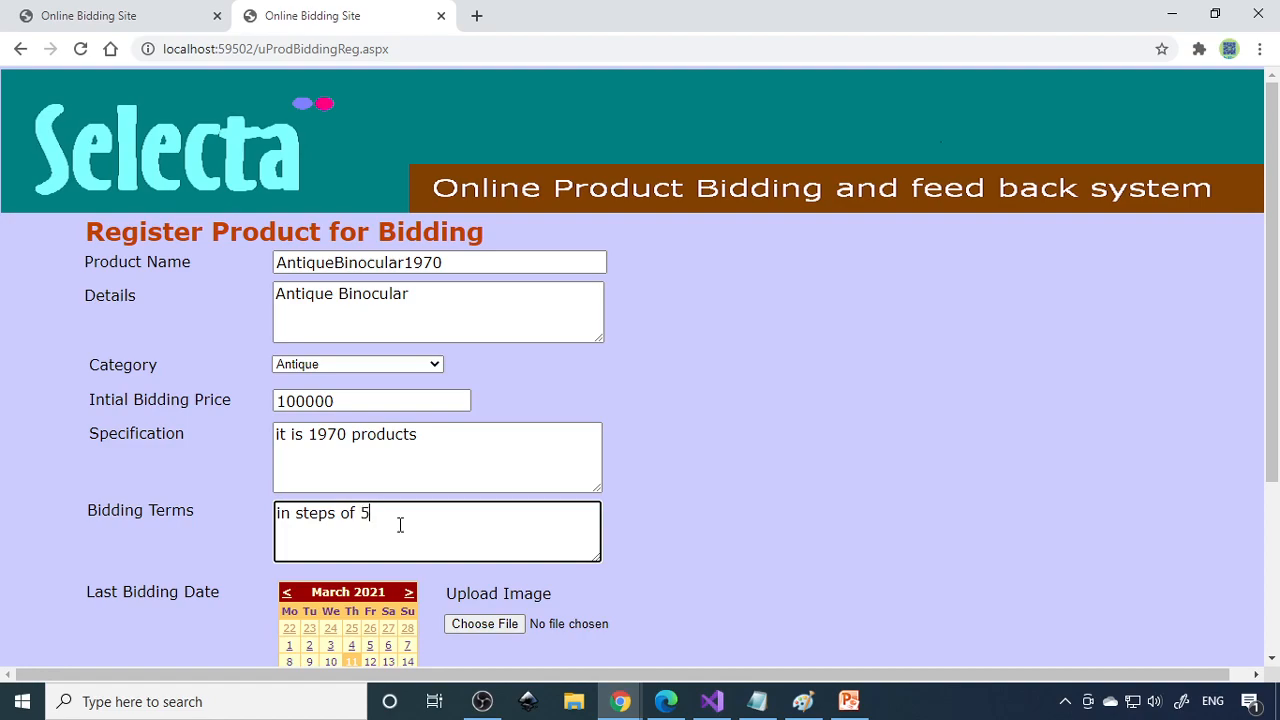
text(000)
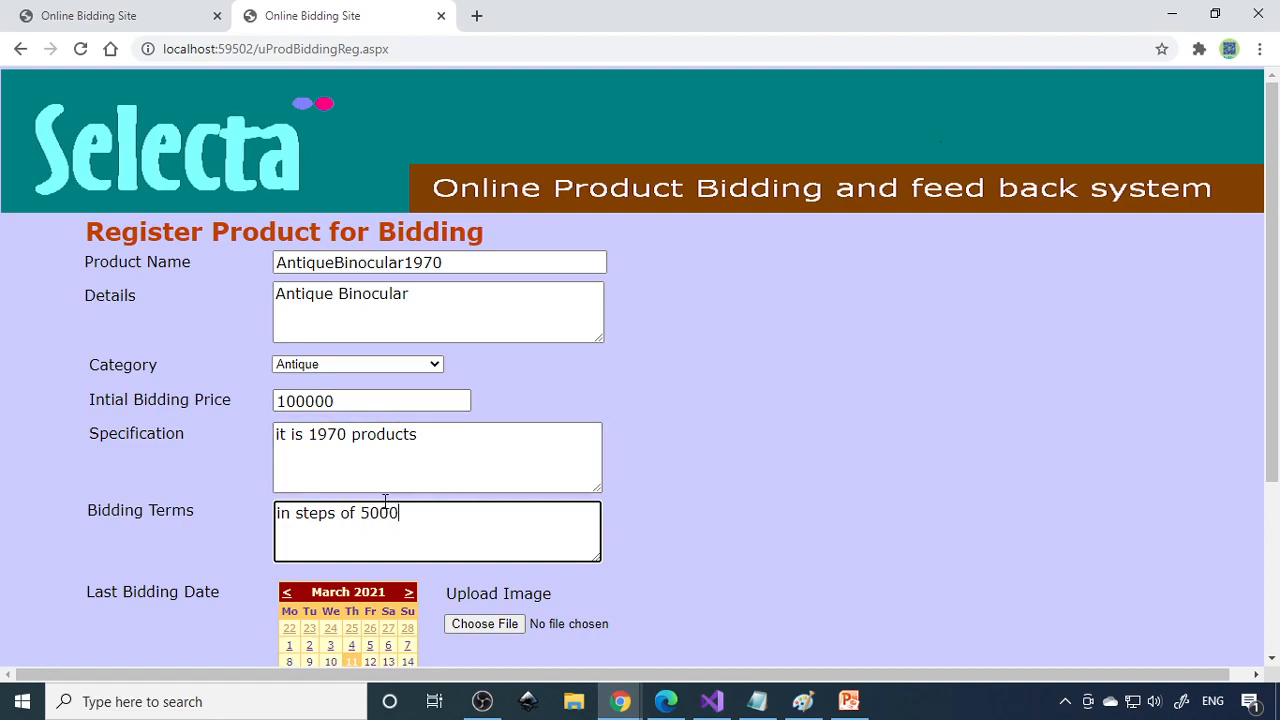
scroll(down, 3)
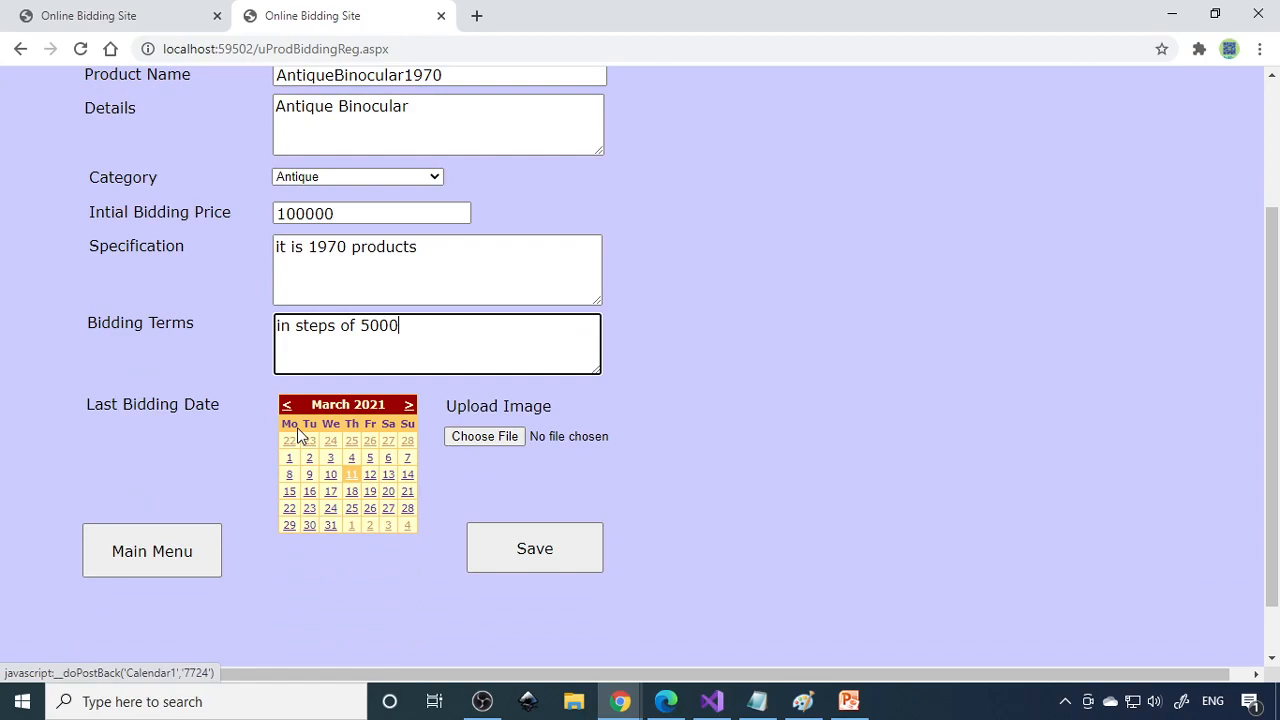
Step: Attach binacular.png, save the registration with last date 31 March, and return home
scroll(down, 3)
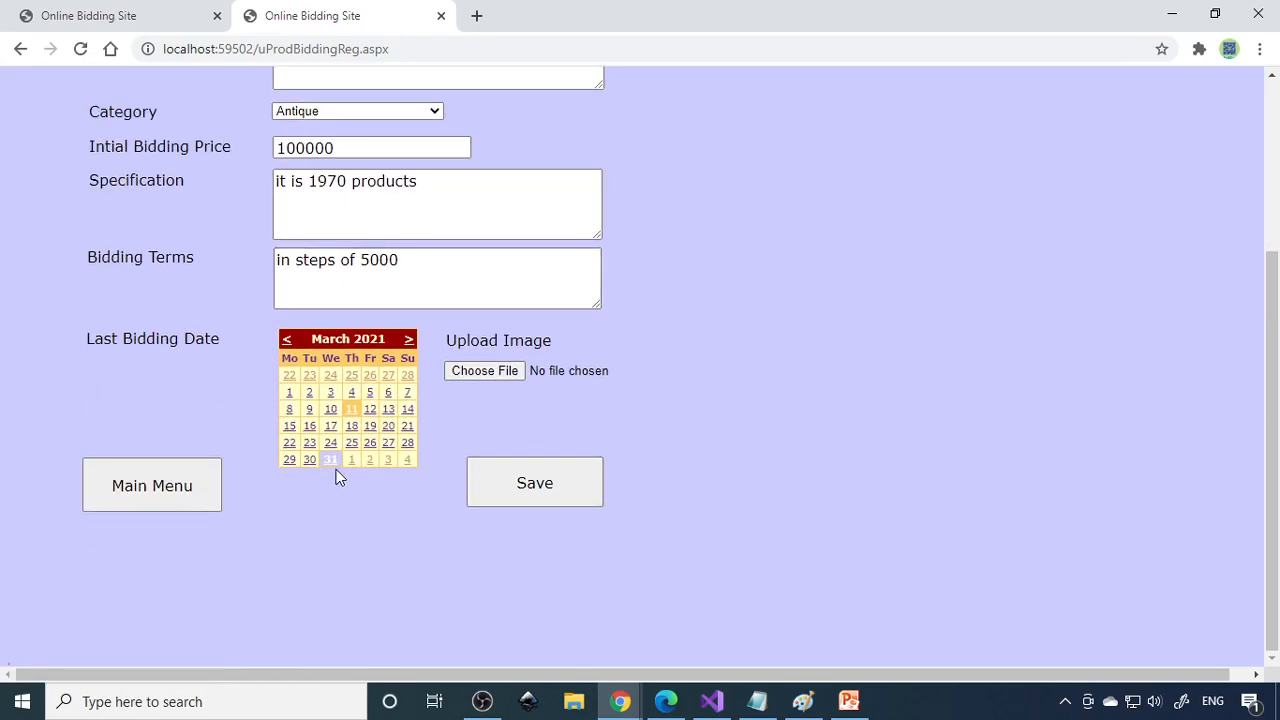
mouse_move(570, 360)
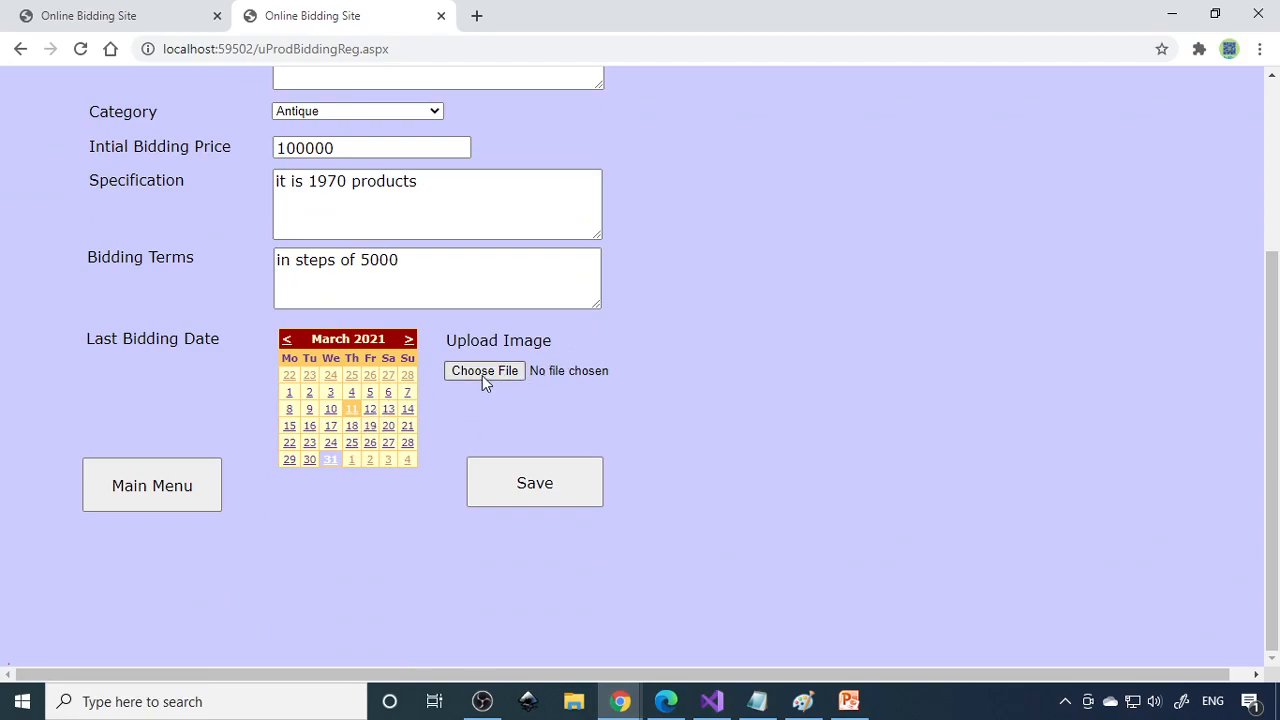
mouse_move(503, 382)
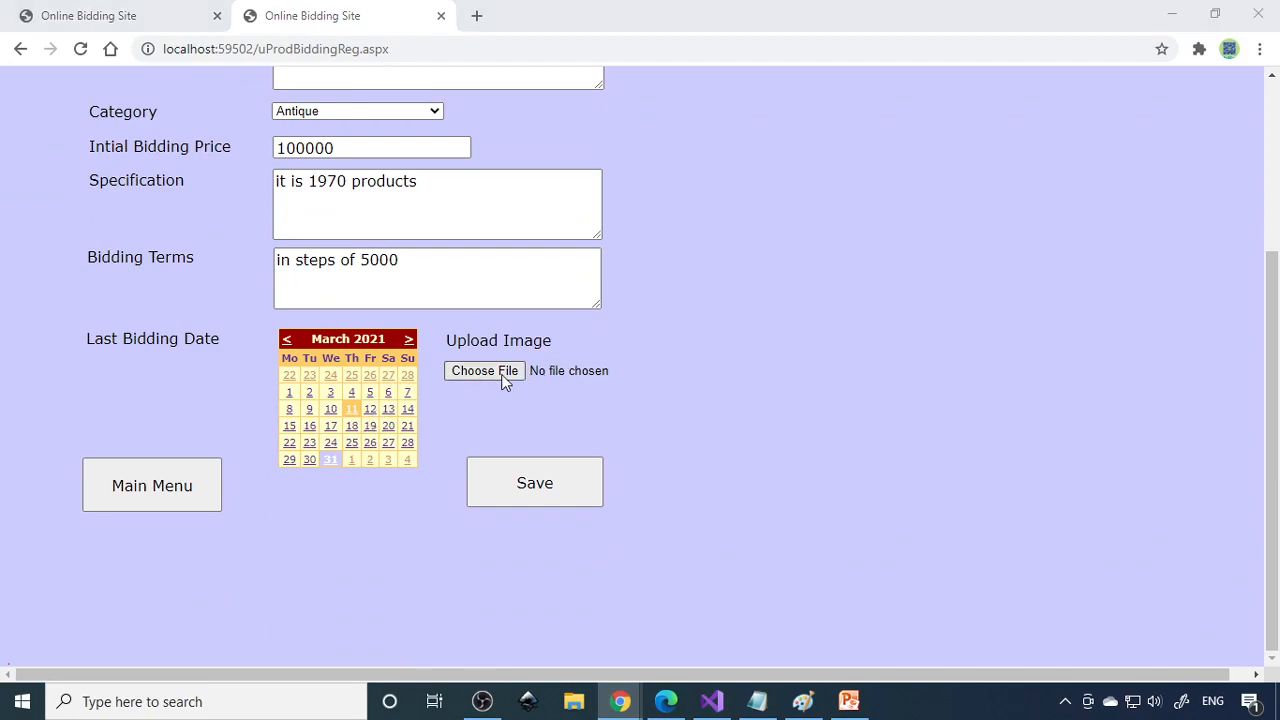
click(484, 370)
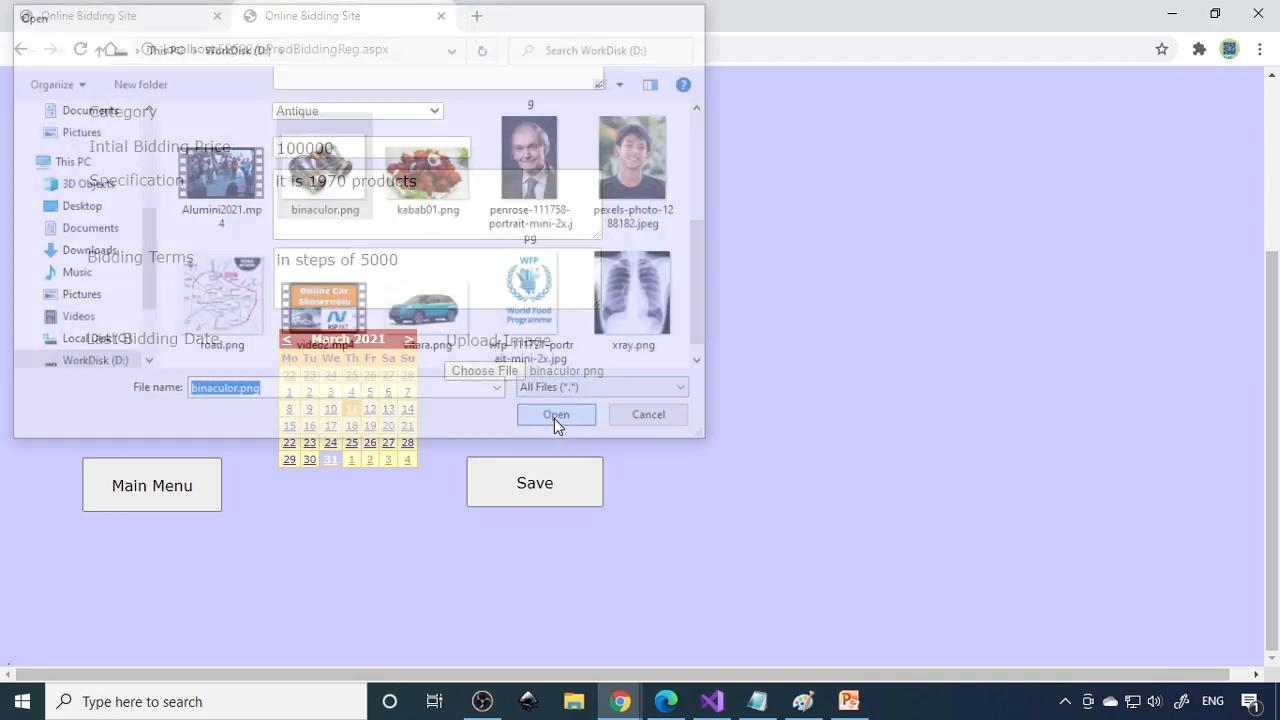
click(556, 414)
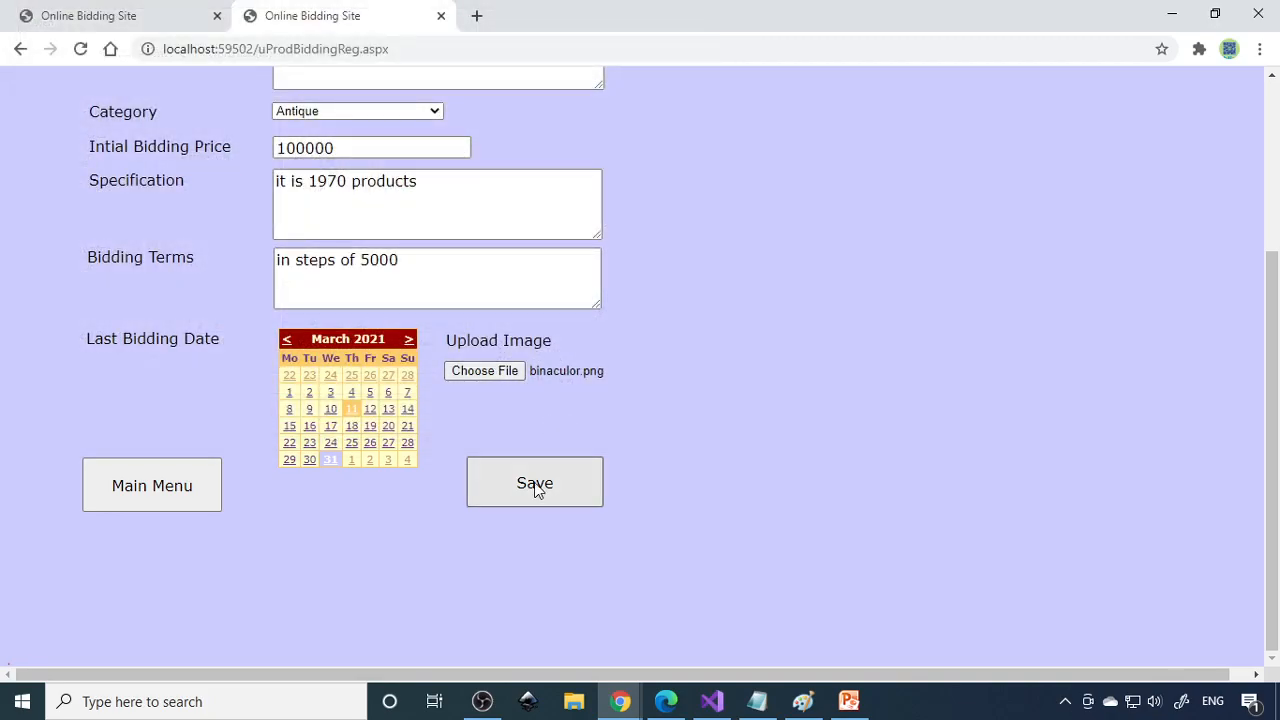
click(534, 482)
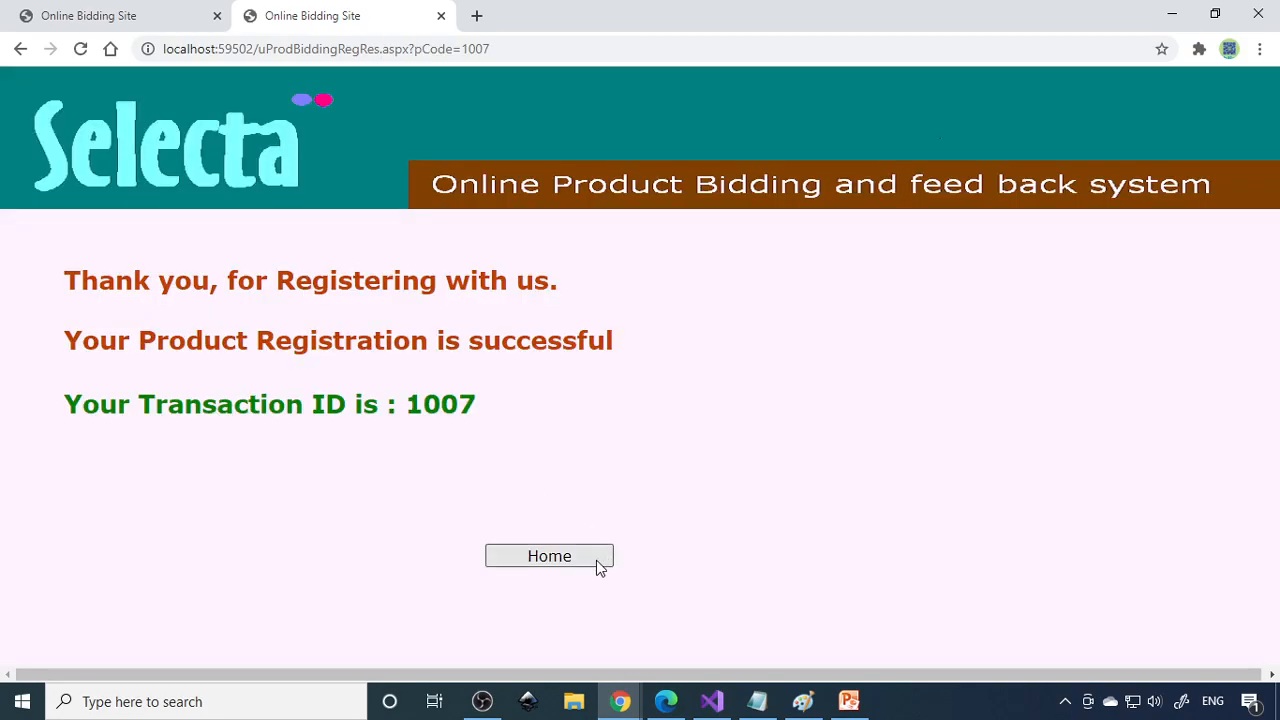
click(549, 556)
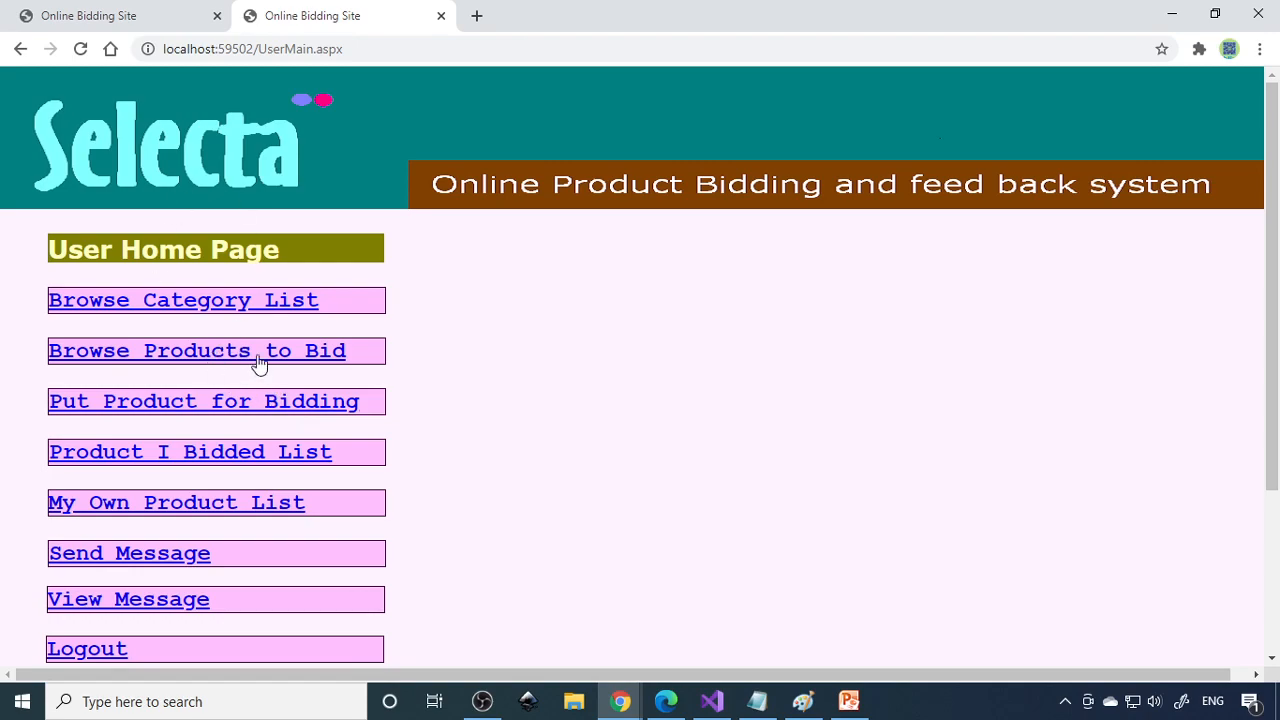
mouse_move(210, 360)
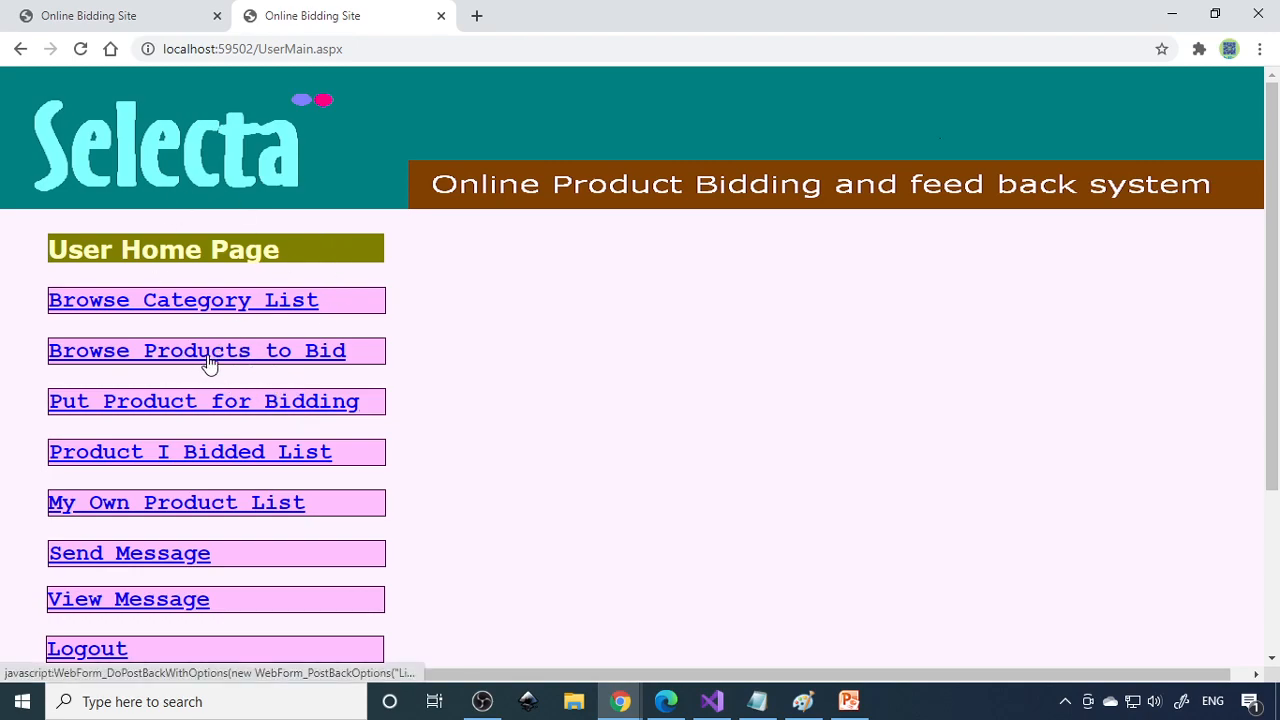
Step: Open the Products to bid list, which shows only product 1006 AntiqueBinocular at 50000
click(196, 350)
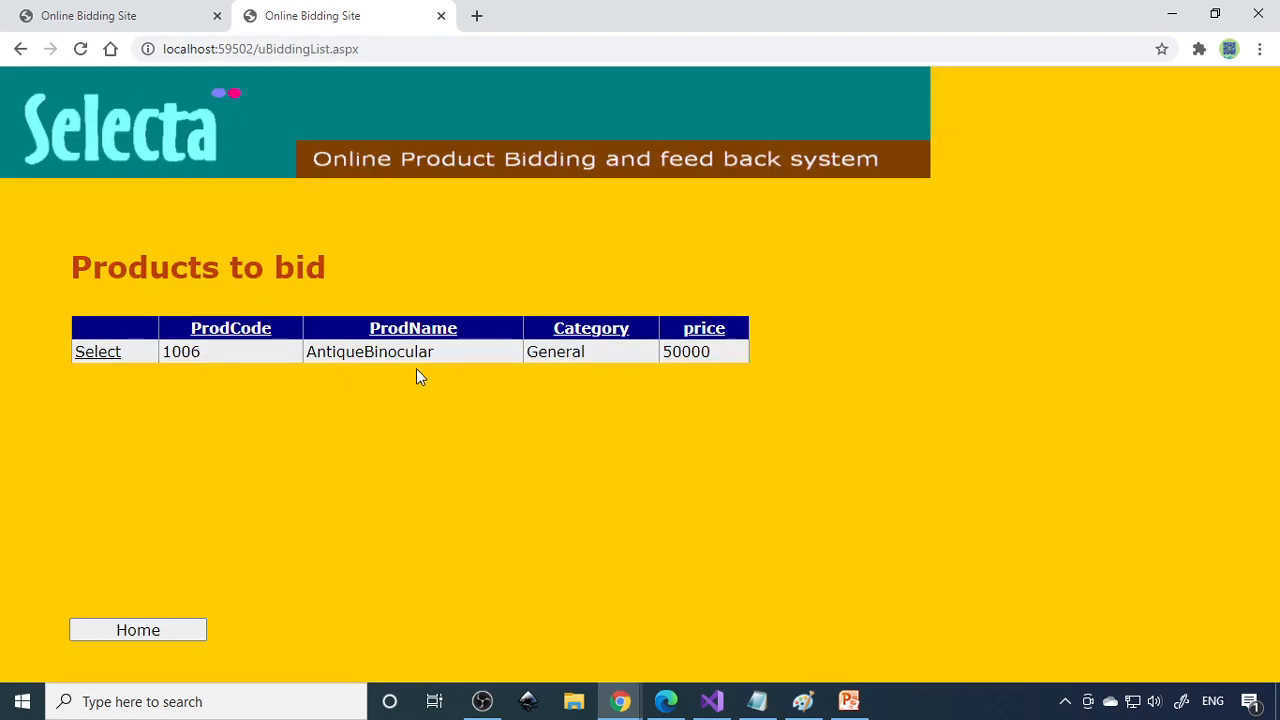
mouse_move(270, 360)
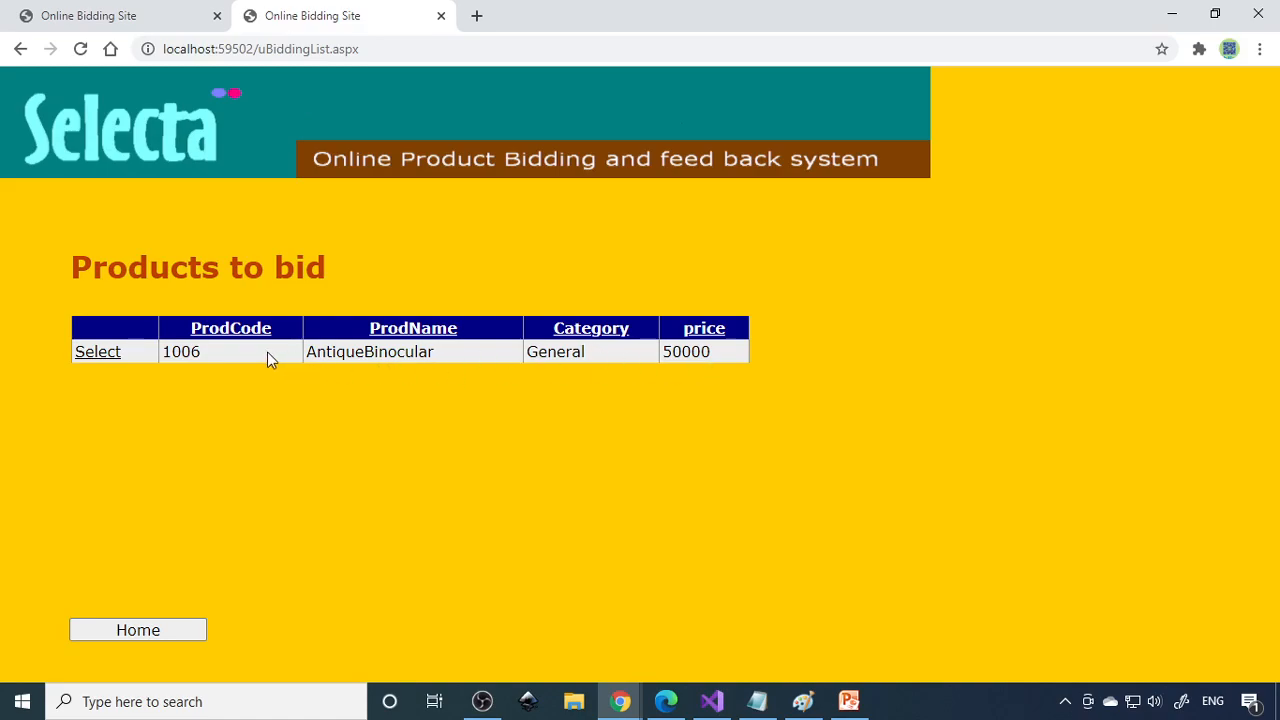
mouse_move(348, 374)
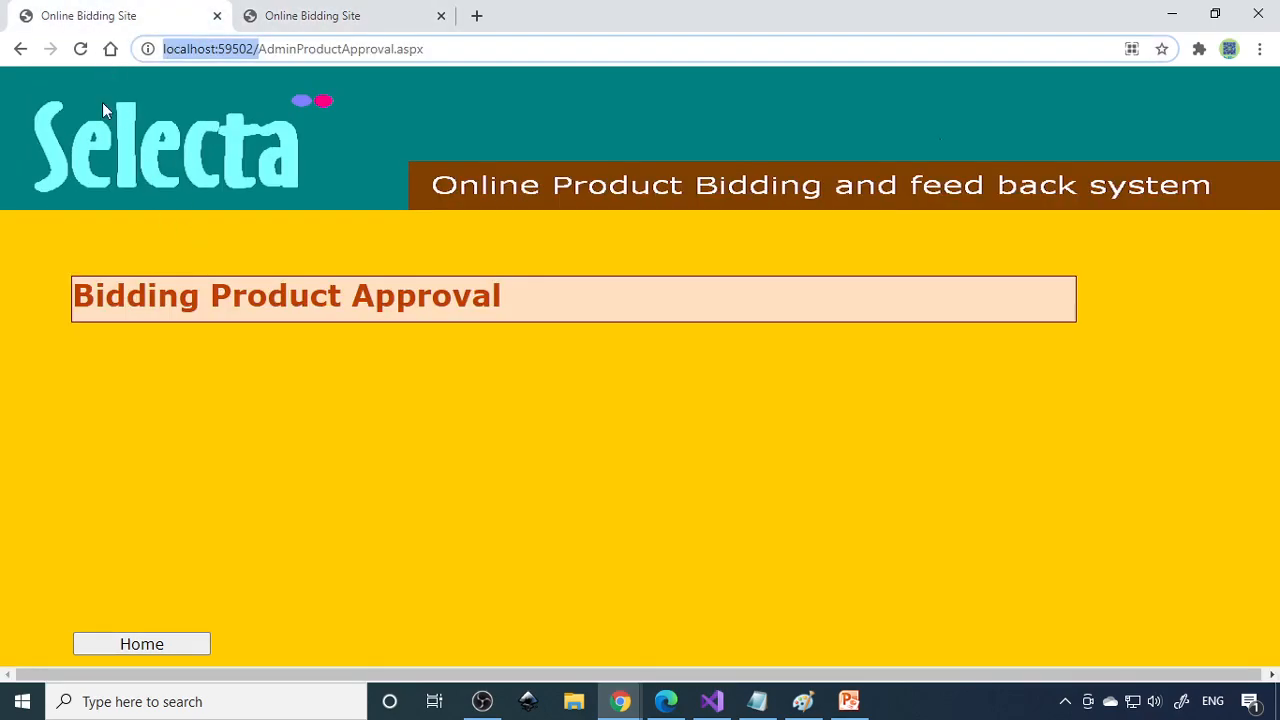
Step: As admin, approve product 1007, AntiqueBinocular1970 from ravi at 100000, for bidding
click(141, 643)
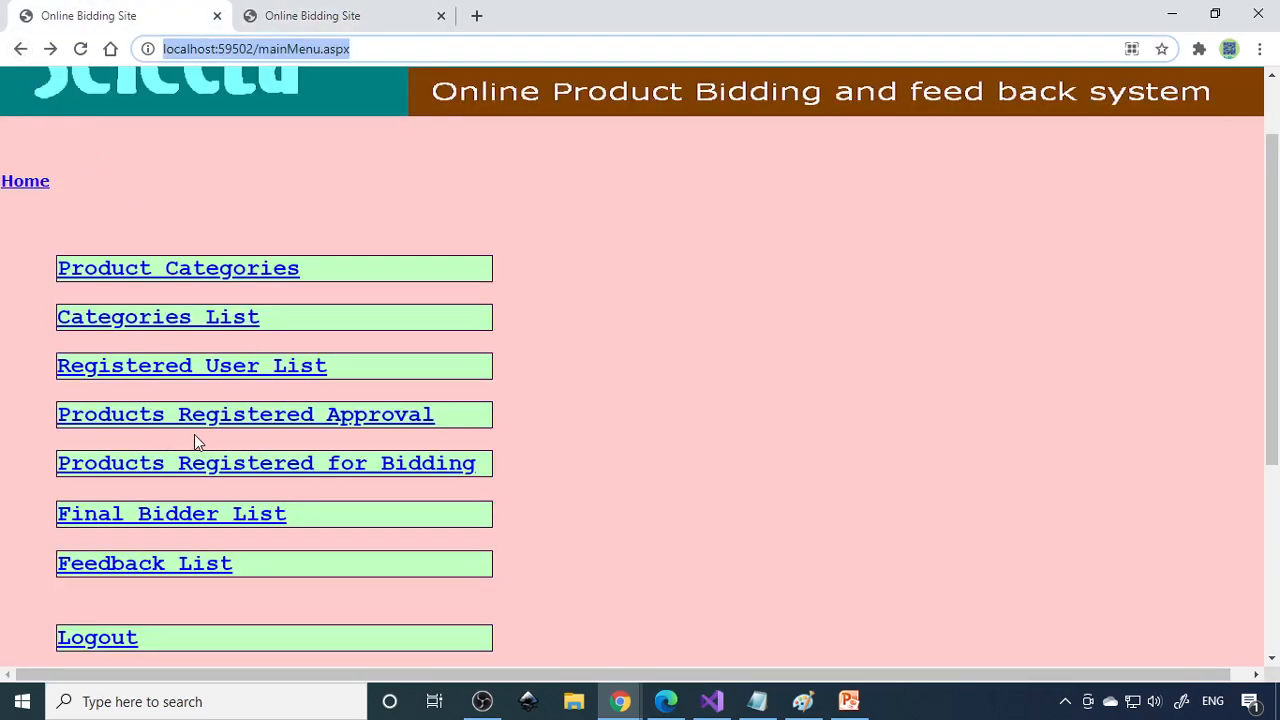
click(245, 414)
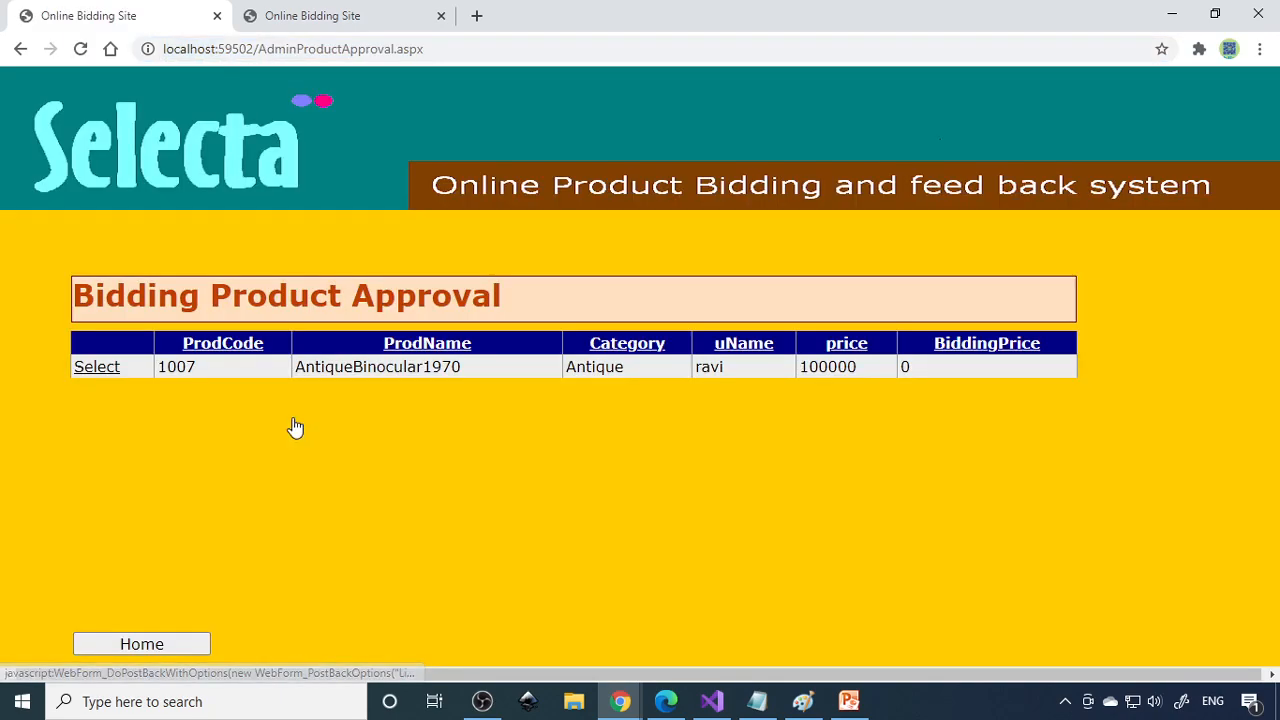
mouse_move(582, 378)
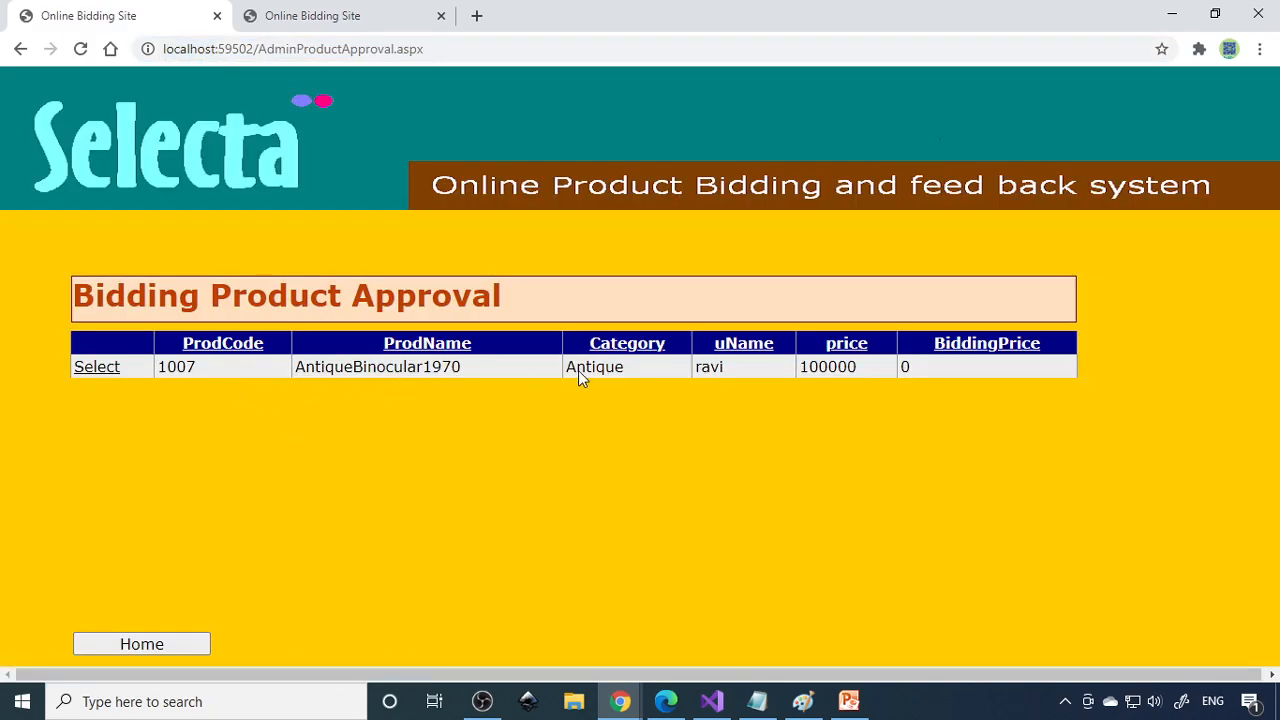
mouse_move(892, 370)
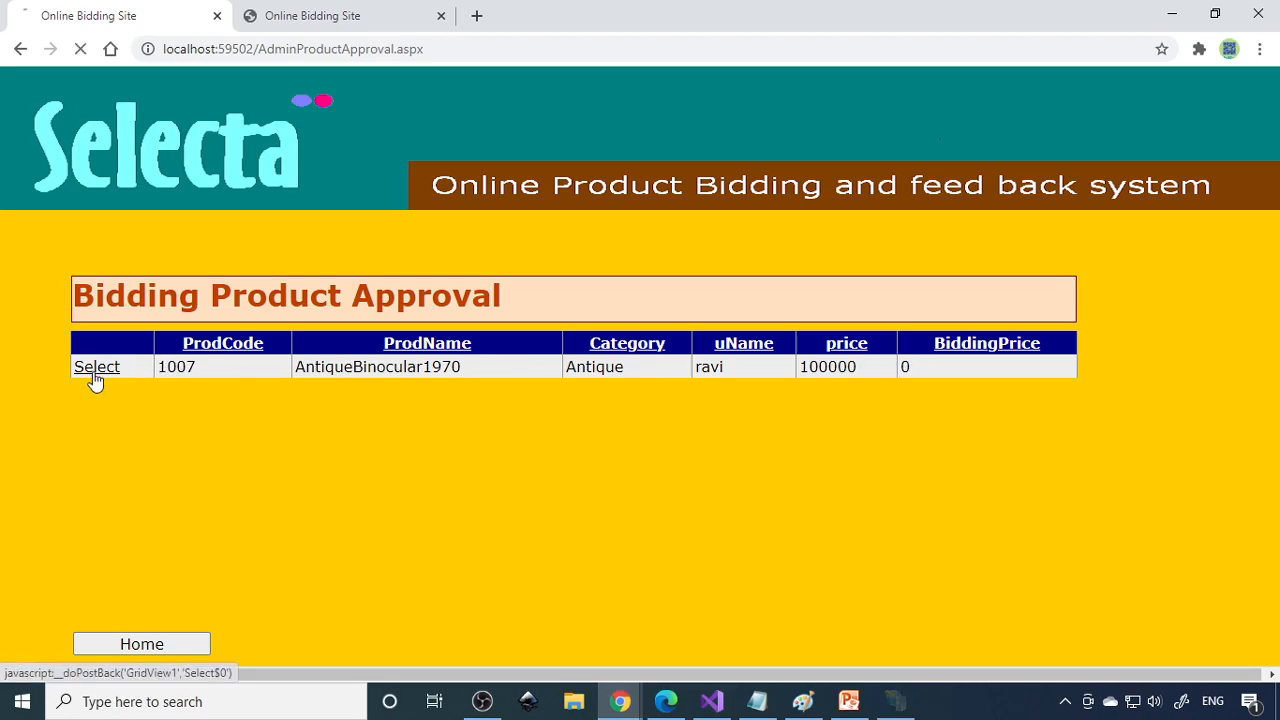
click(96, 366)
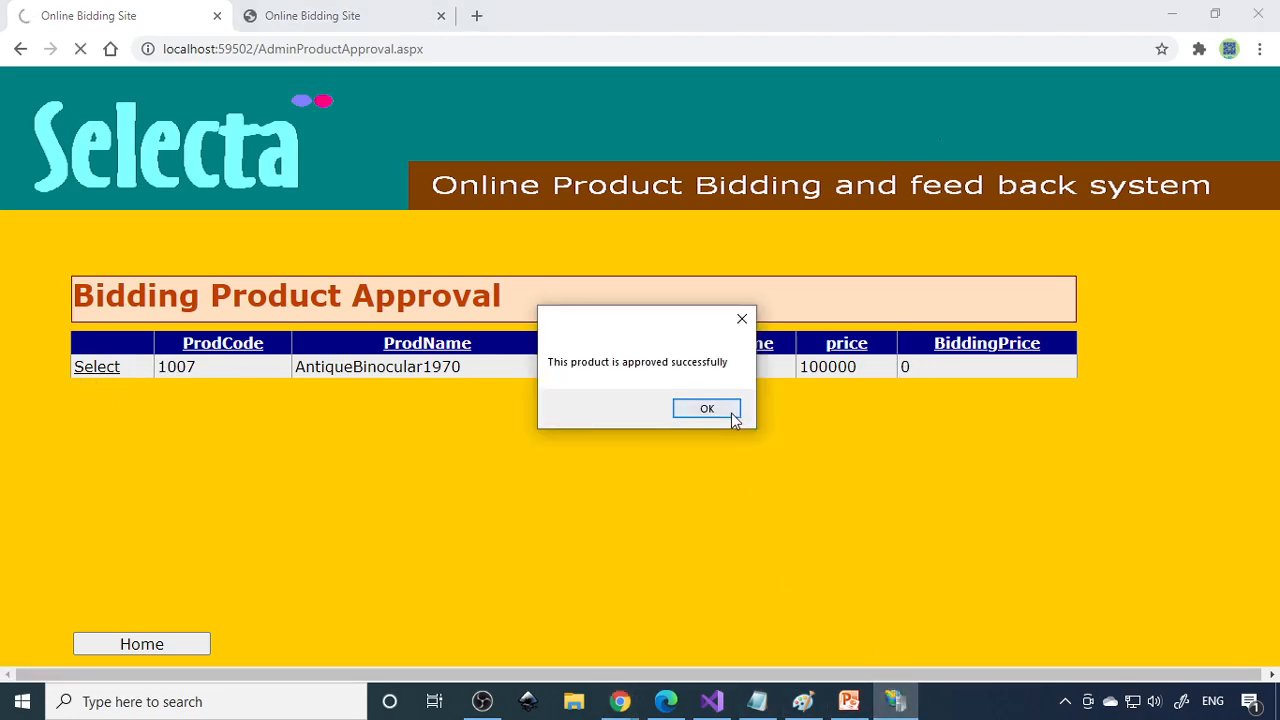
click(706, 408)
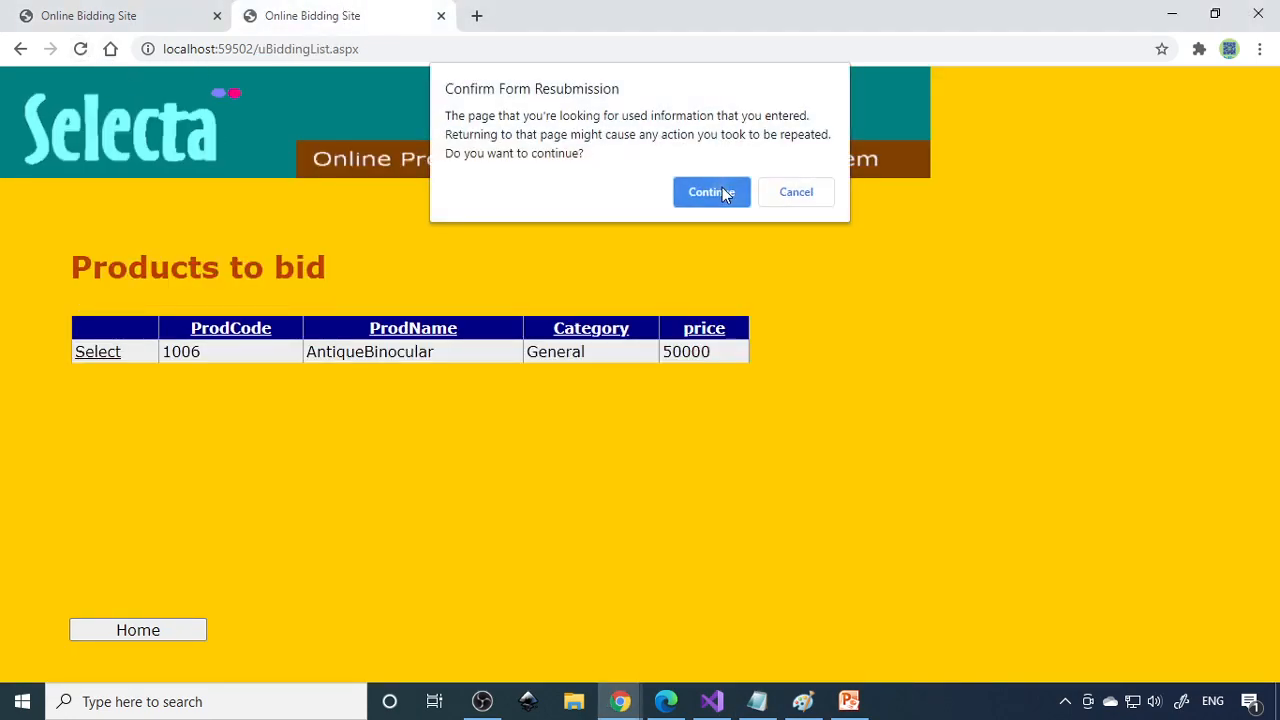
Step: Reload the bid list and bid 110000 on product 1007, AntiqueBinocular1970
click(711, 191)
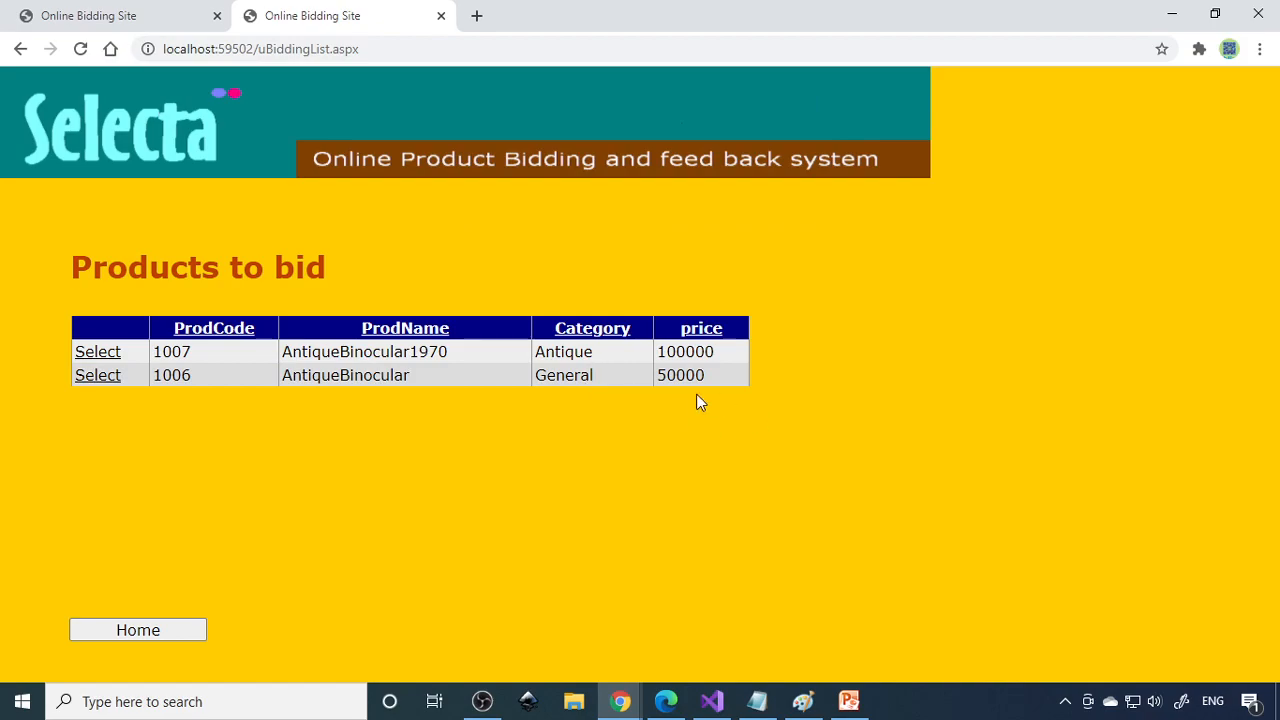
mouse_move(535, 384)
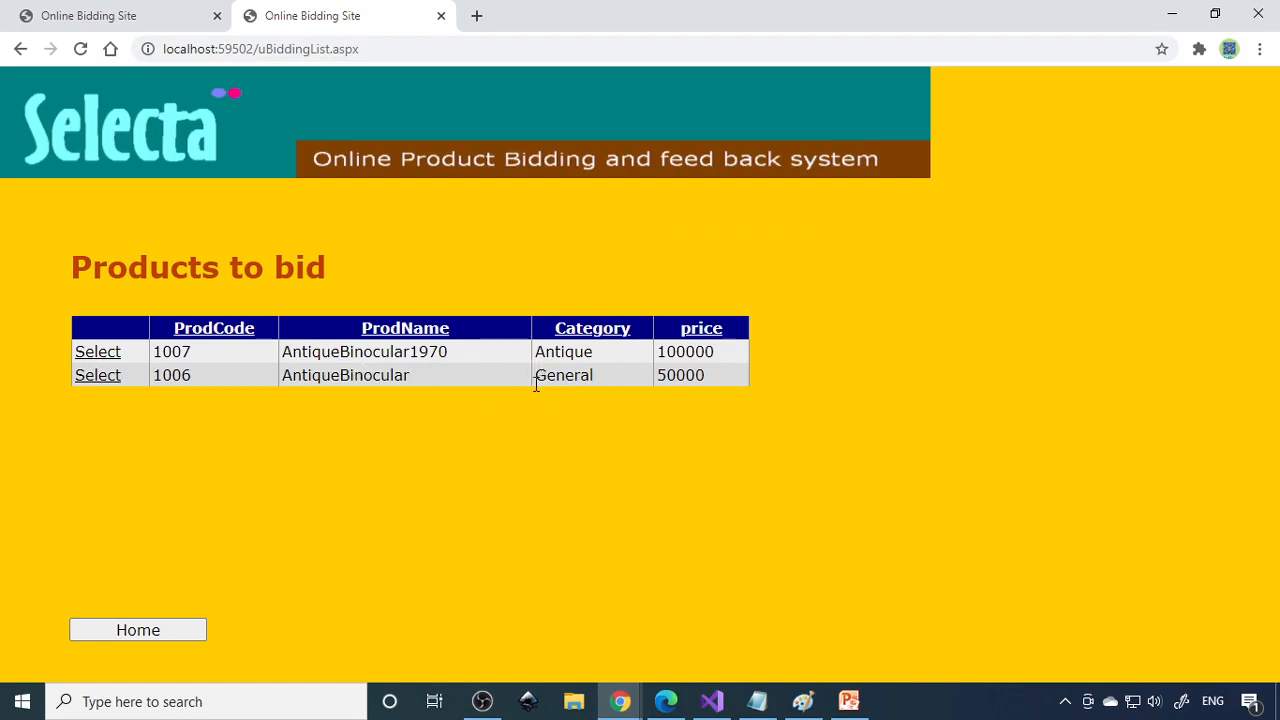
mouse_move(720, 376)
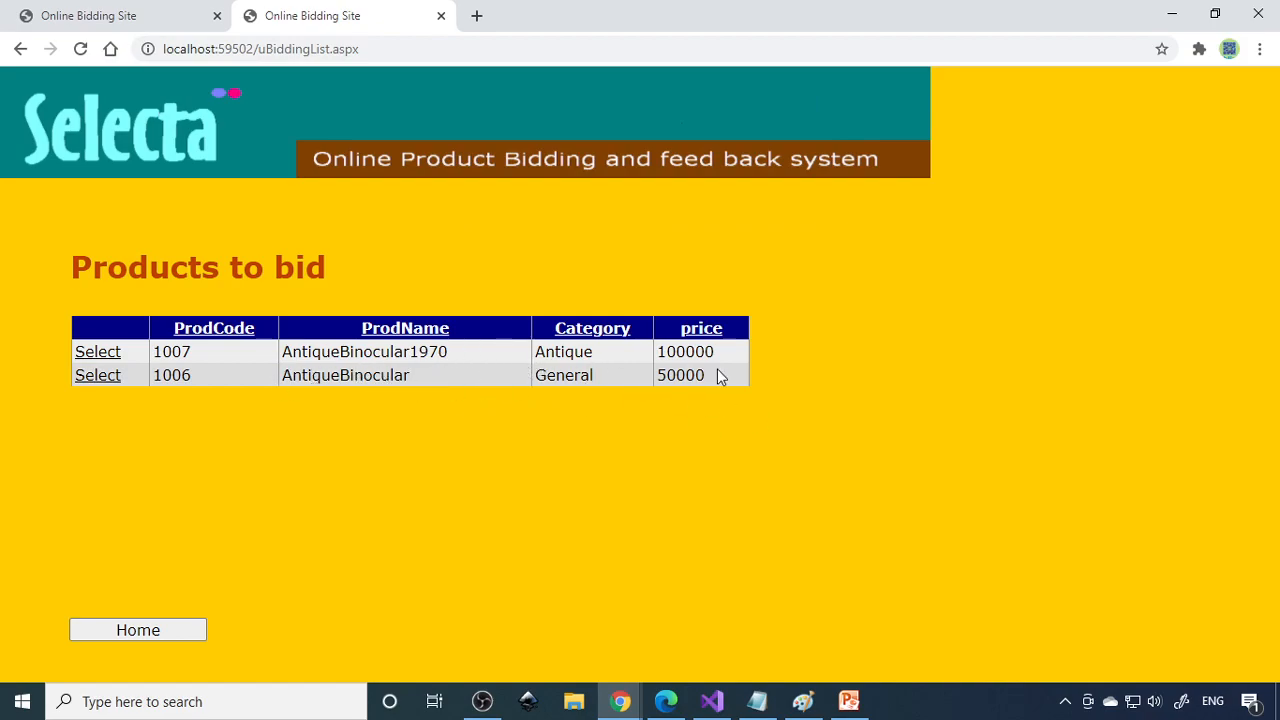
mouse_move(224, 390)
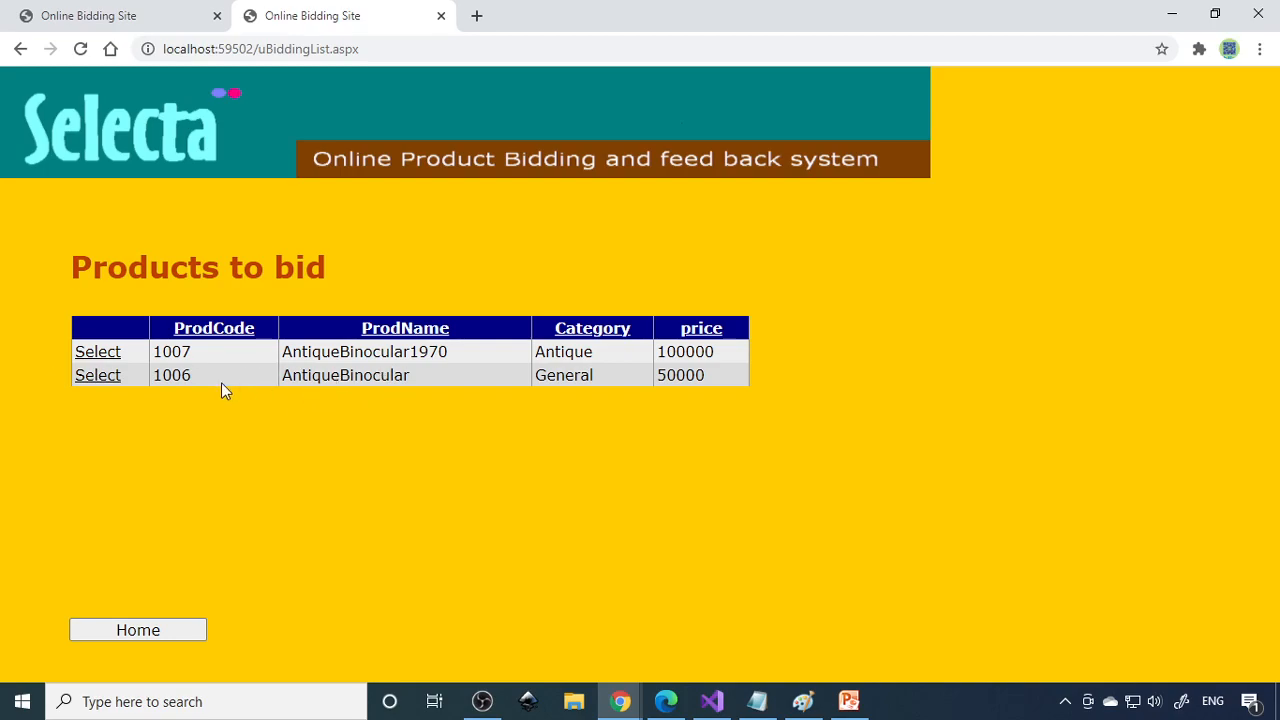
mouse_move(135, 352)
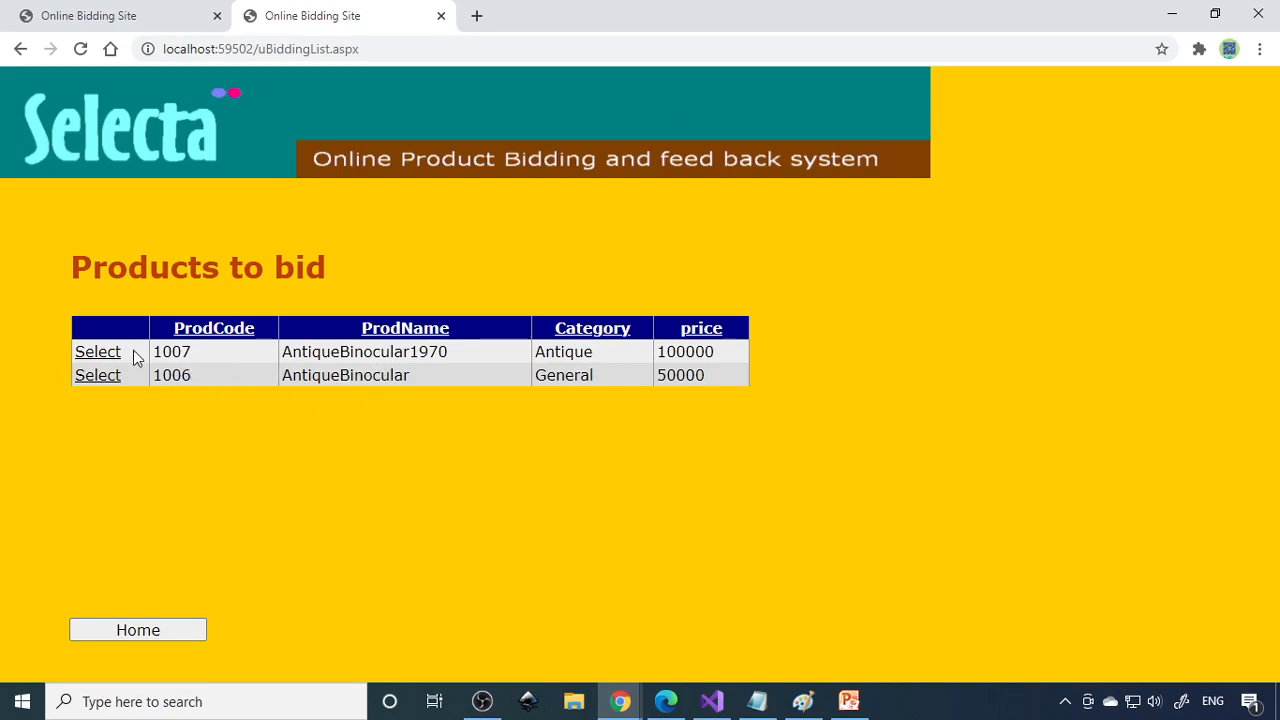
click(97, 351)
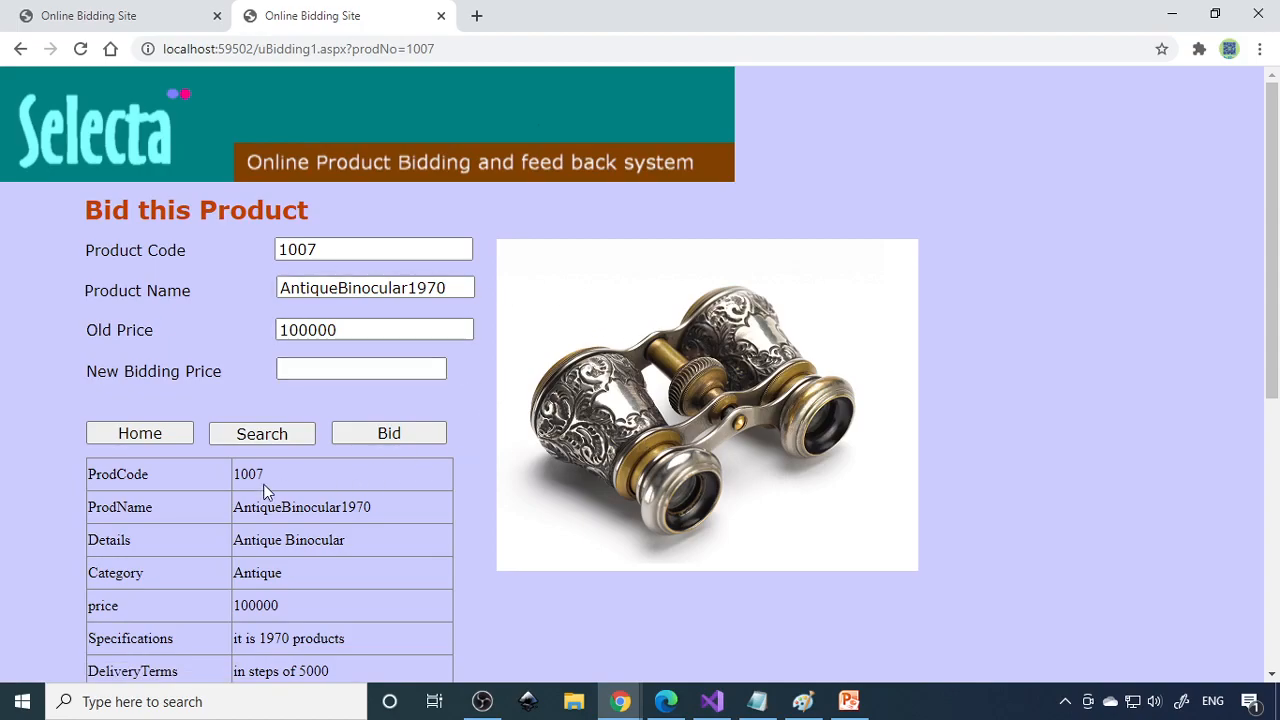
scroll(down, 3)
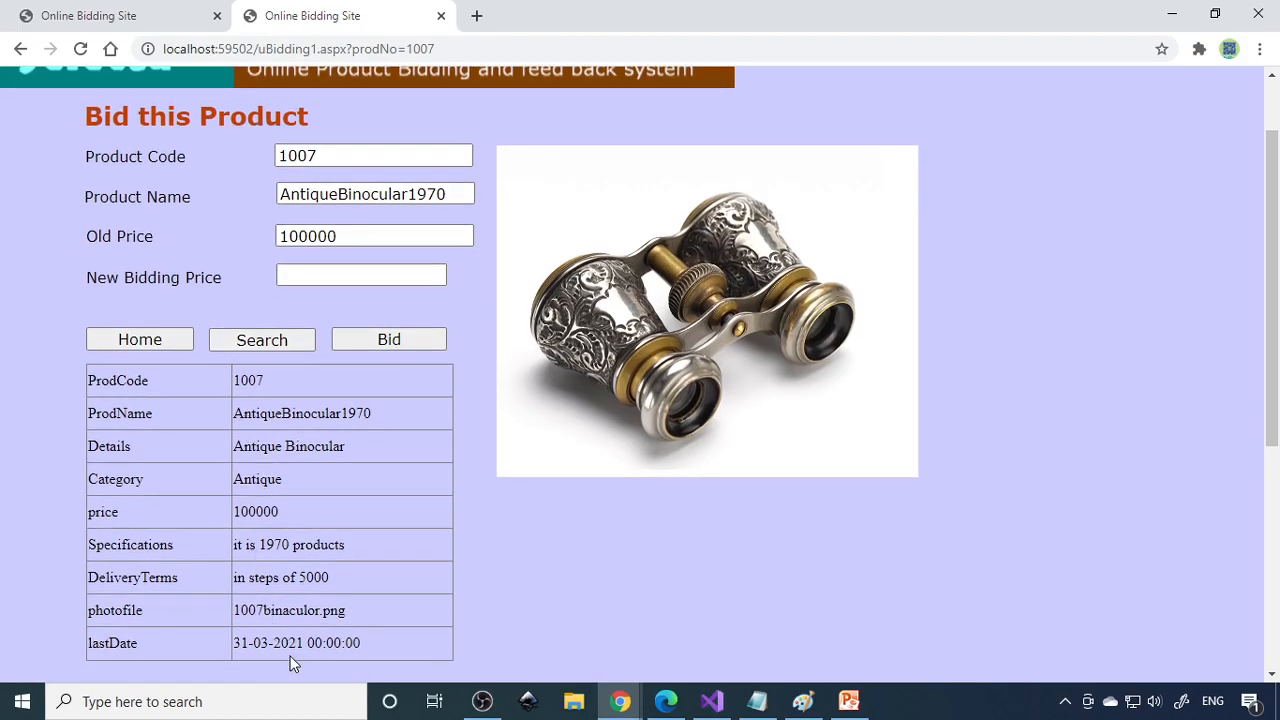
click(360, 274)
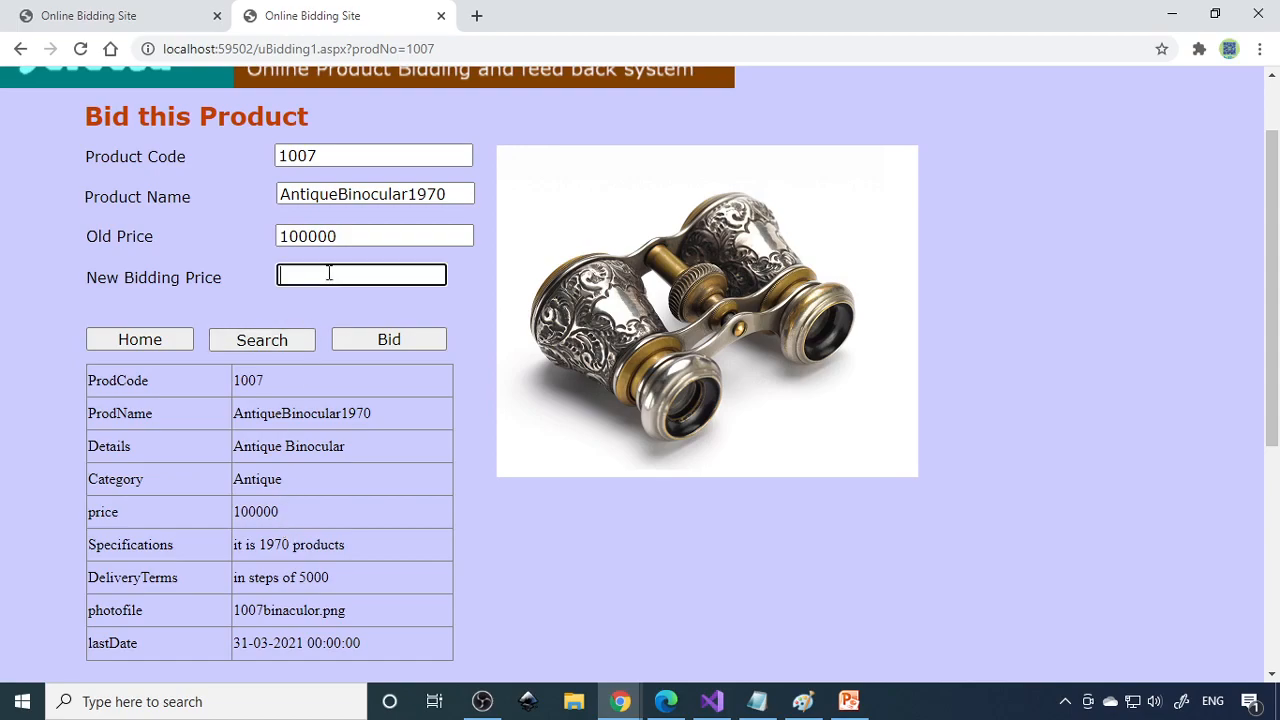
click(360, 274)
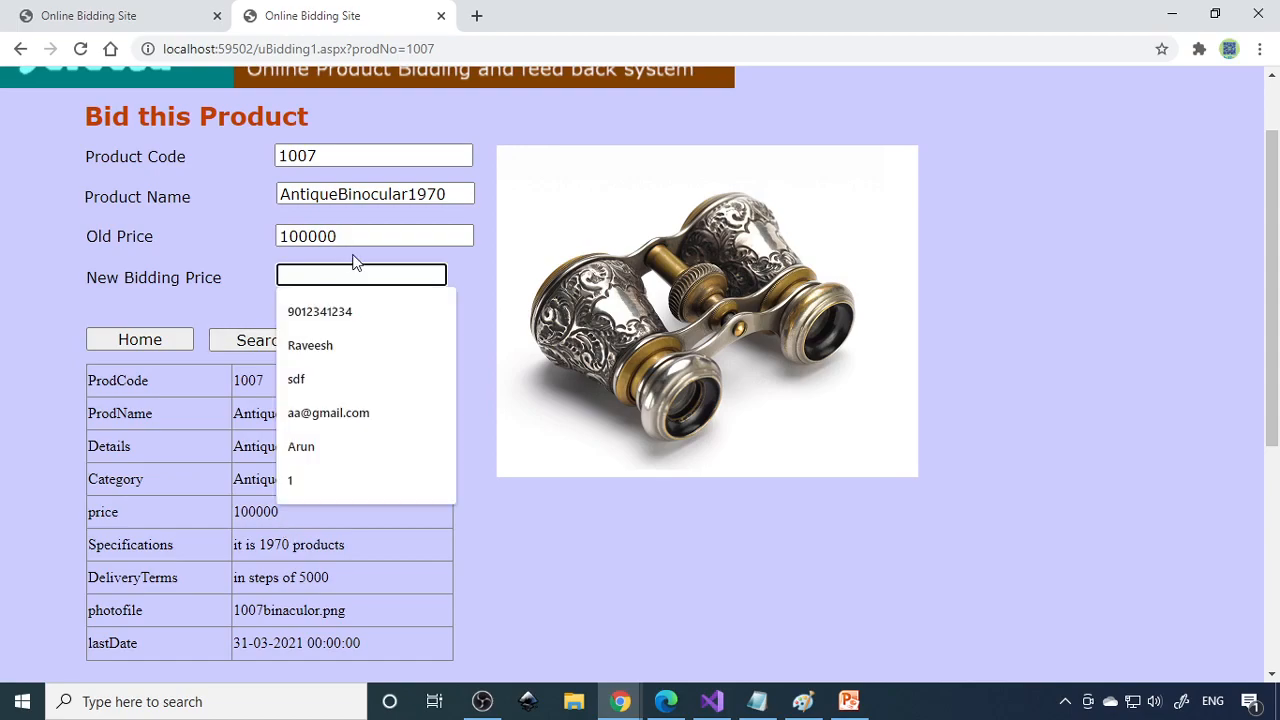
text(110000)
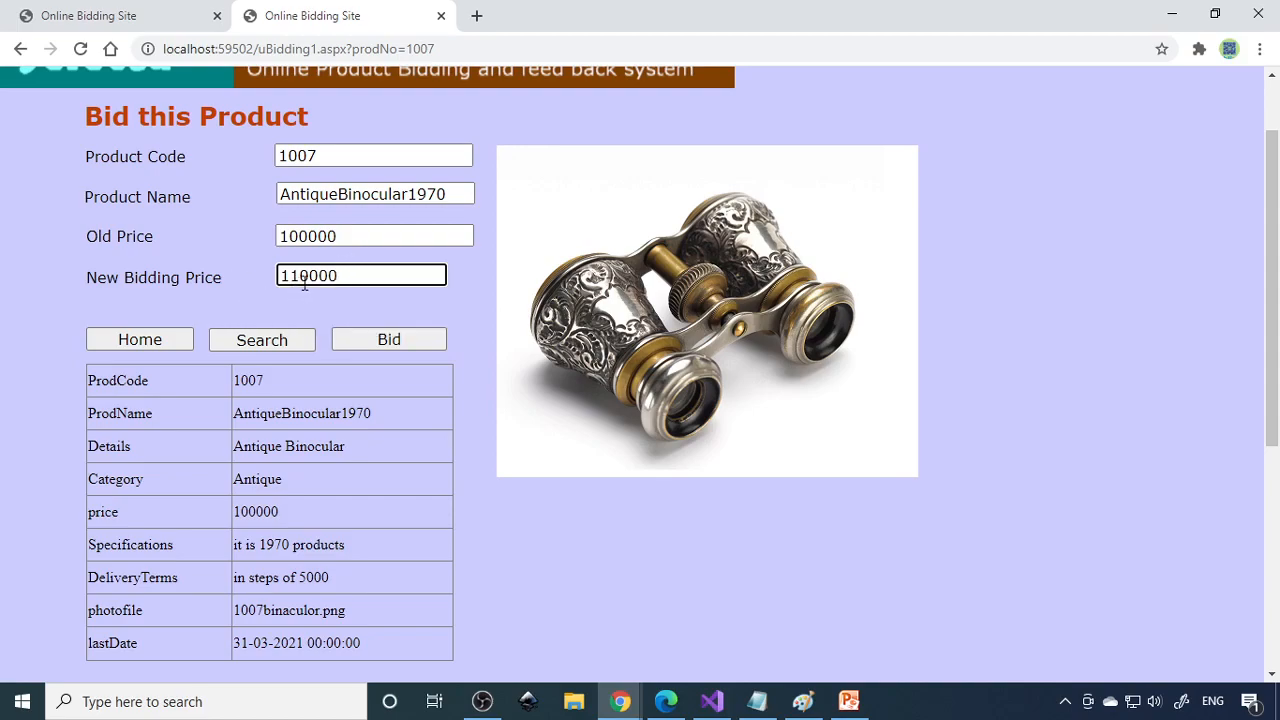
click(388, 339)
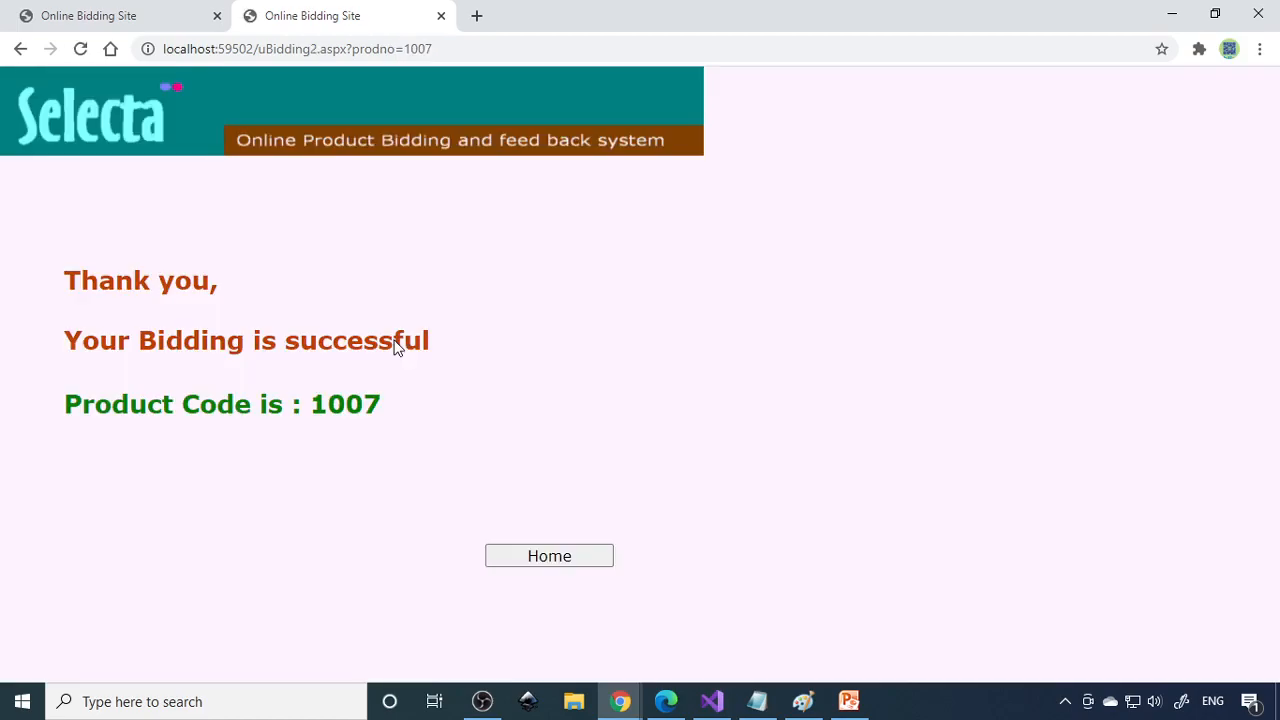
click(549, 556)
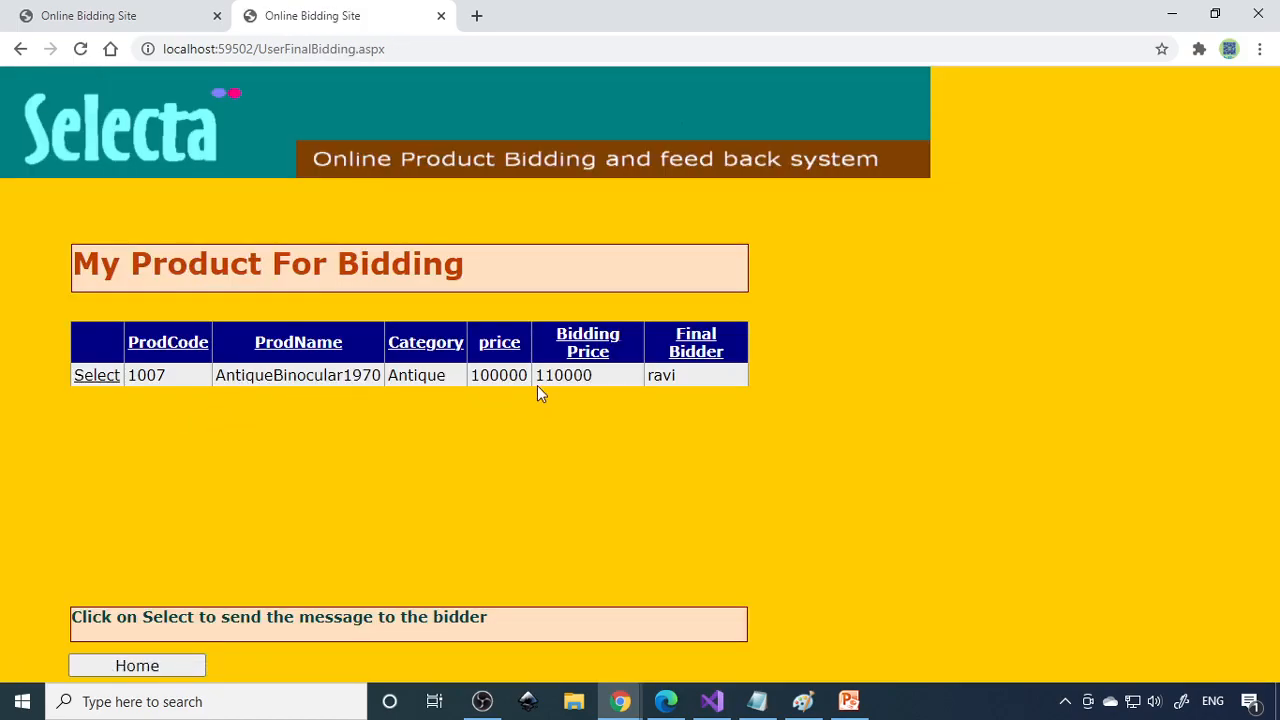
mouse_move(598, 385)
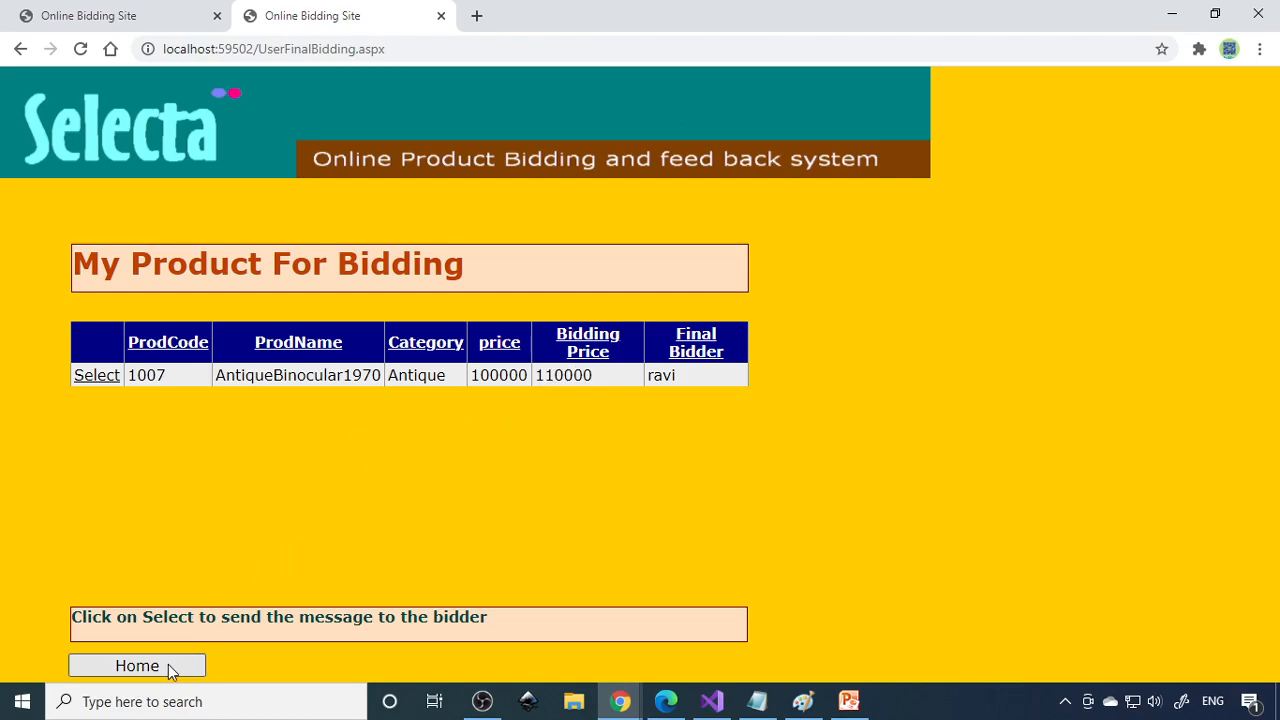
Step: Log out as ravi and log in as user a1, reaching the User Home Page
click(136, 665)
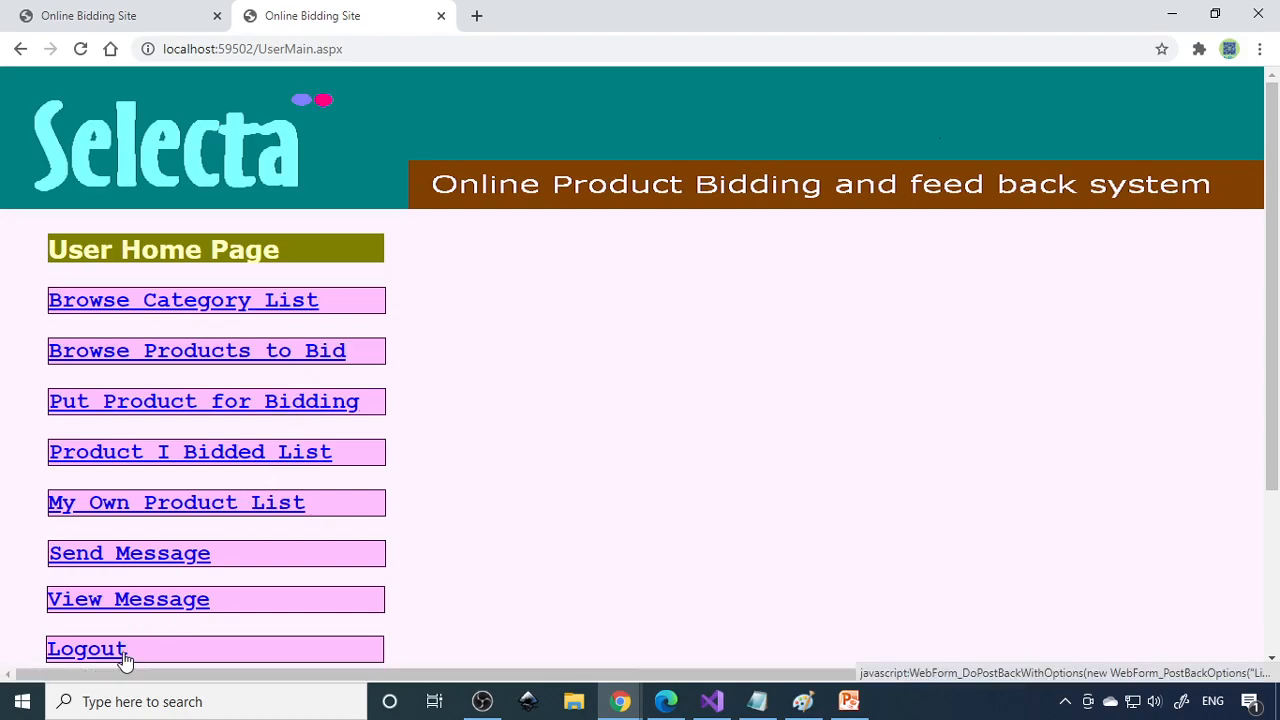
click(85, 648)
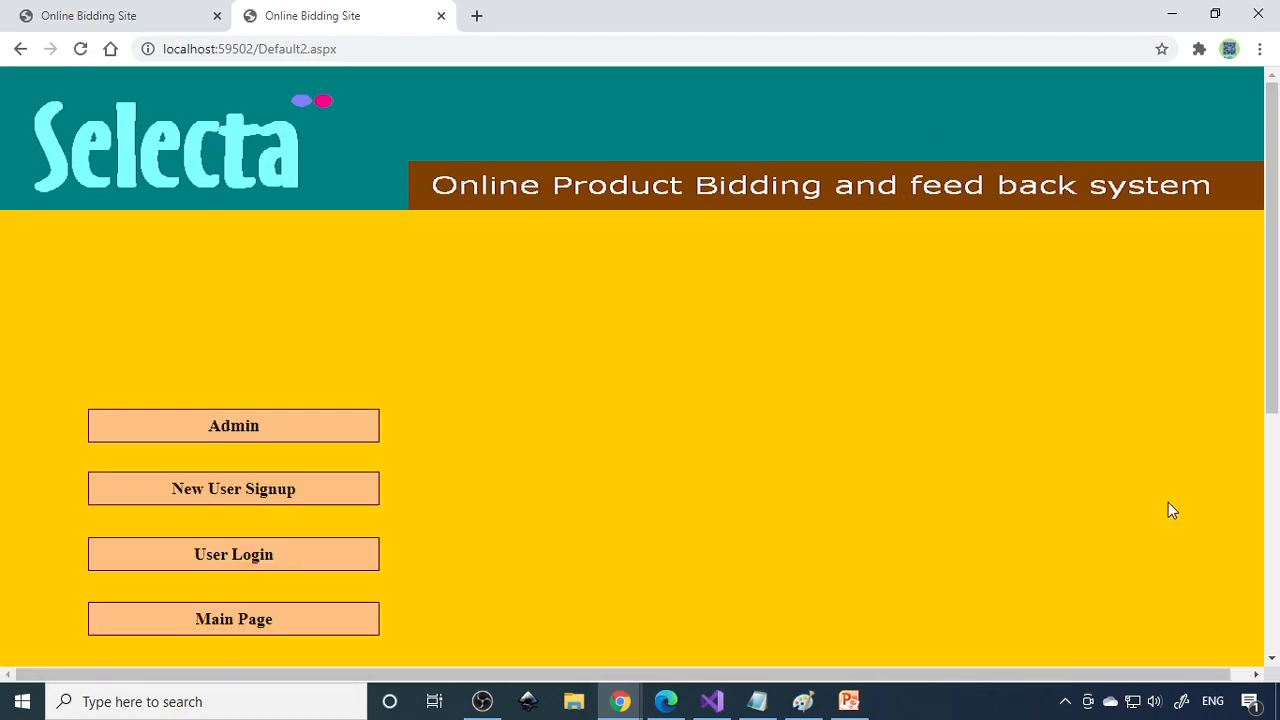
click(233, 554)
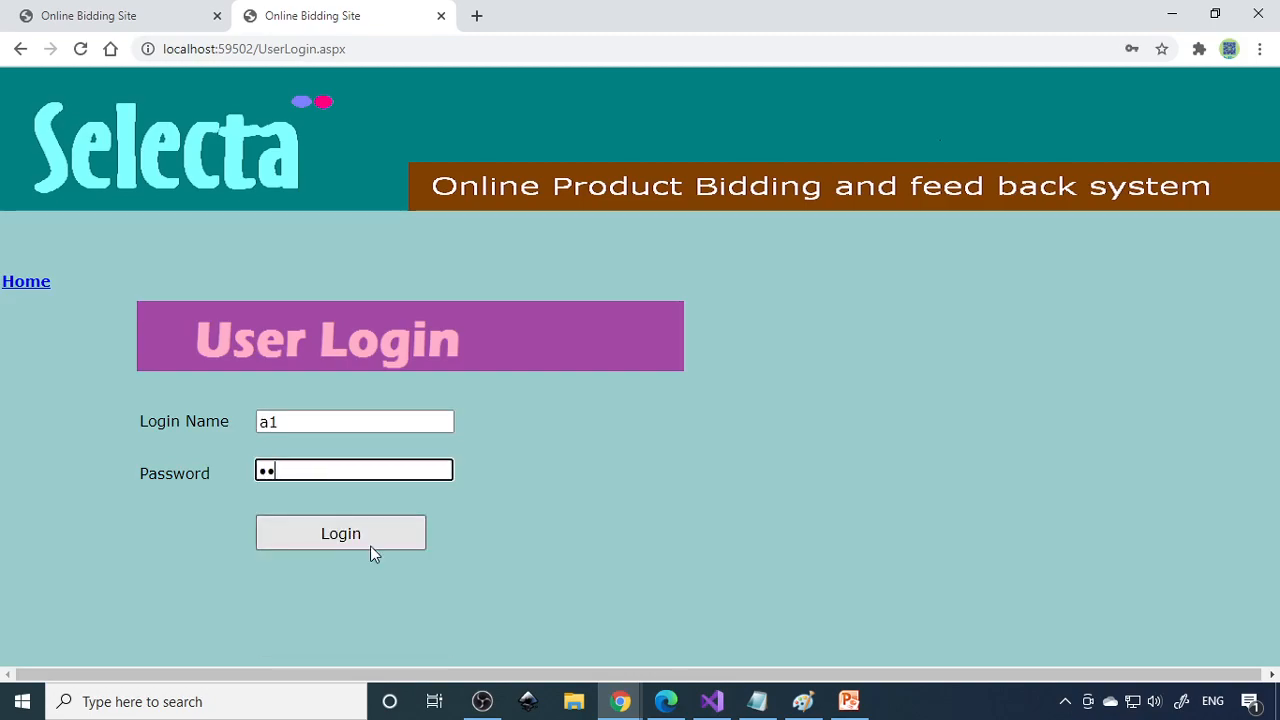
click(340, 532)
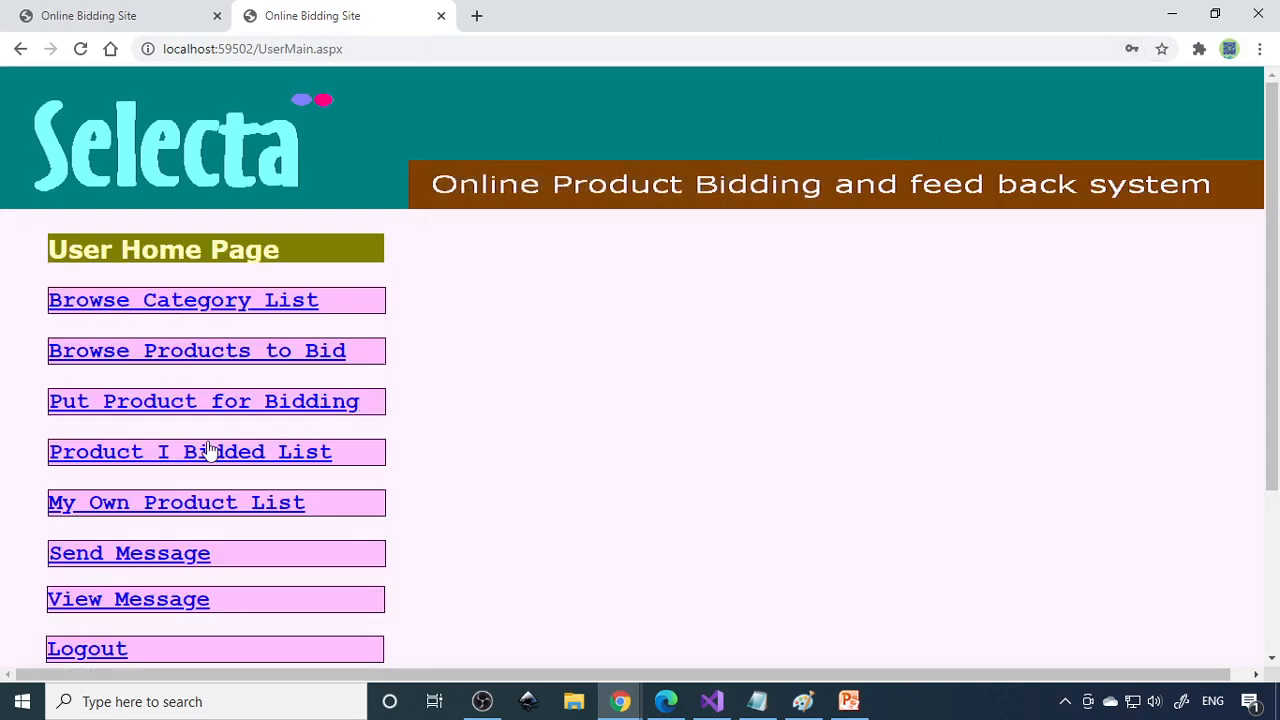
mouse_move(232, 401)
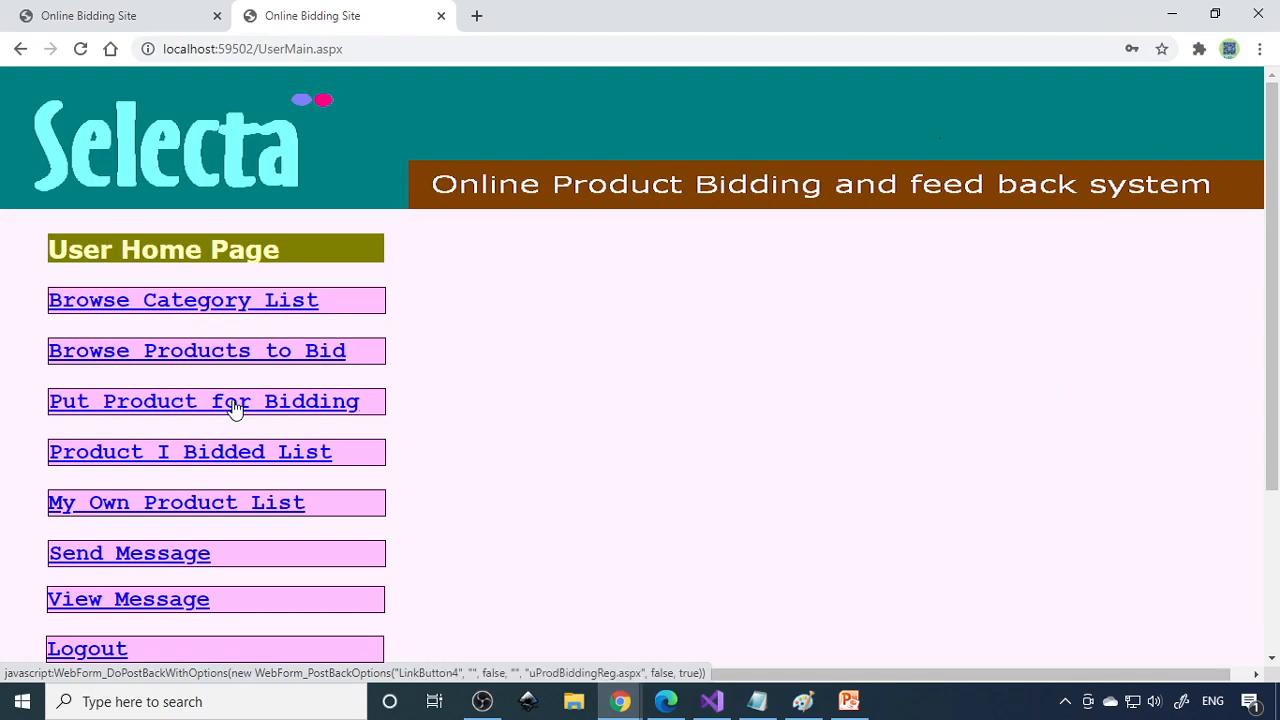
mouse_move(205, 360)
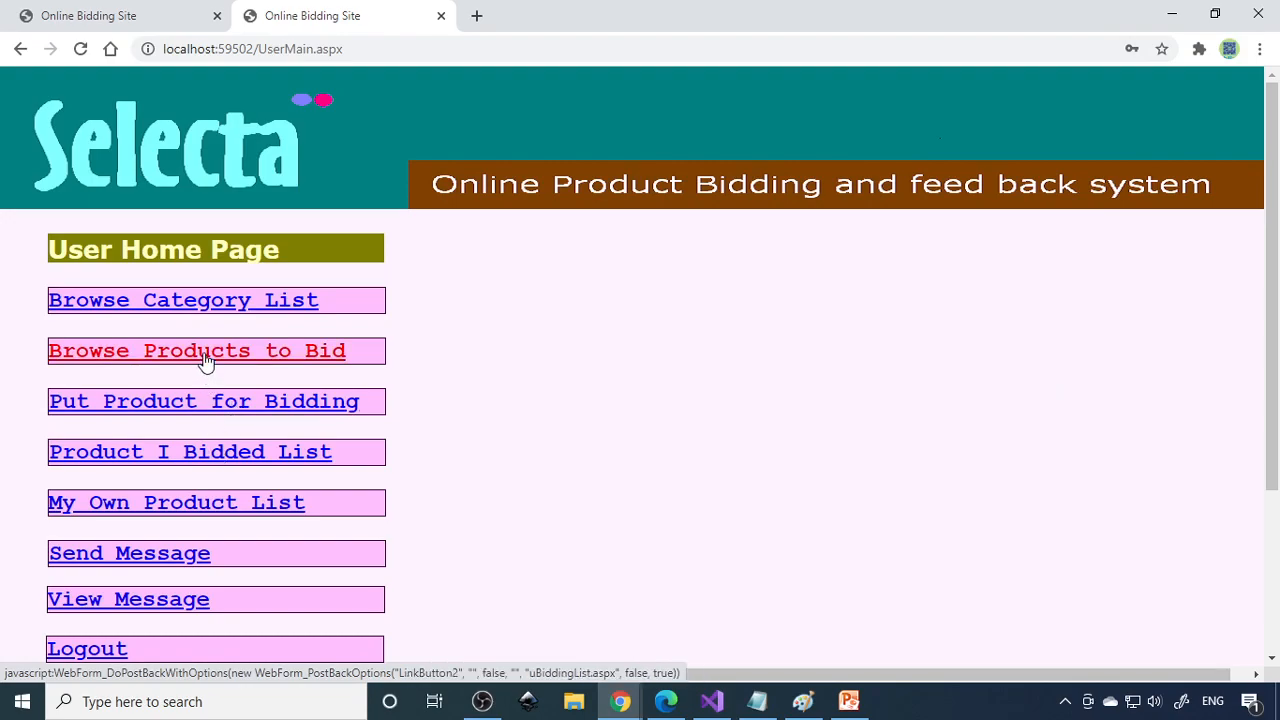
Step: As user a1, select product 1007 and submit a 125000 bid
click(196, 350)
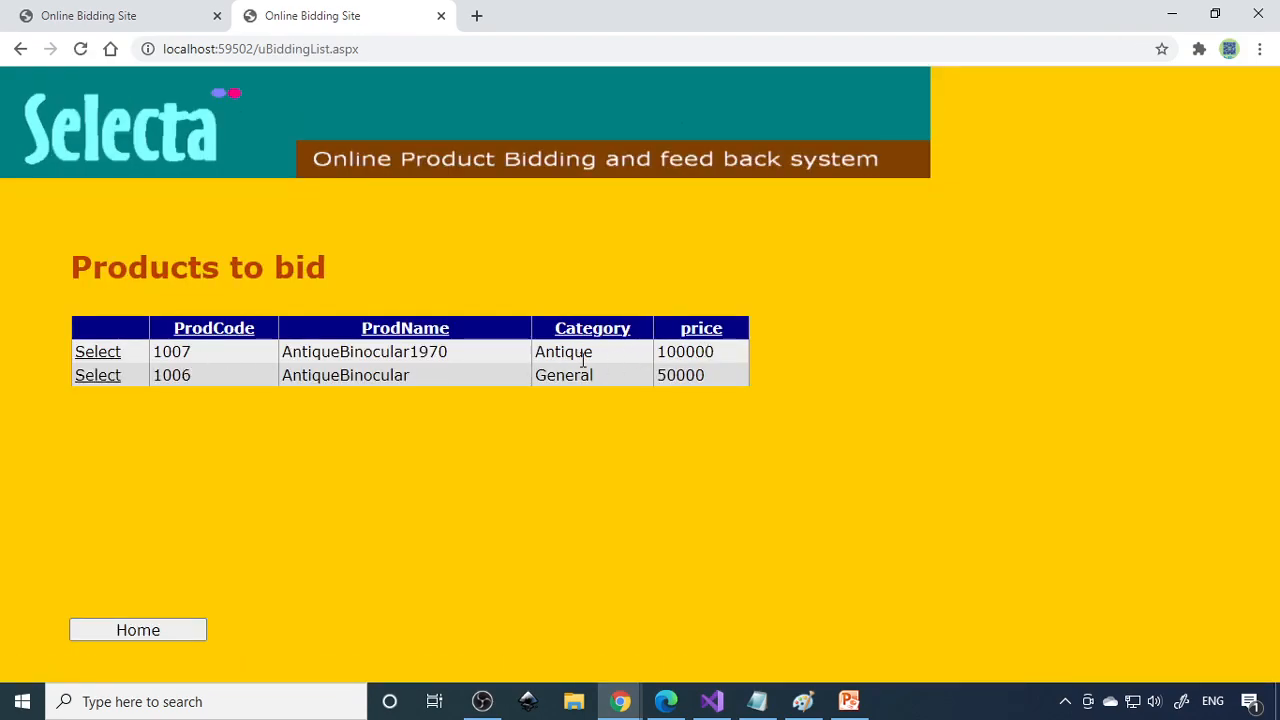
click(97, 351)
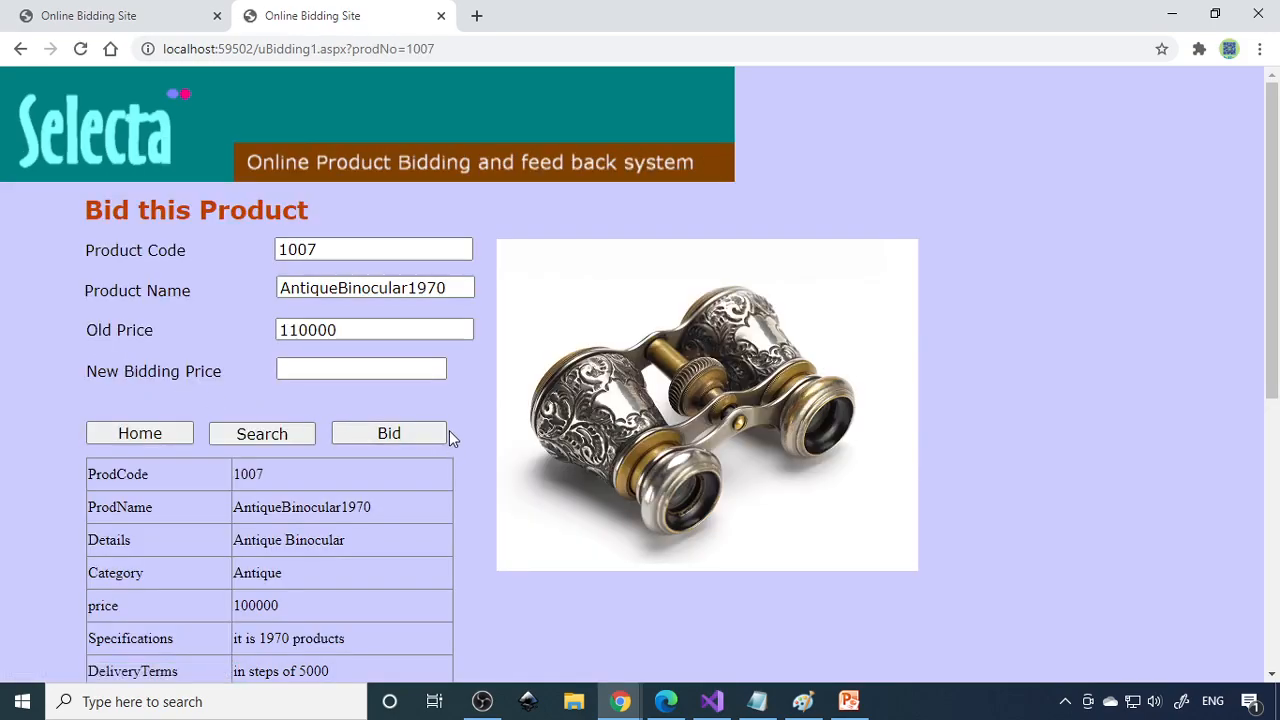
scroll(down, 3)
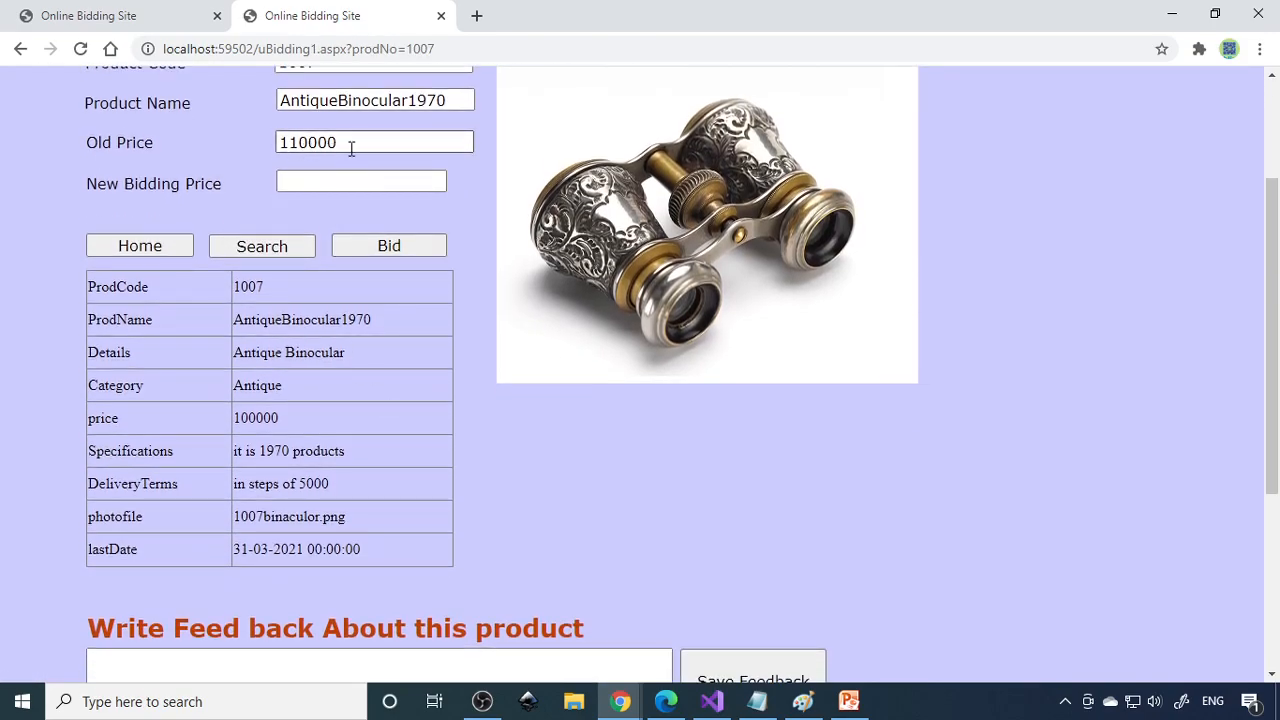
mouse_move(275, 484)
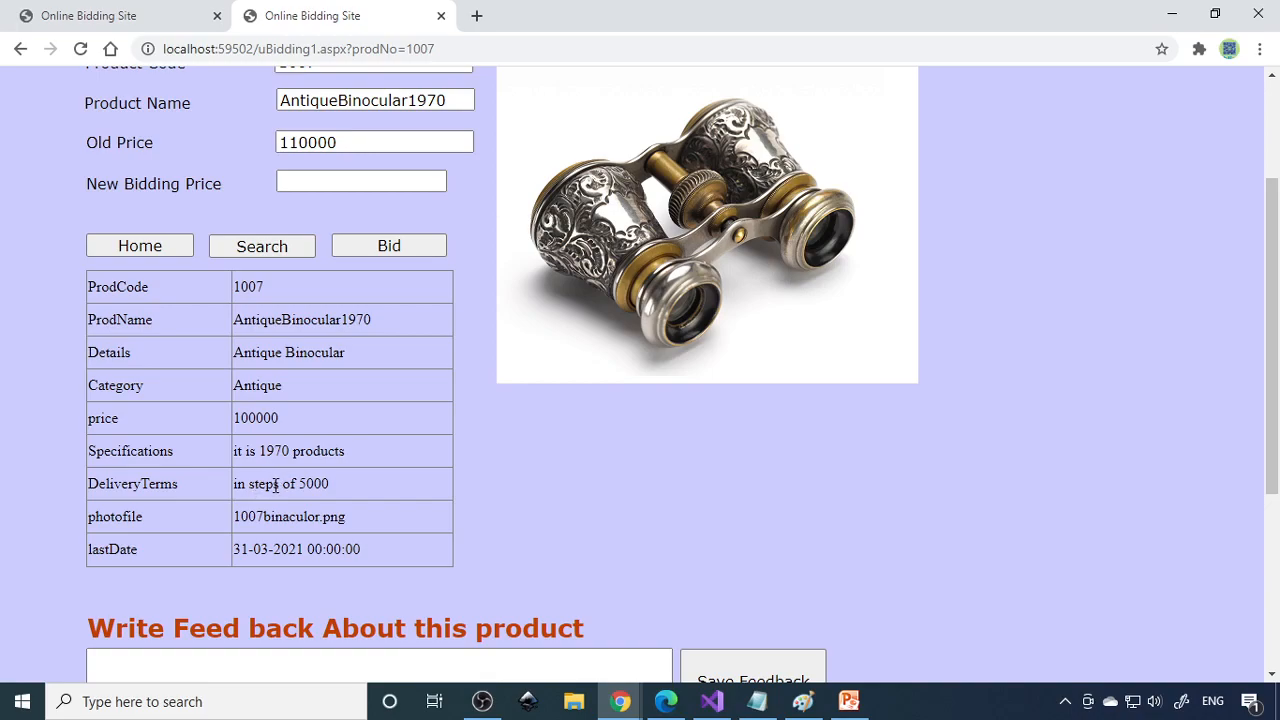
scroll(down, 3)
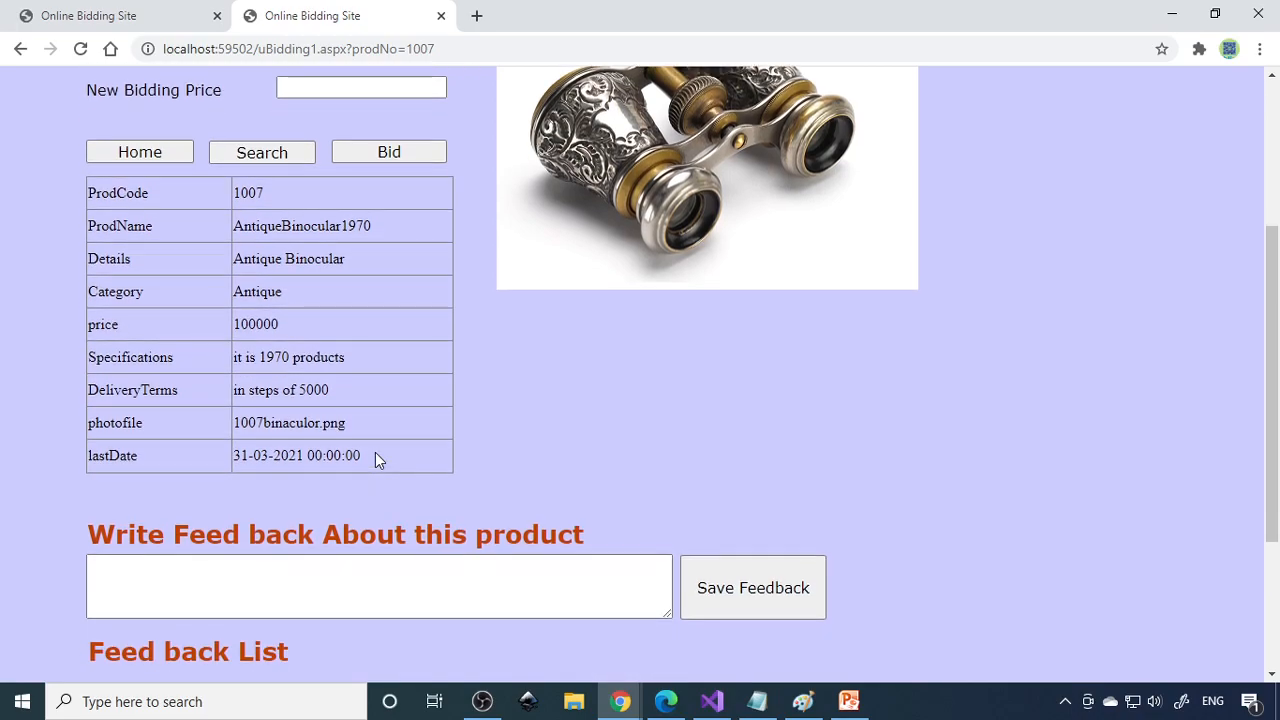
scroll(down, 3)
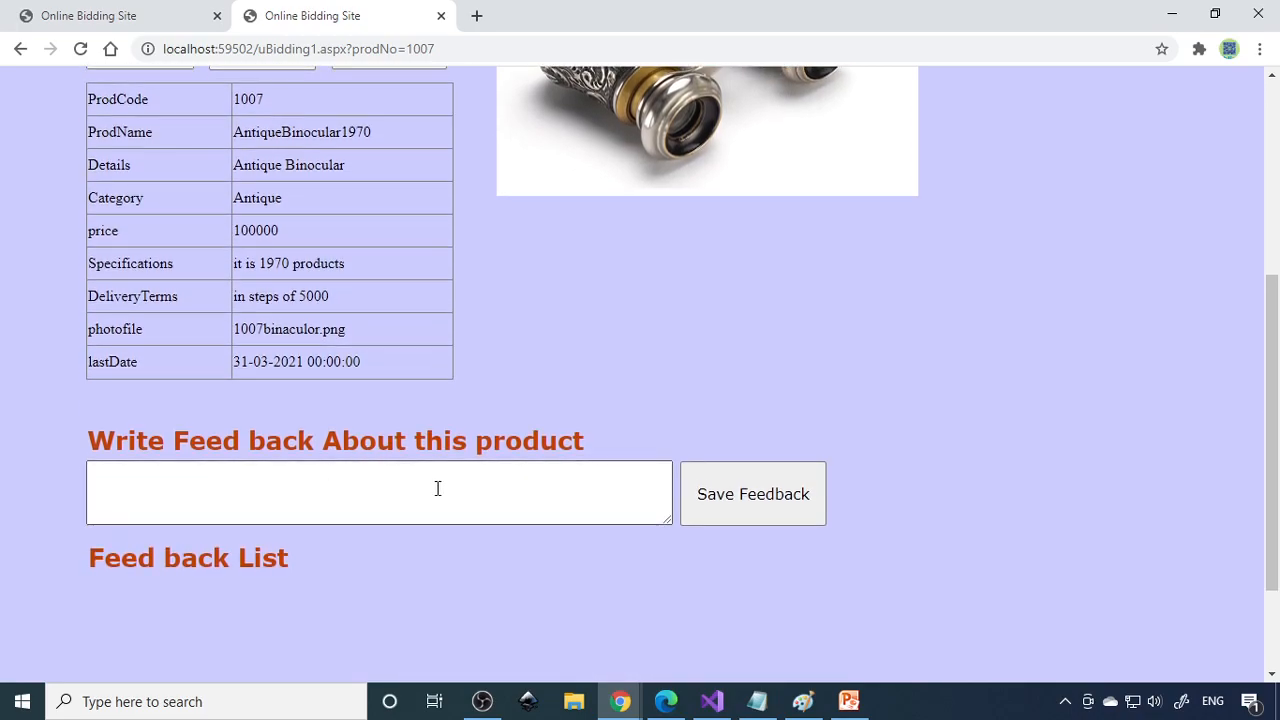
mouse_move(381, 477)
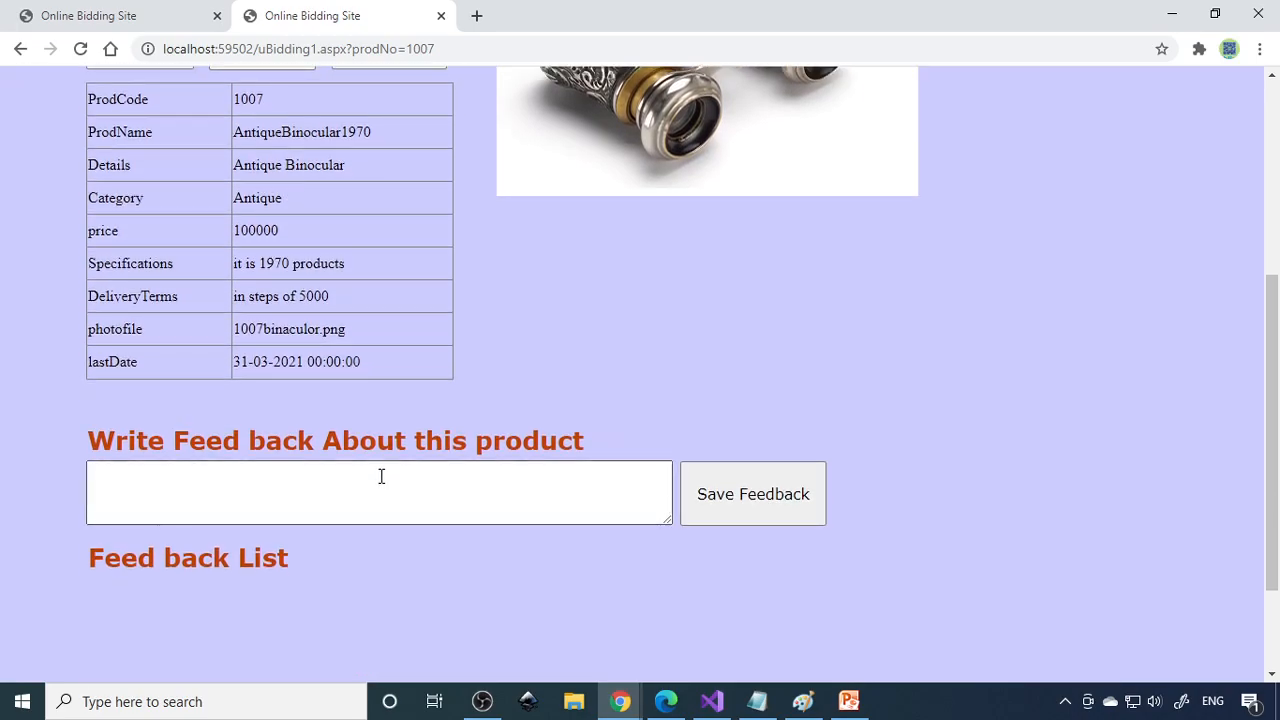
scroll(up, 3)
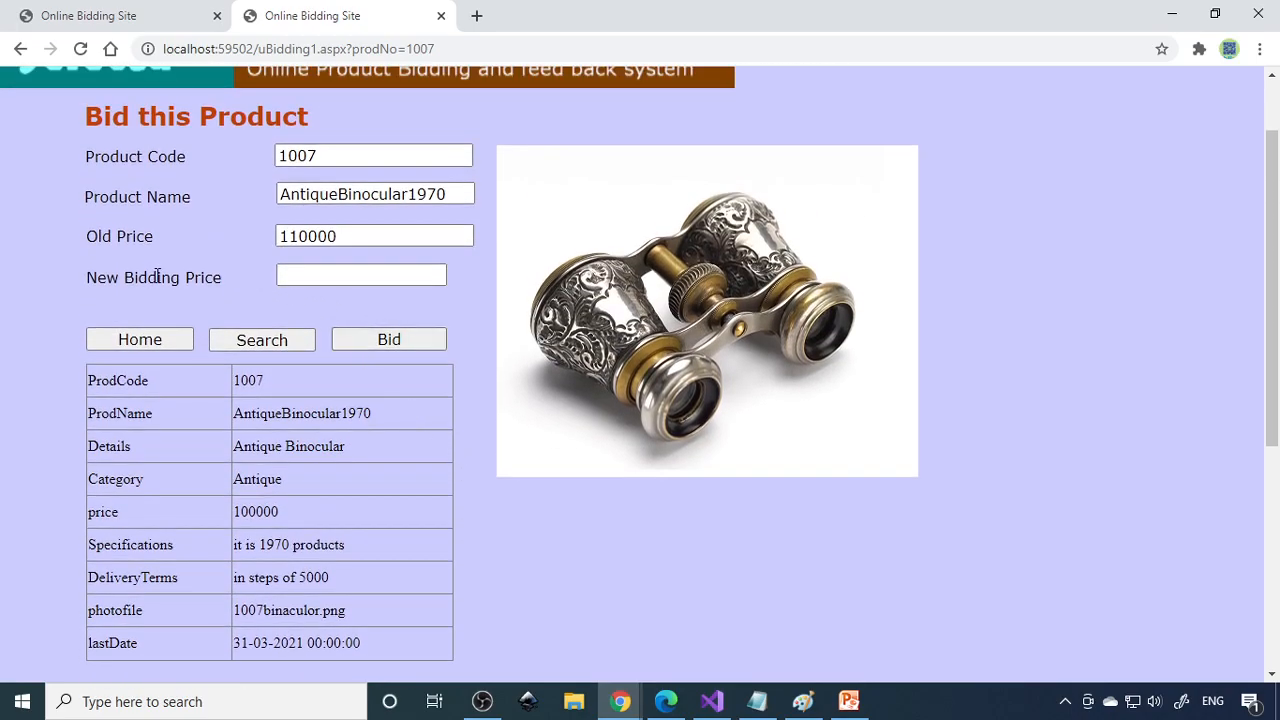
click(361, 275)
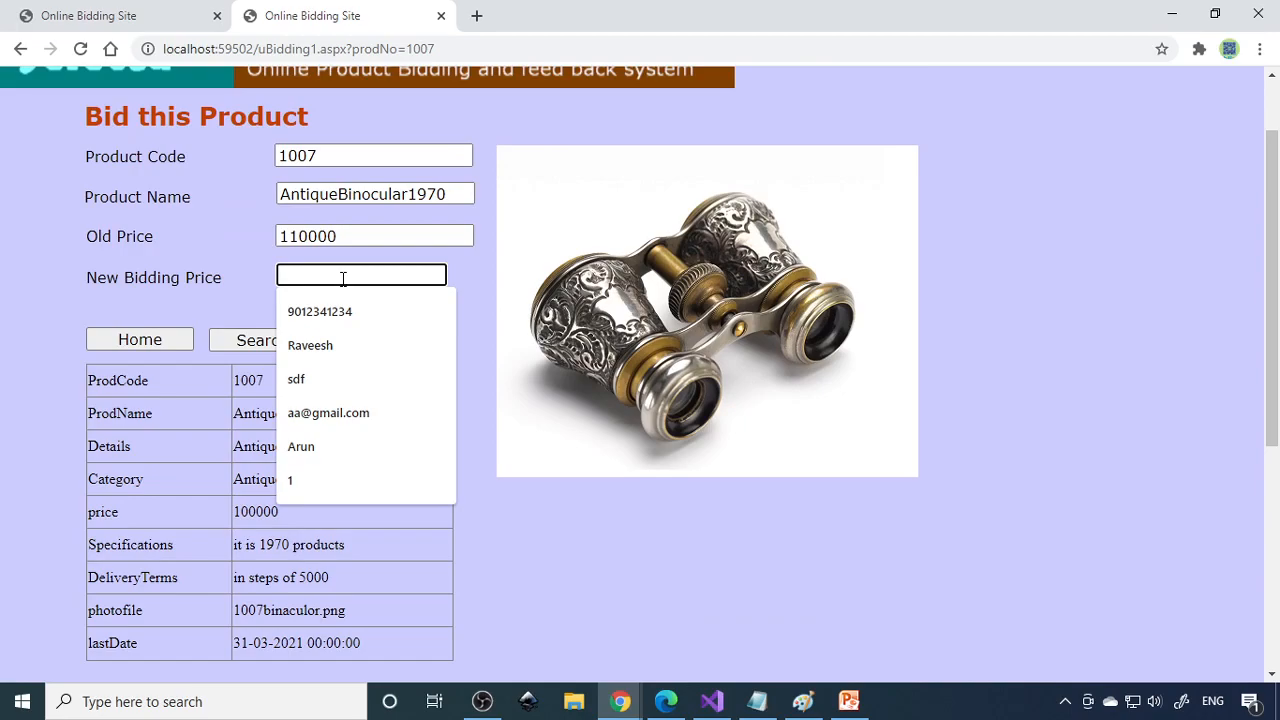
text(125000)
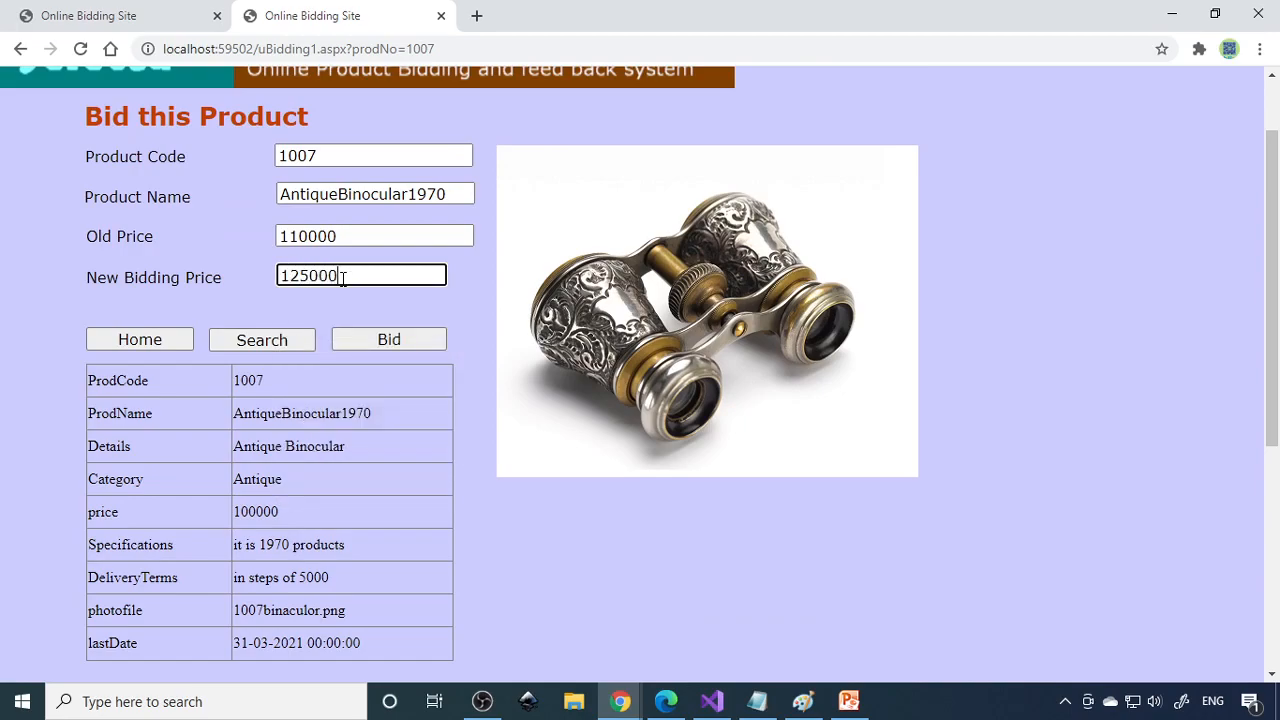
click(388, 339)
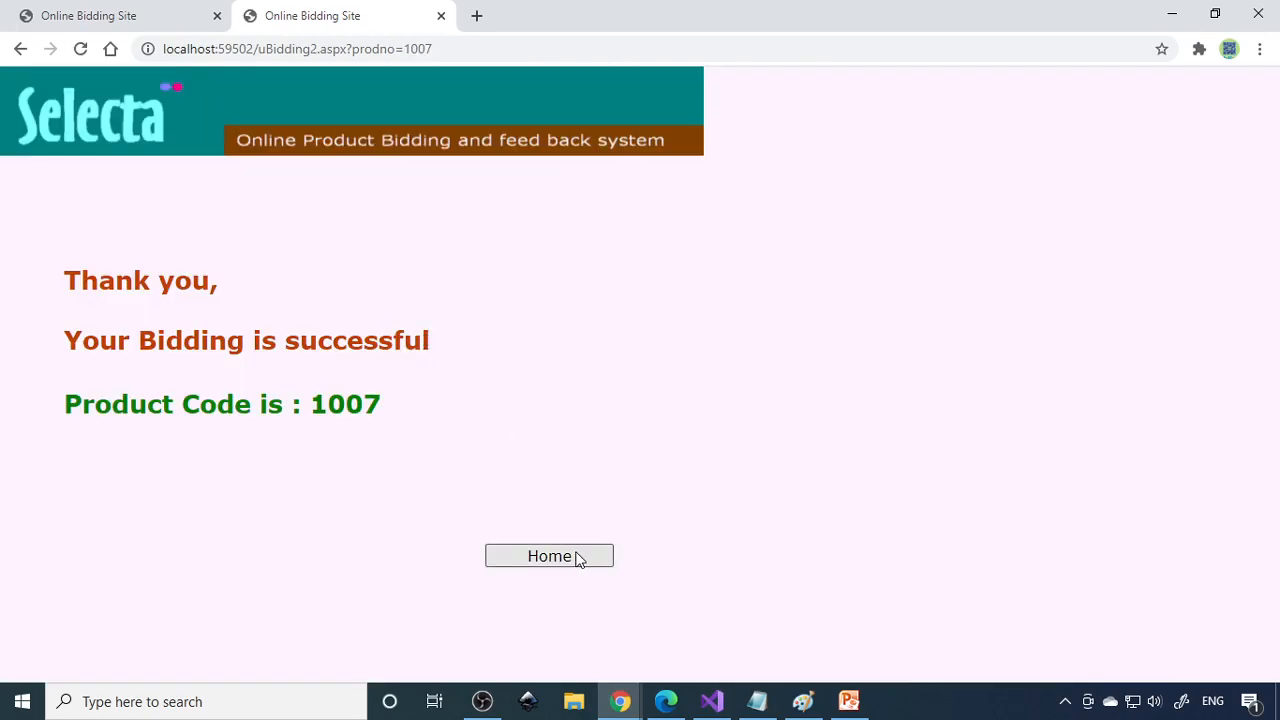
Step: Log out of user a1's account and go to the User Login page
click(549, 555)
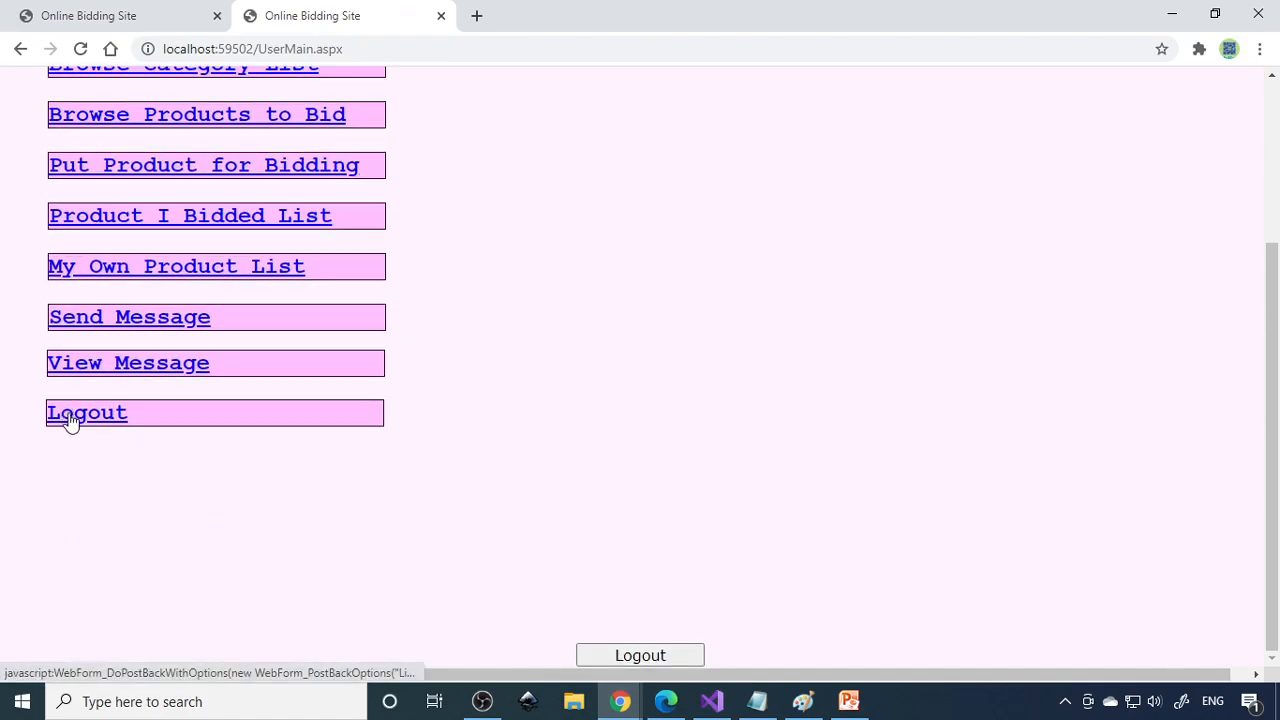
click(86, 412)
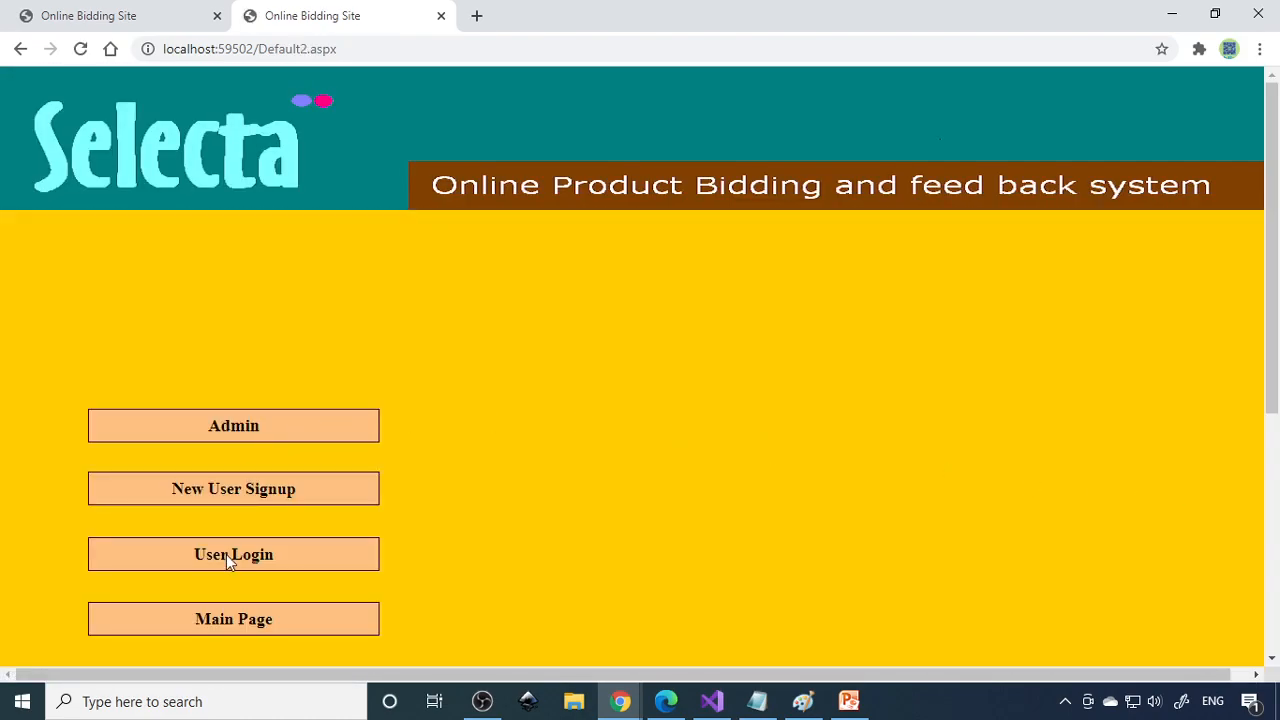
click(233, 554)
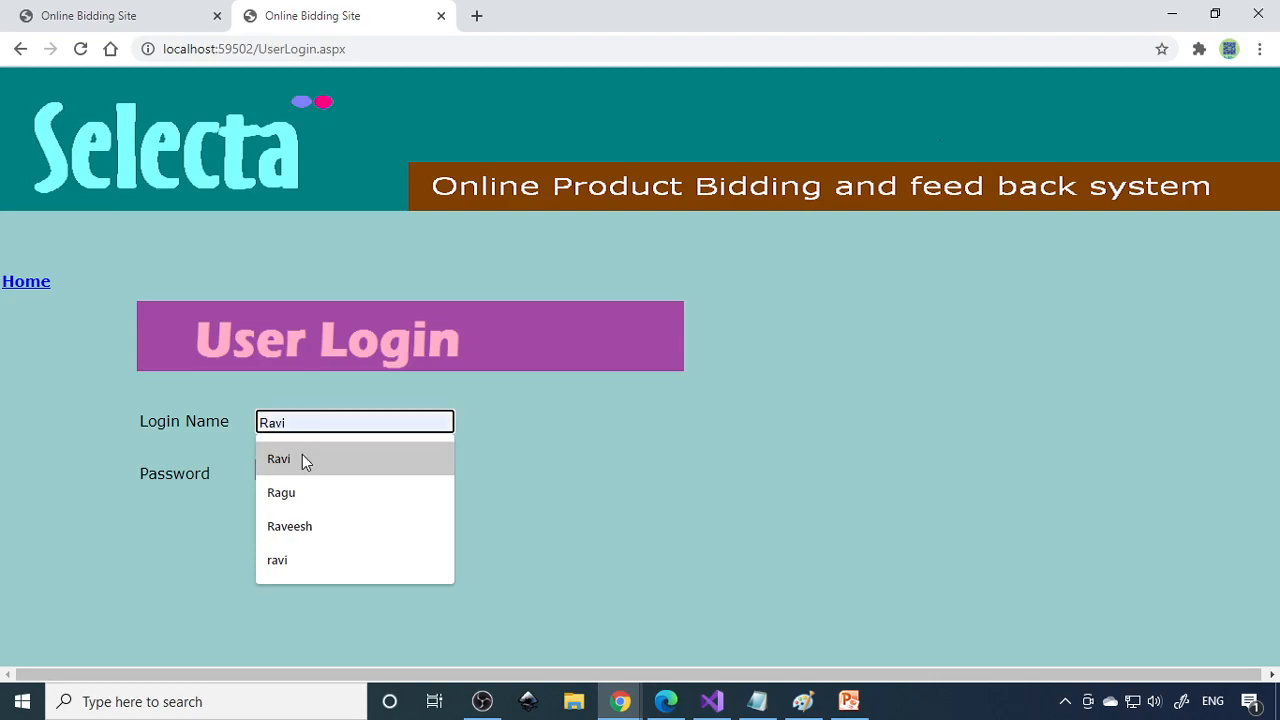
Step: Sign in as ravi, retrying with the lowercase login name after the incorrect-login error
click(305, 458)
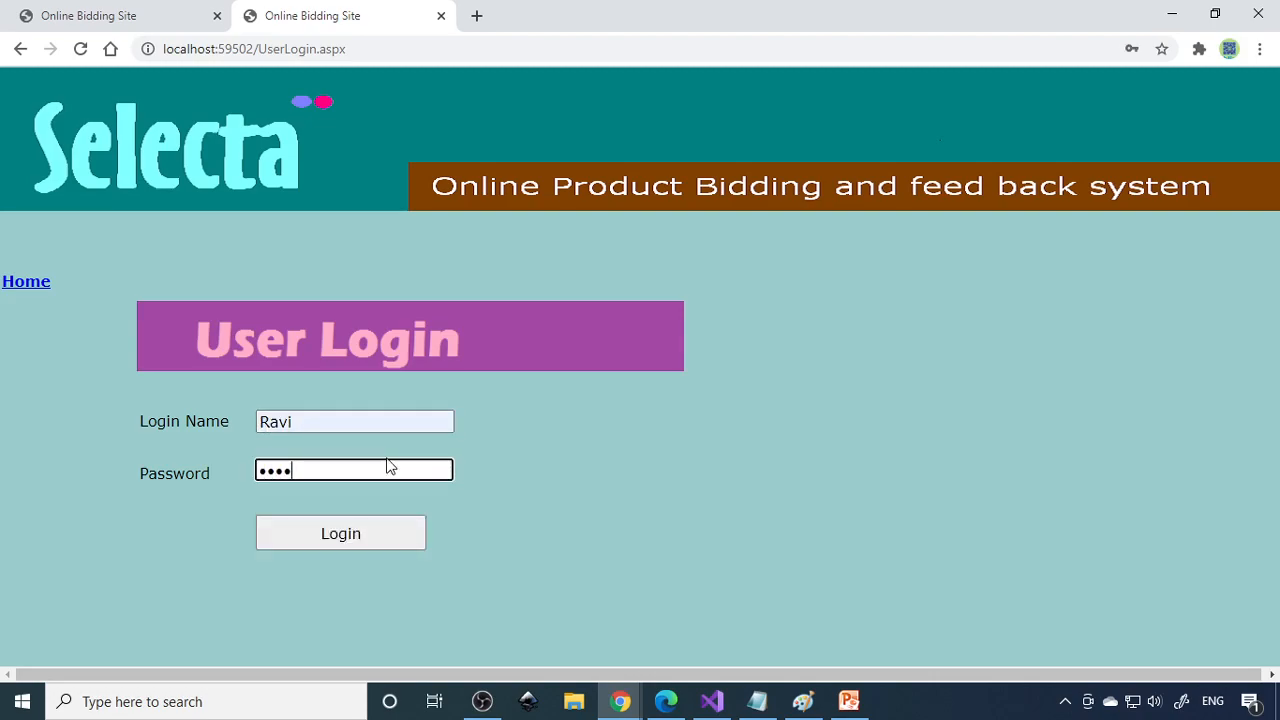
click(340, 532)
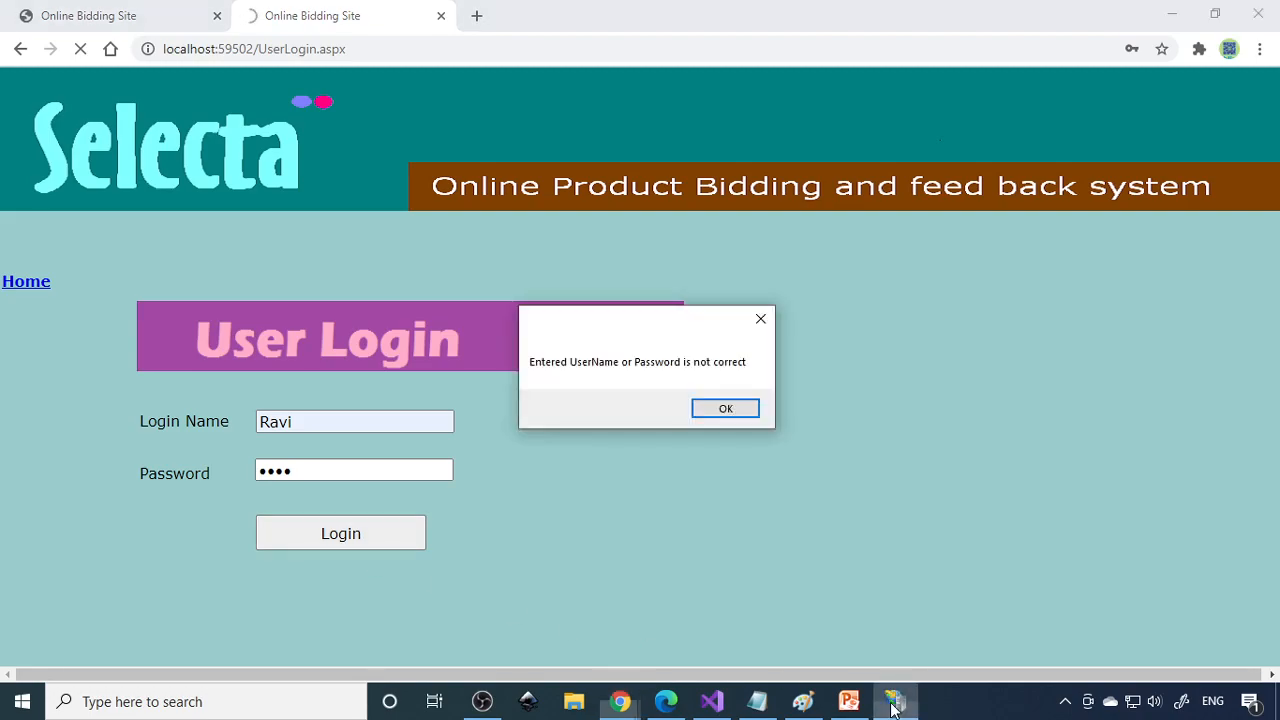
click(725, 408)
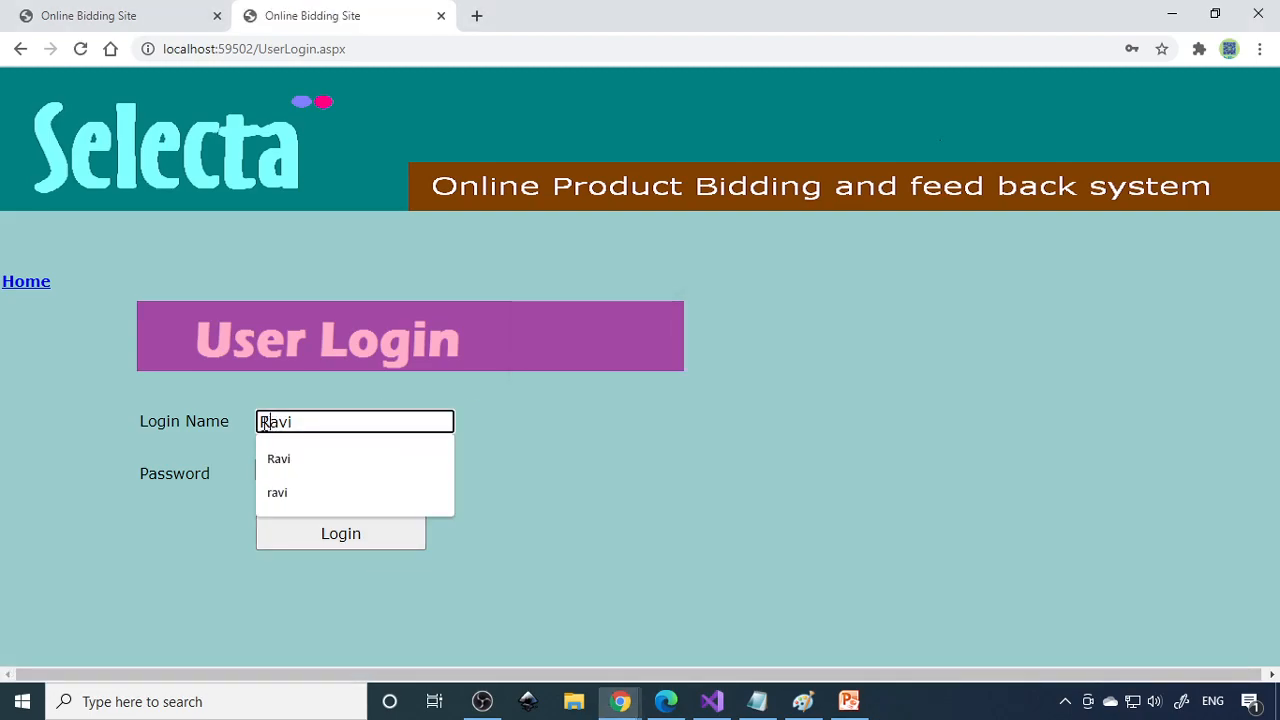
click(277, 492)
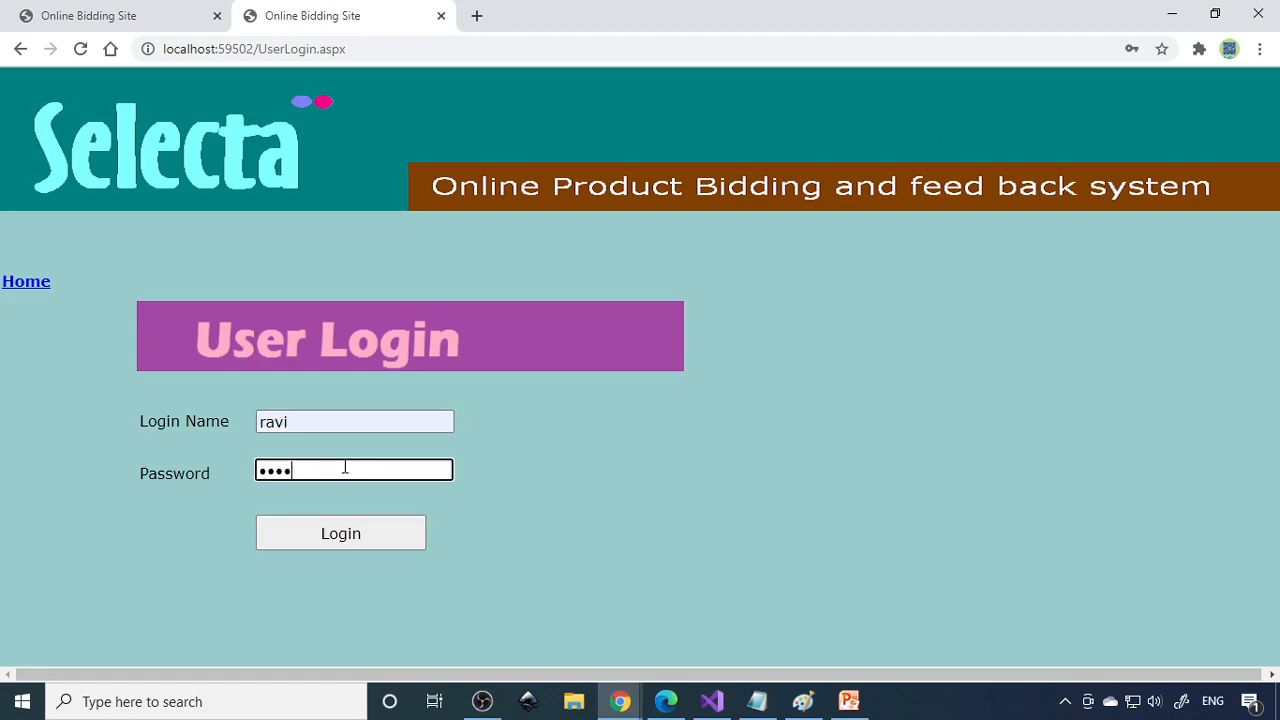
click(340, 532)
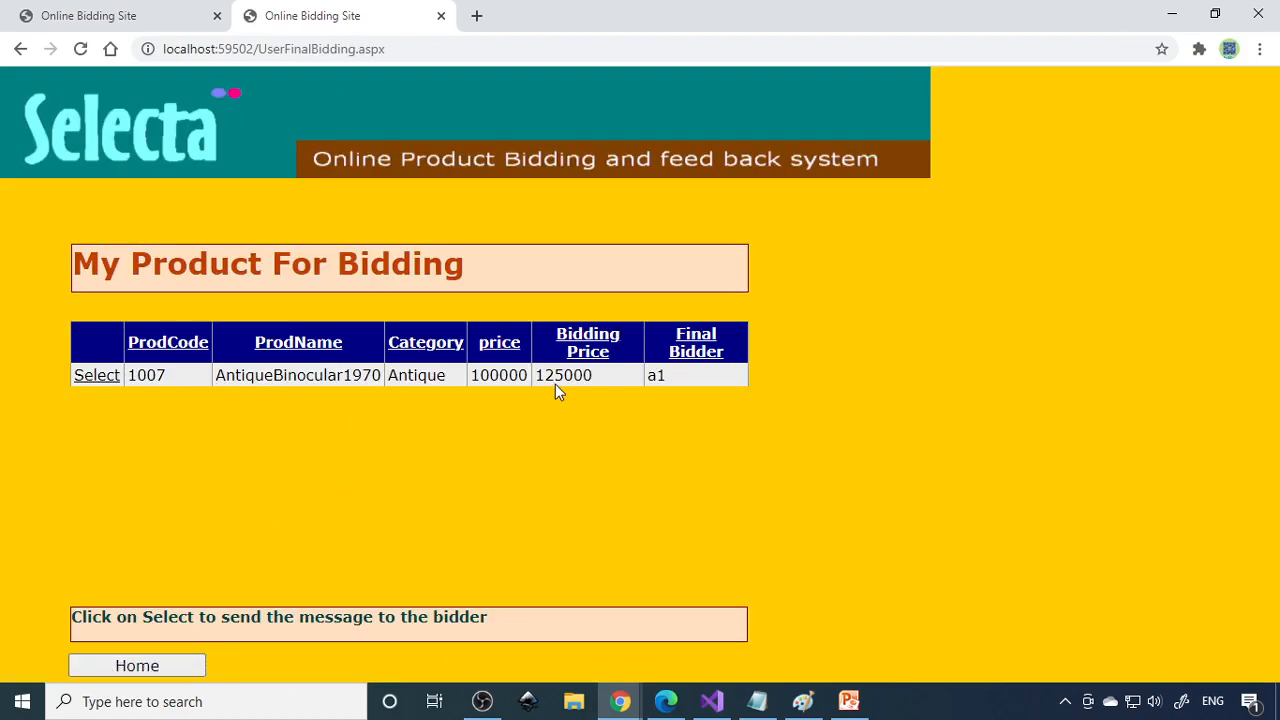
mouse_move(532, 425)
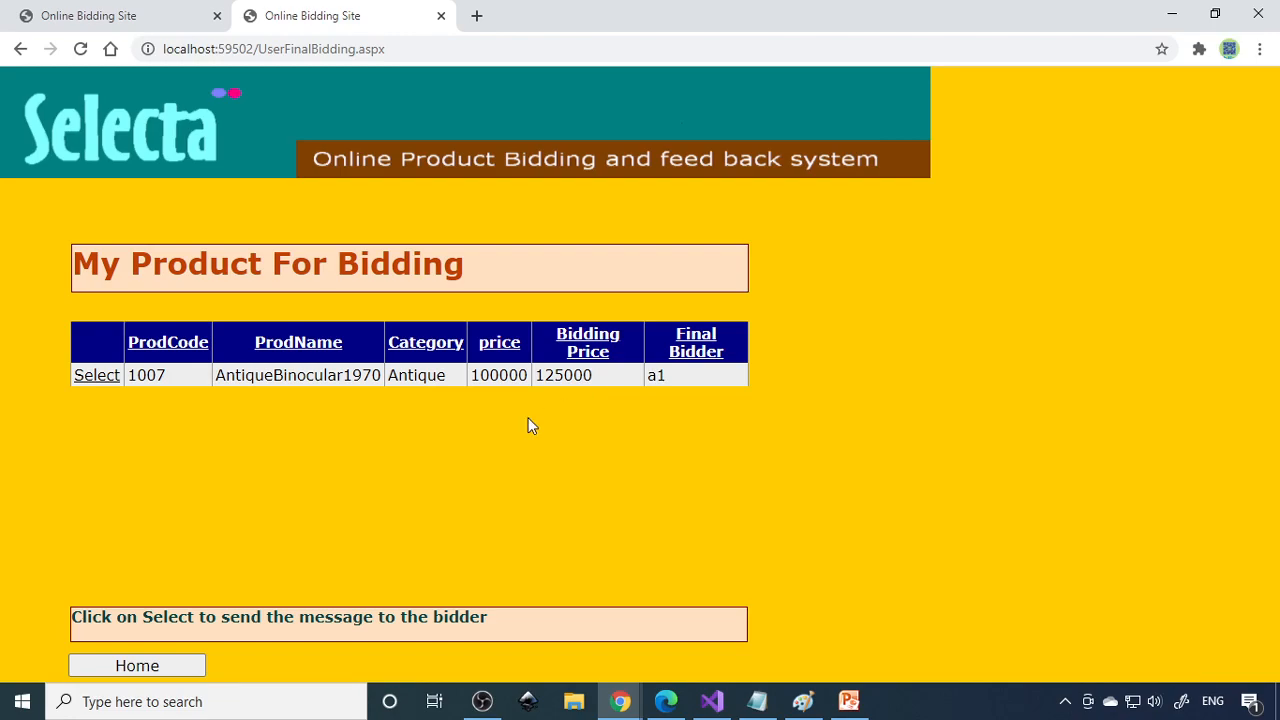
mouse_move(268, 375)
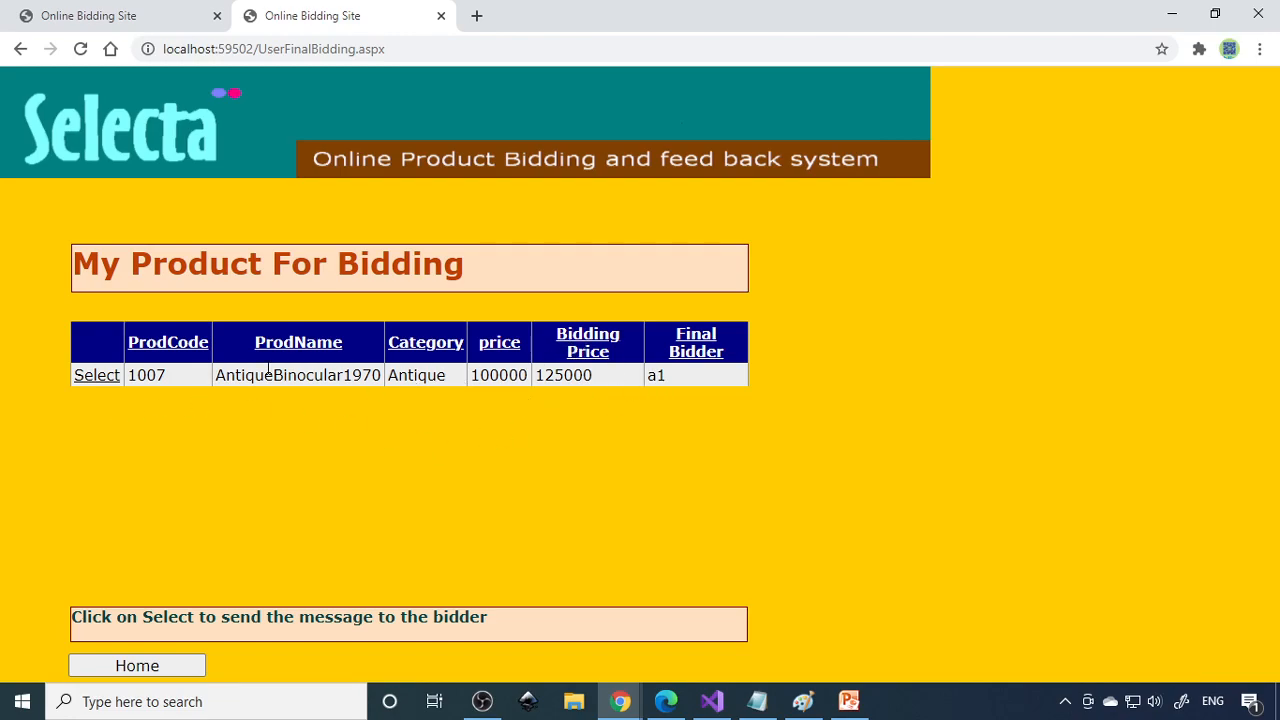
Step: Check product 1007's 125000 bidding price and final bidder a1, then return home
click(96, 375)
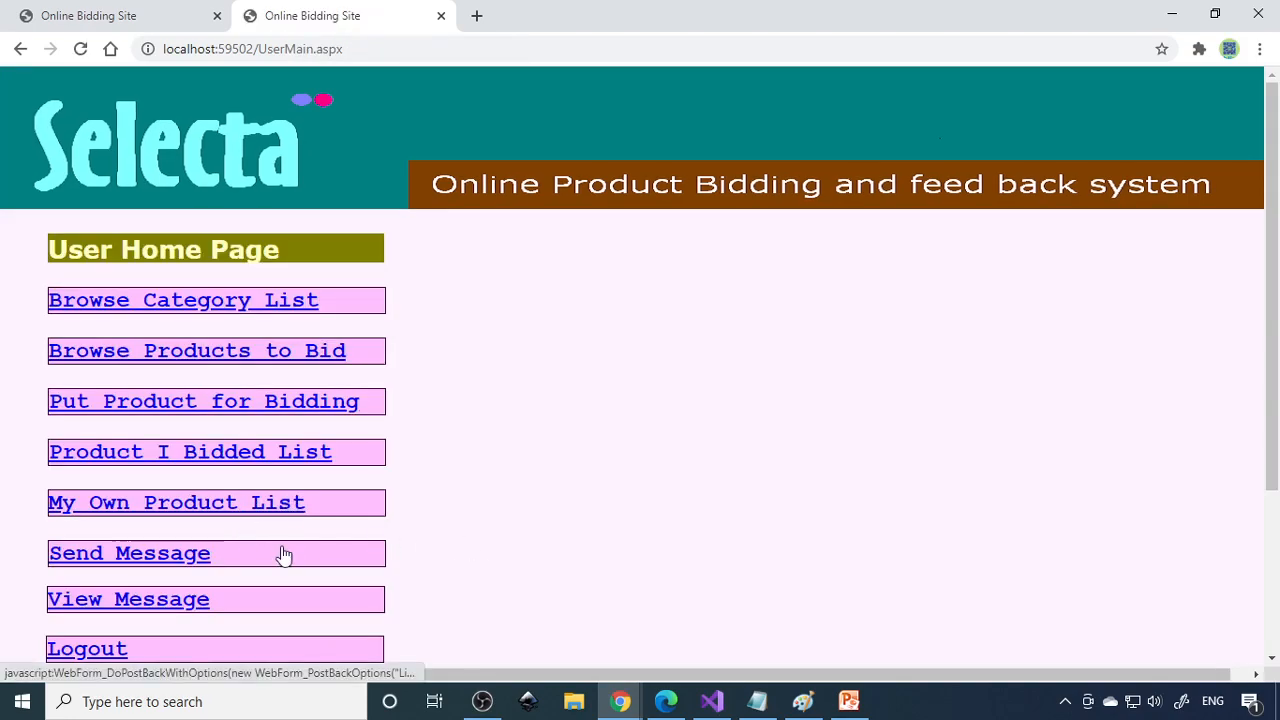
scroll(down, 3)
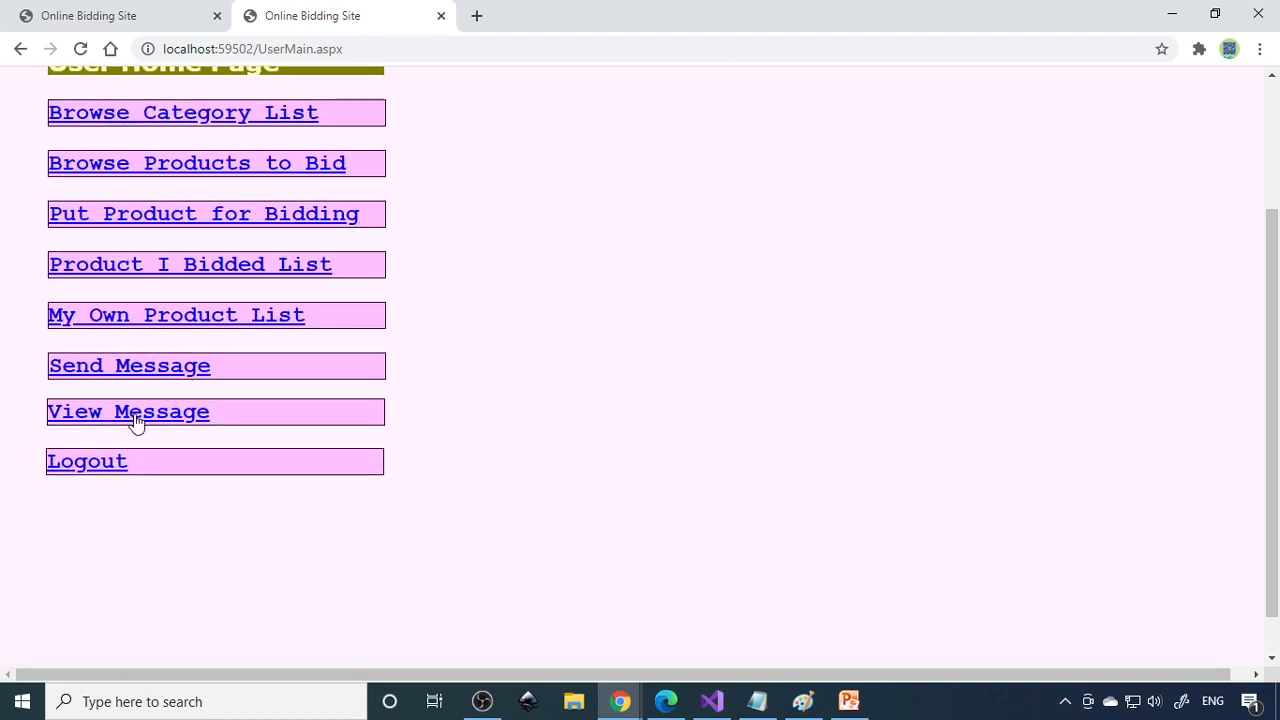
mouse_move(248, 449)
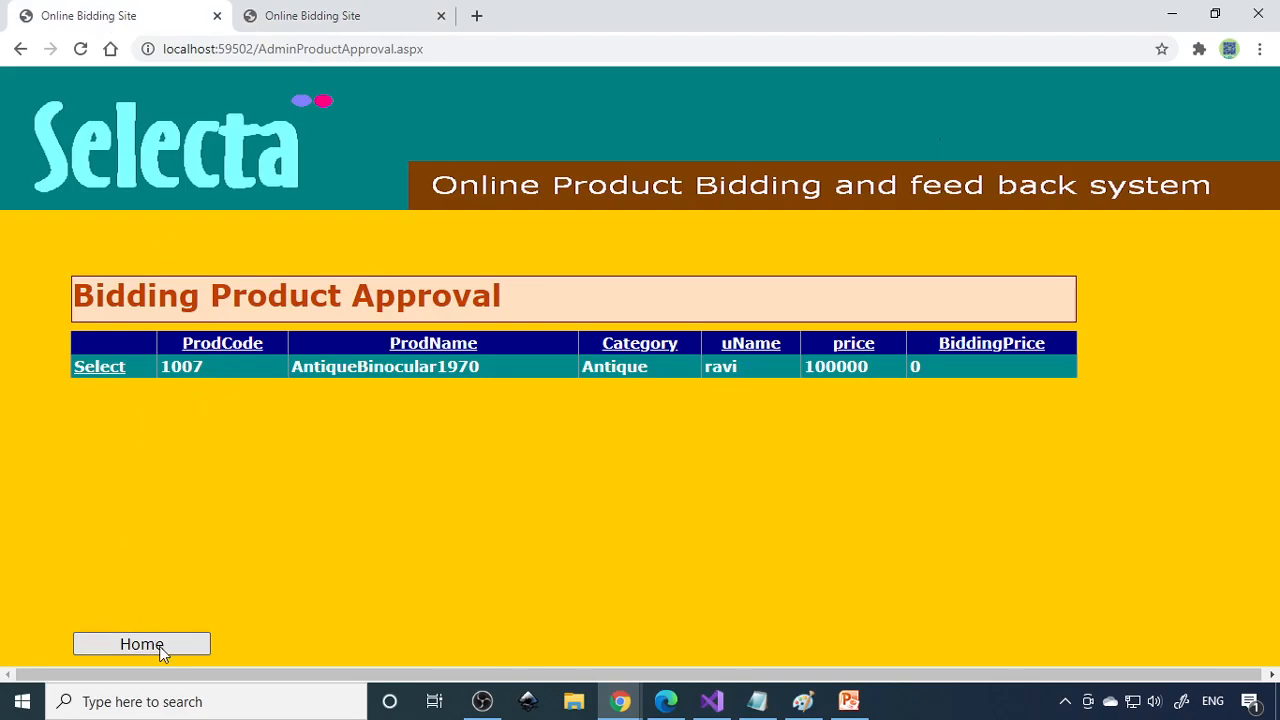
Step: As admin, view the final bidder list (1007 at 125000 by a1) and the feedback list
click(98, 366)
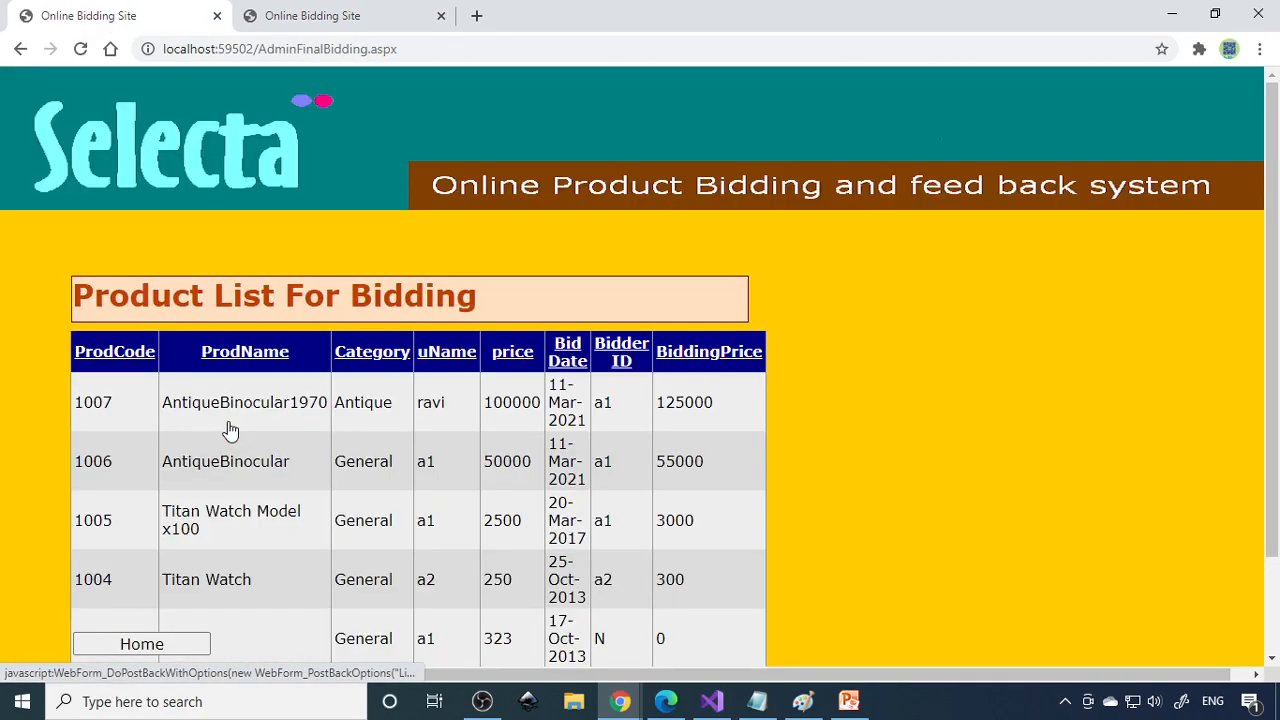
double_click(603, 402)
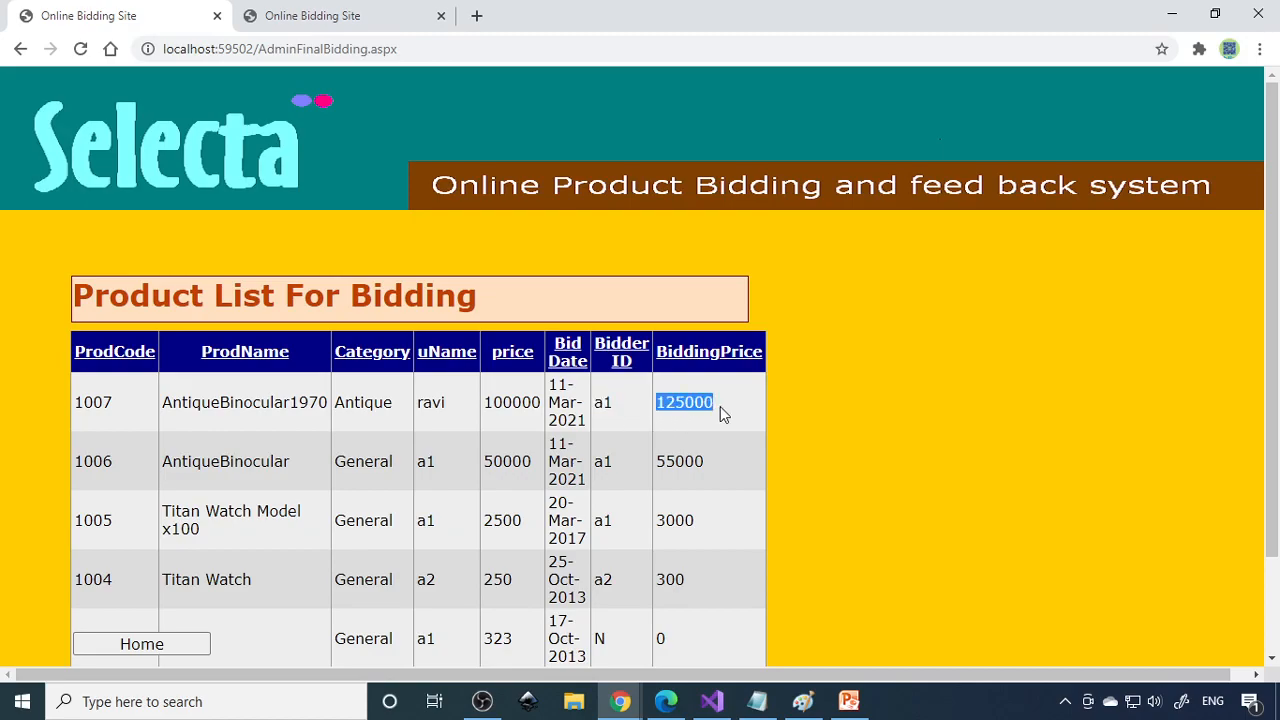
scroll(down, 3)
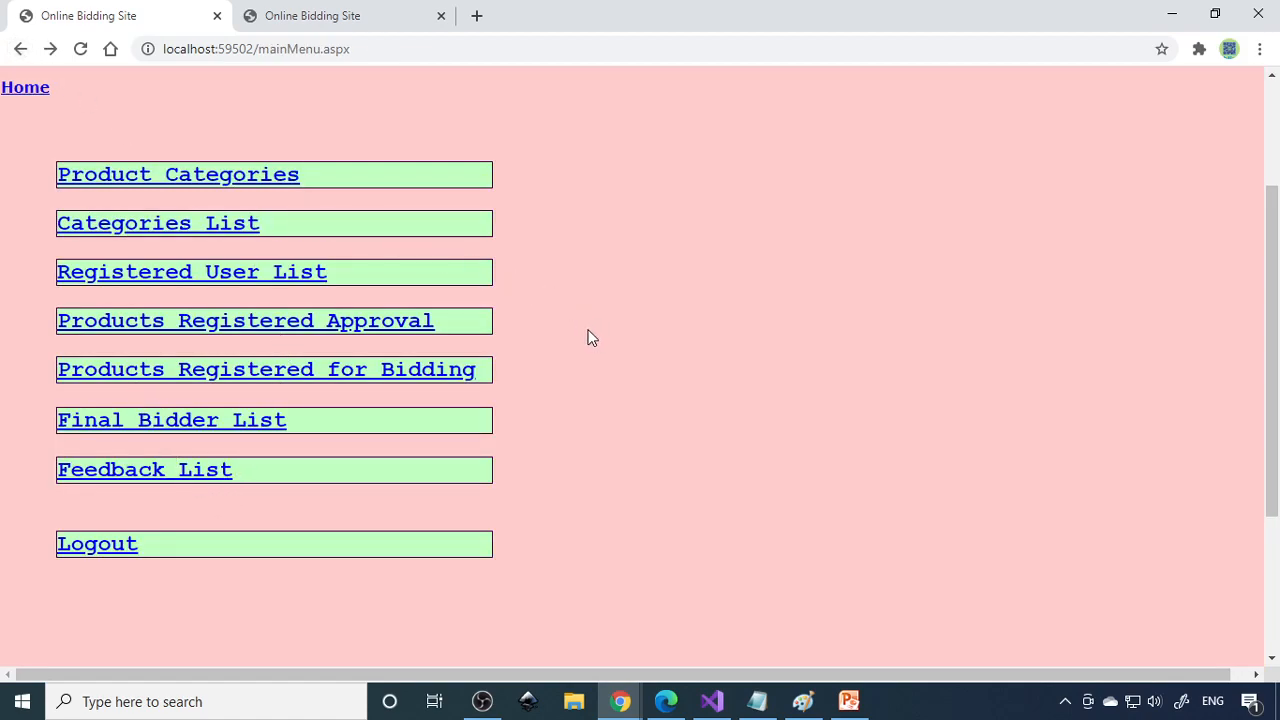
mouse_move(586, 336)
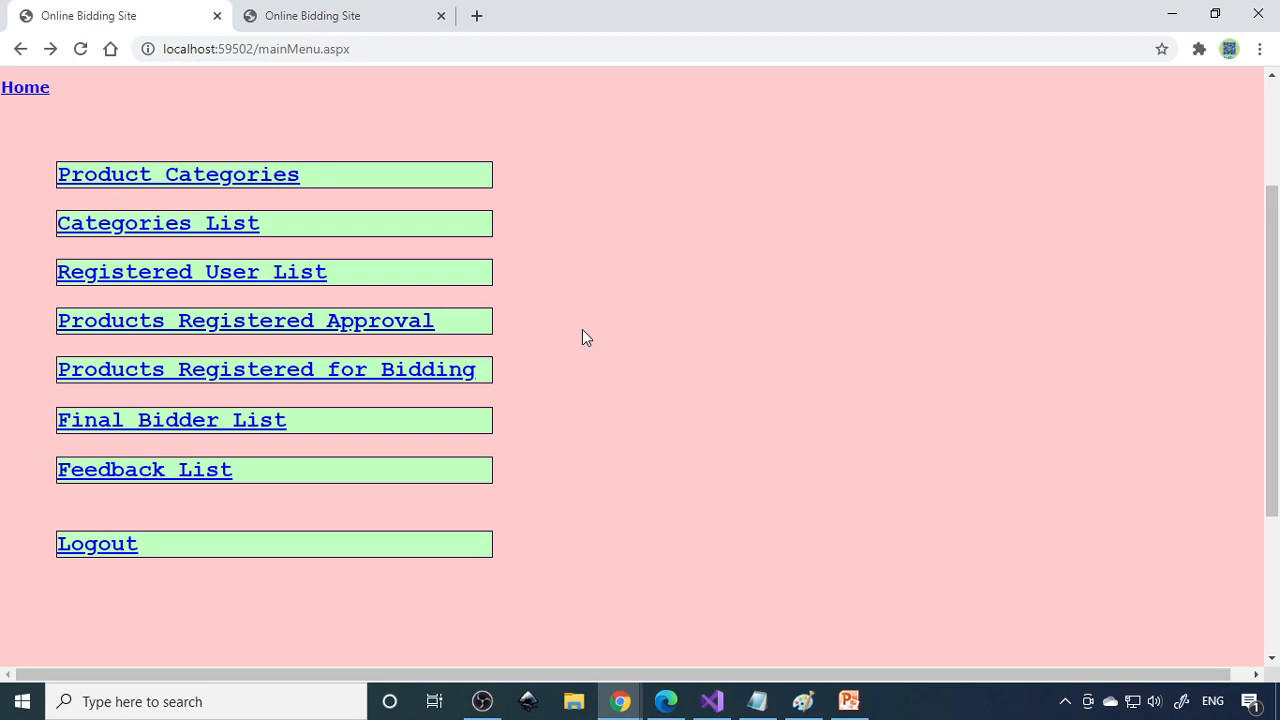
click(144, 470)
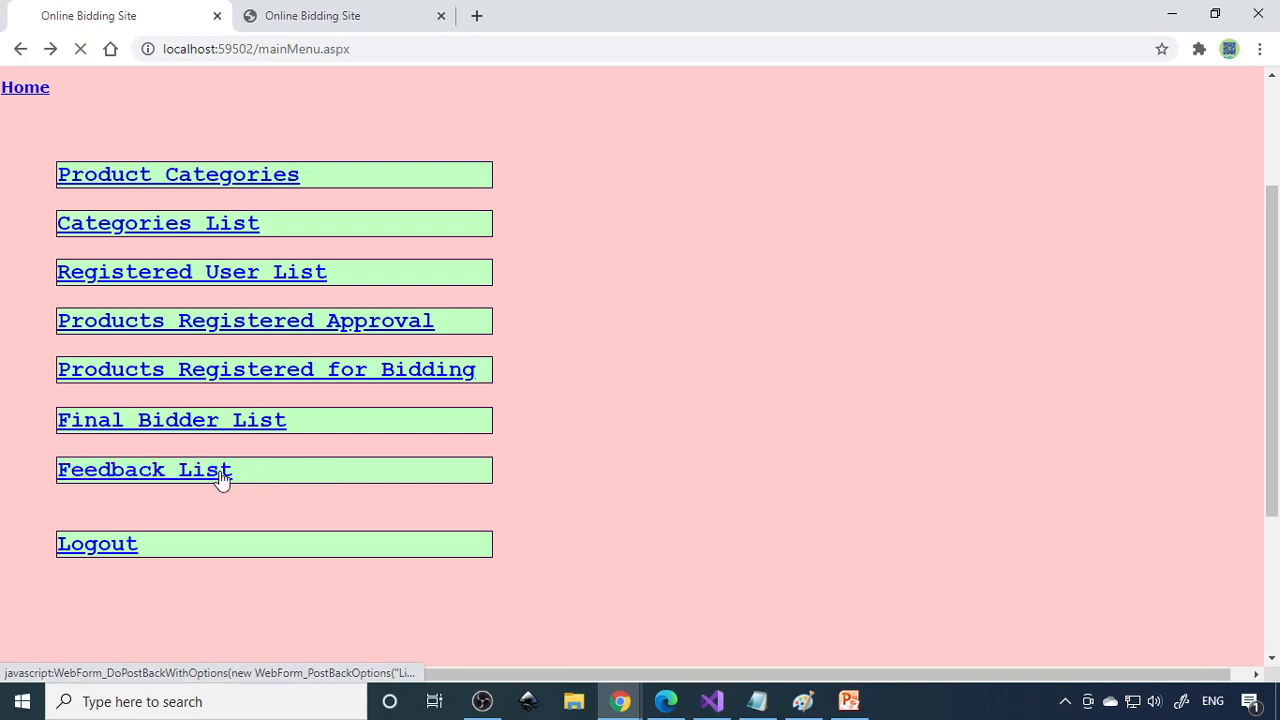
click(144, 470)
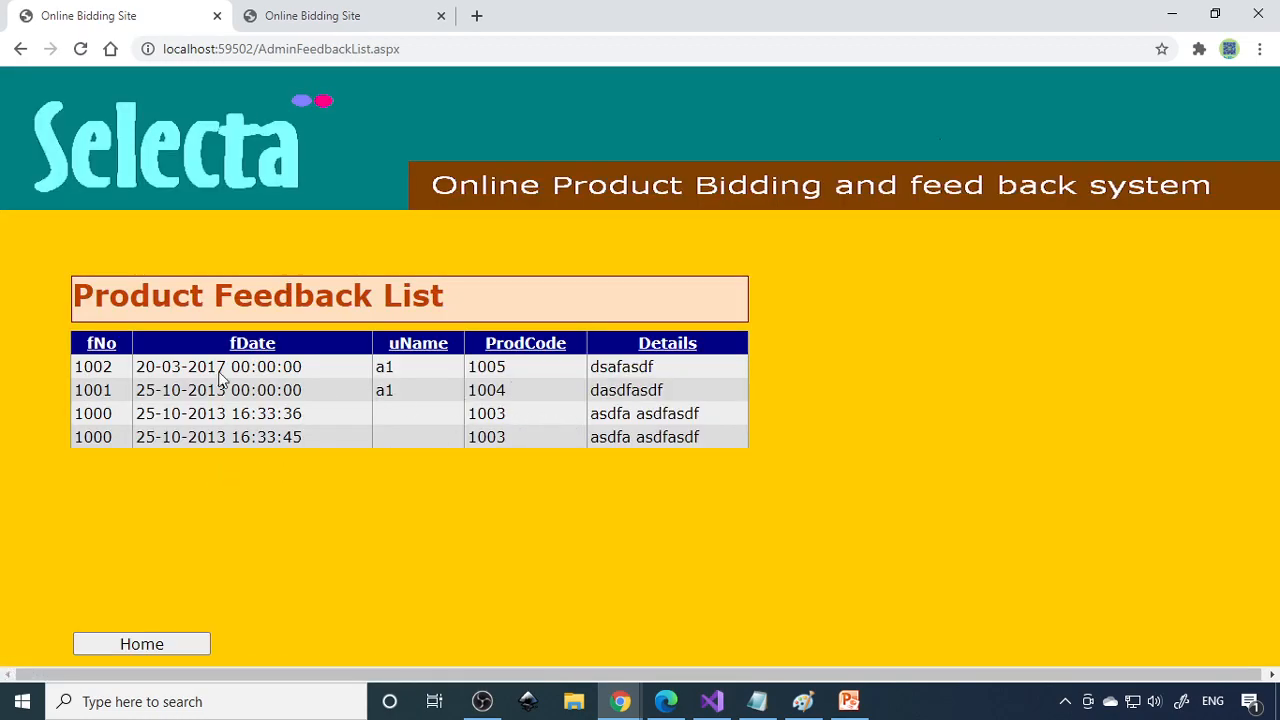
click(141, 643)
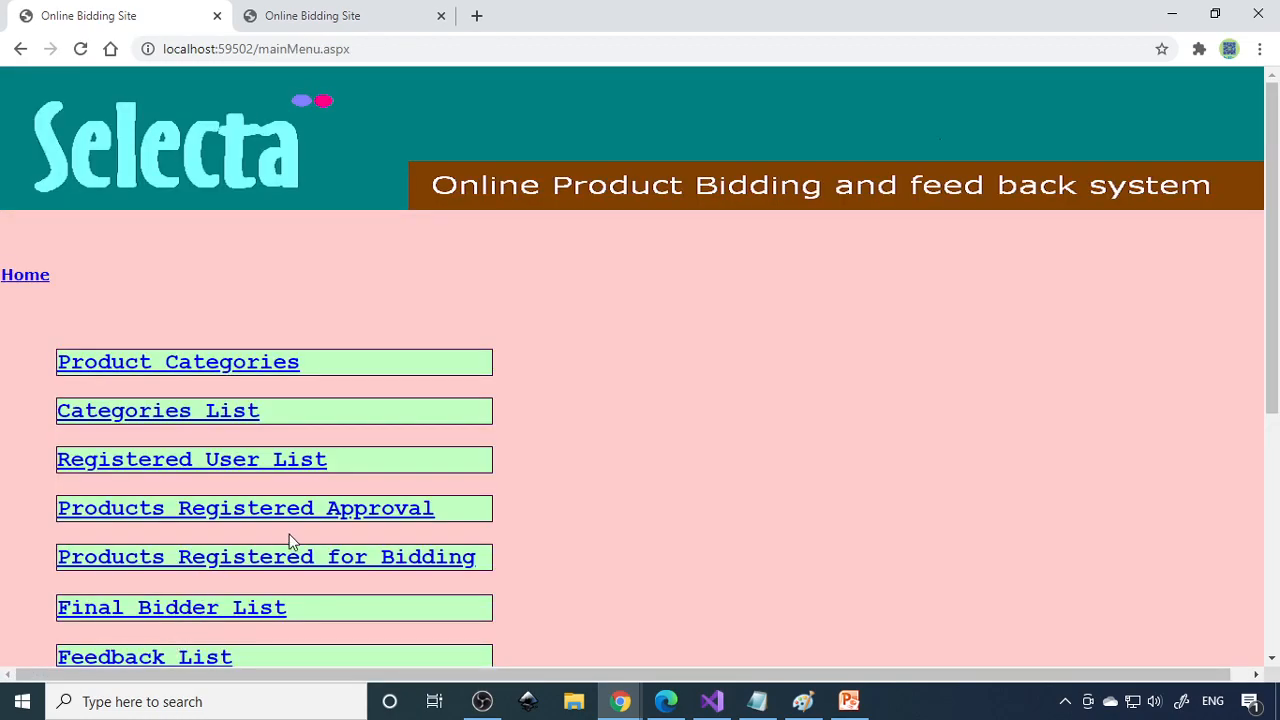
Step: View ravi's received messages, which are empty, and return to the User Home Page
scroll(down, 3)
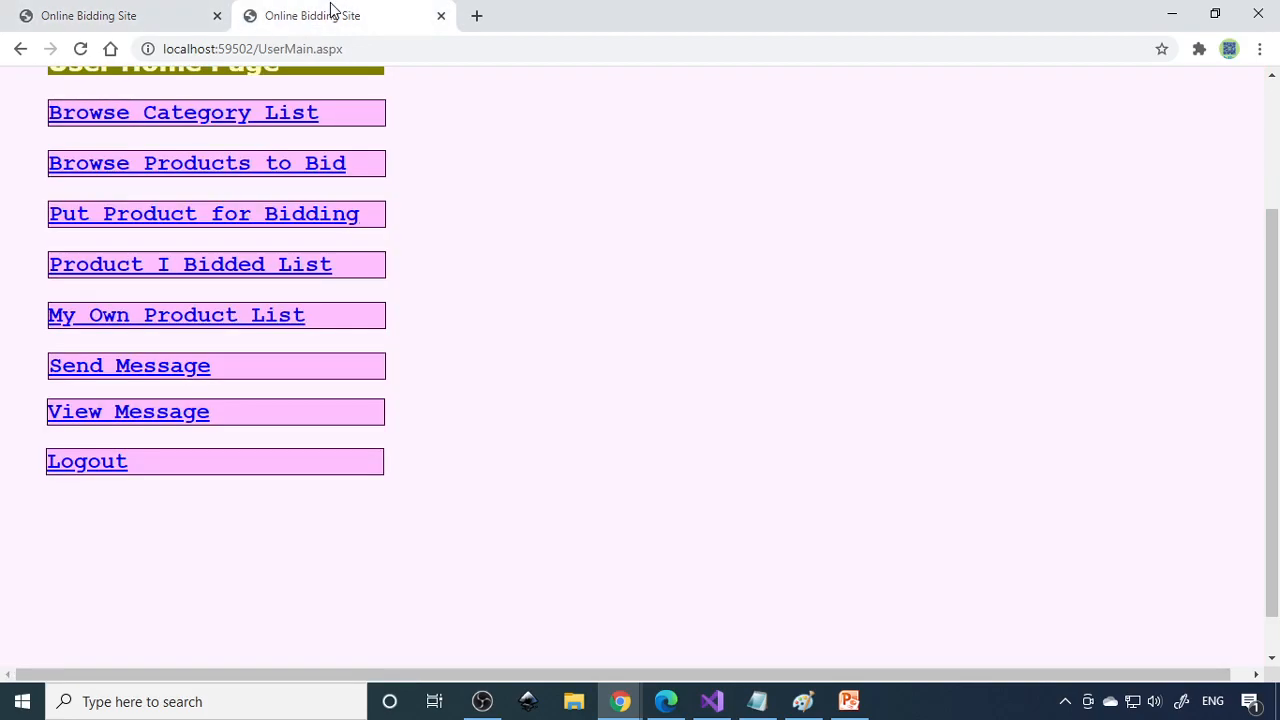
click(128, 411)
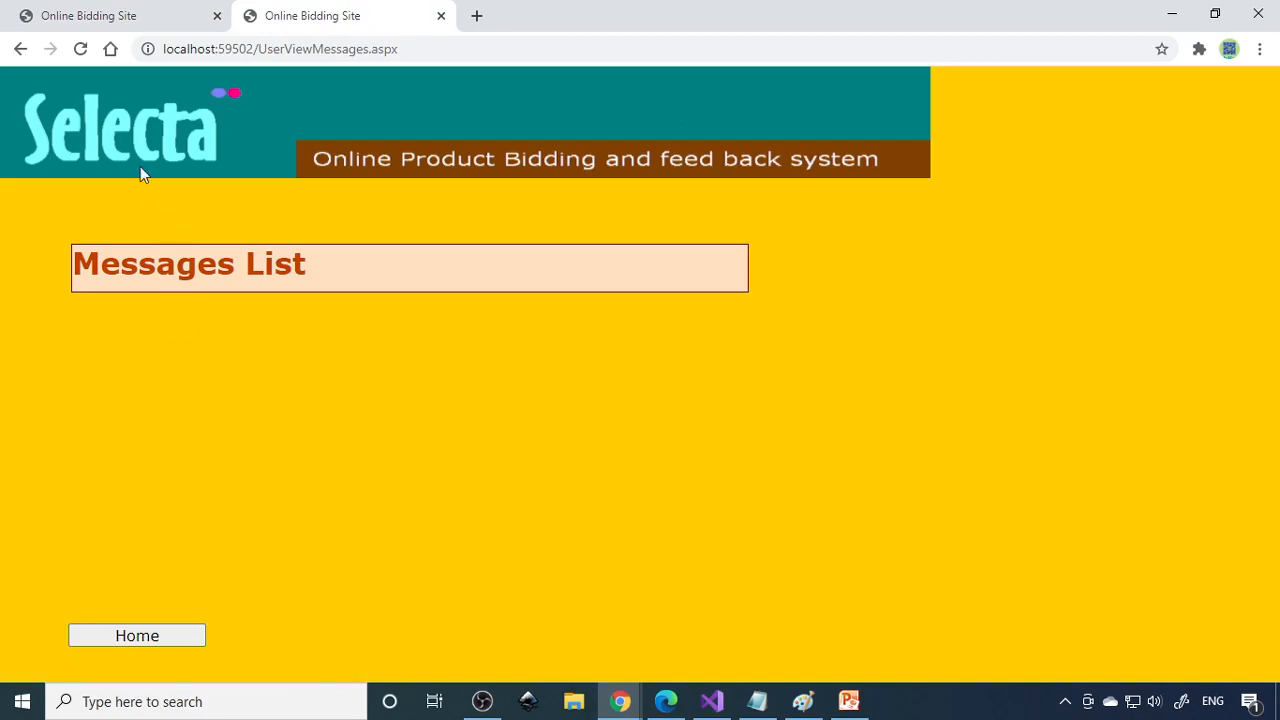
click(136, 635)
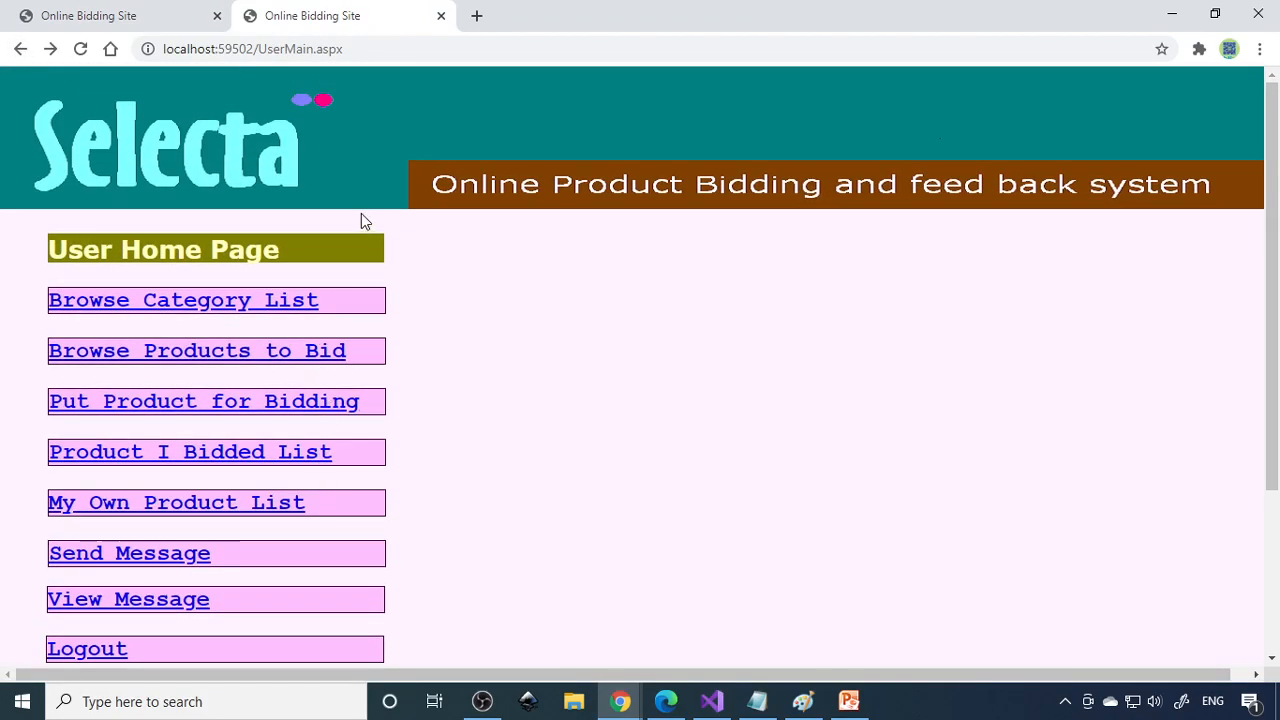
mouse_move(120, 660)
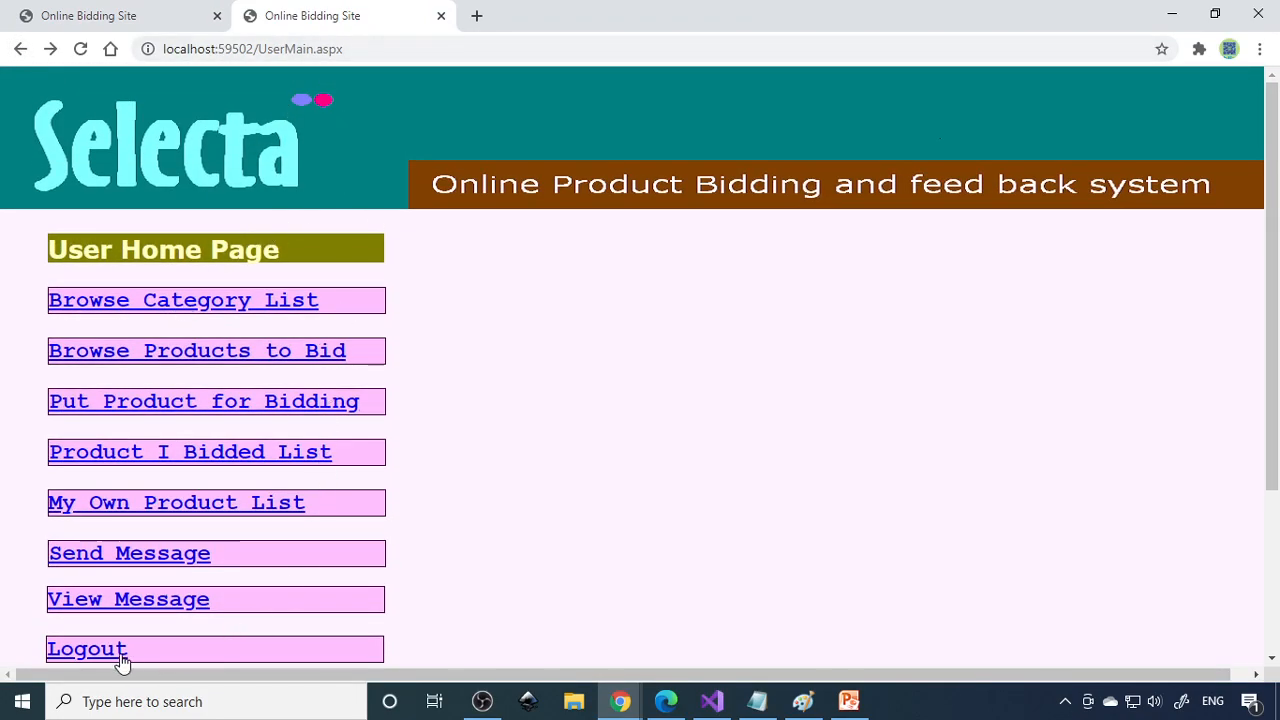
Step: Log out of ravi's account and sign in as a1, dismissing Chrome's password alert
click(86, 648)
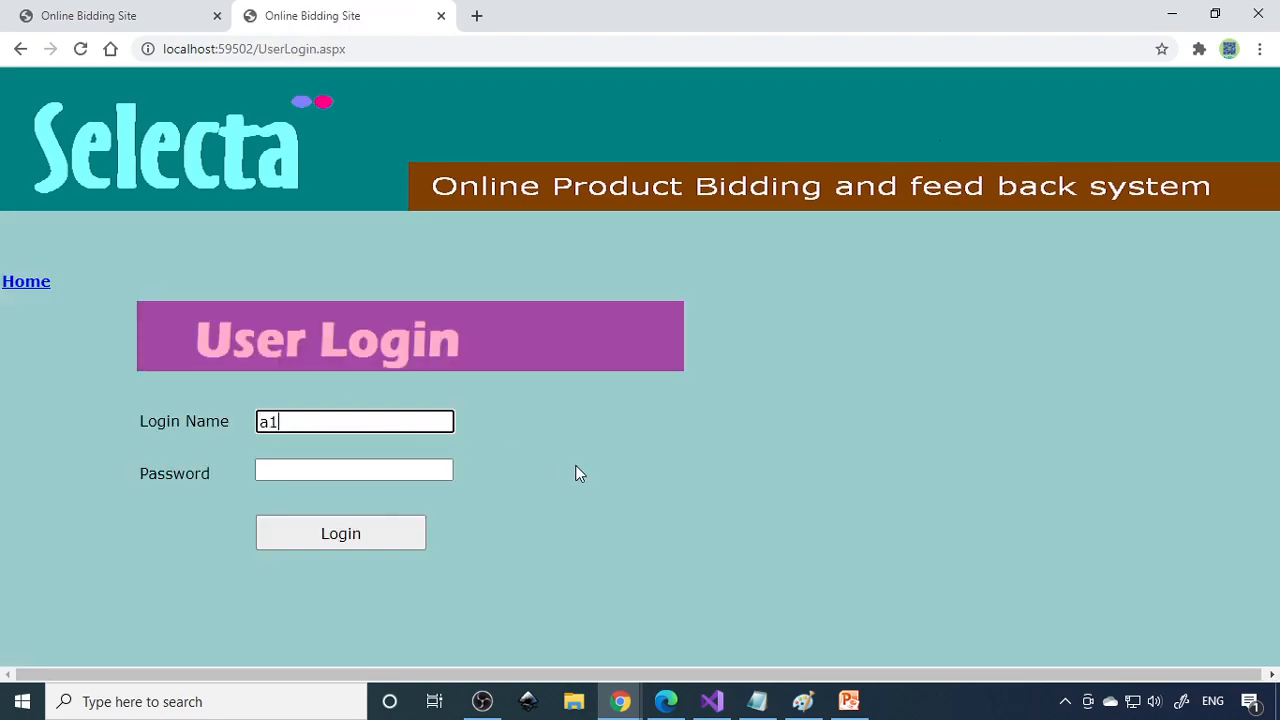
click(340, 532)
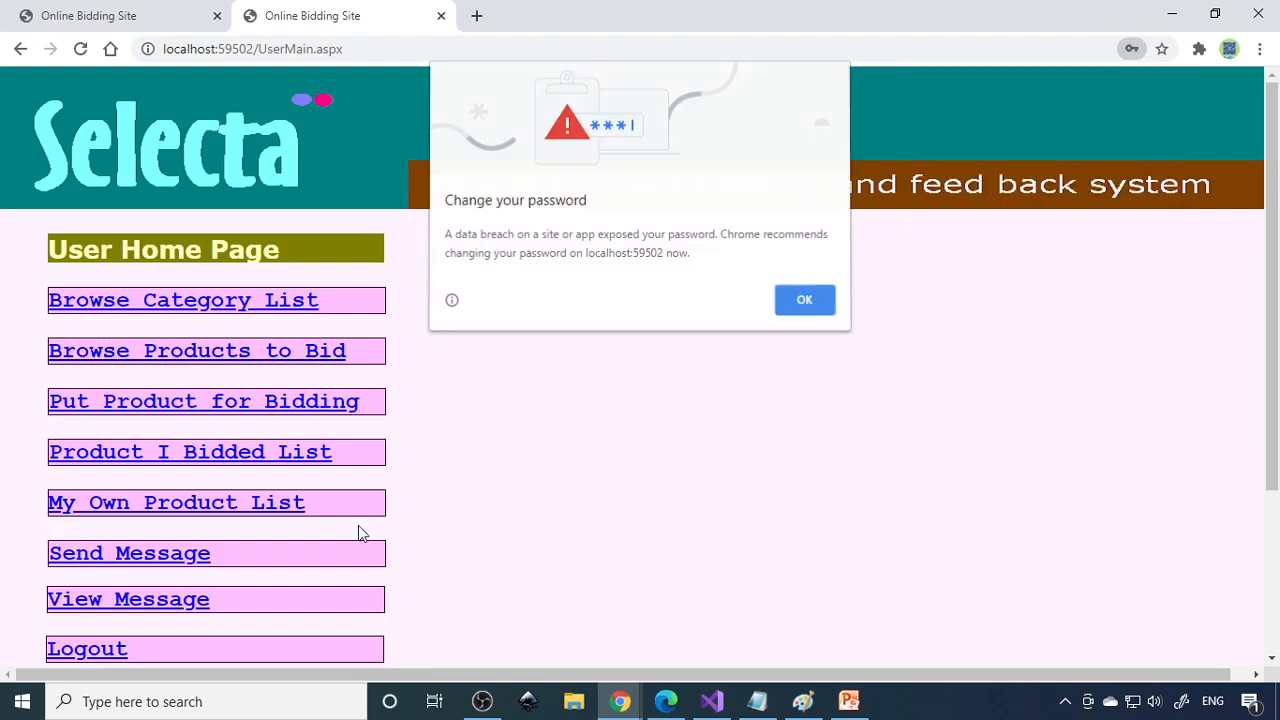
click(804, 300)
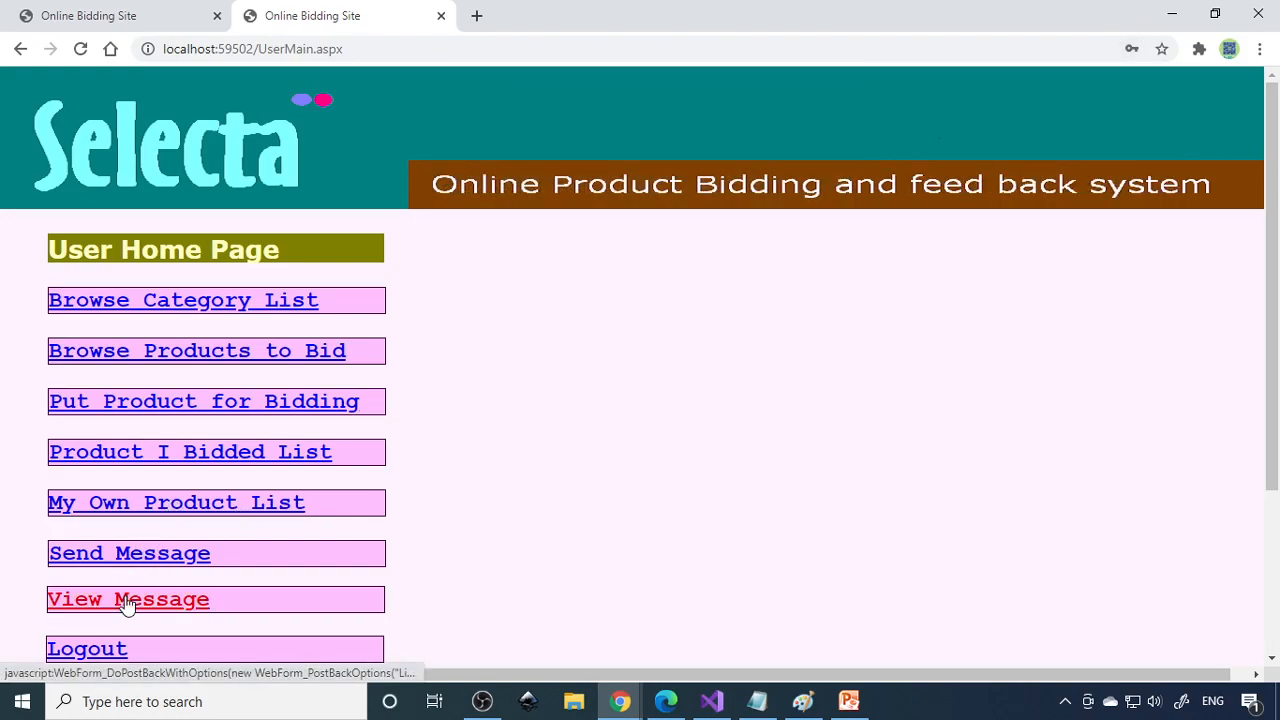
Step: Open a1's messages, highlight the product 1007 notice from ravi, then return home
click(127, 599)
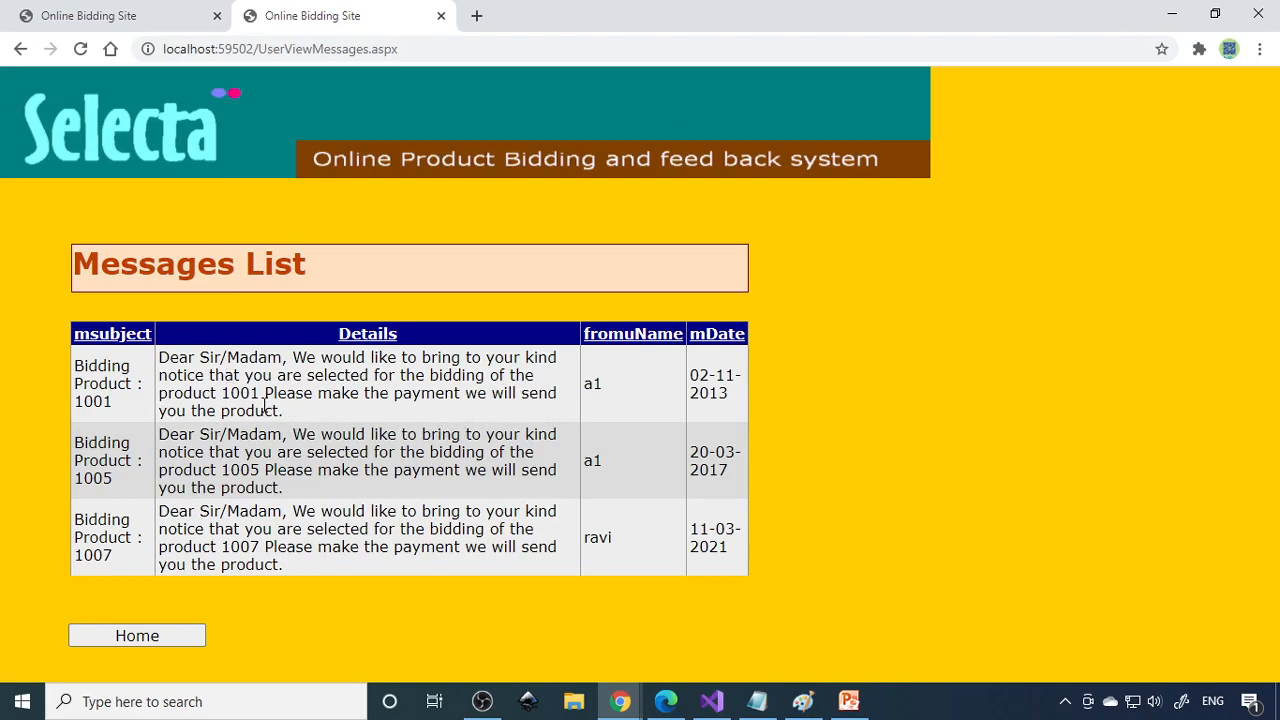
double_click(240, 547)
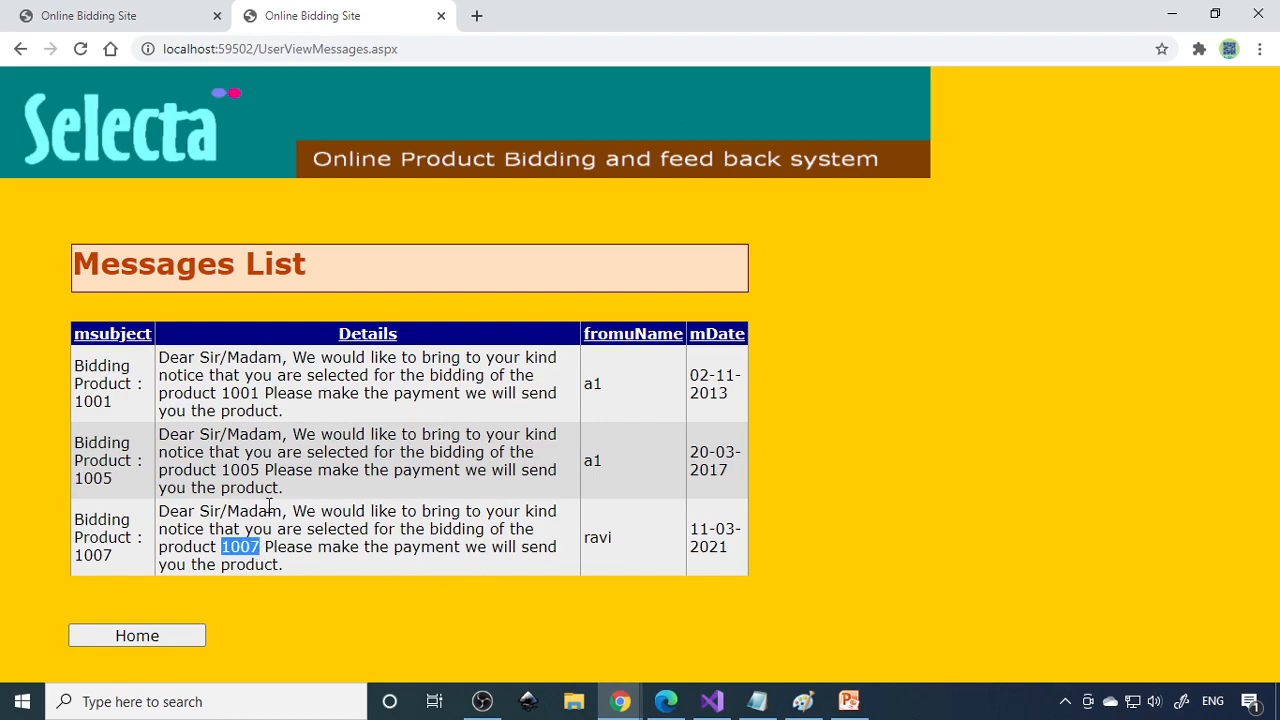
mouse_move(682, 564)
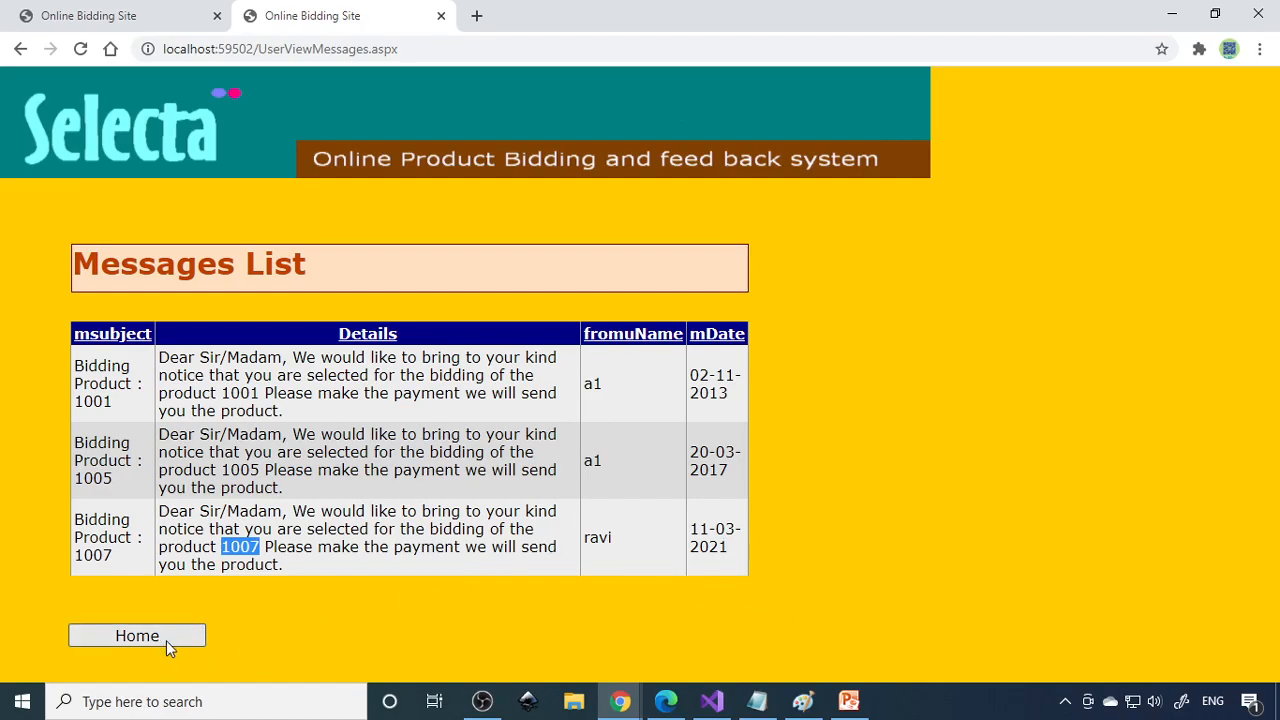
click(137, 635)
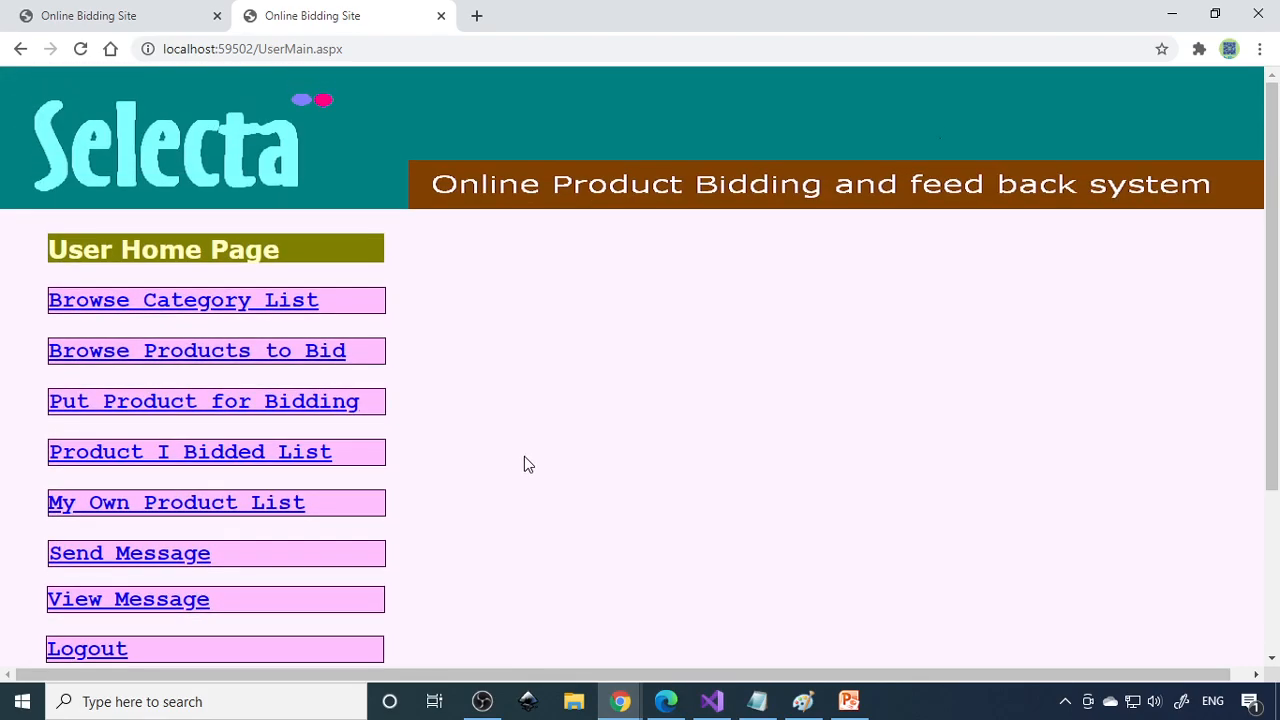
mouse_move(495, 376)
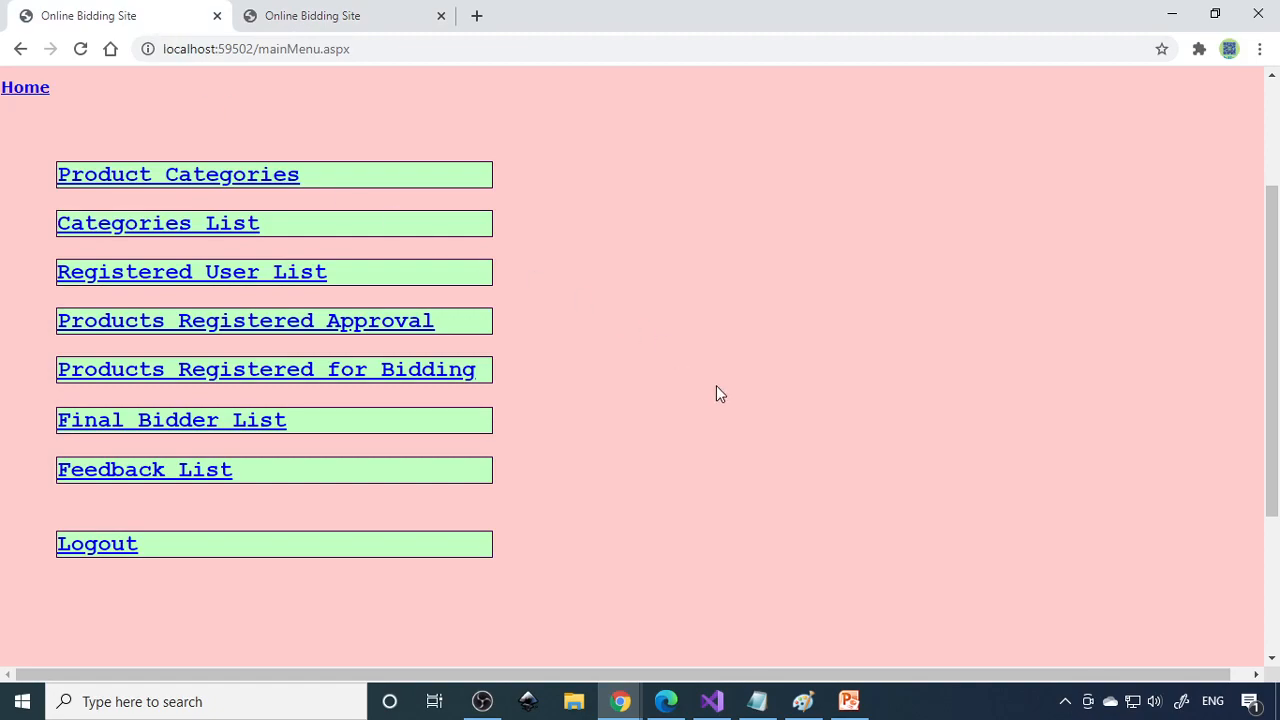
Step: Scroll down the admin main menu toward the logout option
scroll(down, 3)
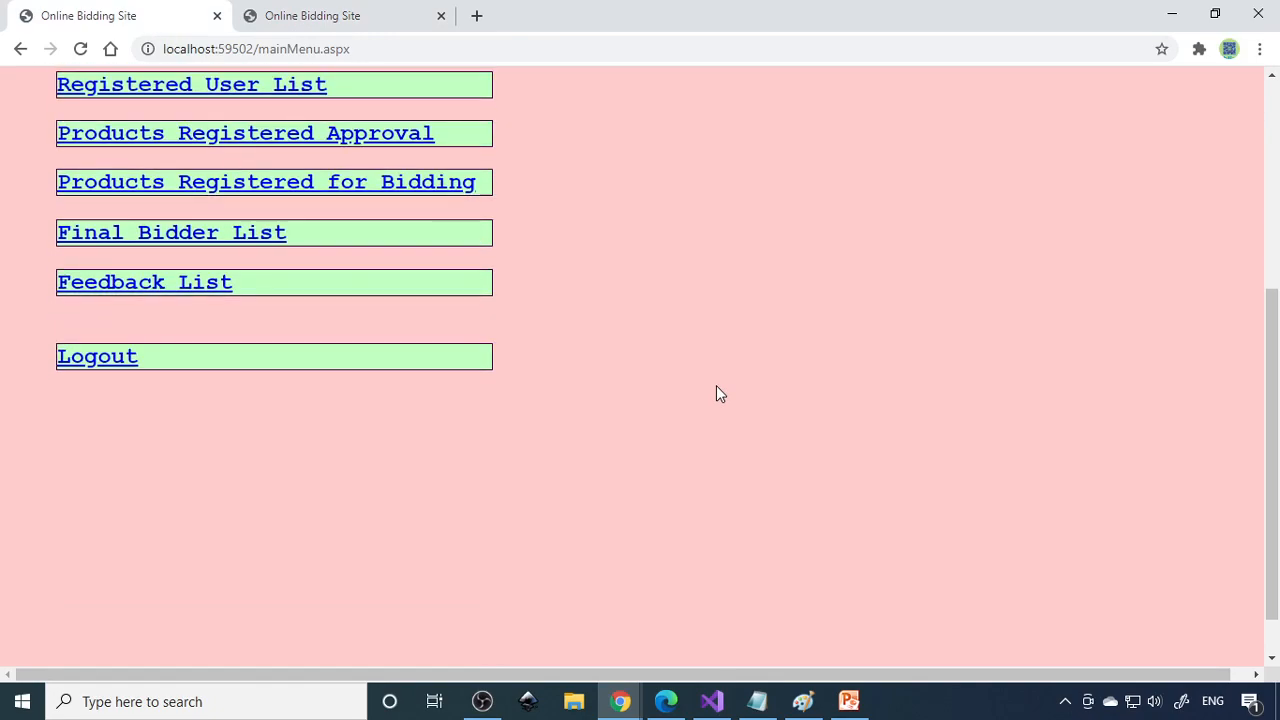
mouse_move(694, 397)
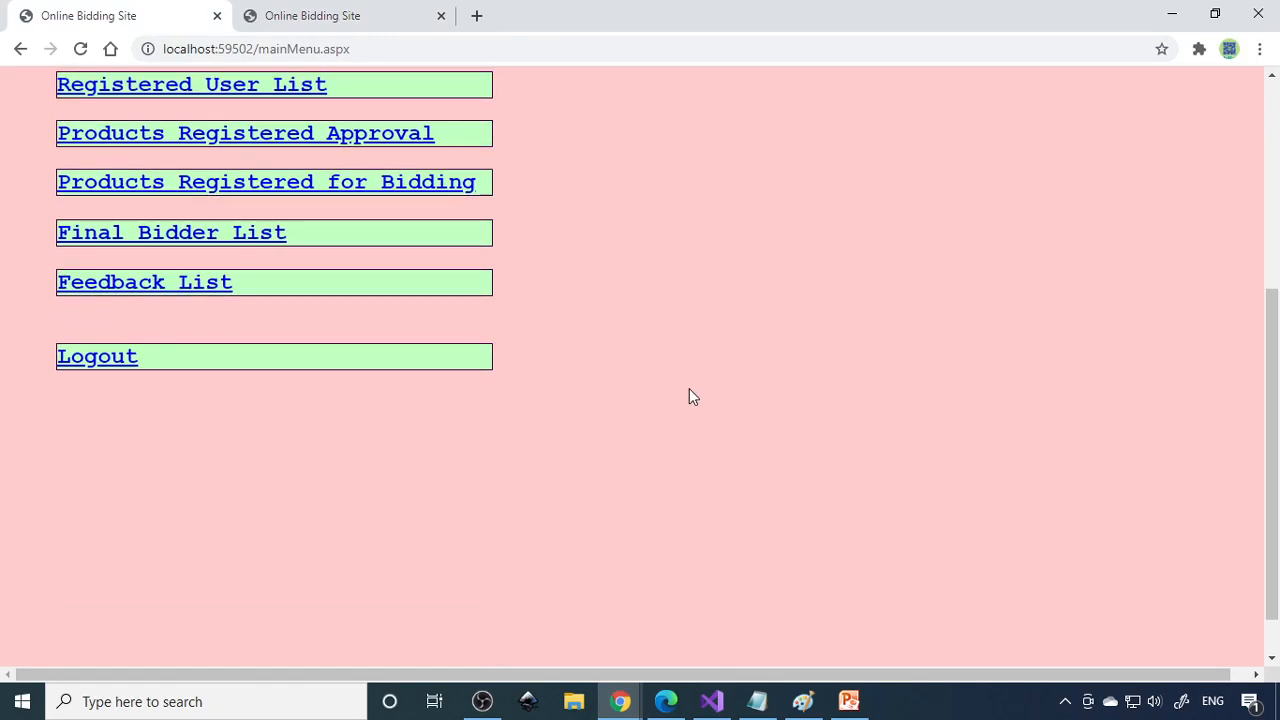